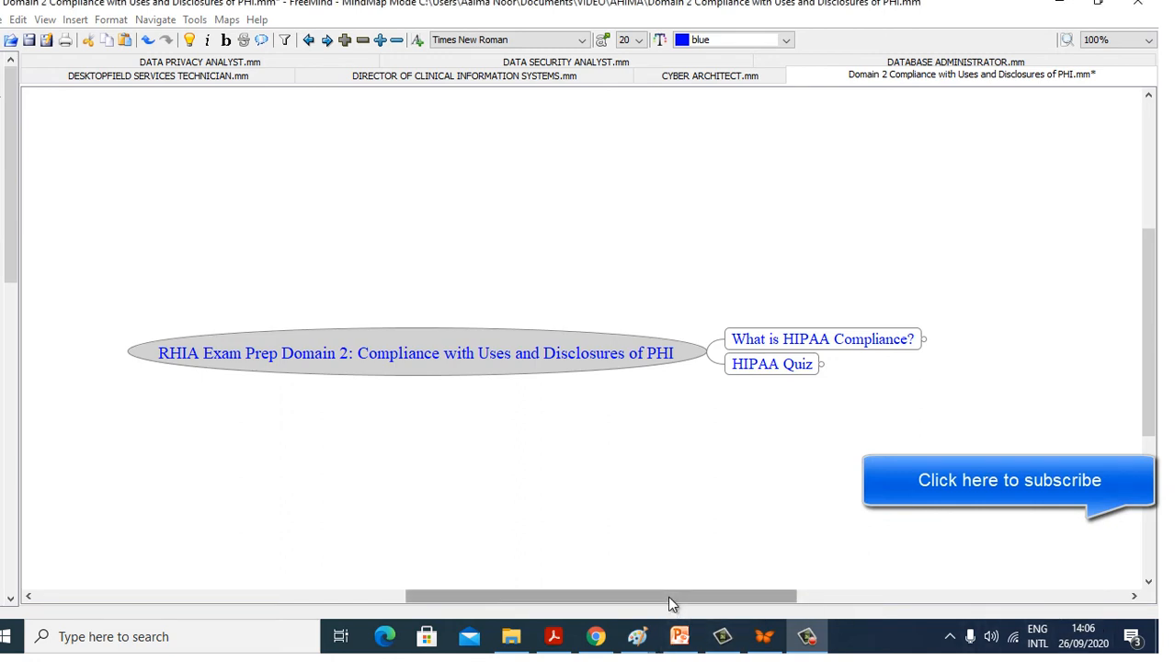
# Expand 'What is HIPAA Compliance?' to its definition and the 25th-anniversary note
pyautogui.moveTo(671, 596); pyautogui.dragTo(754, 596)
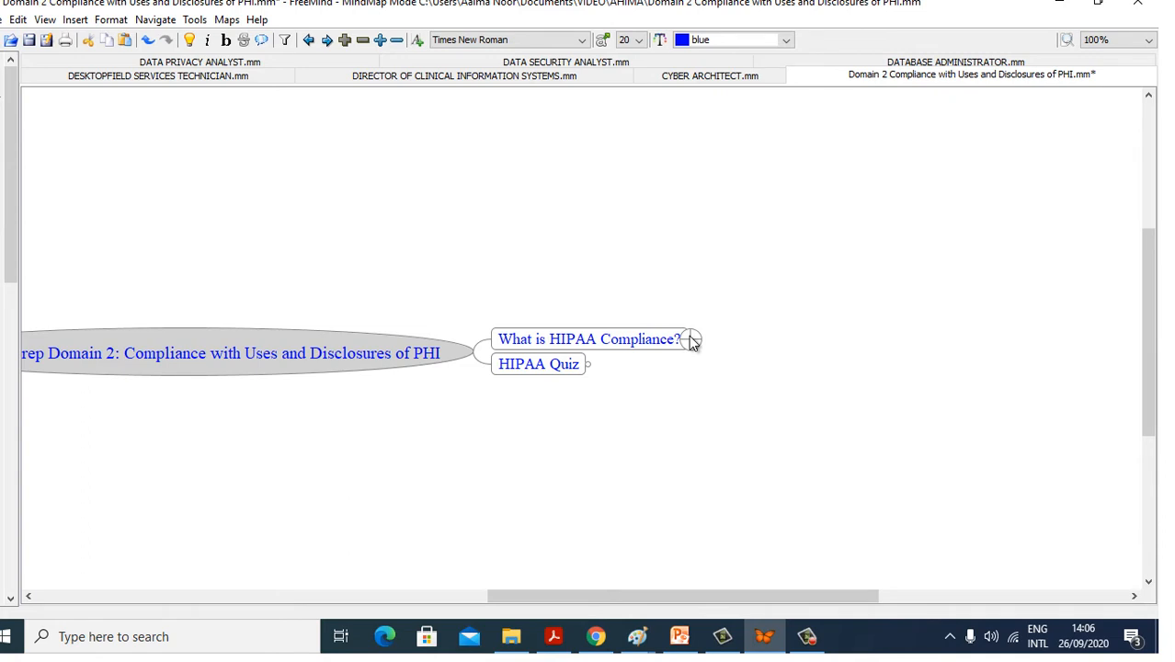
pyautogui.click(690, 340)
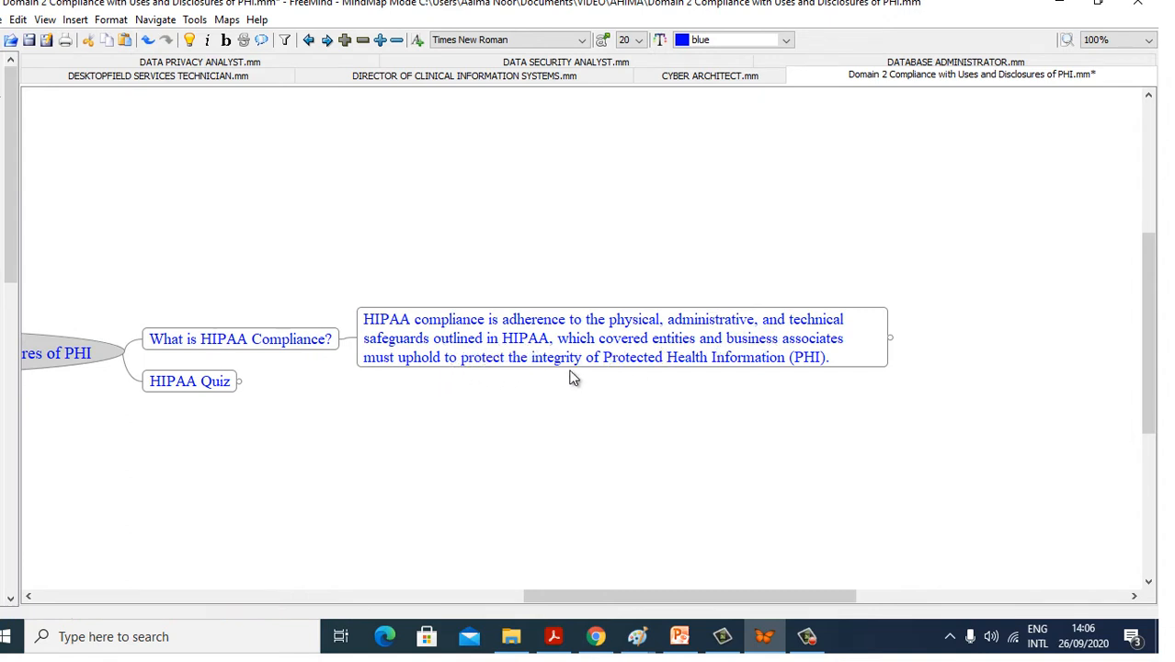
pyautogui.moveTo(775, 361)
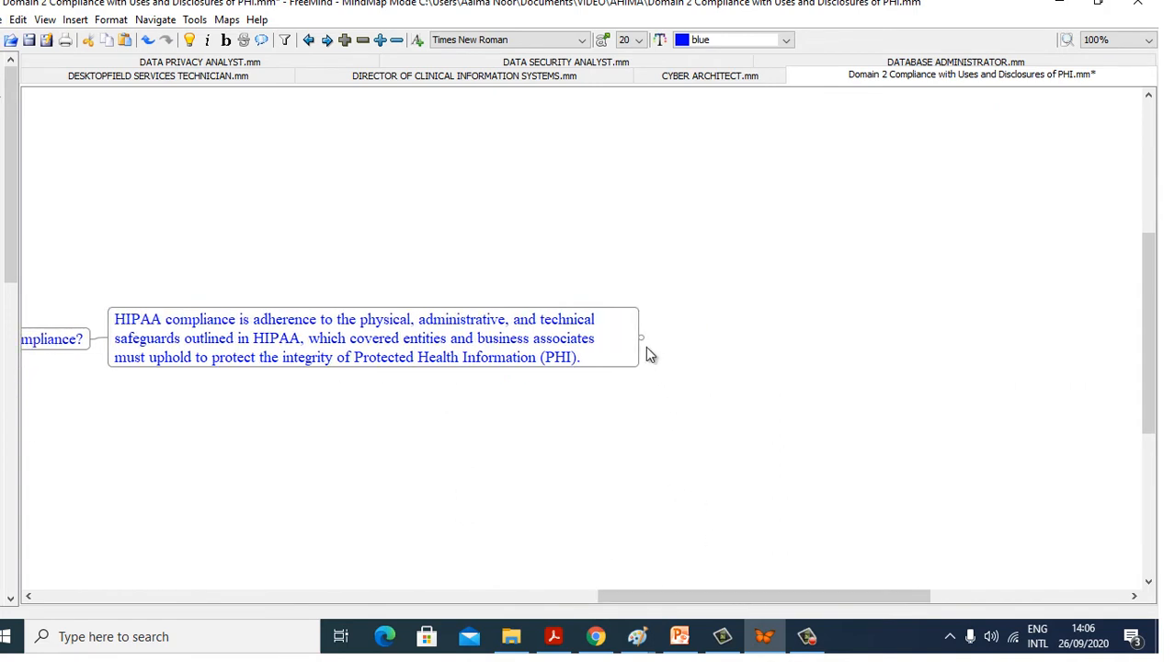
pyautogui.click(641, 339)
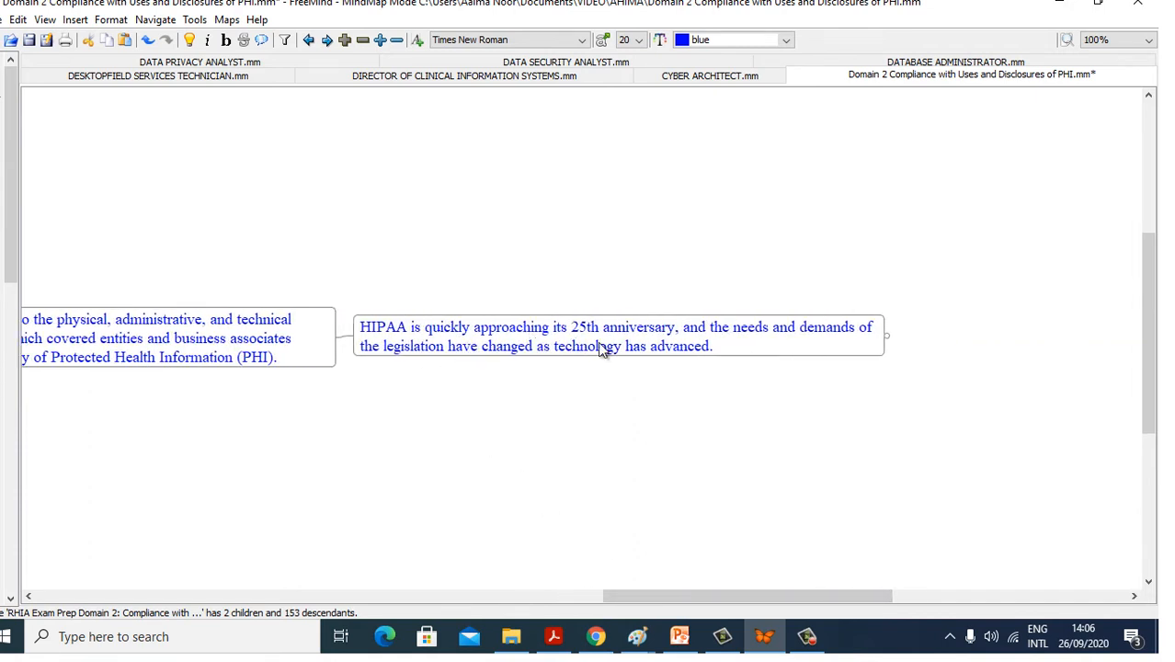
pyautogui.moveTo(683, 342)
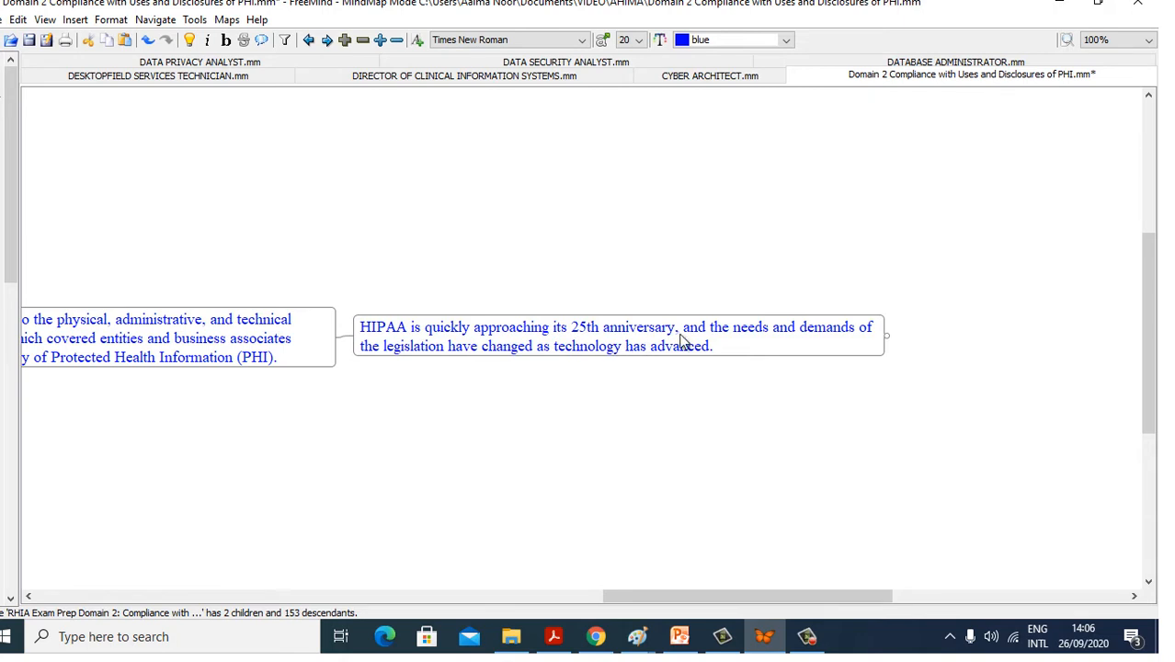
pyautogui.moveTo(783, 484)
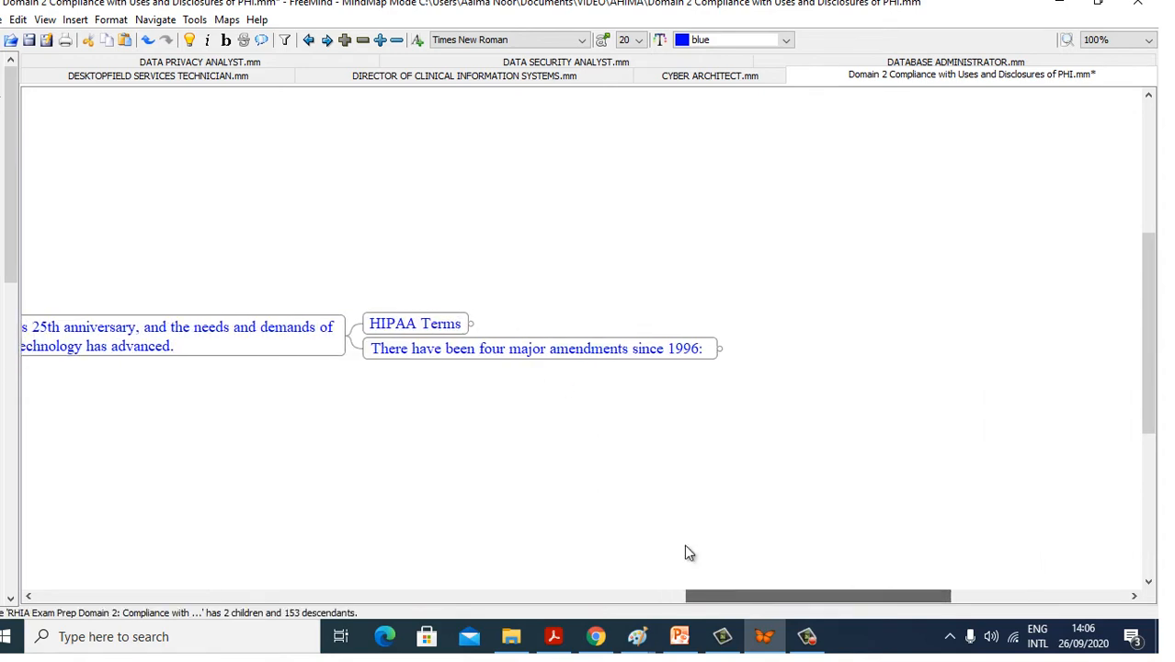
# Expand HIPAA Terms and show the Protected Health Information (PHI) definition
pyautogui.click(468, 322)
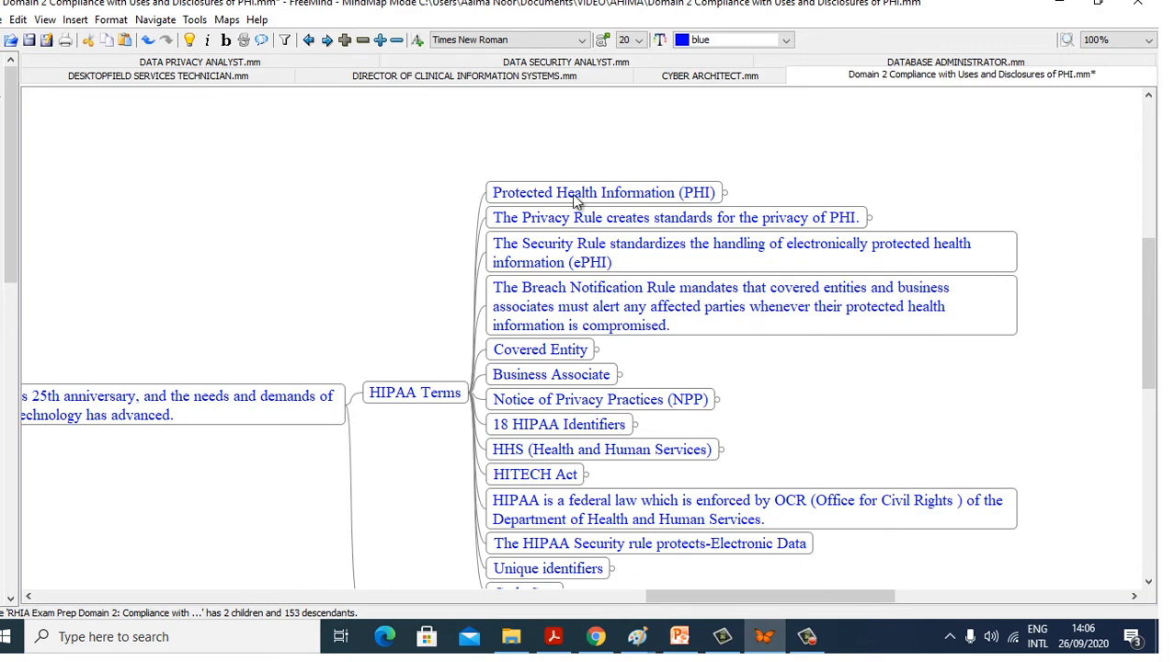
pyautogui.click(725, 192)
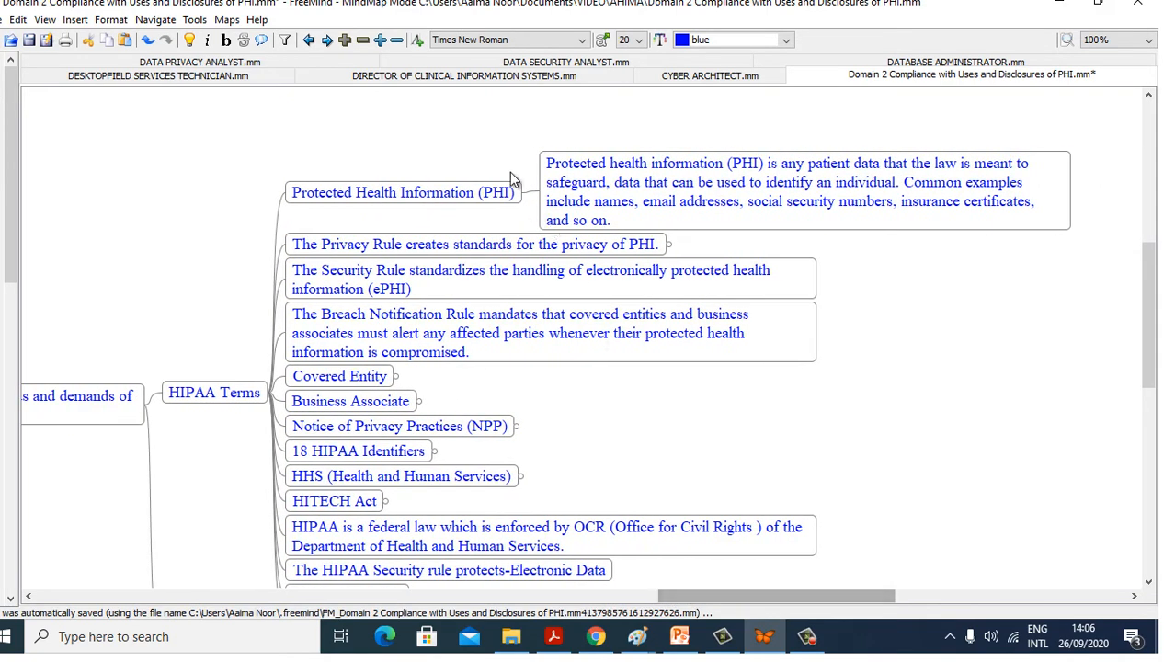
pyautogui.moveTo(780, 176)
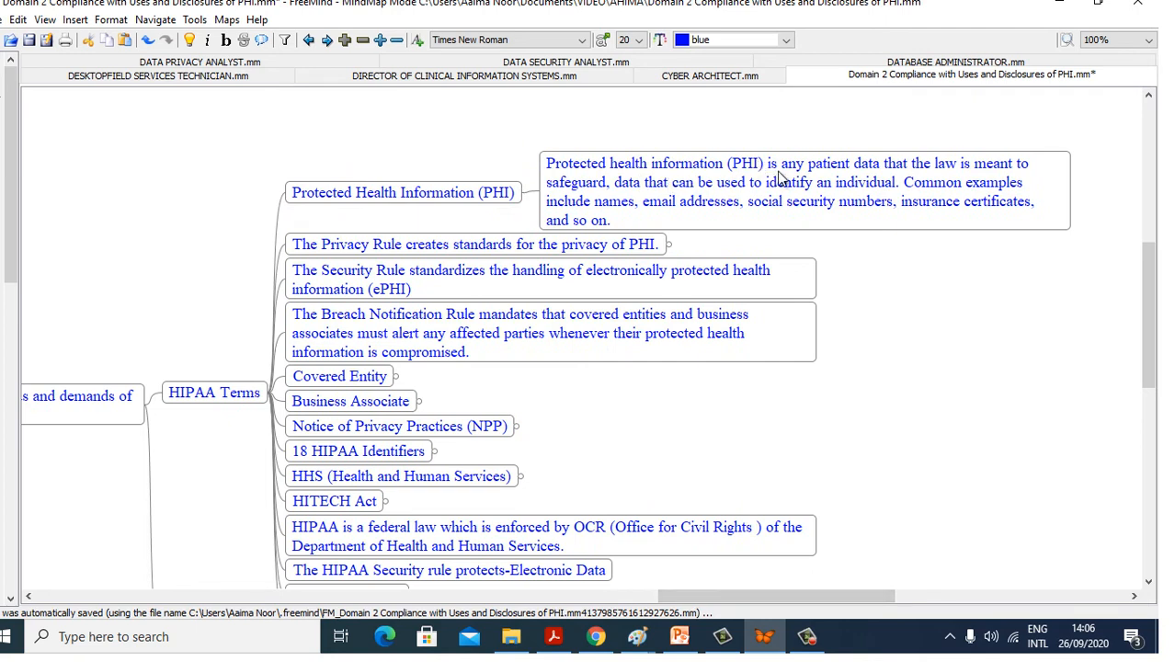
pyautogui.moveTo(920, 179)
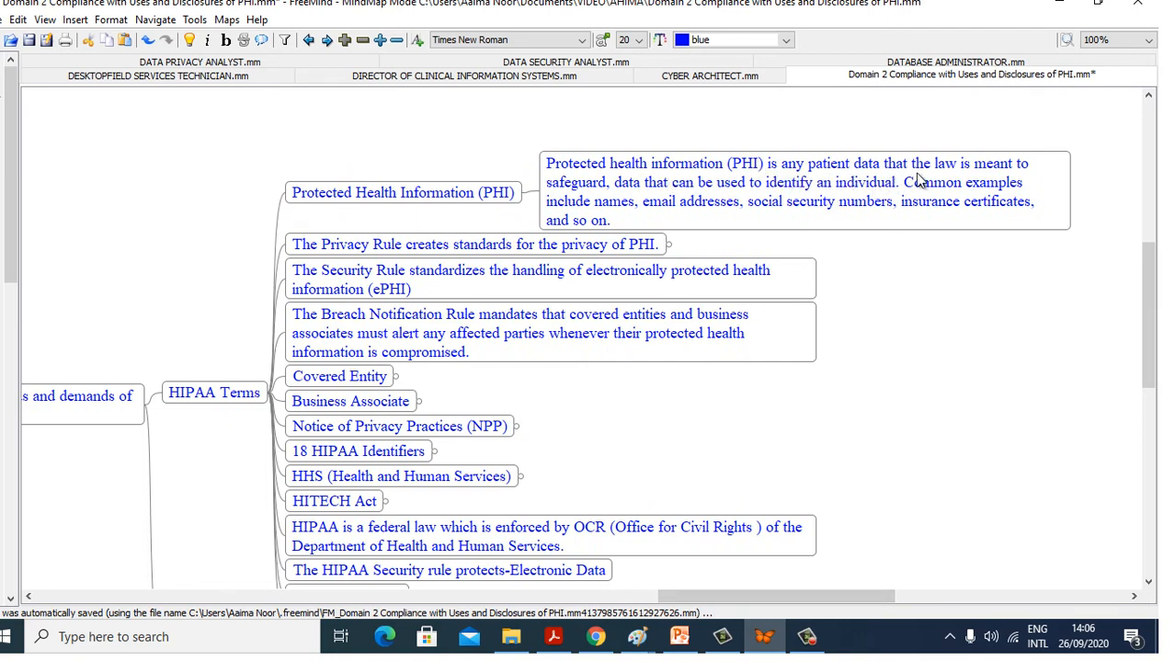
pyautogui.moveTo(646, 200)
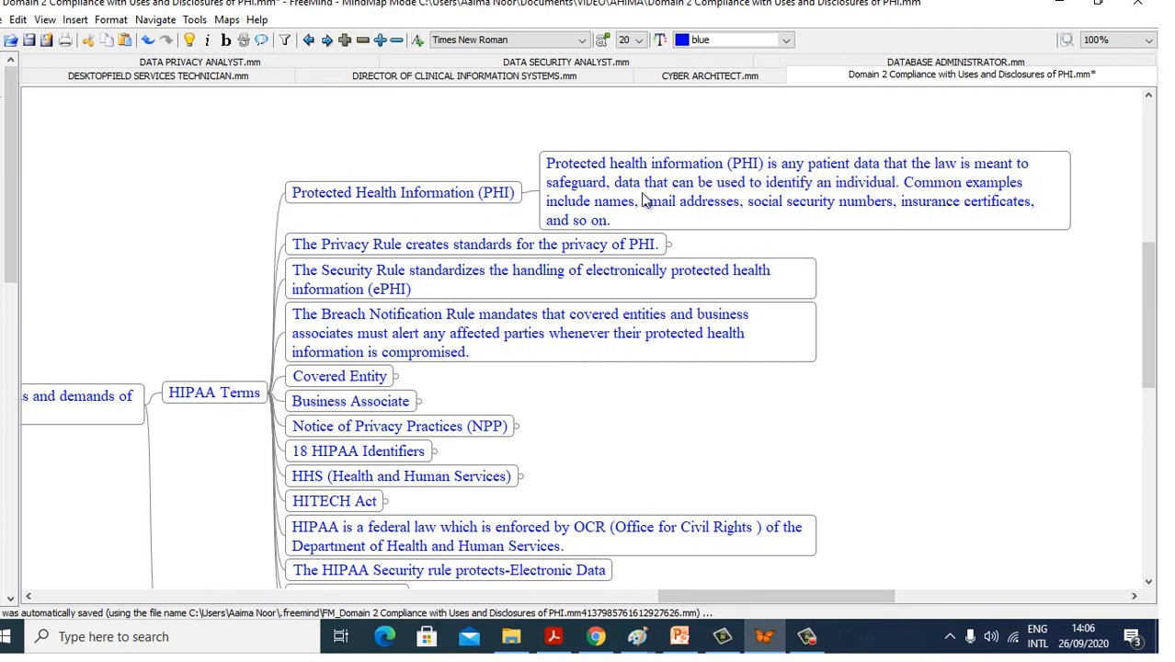
pyautogui.moveTo(754, 202)
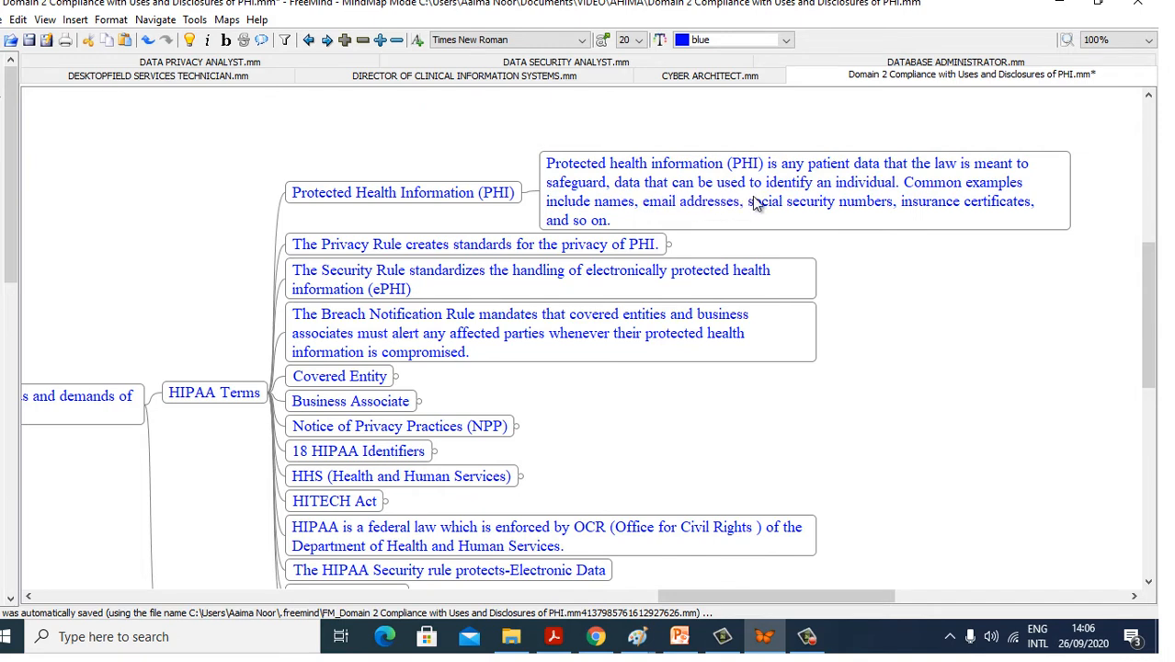
pyautogui.moveTo(671, 215)
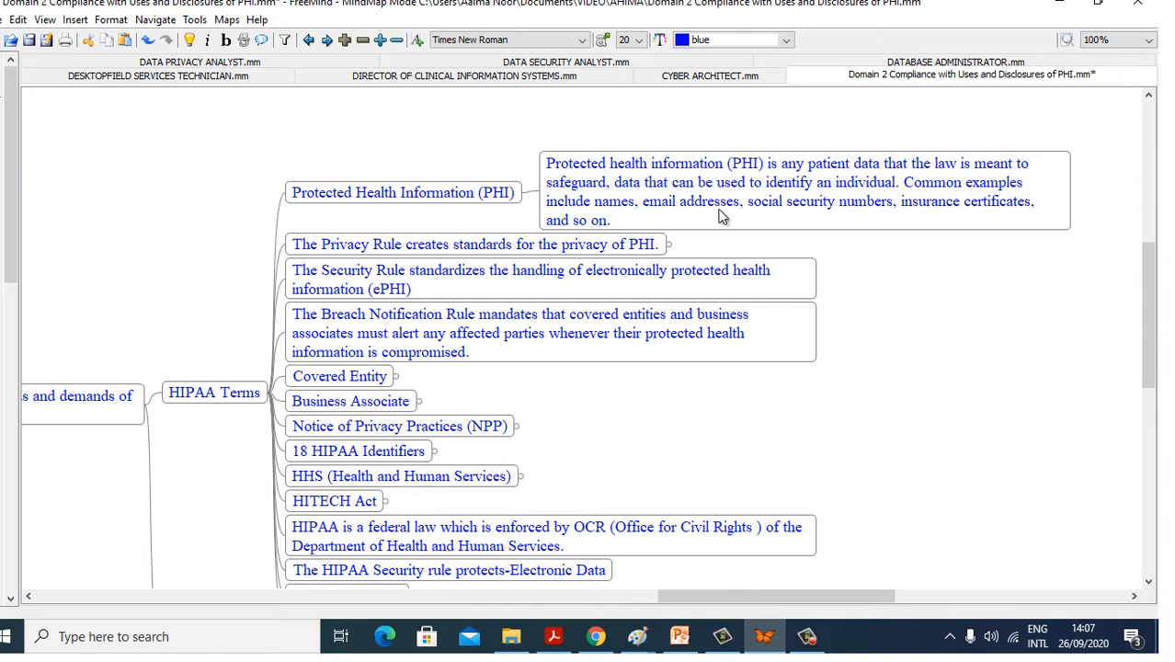
pyautogui.moveTo(855, 216)
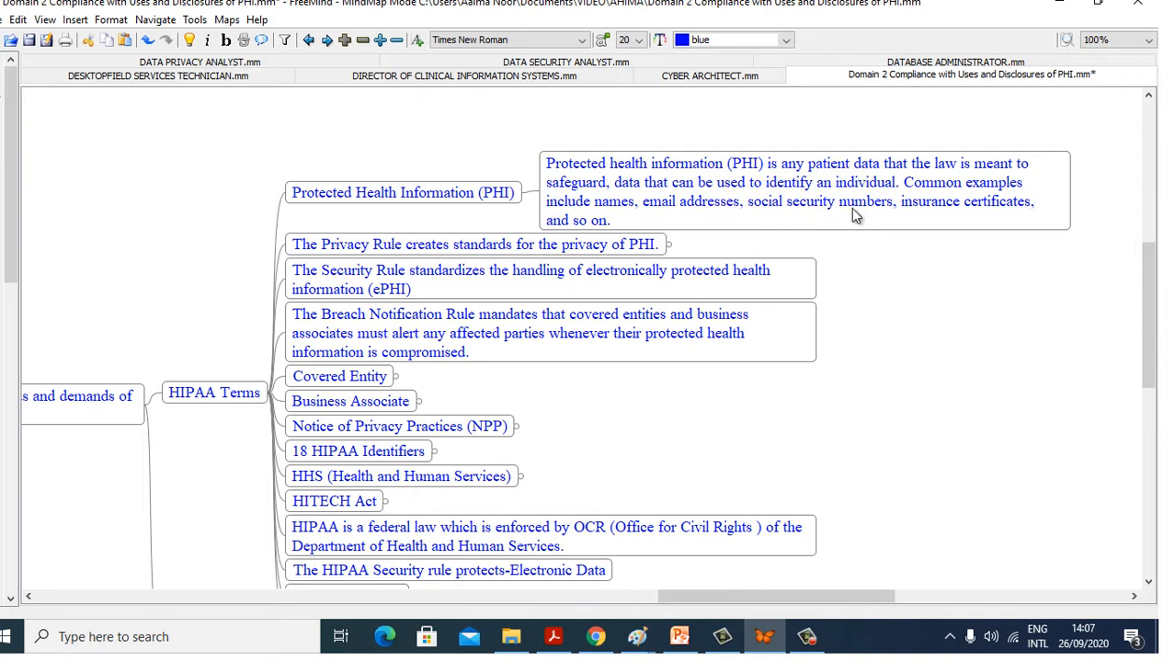
pyautogui.moveTo(966, 220)
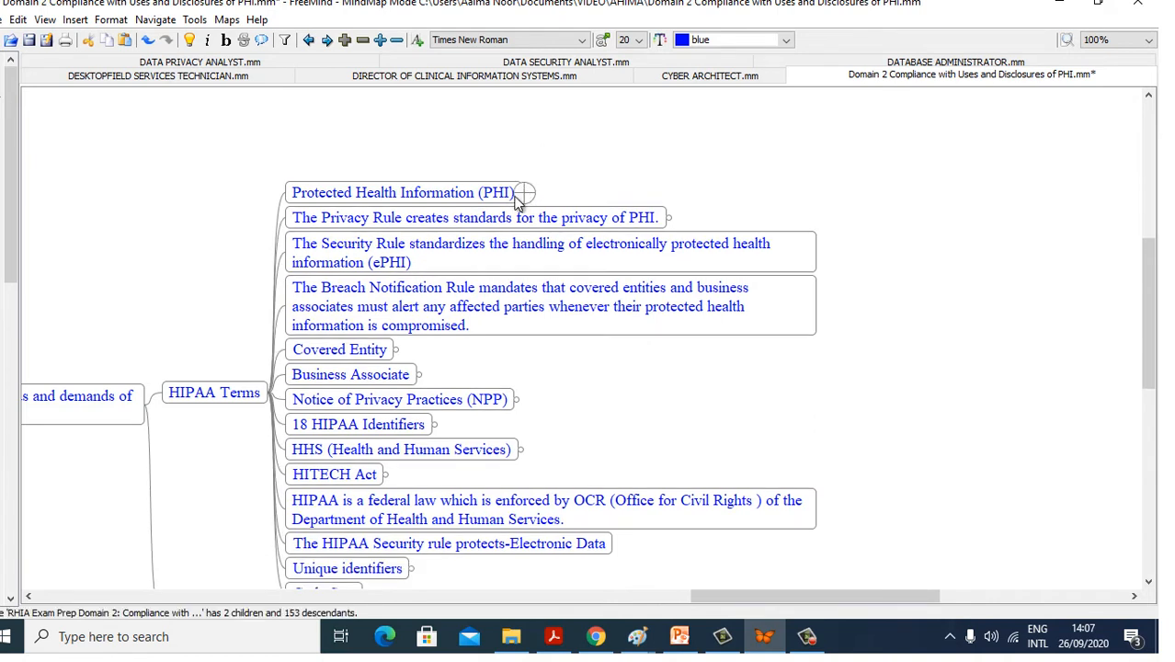
pyautogui.click(474, 217)
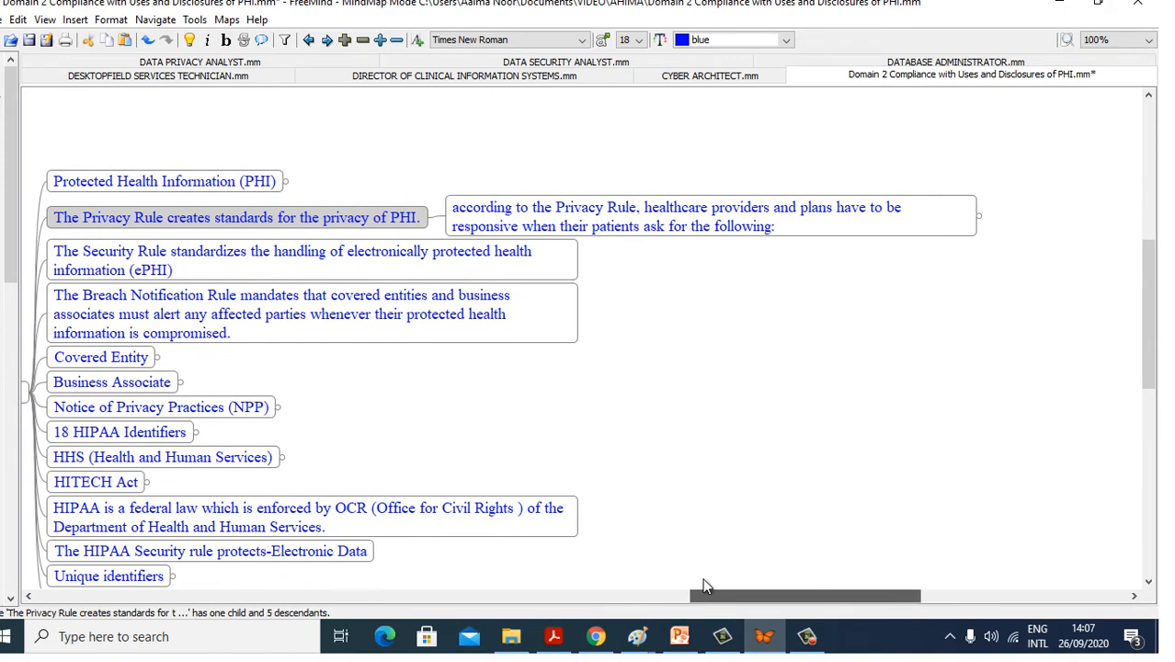
pyautogui.moveTo(692, 222)
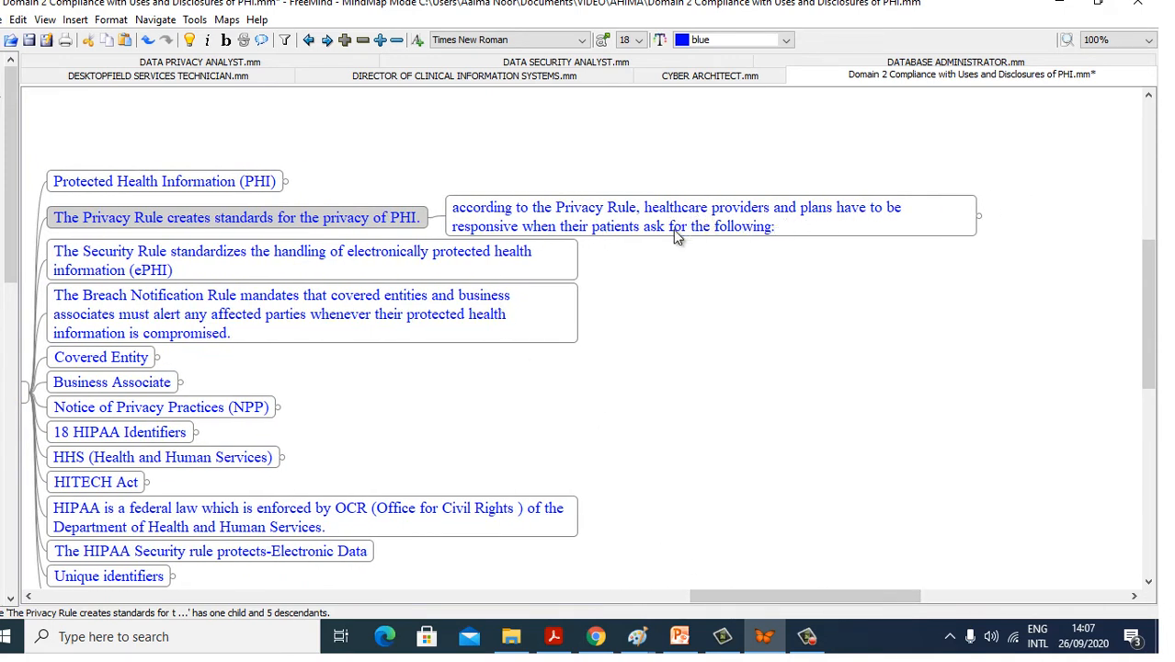
pyautogui.moveTo(614, 244)
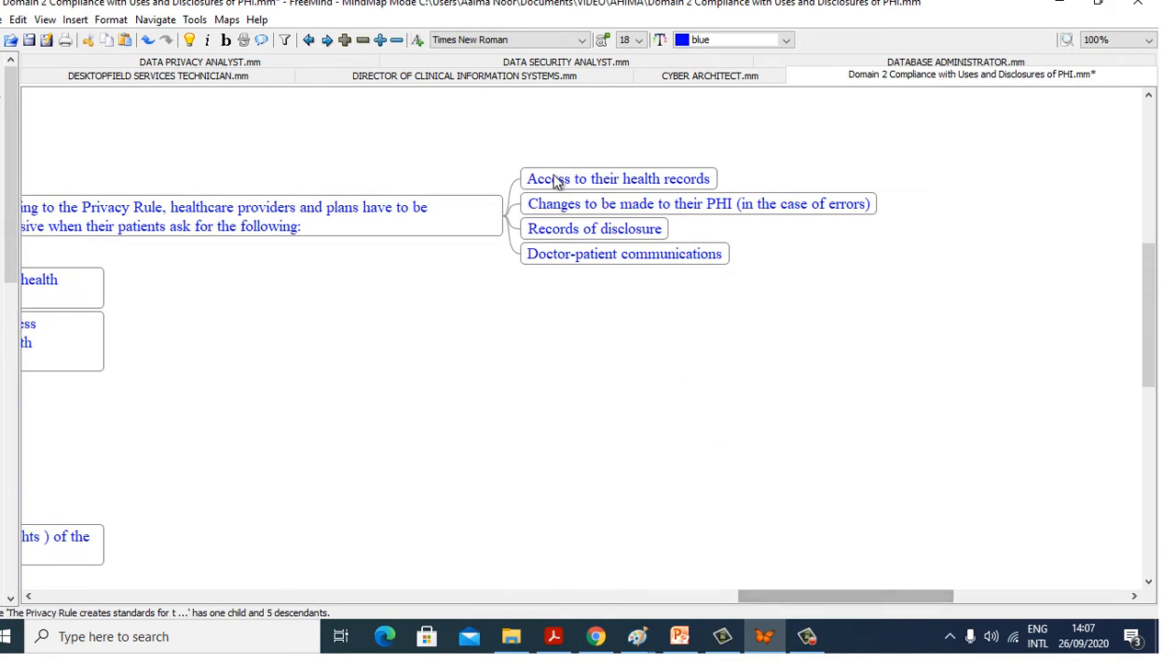
pyautogui.moveTo(596, 229)
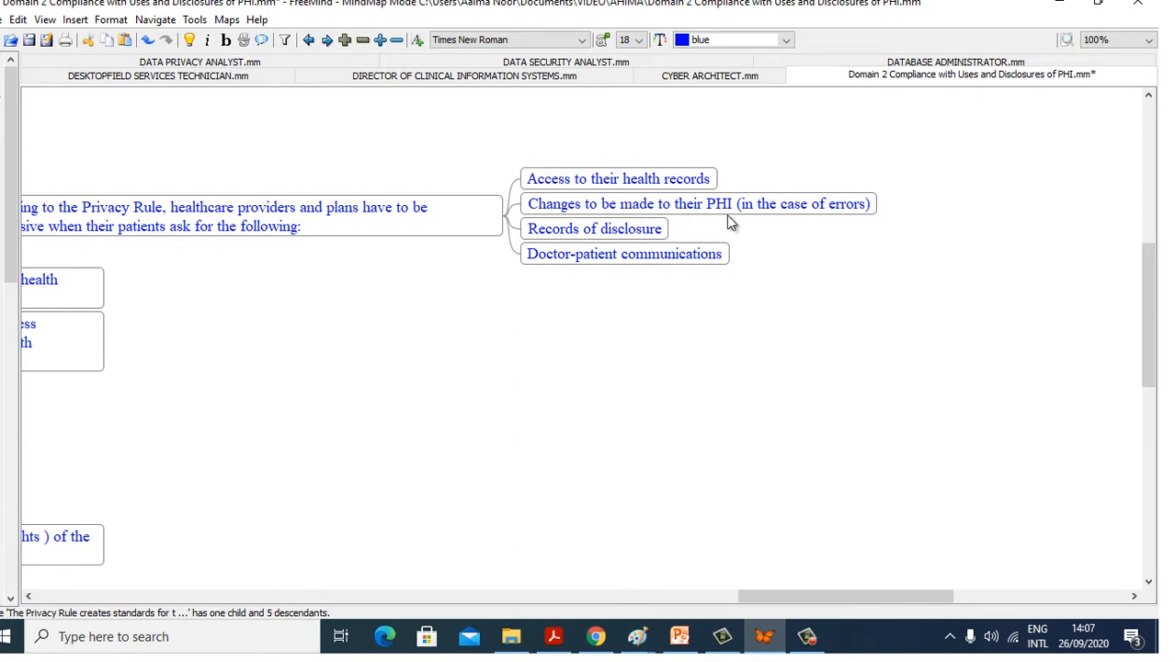
pyautogui.moveTo(820, 227)
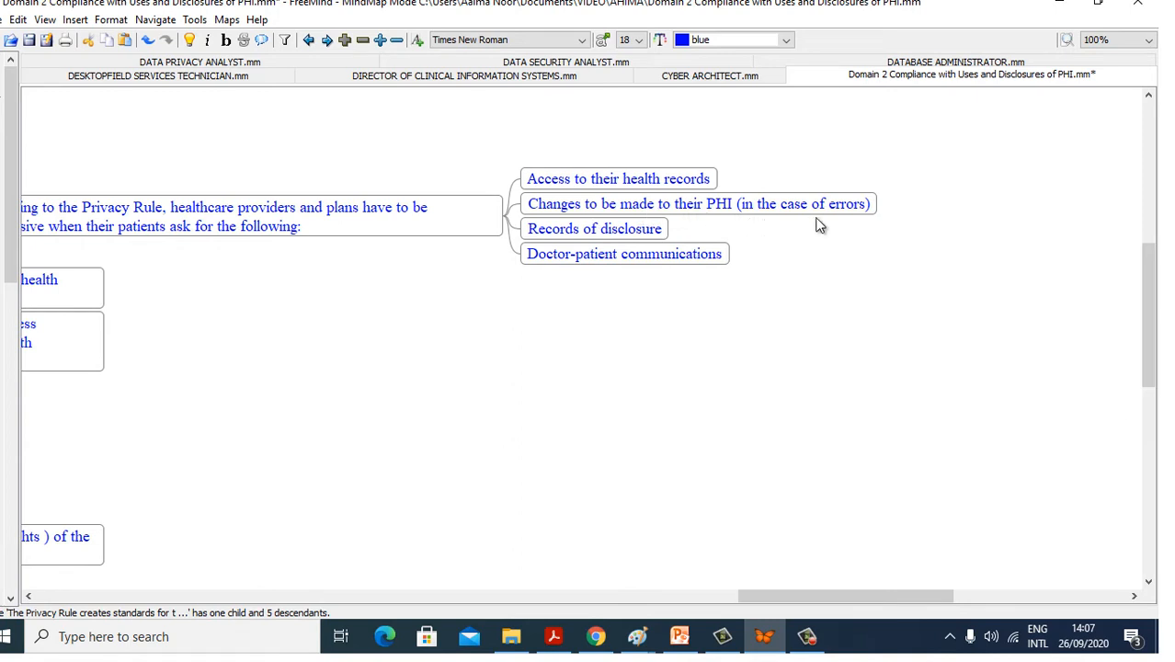
pyautogui.moveTo(573, 287)
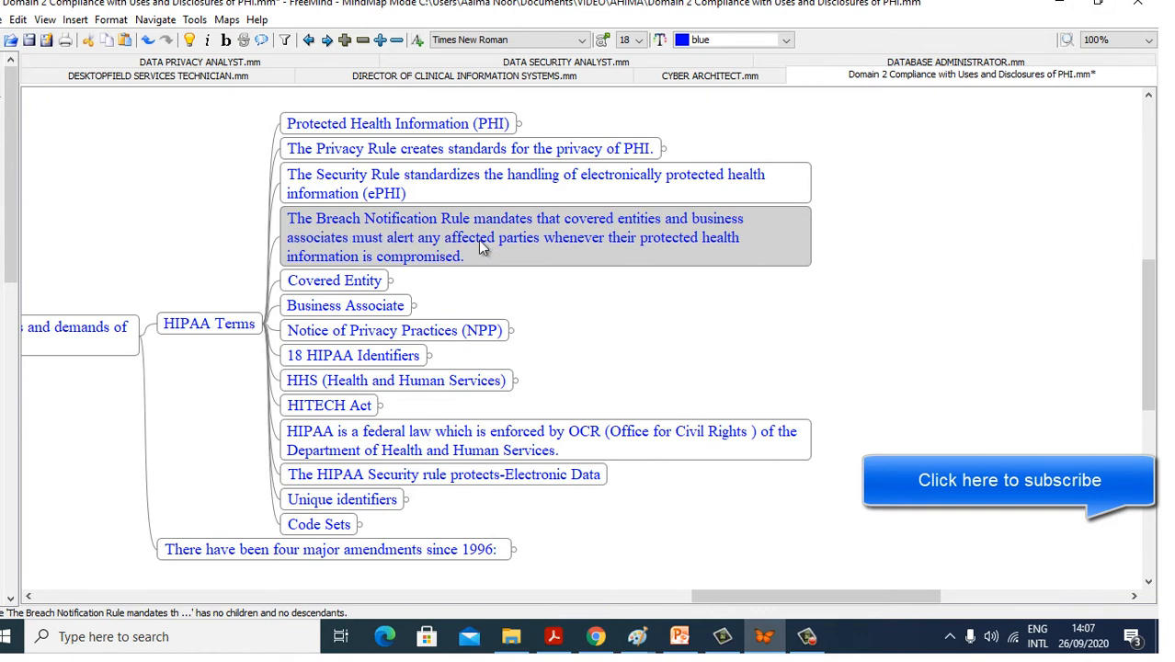
pyautogui.moveTo(662, 230)
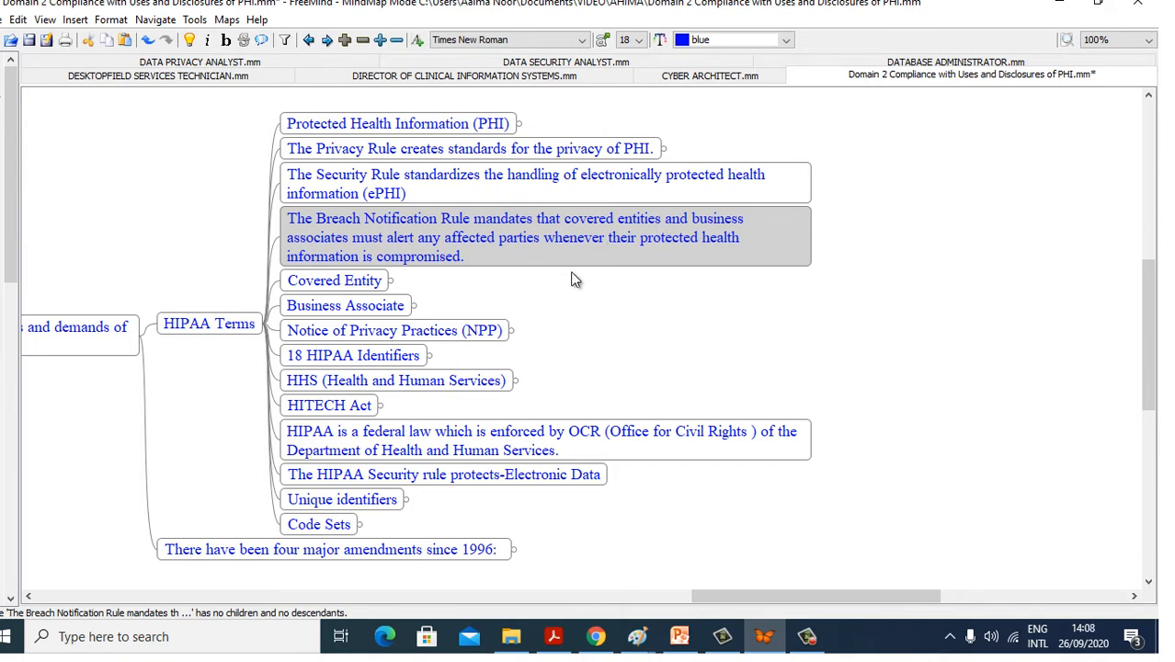
pyautogui.moveTo(547, 260)
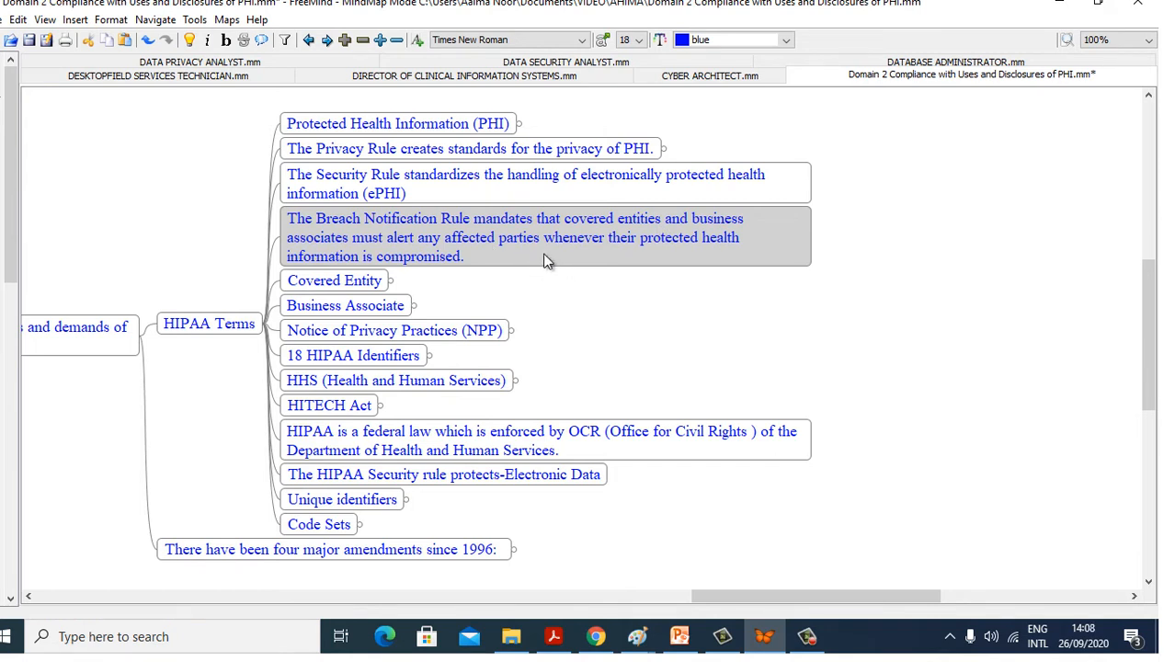
# Select Covered Entity and unfold its definition, scrolling right to see the branch
pyautogui.click(333, 281)
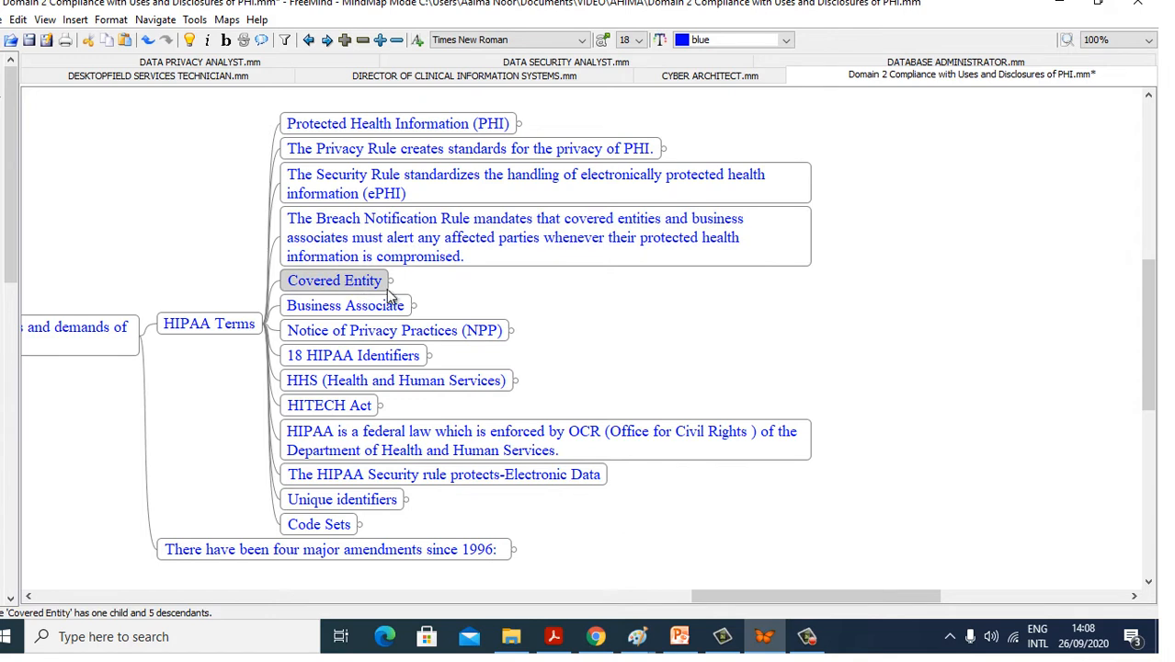
pyautogui.click(390, 281)
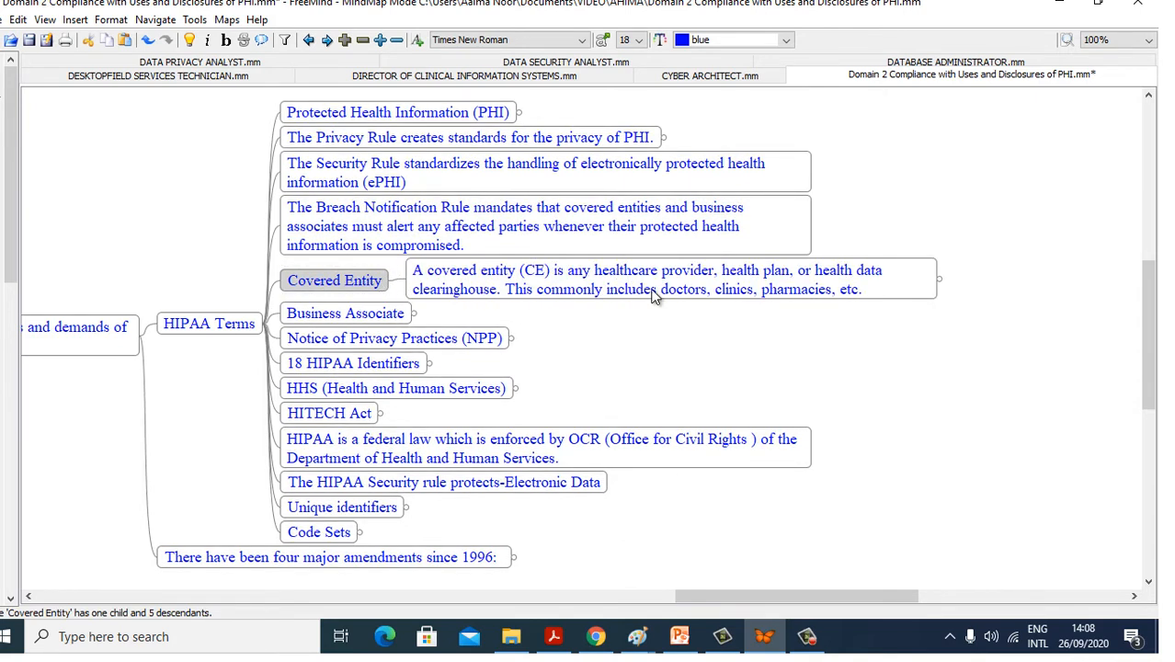
pyautogui.moveTo(644, 311)
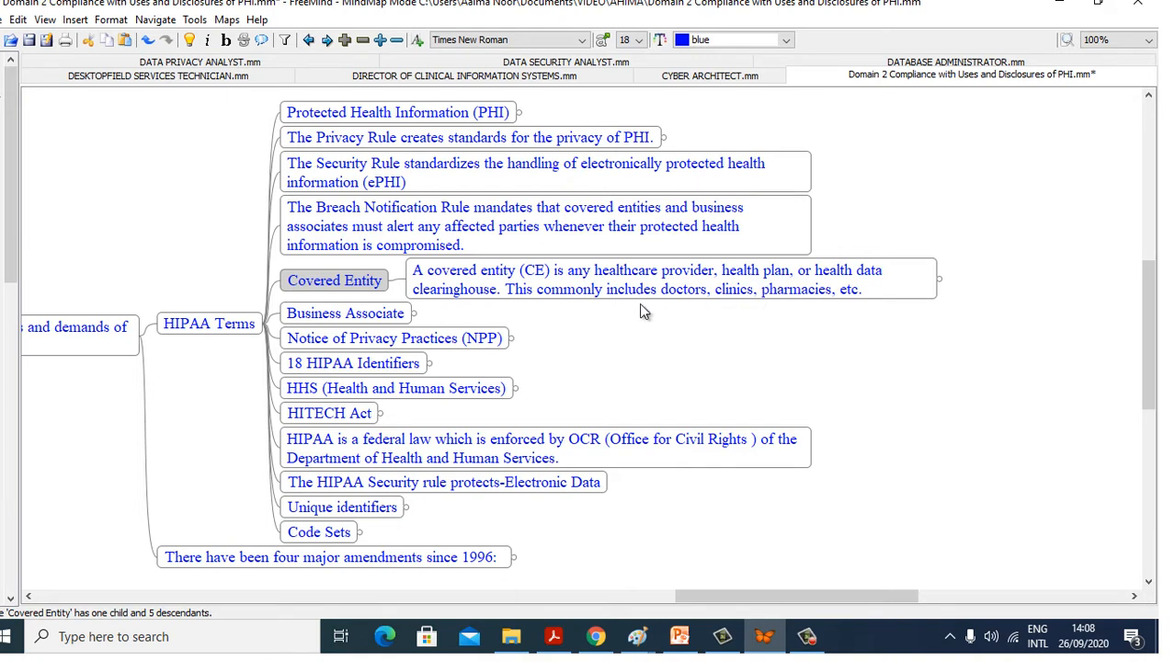
pyautogui.moveTo(562, 319)
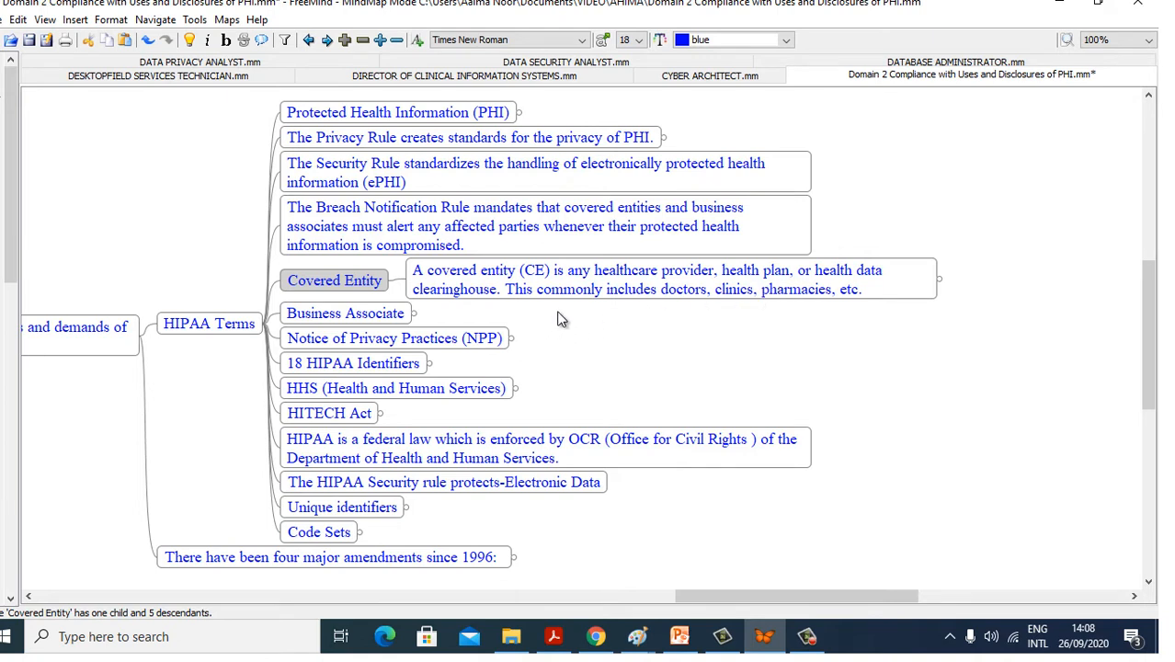
pyautogui.moveTo(668, 316)
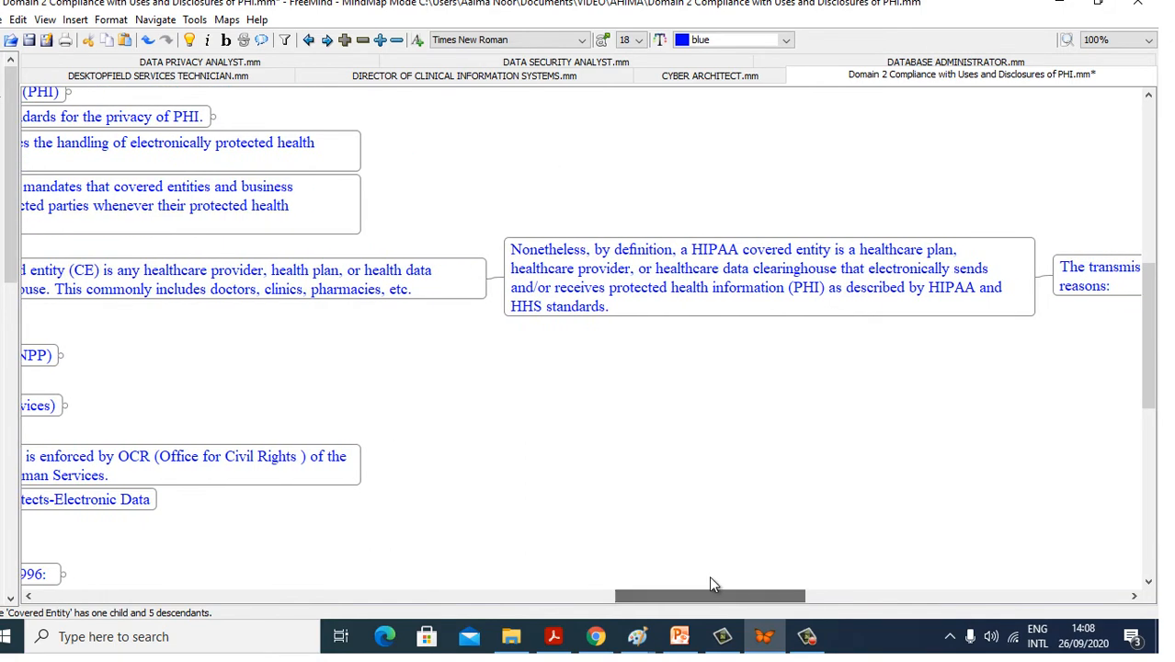
pyautogui.moveTo(816, 278)
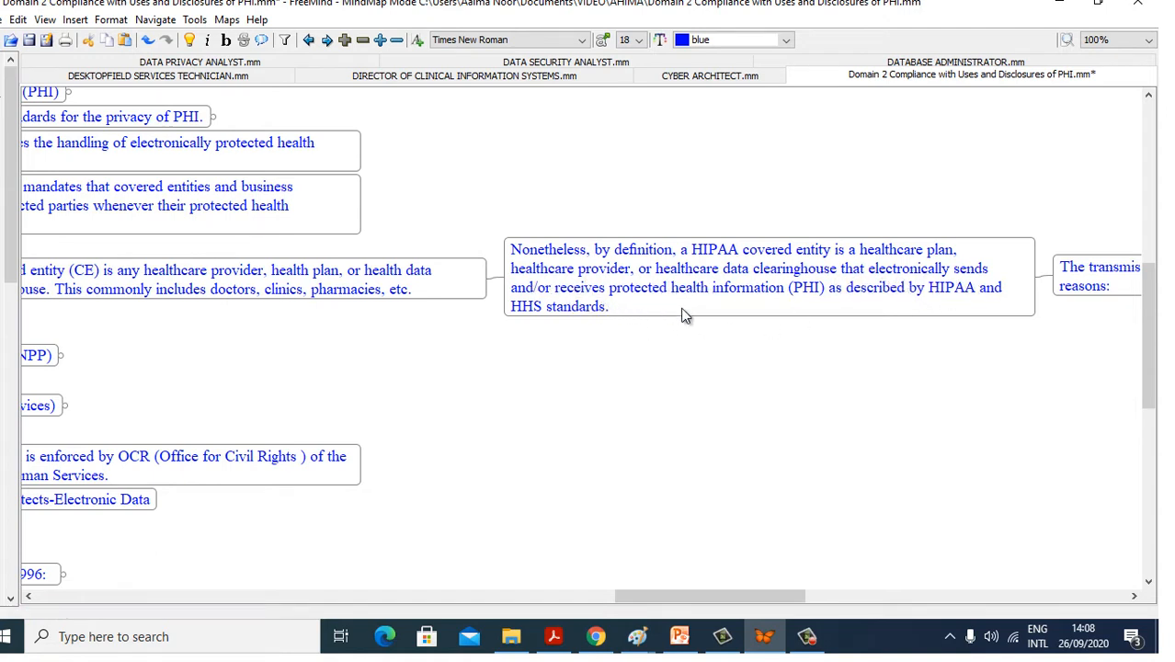
pyautogui.moveTo(726, 310)
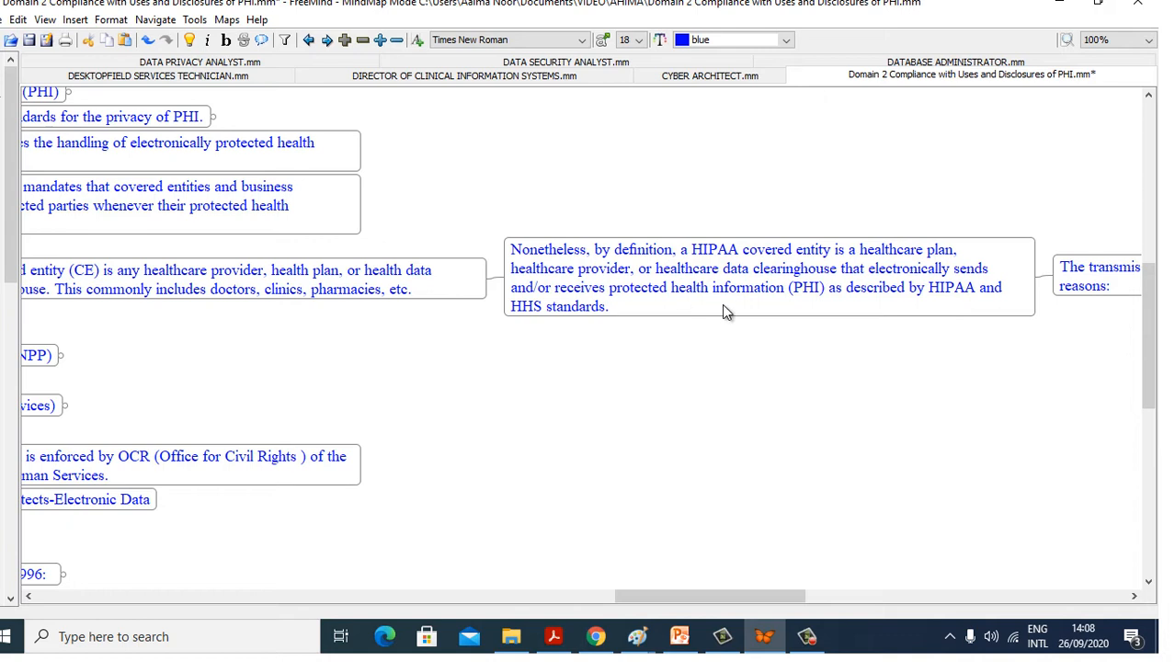
pyautogui.moveTo(706, 517)
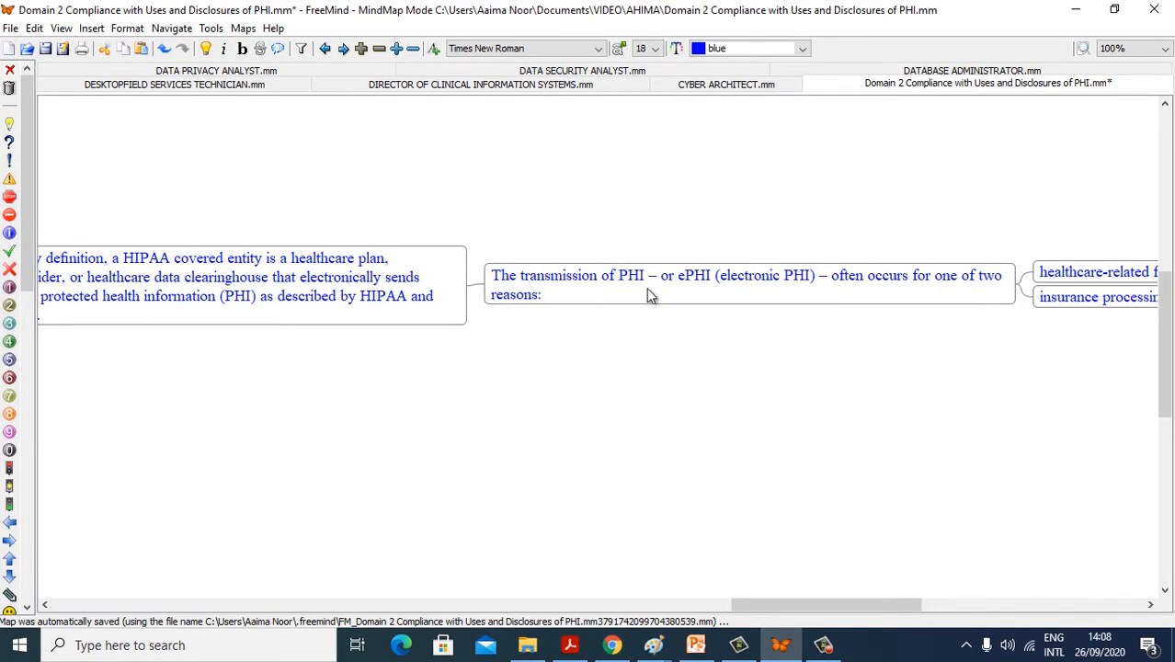
pyautogui.moveTo(857, 293)
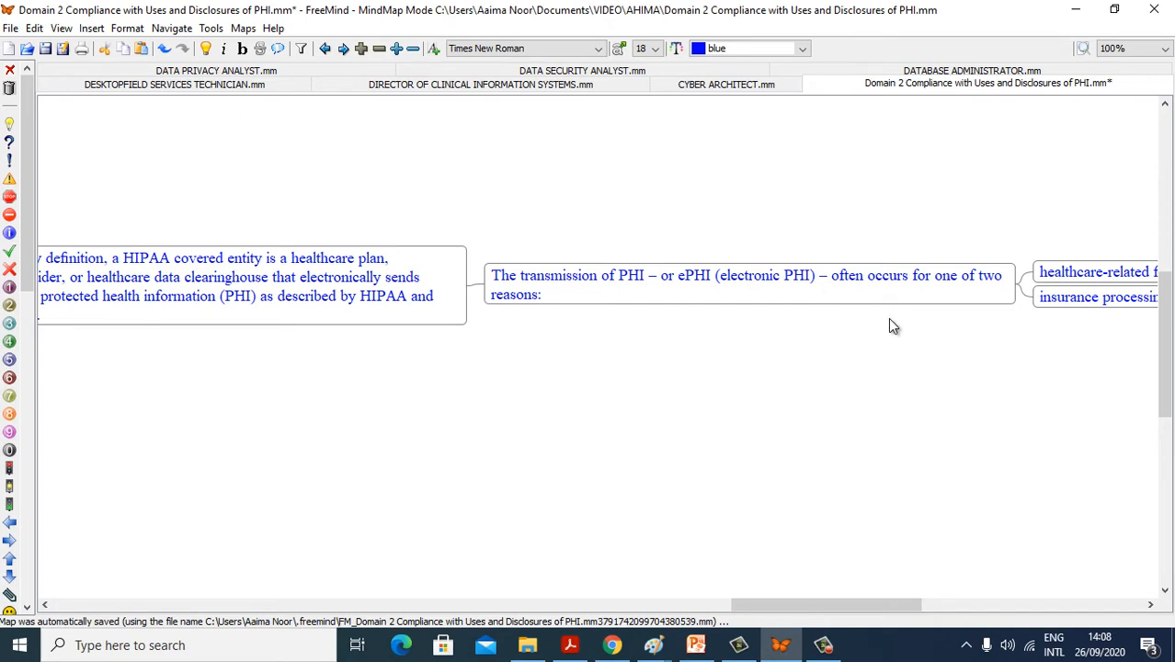
pyautogui.hscroll(3)
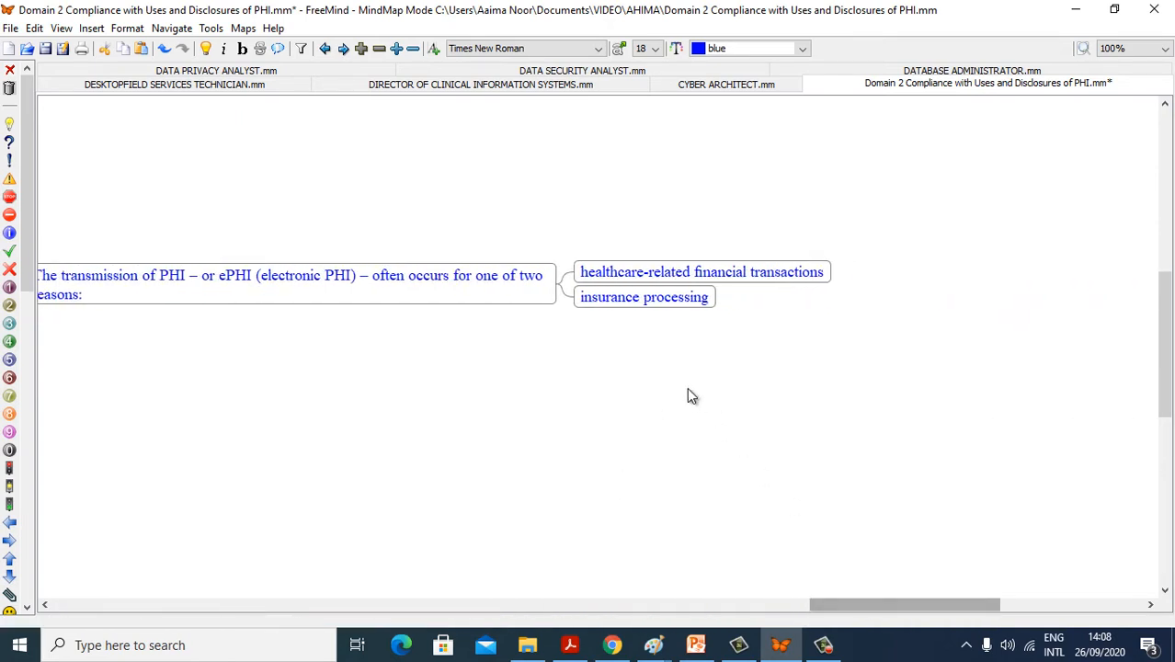
pyautogui.moveTo(725, 282)
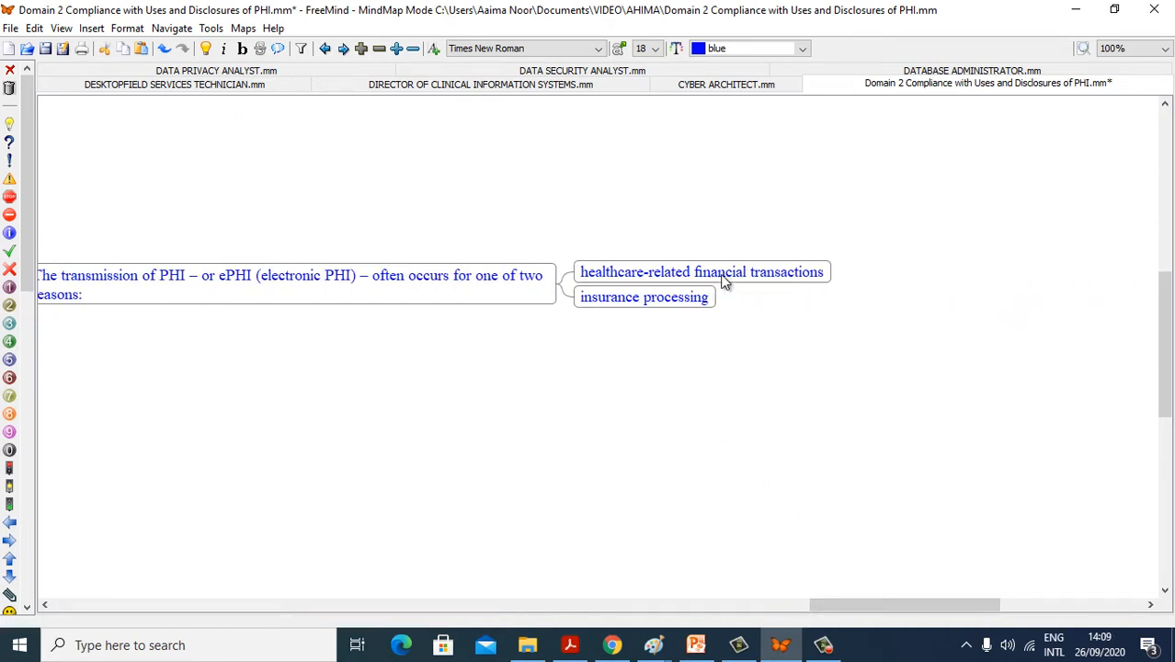
pyautogui.moveTo(592, 319)
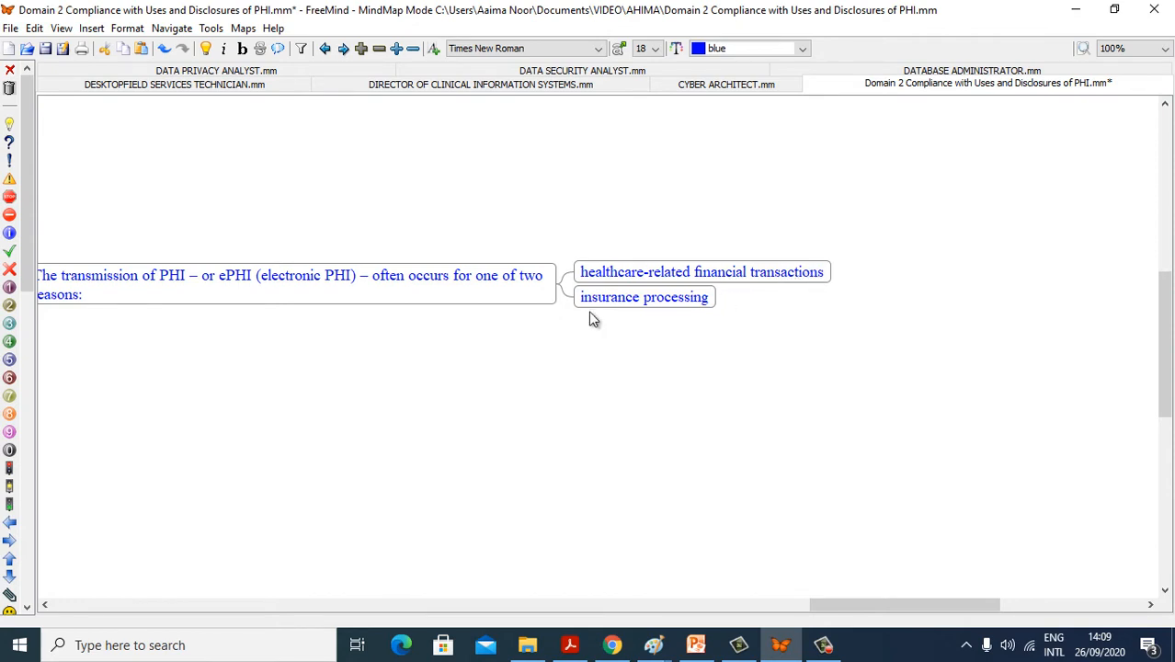
pyautogui.moveTo(806, 565)
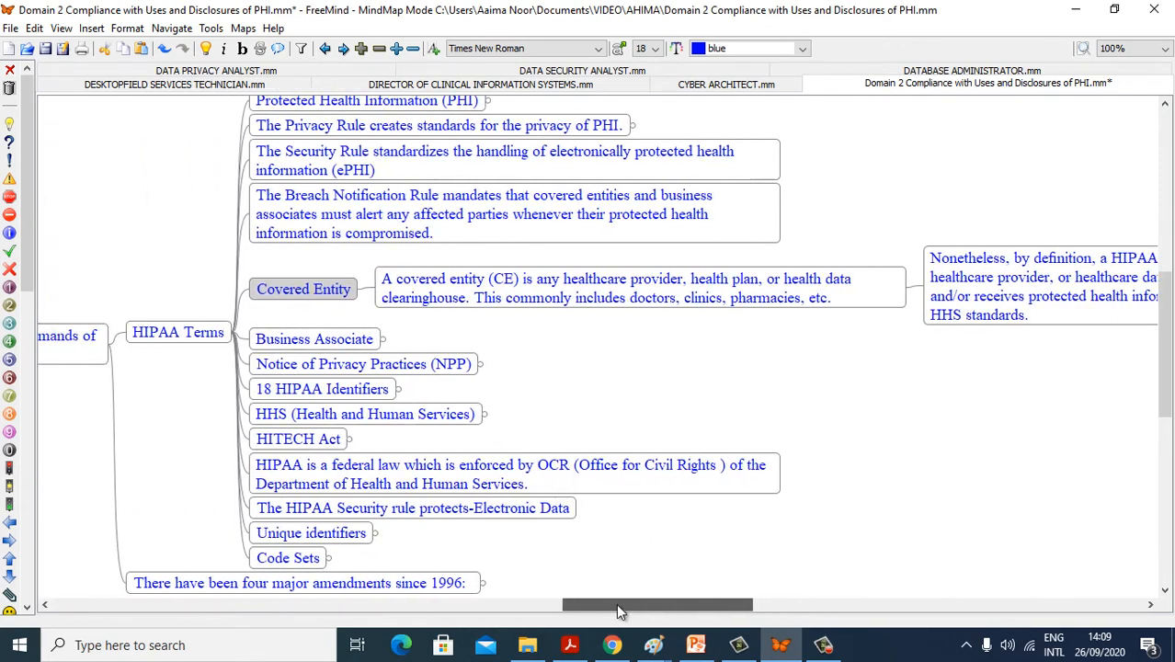
# Unfold Business Associate to show its third-party organization definition
pyautogui.click(303, 289)
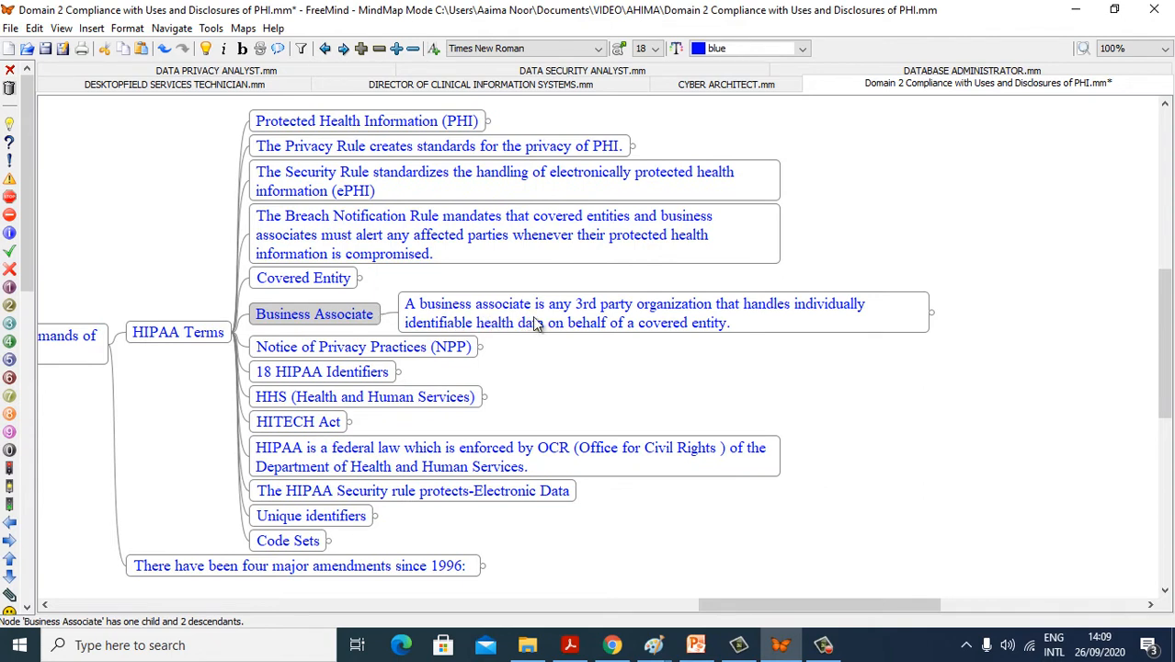
pyautogui.moveTo(755, 332)
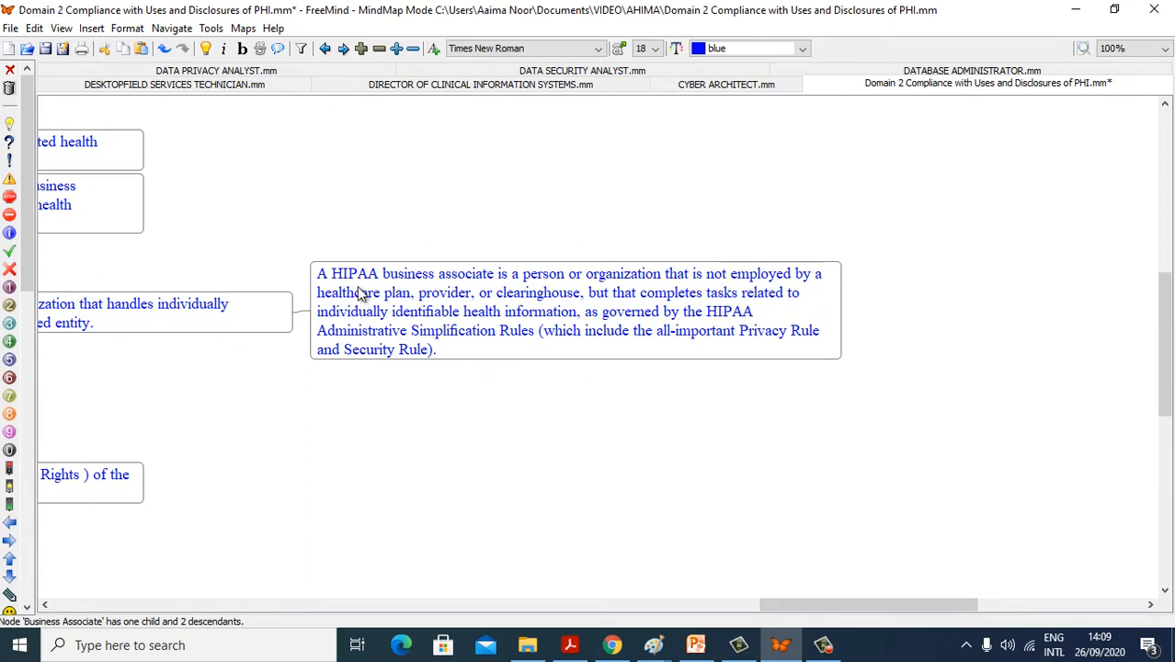
pyautogui.moveTo(593, 292)
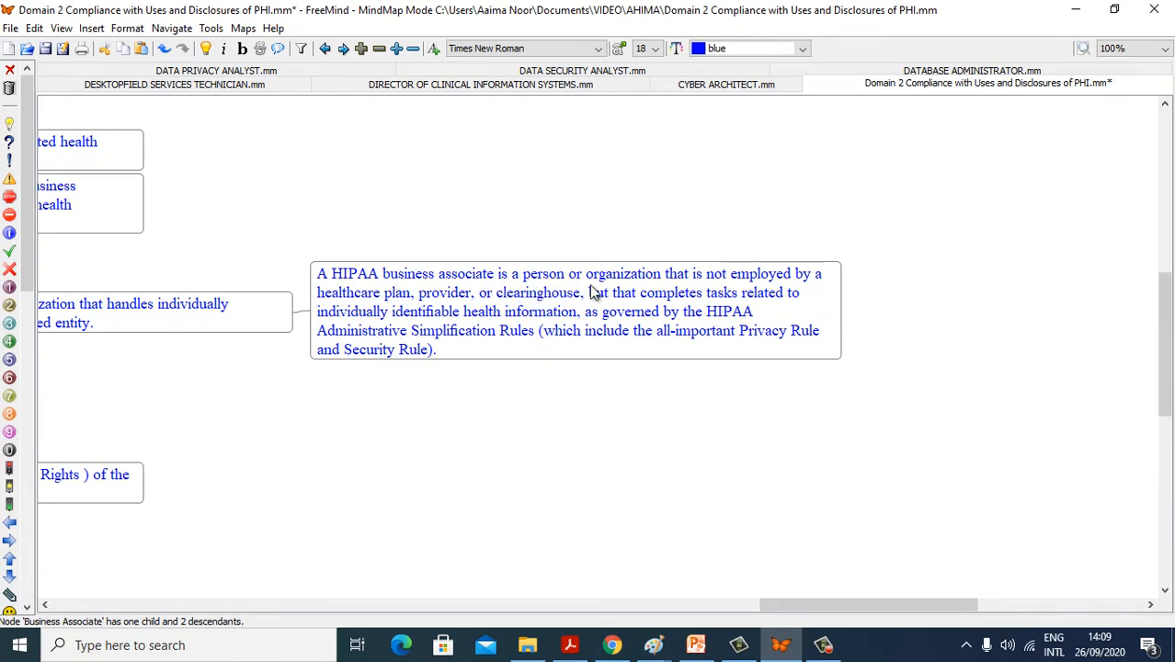
pyautogui.moveTo(830, 295)
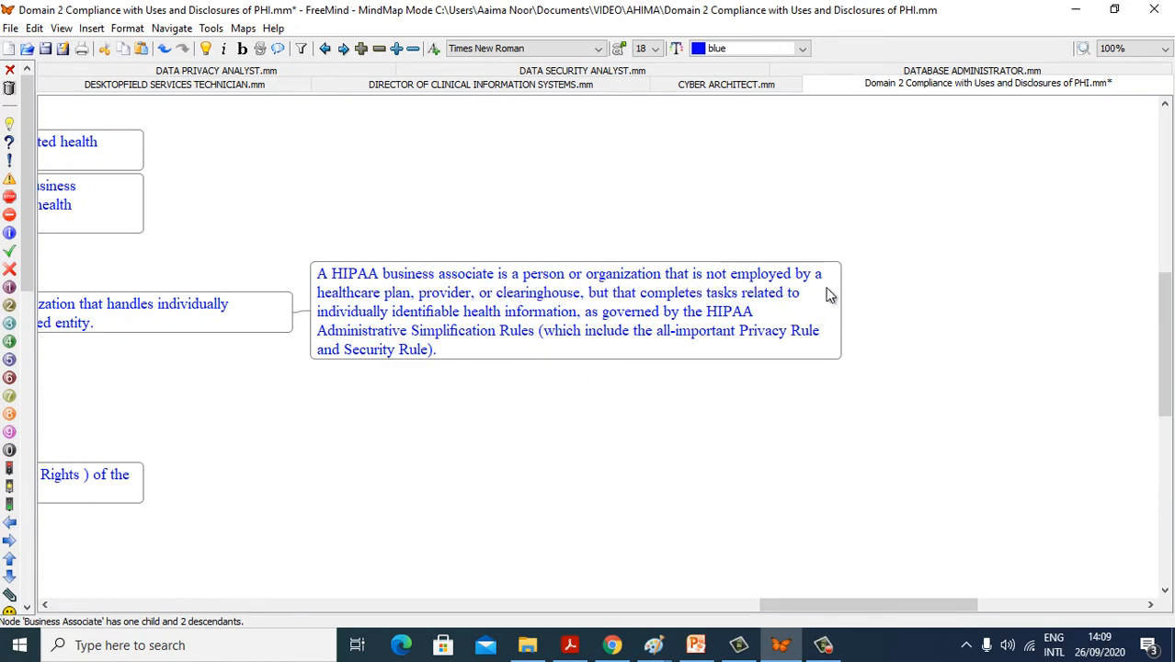
pyautogui.moveTo(423, 310)
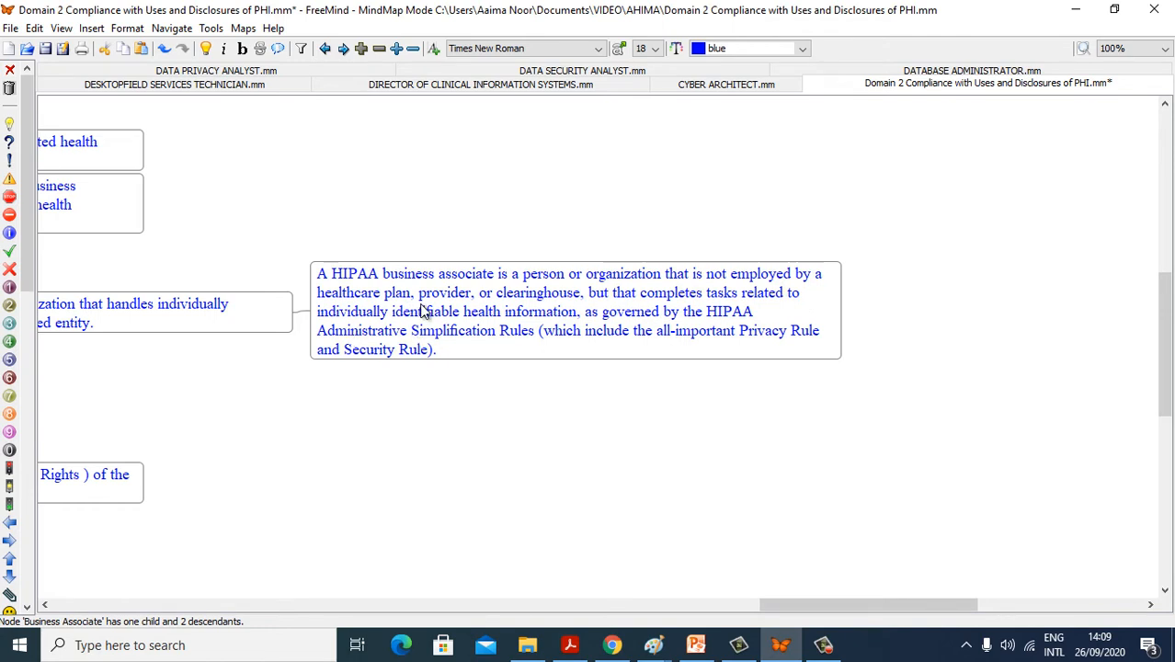
pyautogui.moveTo(614, 305)
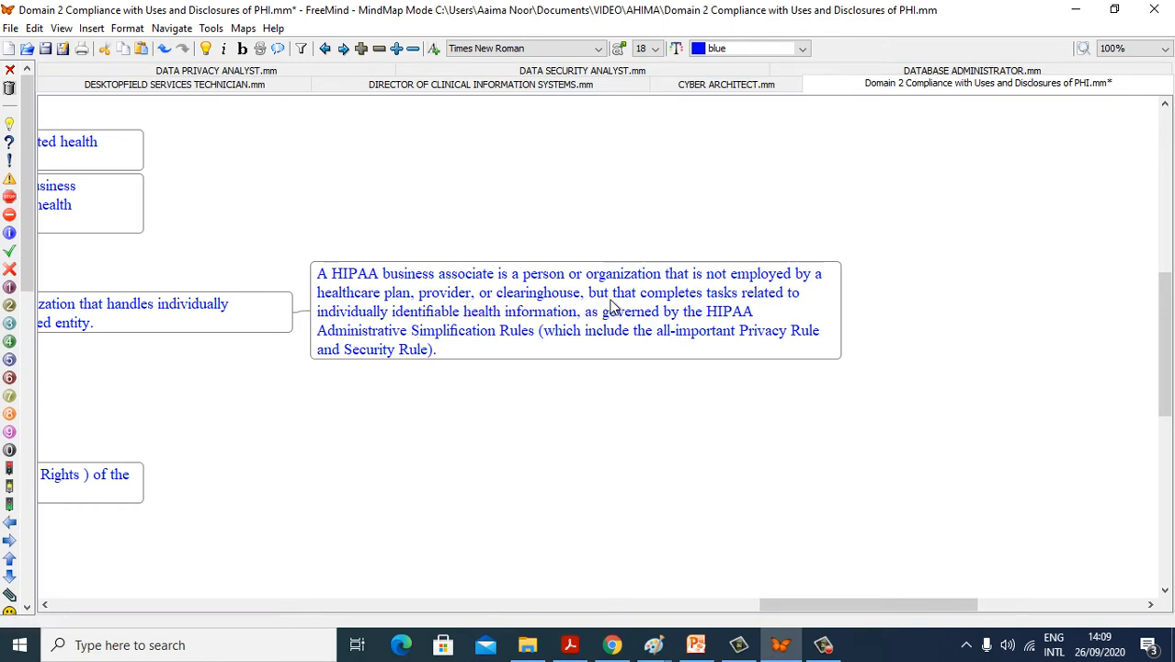
pyautogui.moveTo(653, 305)
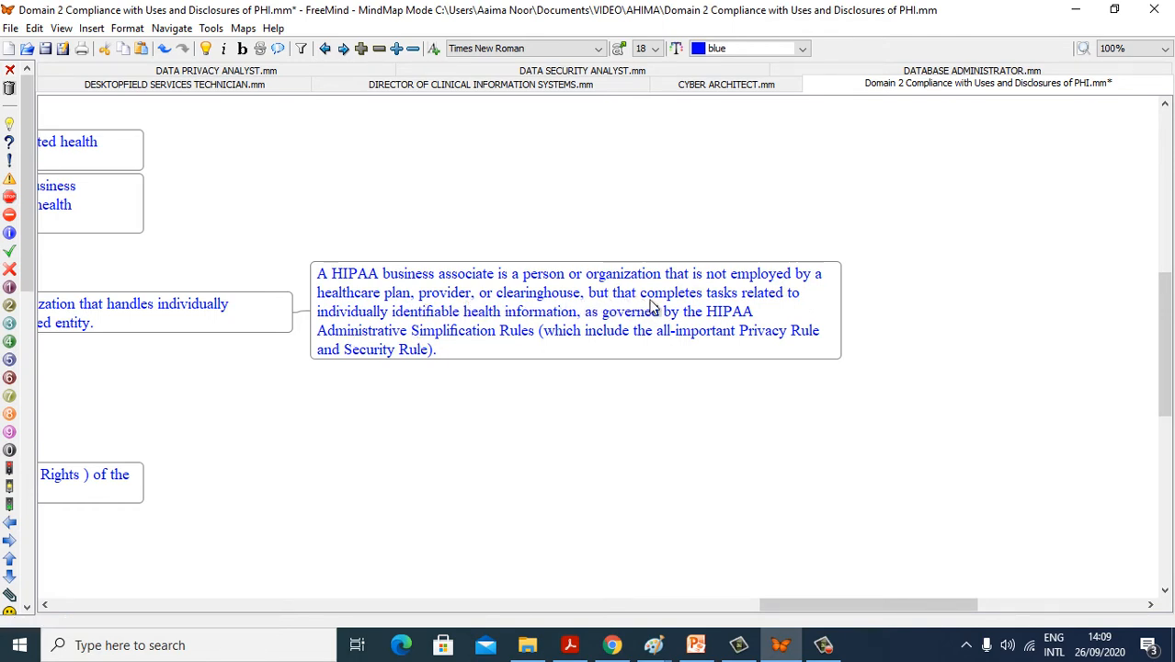
pyautogui.moveTo(474, 325)
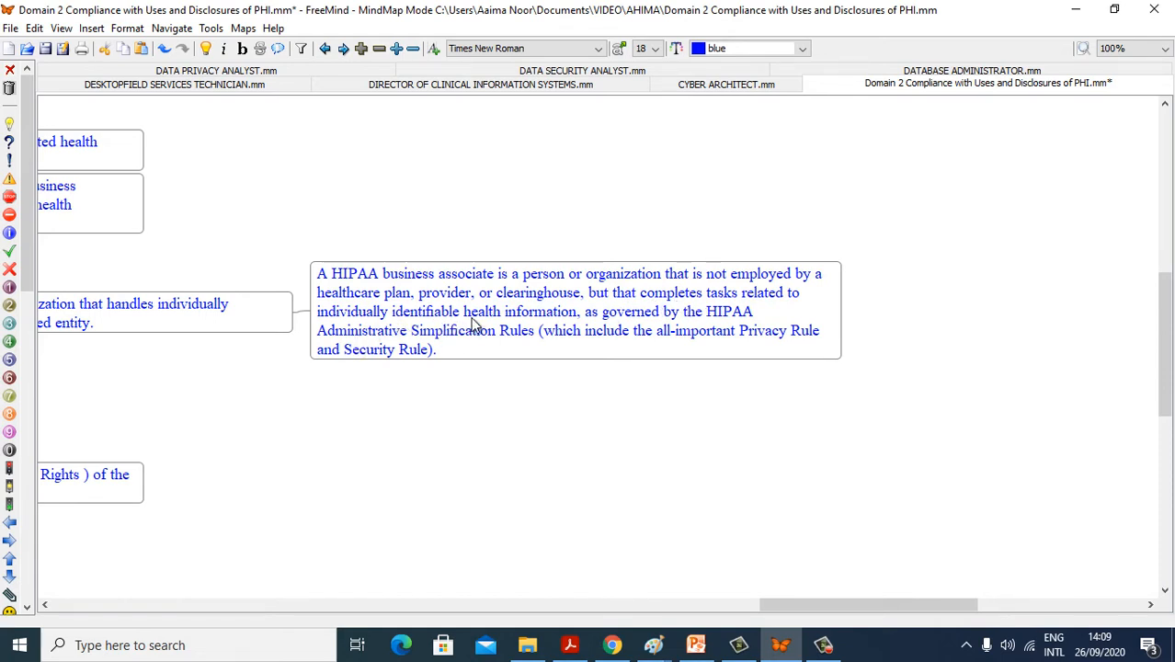
pyautogui.moveTo(520, 385)
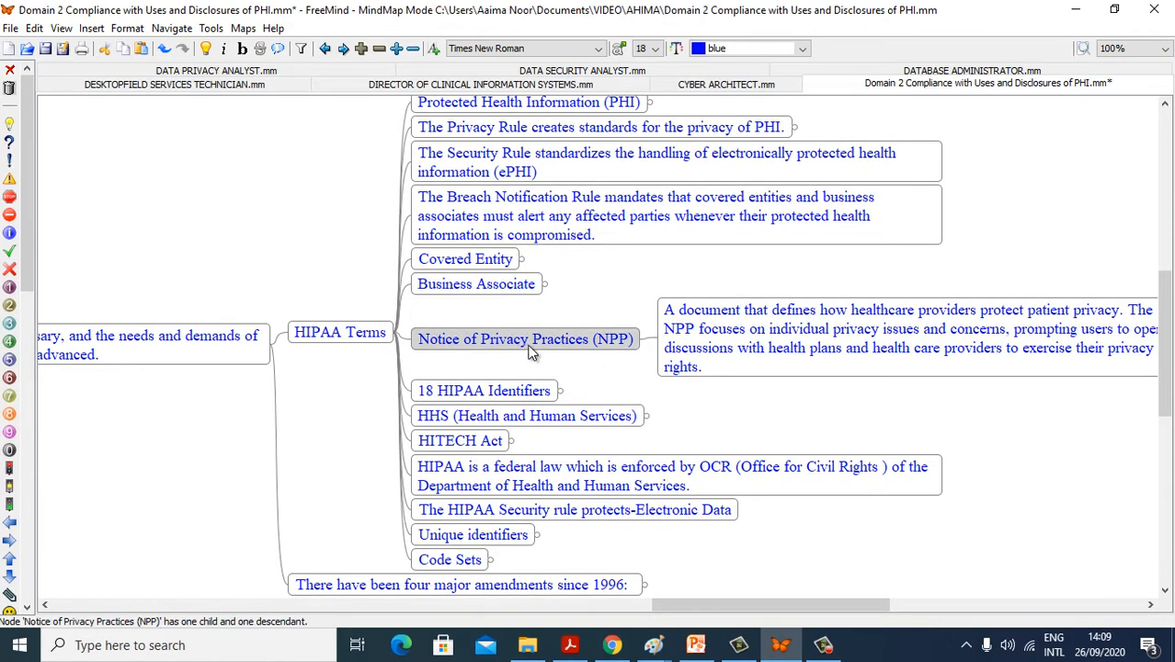
pyautogui.moveTo(752, 591)
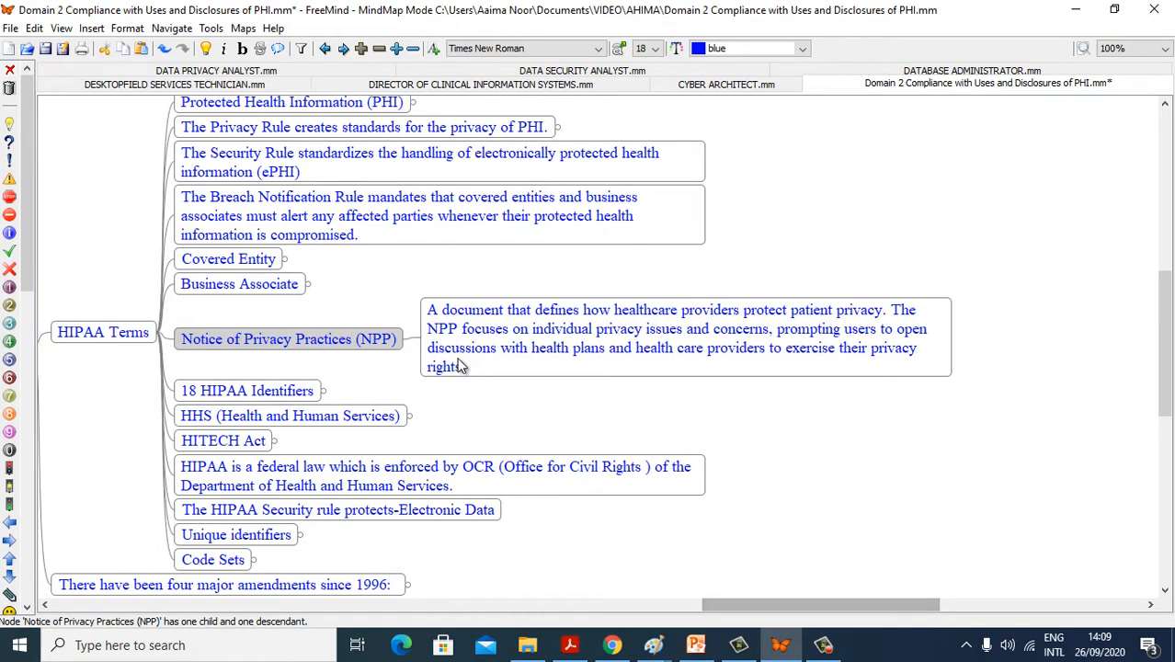
pyautogui.moveTo(731, 328)
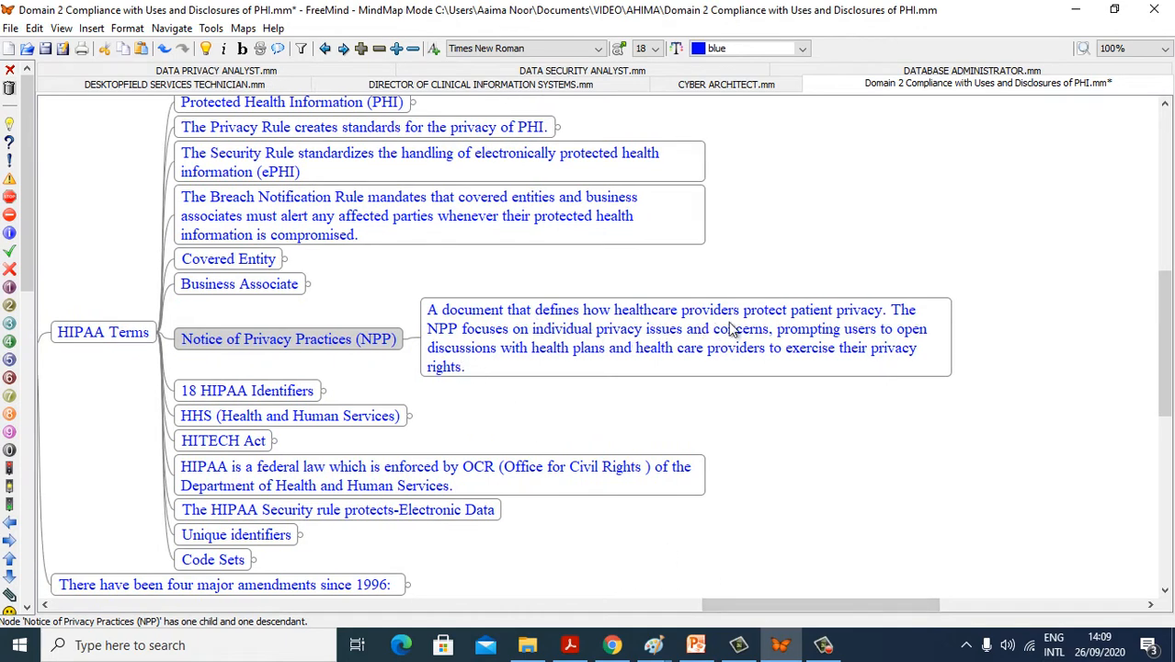
pyautogui.moveTo(841, 329)
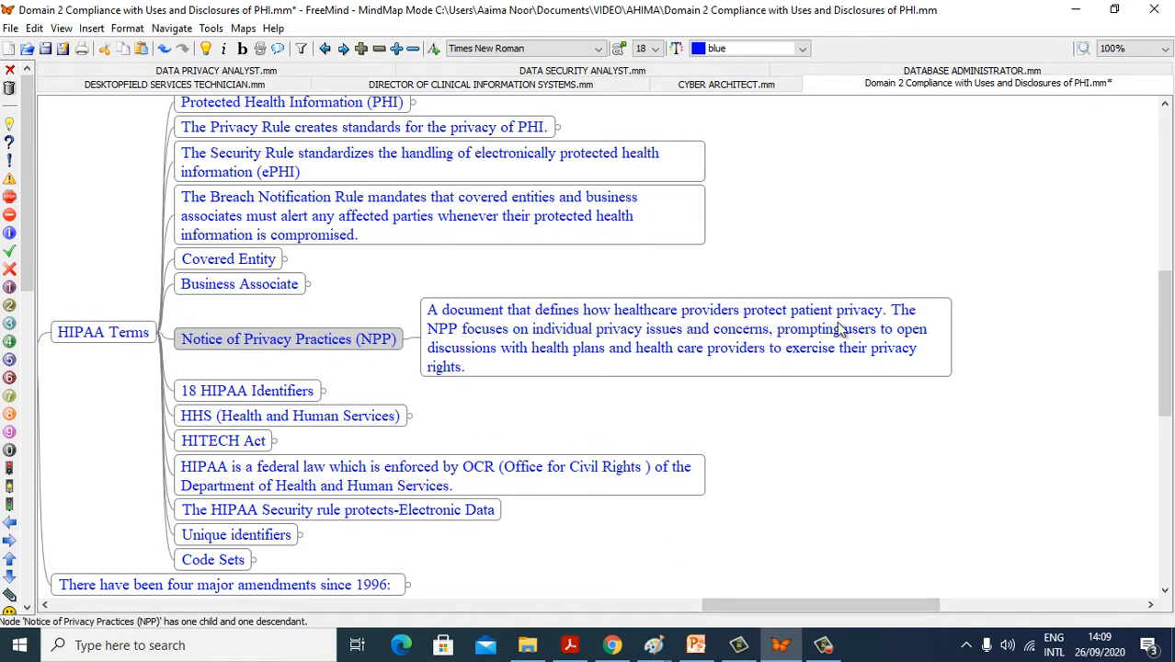
pyautogui.moveTo(517, 345)
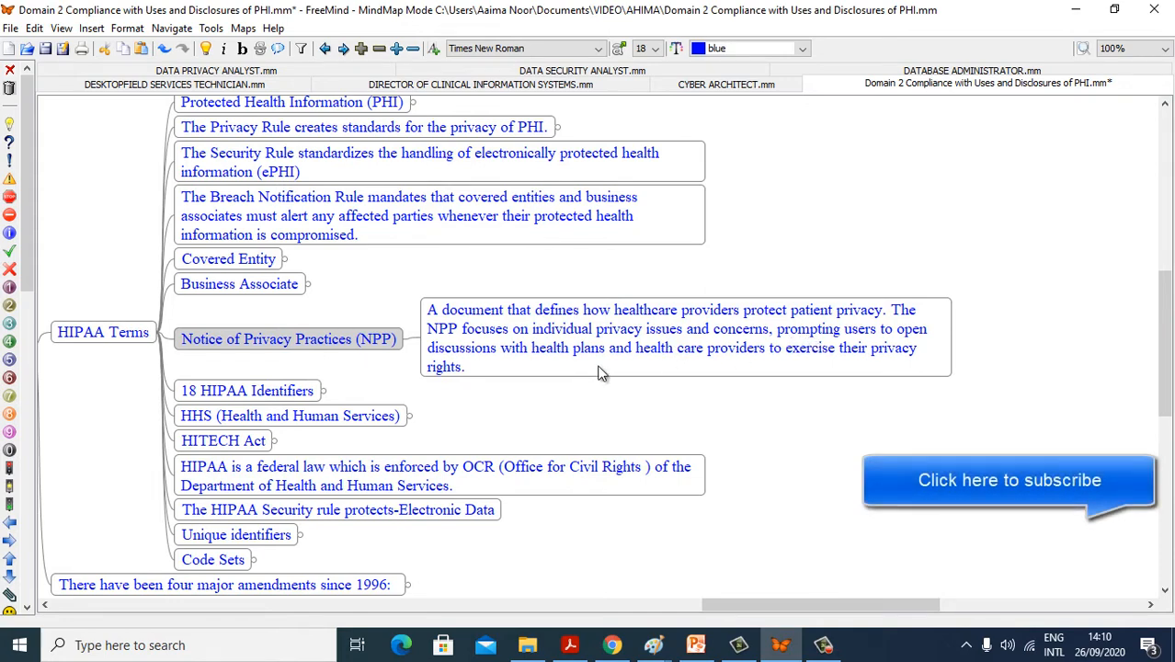
pyautogui.moveTo(596, 370)
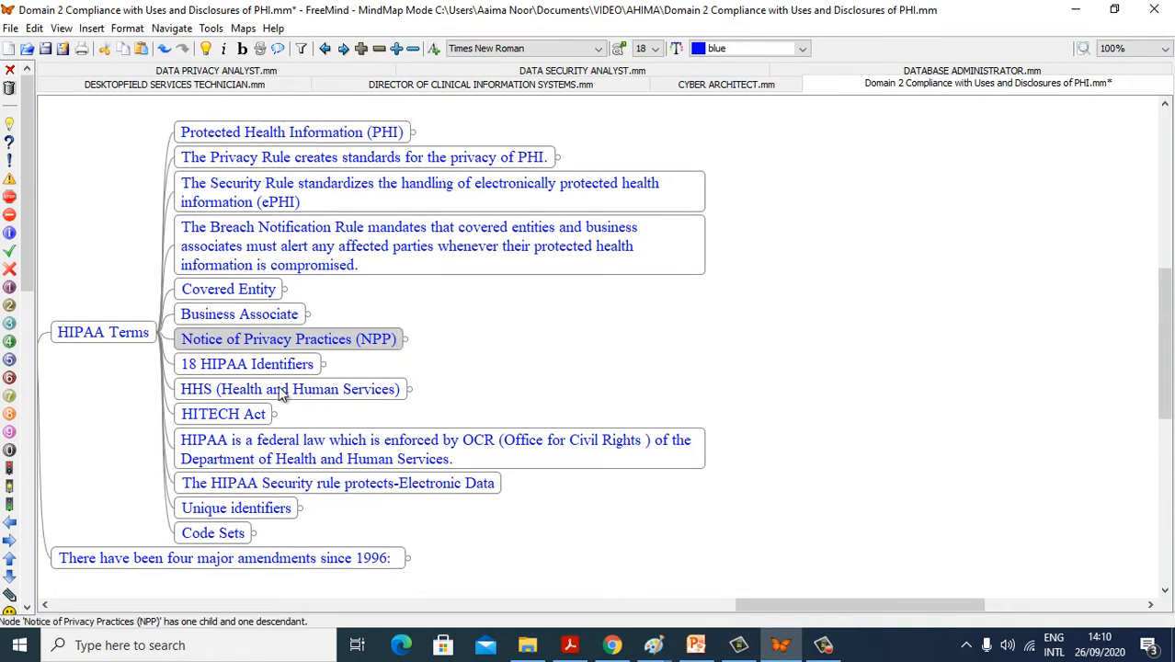
# Unfold 18 HIPAA Identifiers to show how PII identifiers become PHI
pyautogui.click(246, 363)
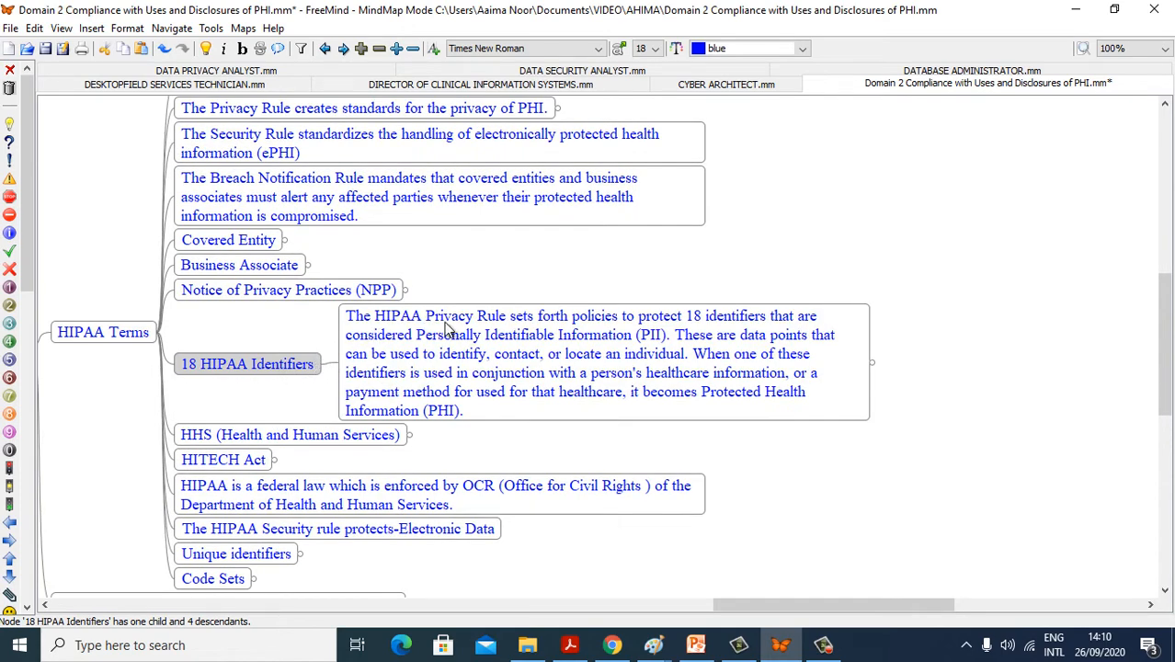
pyautogui.moveTo(682, 333)
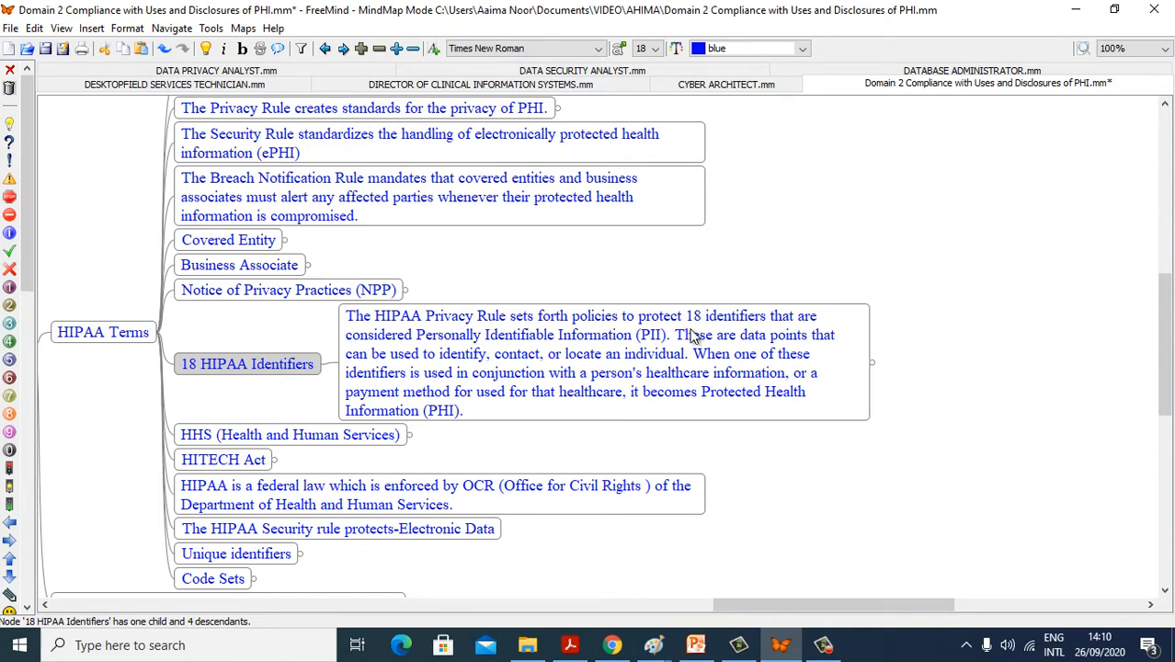
pyautogui.moveTo(458, 356)
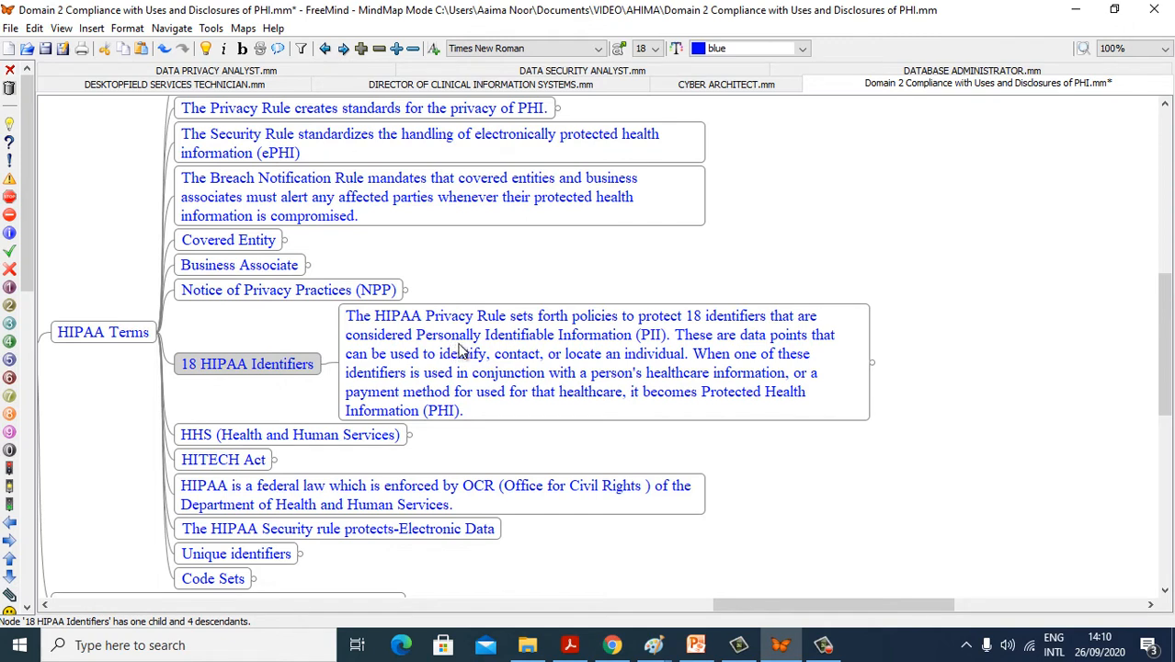
pyautogui.moveTo(752, 355)
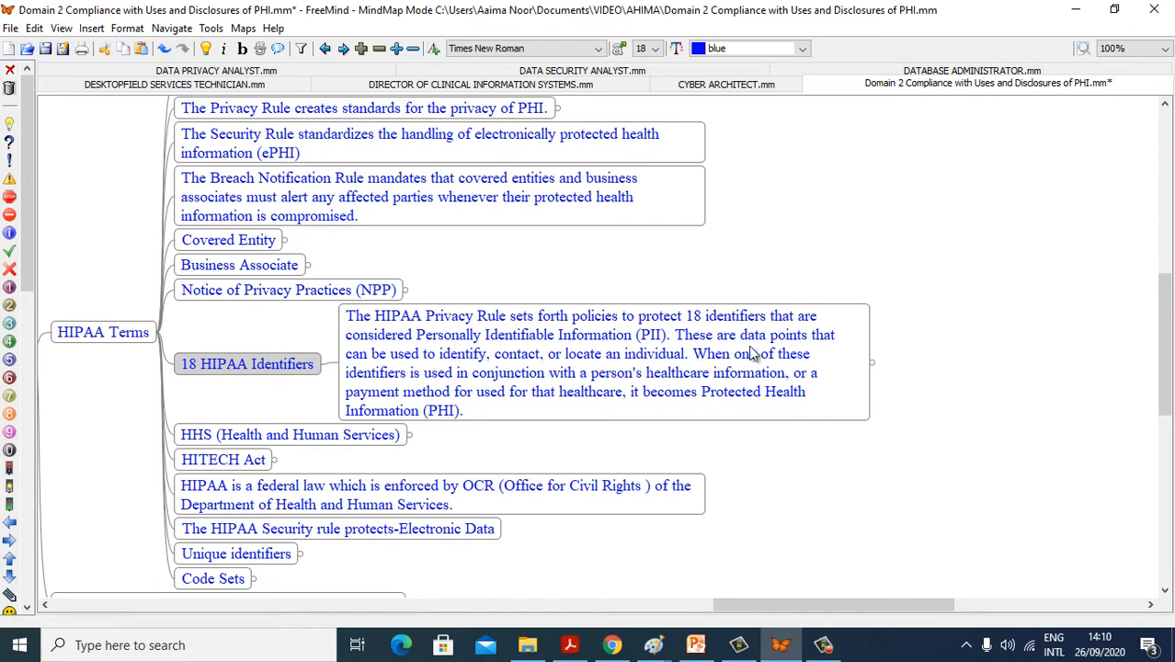
pyautogui.moveTo(416, 385)
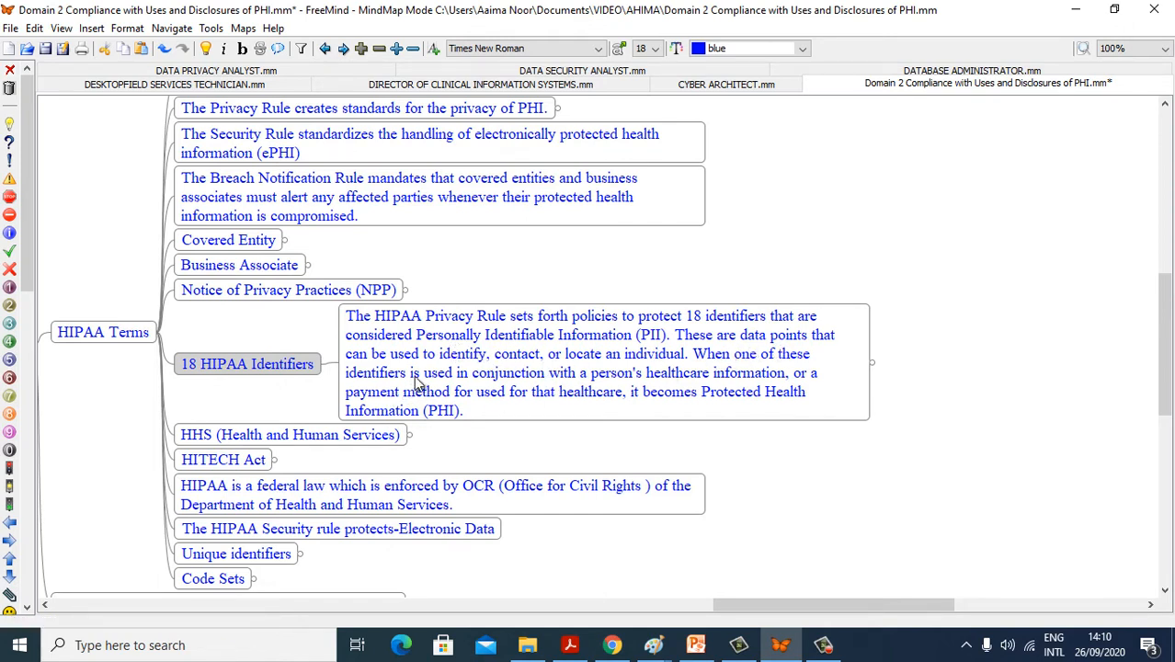
pyautogui.moveTo(552, 368)
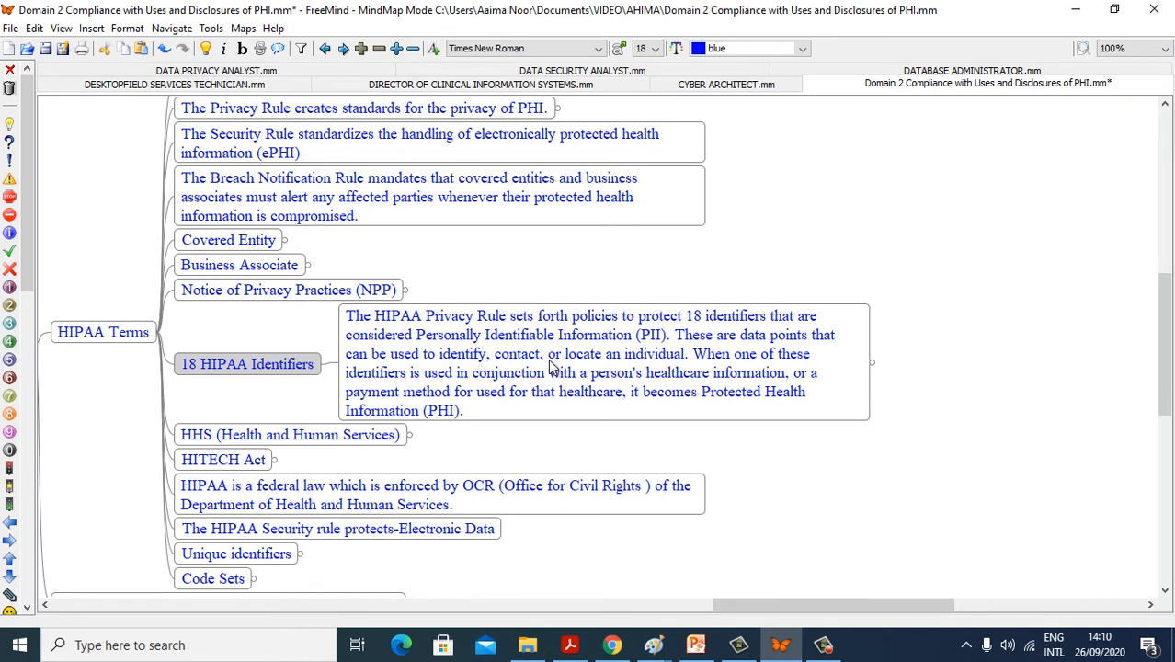
pyautogui.moveTo(641, 368)
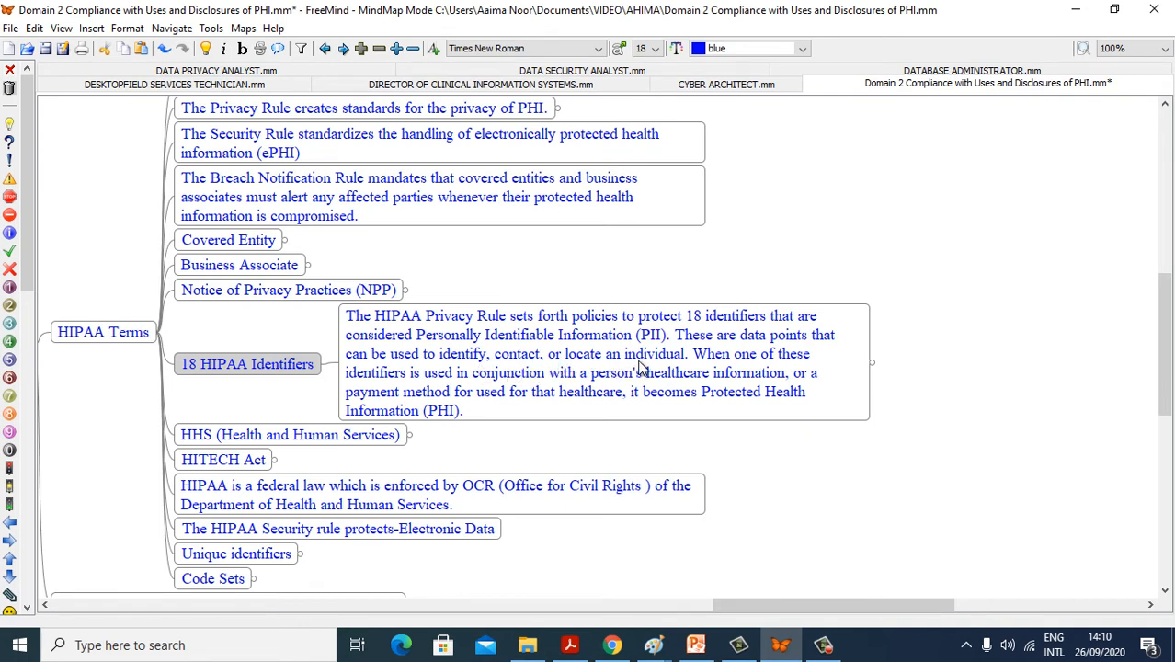
pyautogui.moveTo(402, 390)
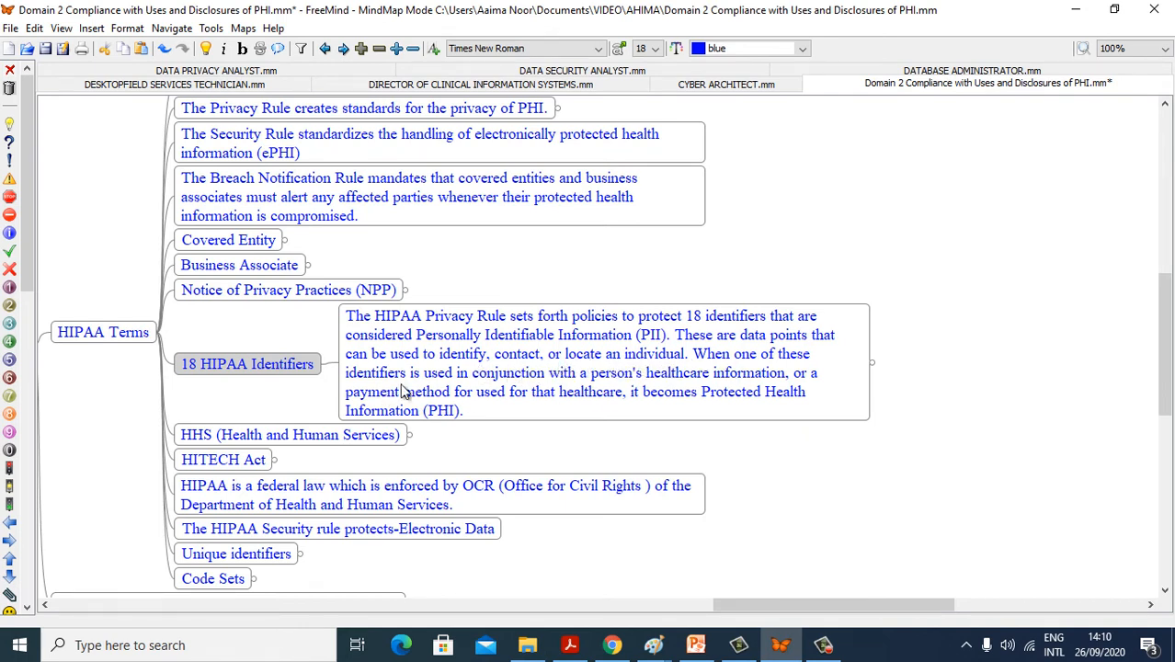
pyautogui.moveTo(542, 384)
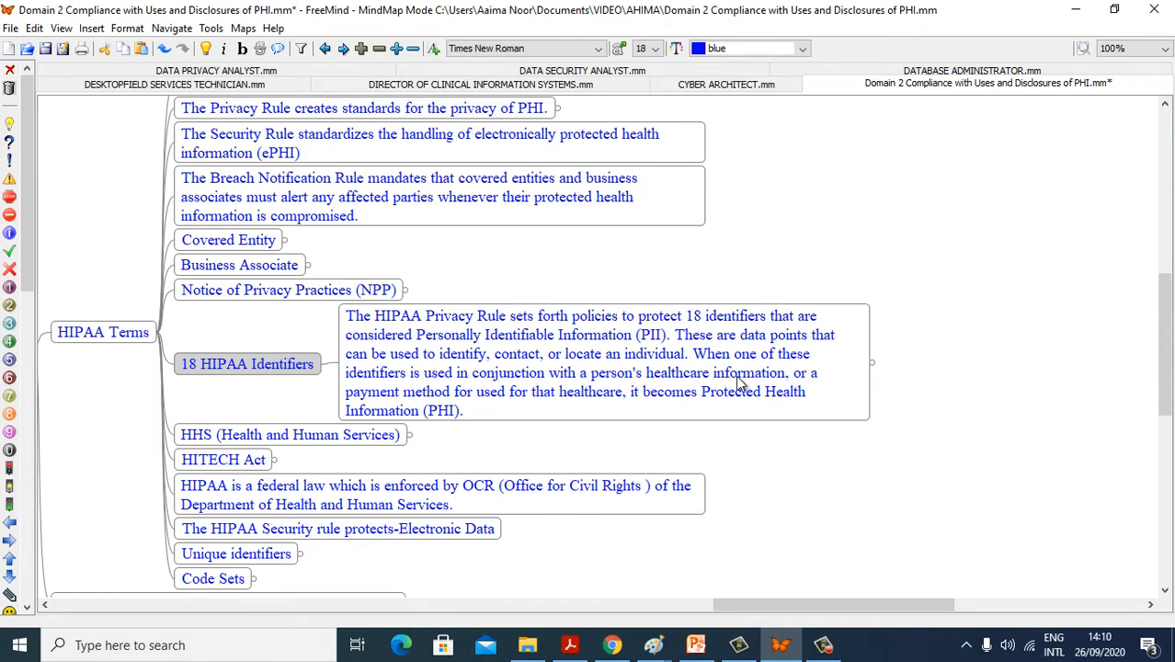
pyautogui.moveTo(497, 421)
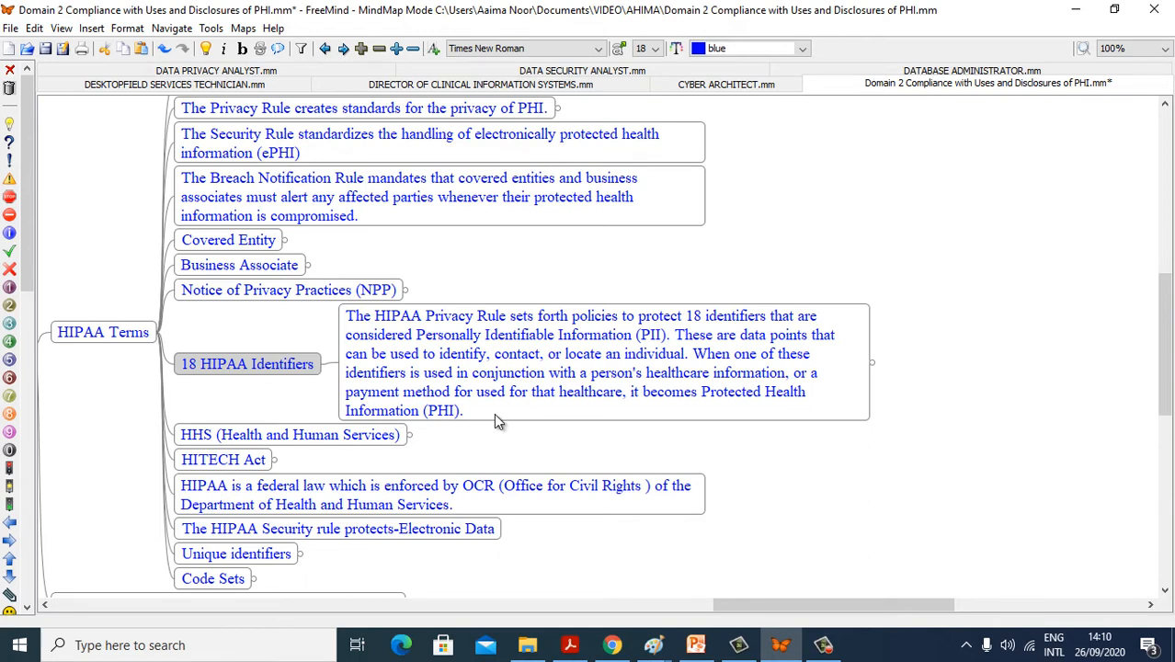
pyautogui.moveTo(518, 410)
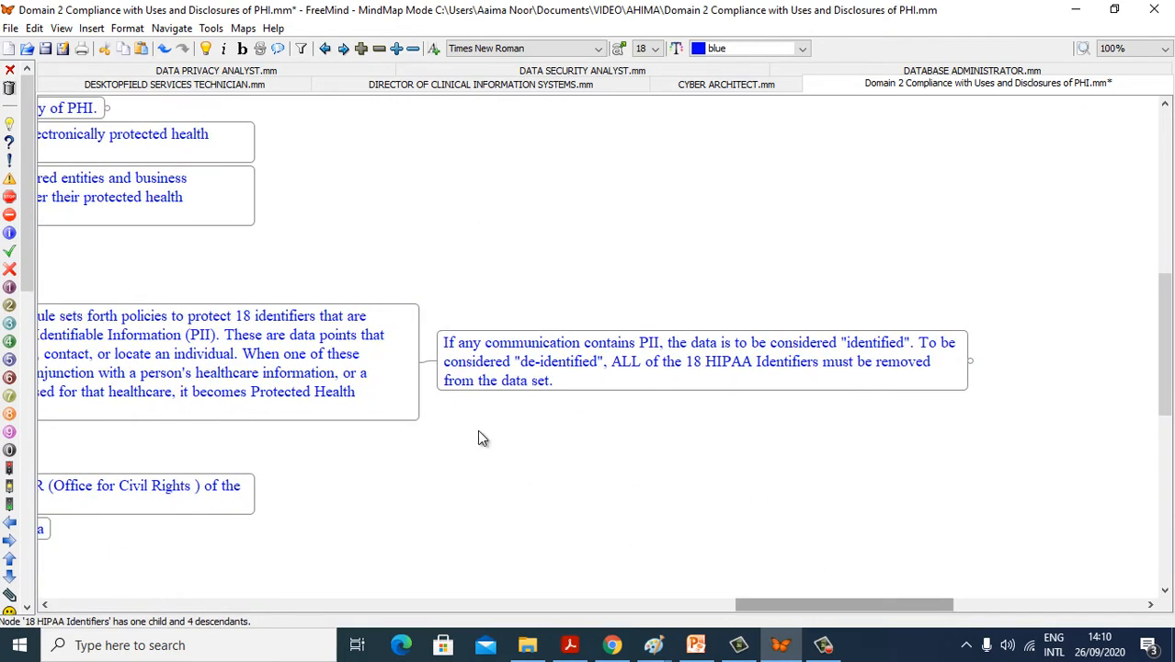
pyautogui.moveTo(663, 348)
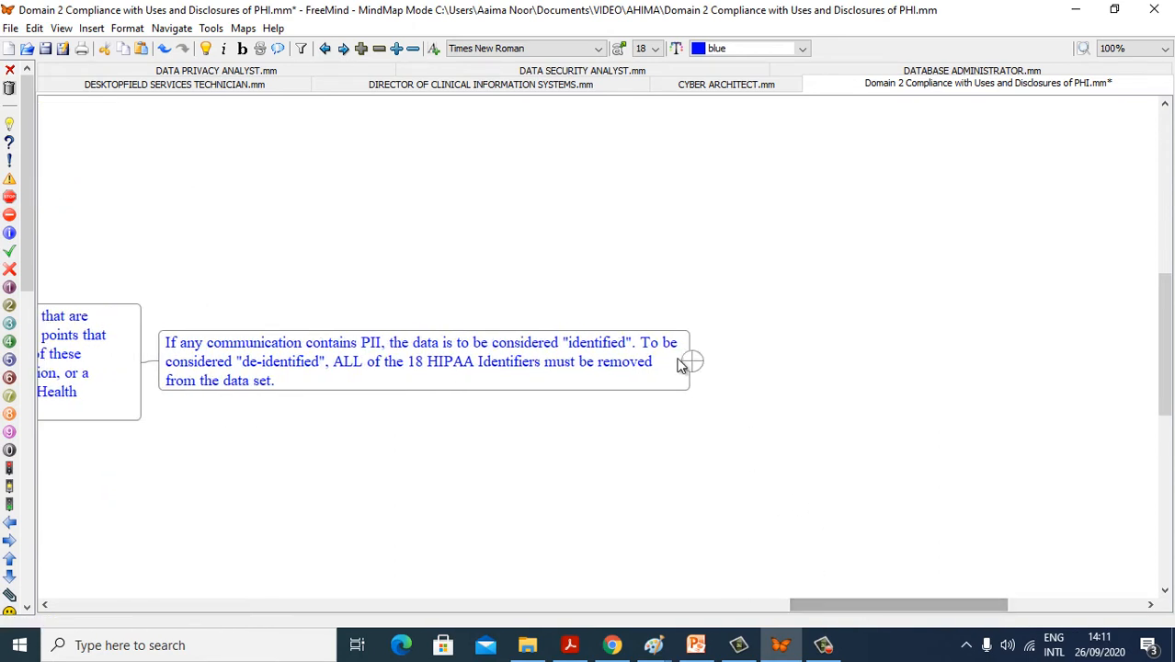
# Unfold the de-identification note to reveal the list of eighteen identifiers
pyautogui.click(692, 360)
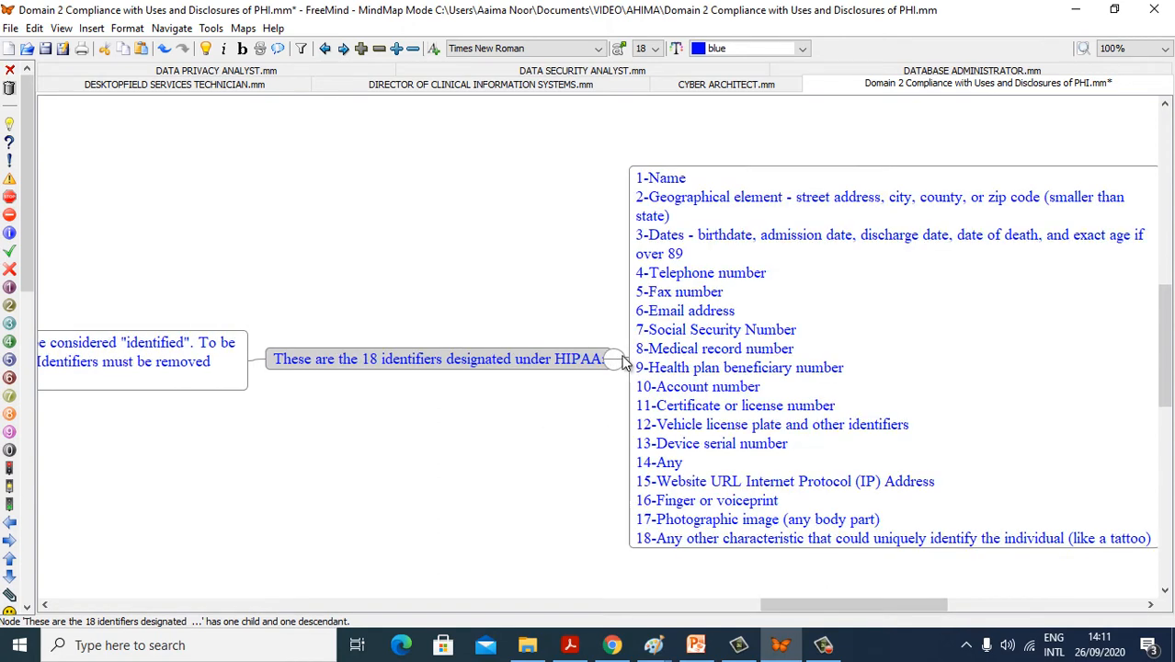
pyautogui.moveTo(754, 213)
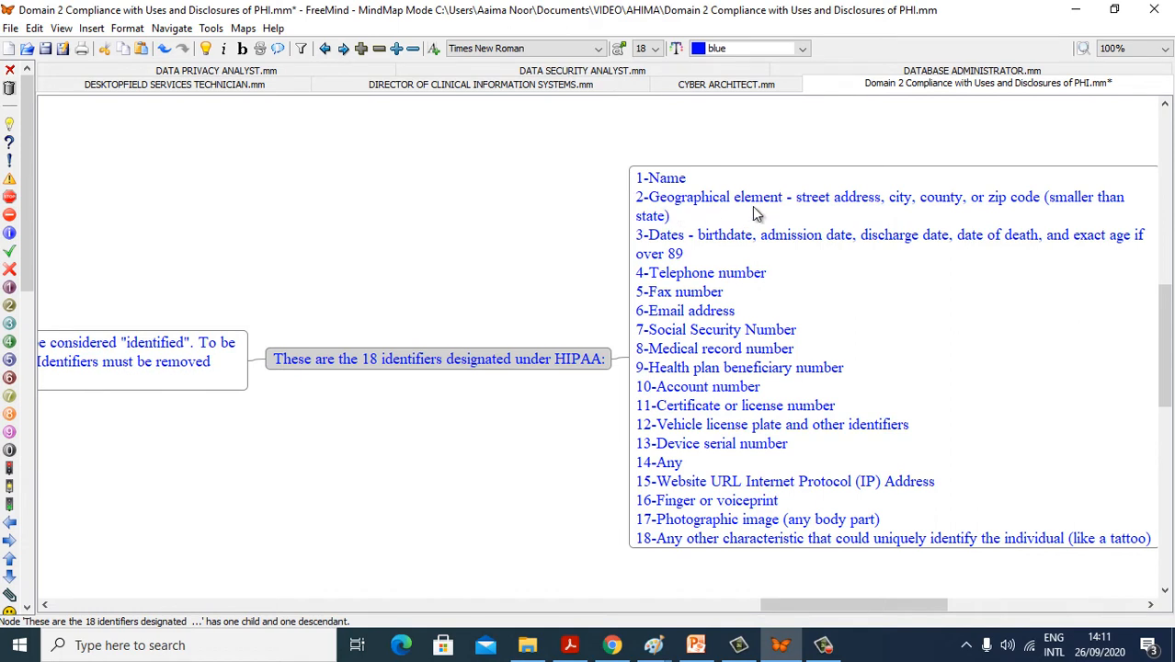
pyautogui.moveTo(862, 214)
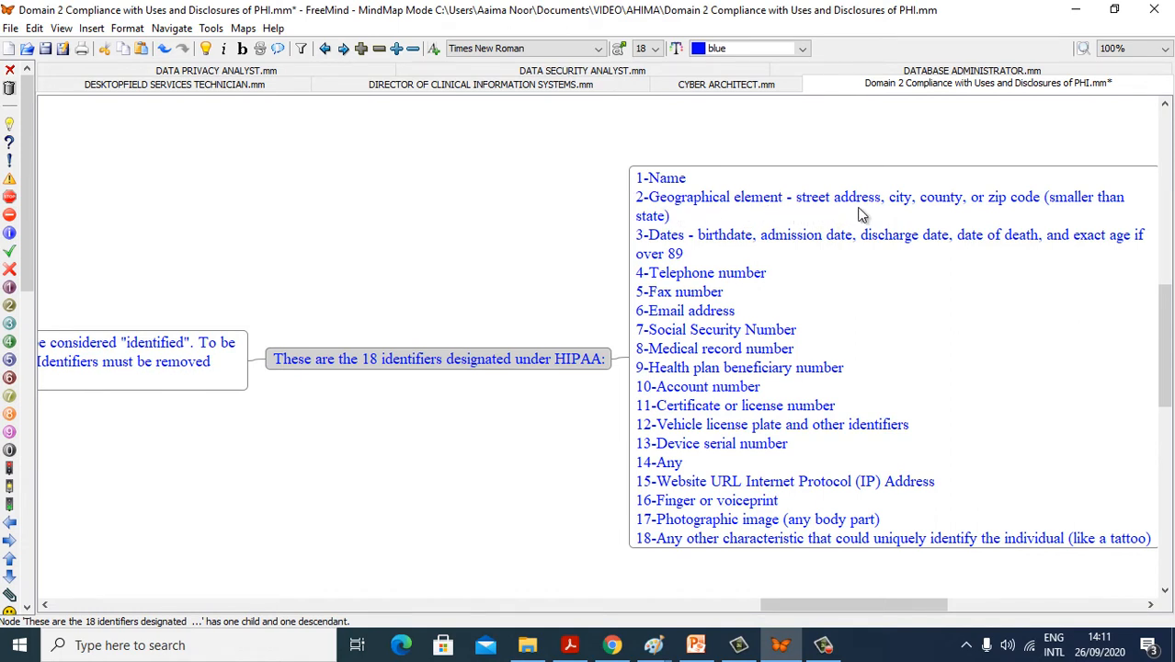
pyautogui.moveTo(1011, 218)
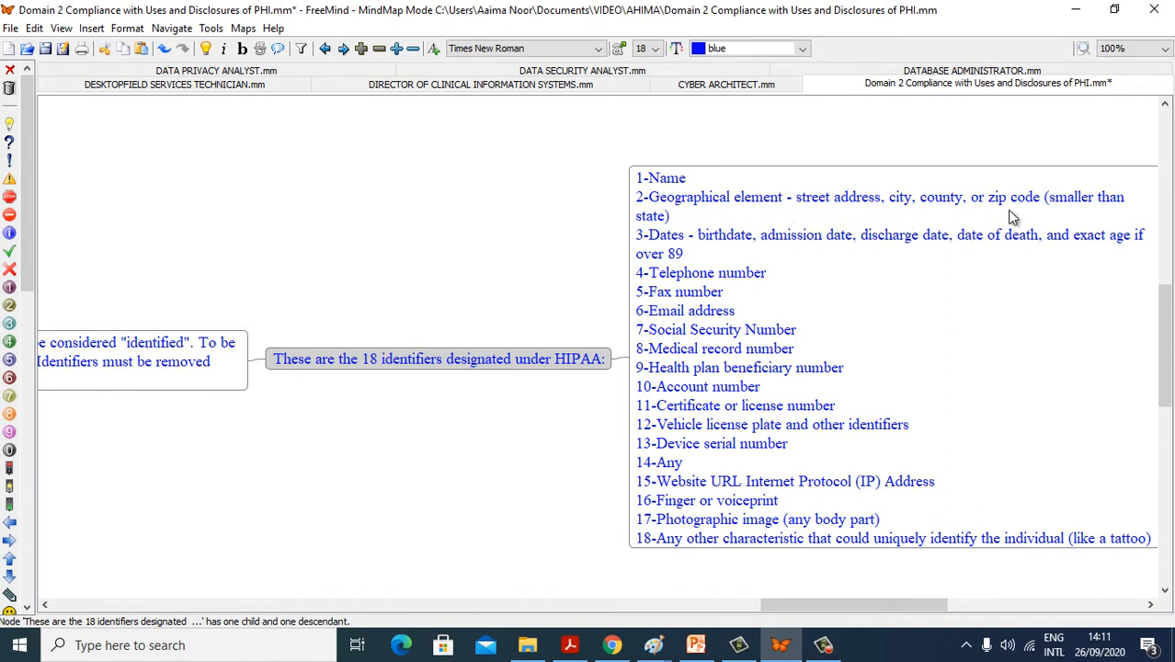
pyautogui.moveTo(719, 254)
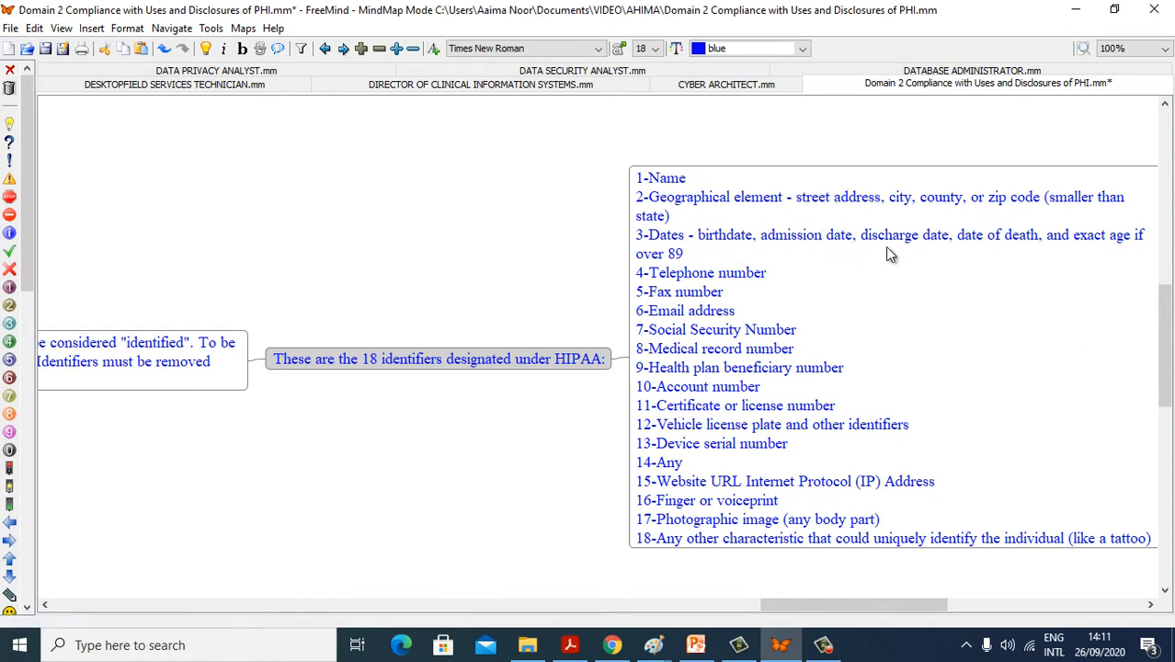
pyautogui.moveTo(1027, 253)
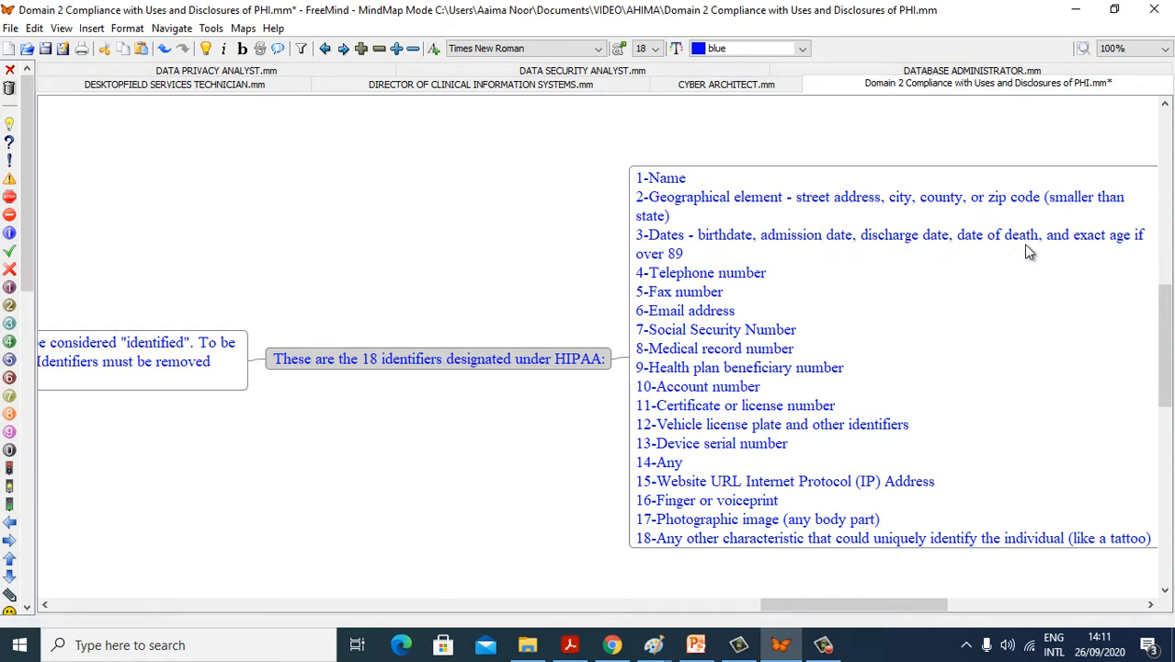
pyautogui.moveTo(1117, 267)
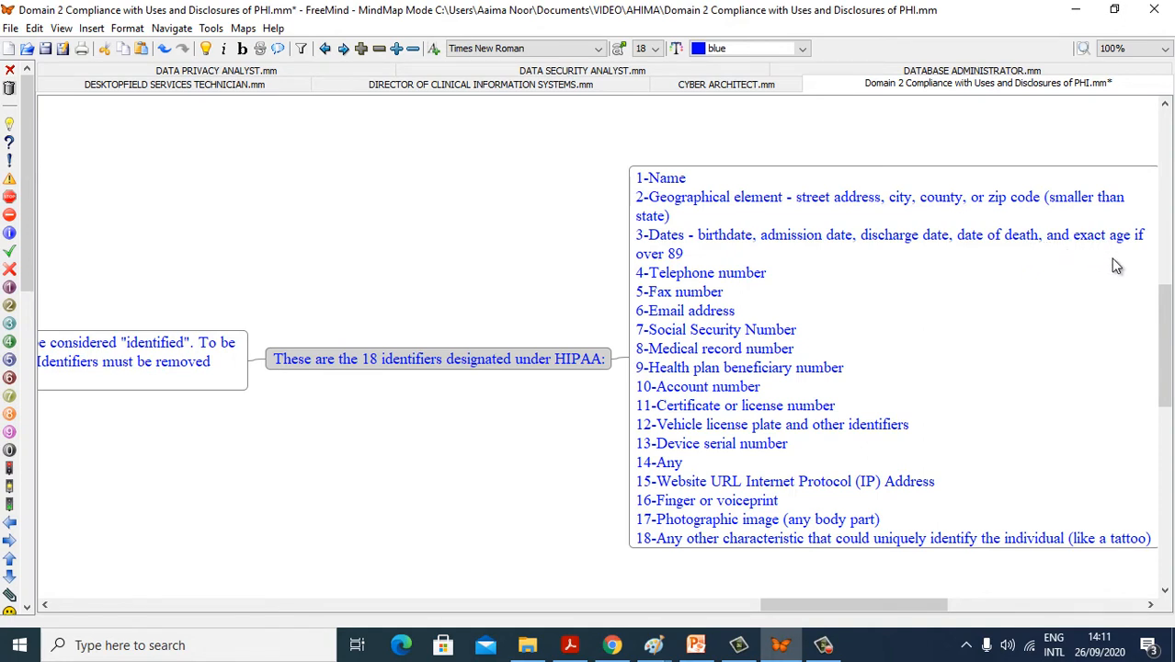
pyautogui.moveTo(733, 297)
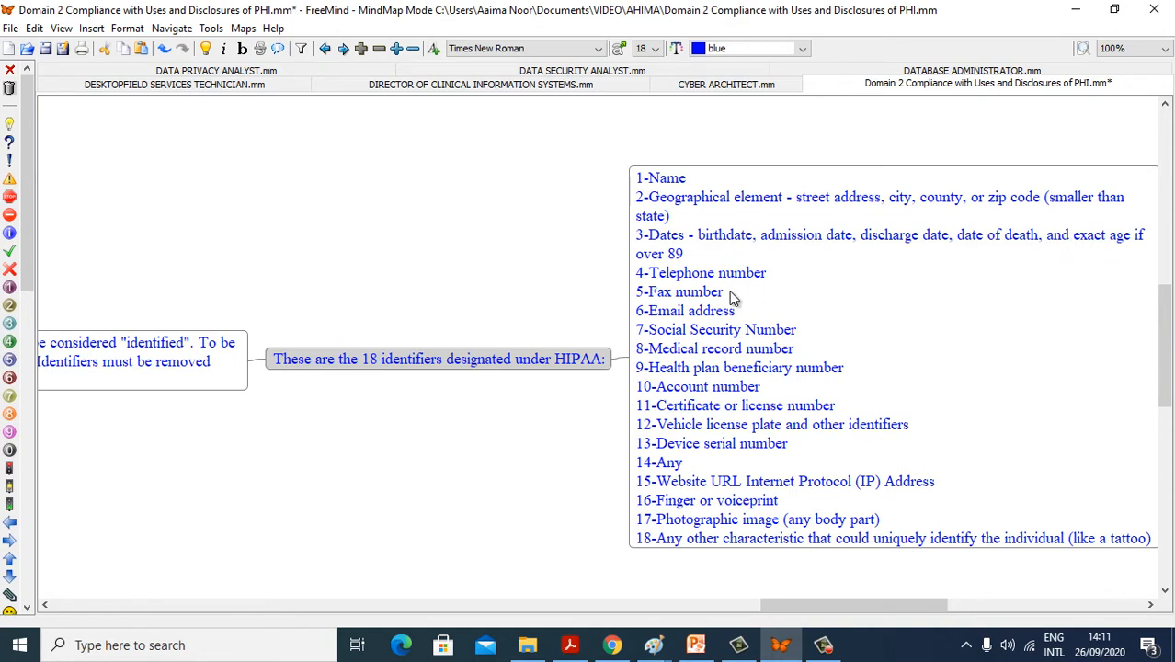
pyautogui.moveTo(717, 315)
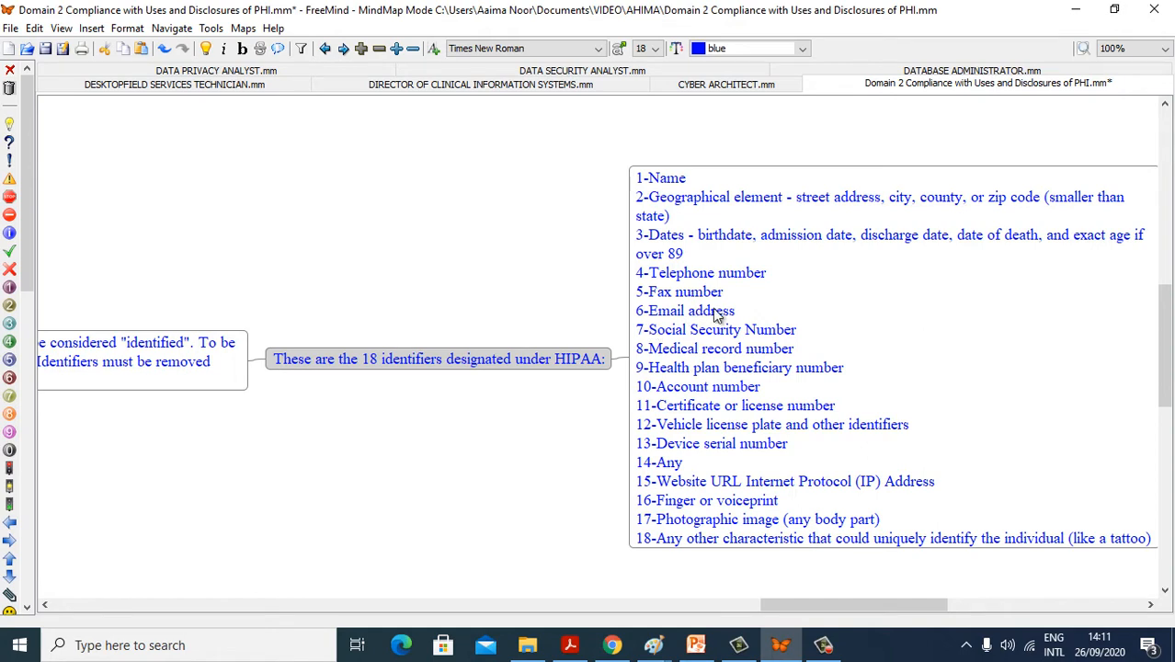
pyautogui.moveTo(789, 332)
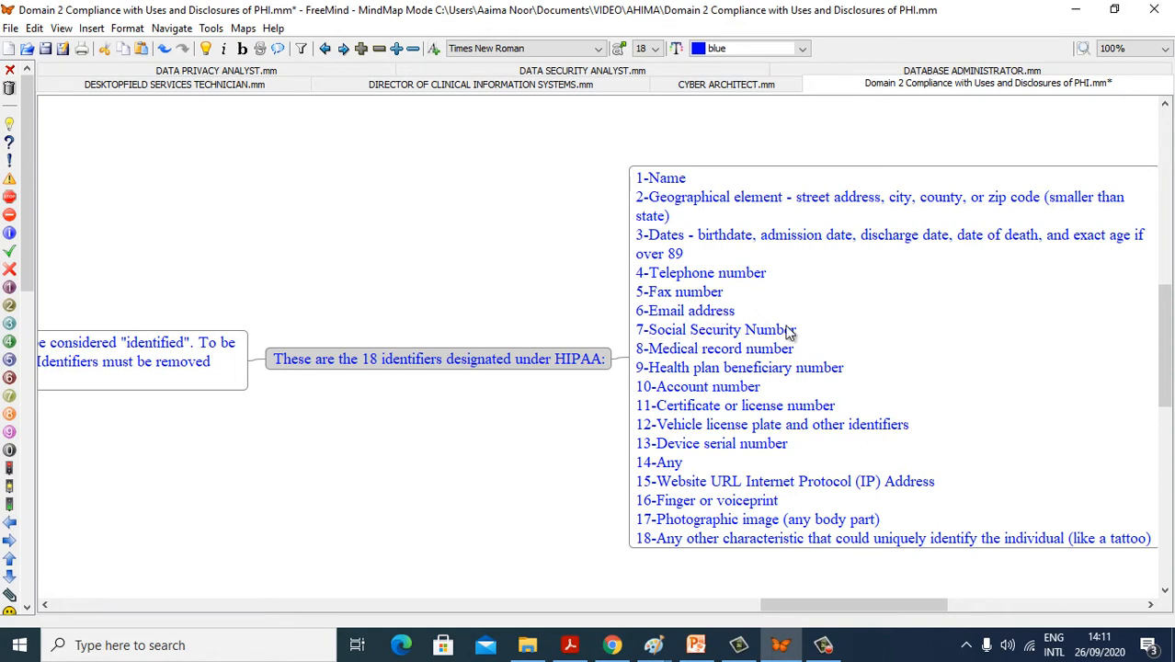
pyautogui.moveTo(707, 386)
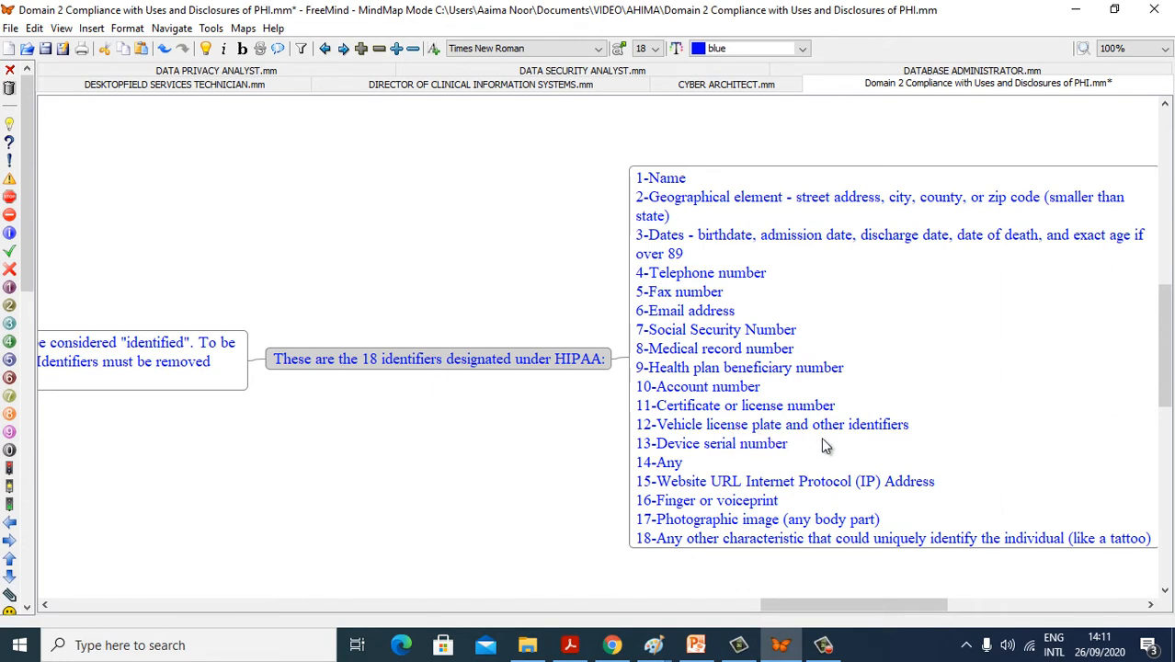
pyautogui.moveTo(770, 461)
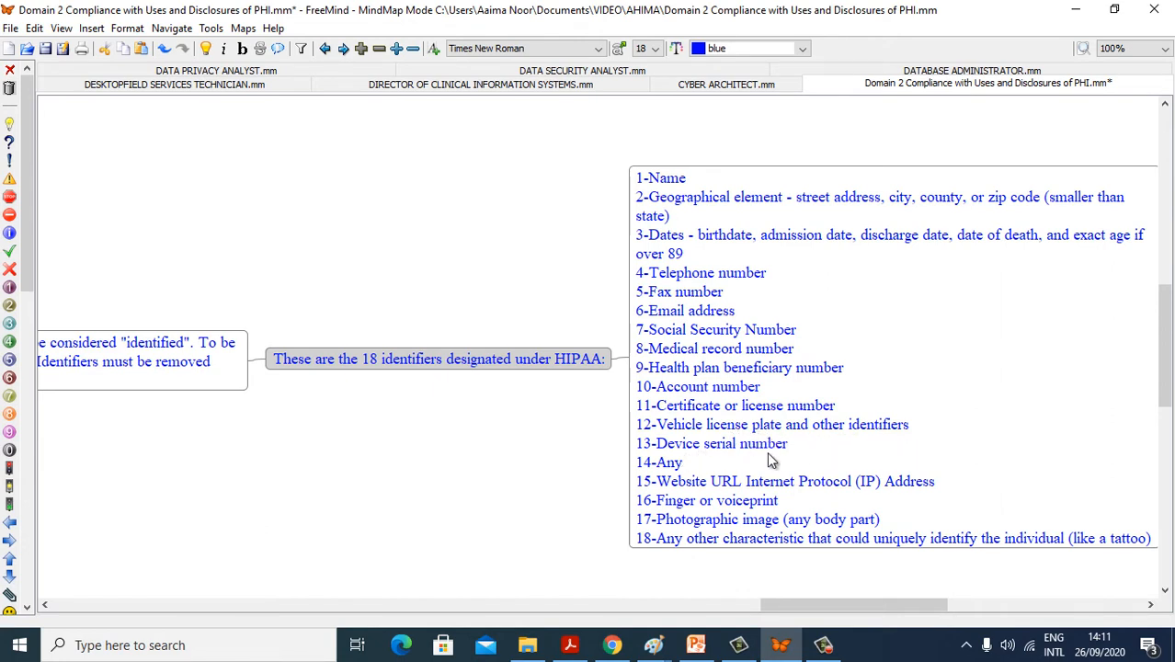
pyautogui.moveTo(696, 496)
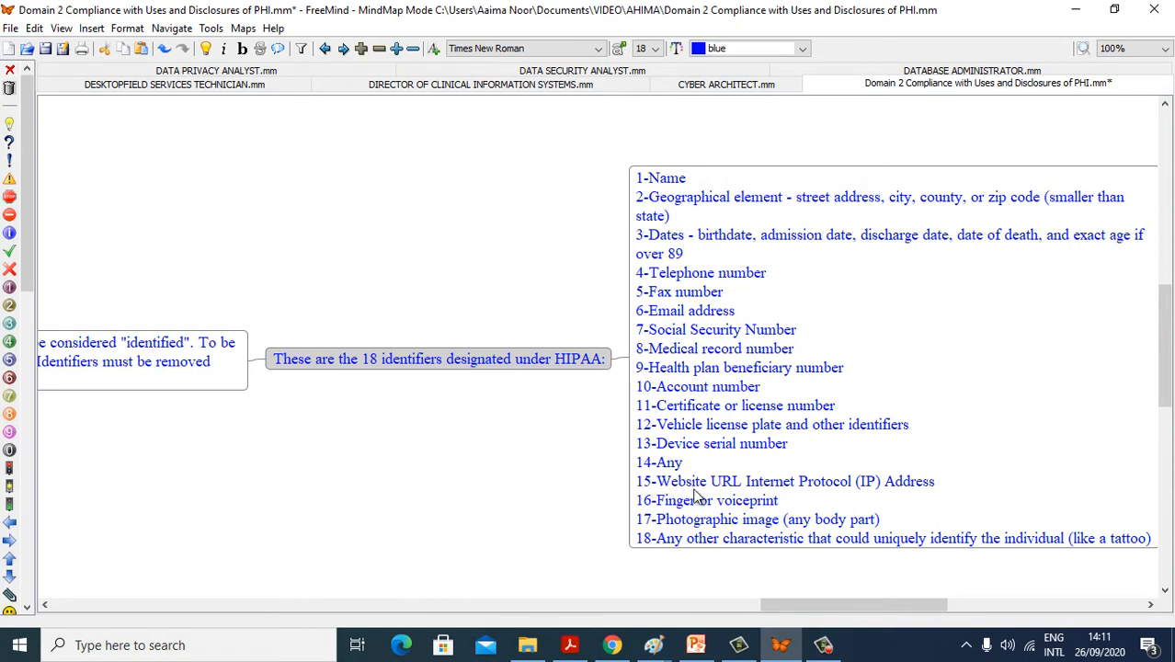
pyautogui.moveTo(889, 504)
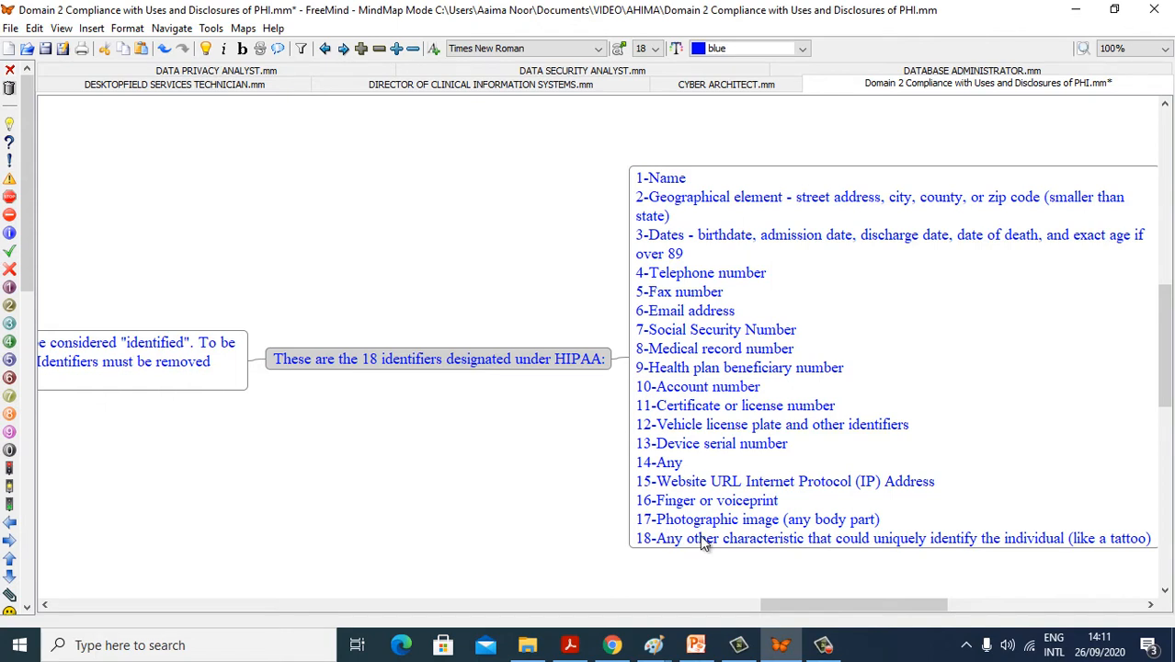
pyautogui.moveTo(671, 547)
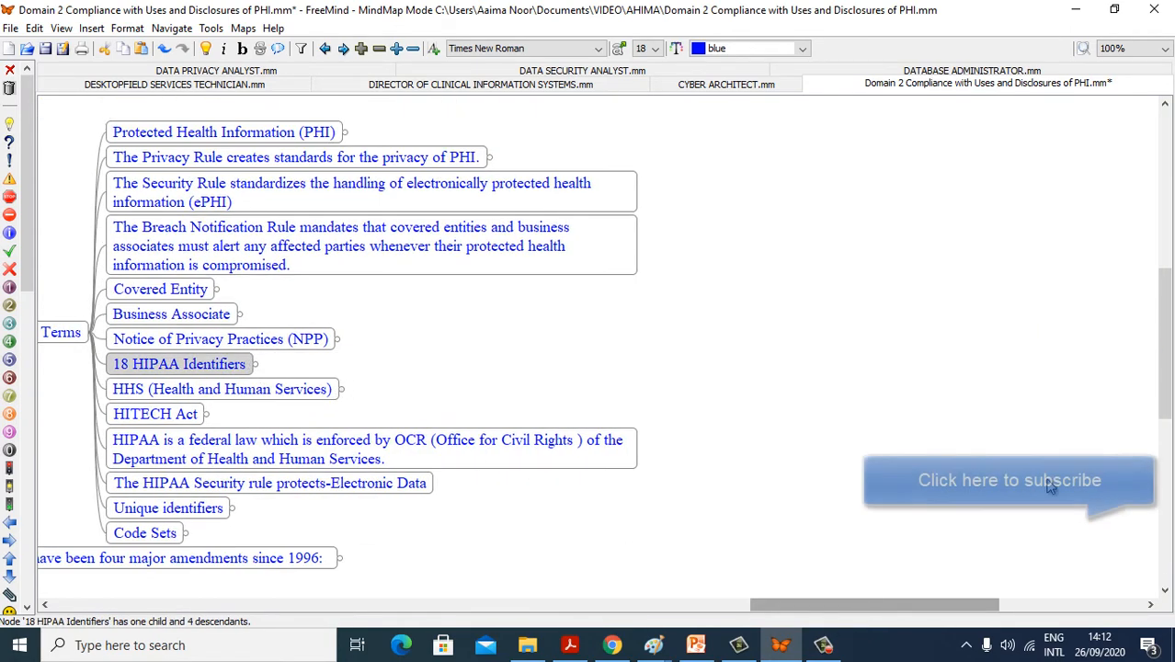
# Scroll down and unfold HHS (Health and Human Services) to show its mission statement
pyautogui.scroll(-3)
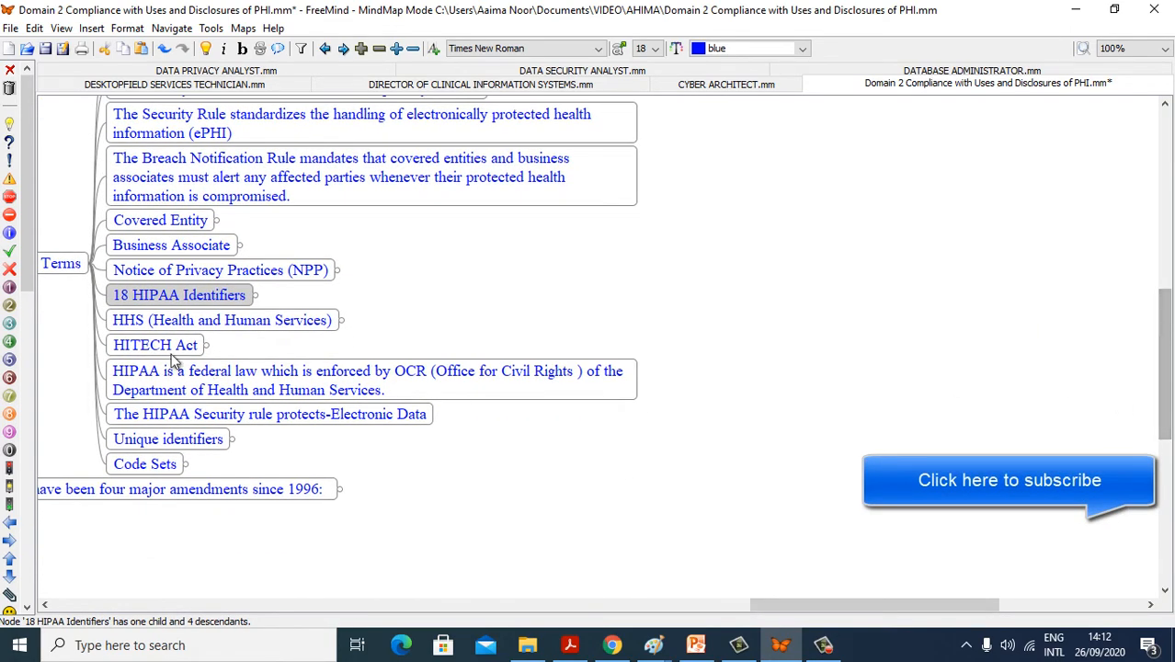
pyautogui.click(222, 320)
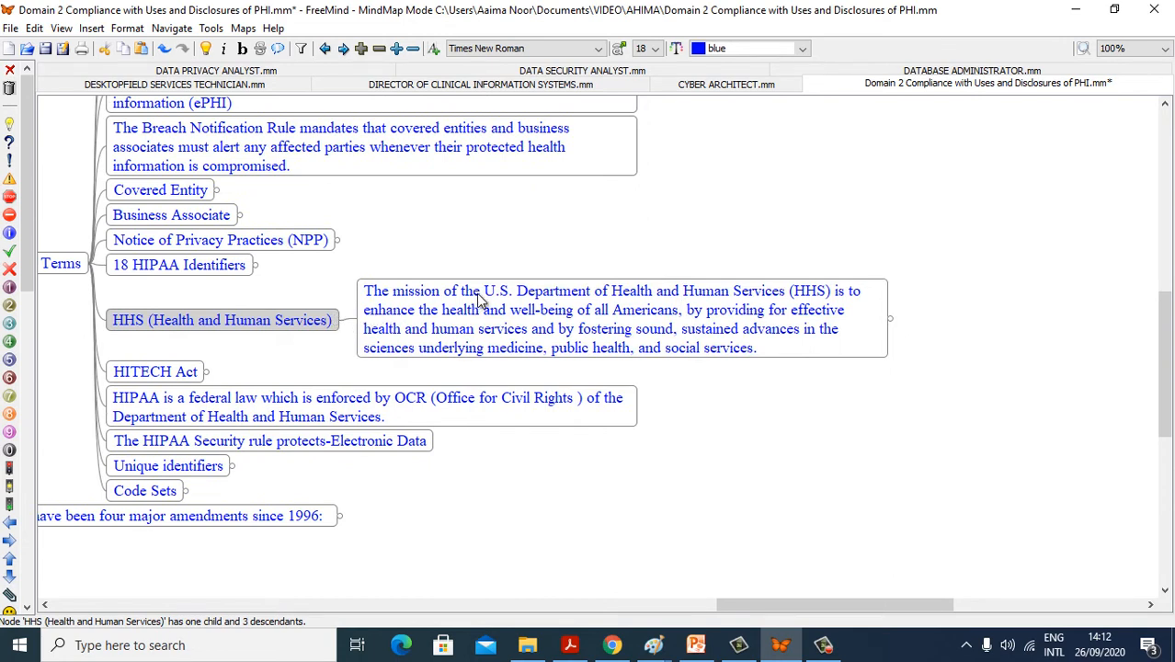
pyautogui.moveTo(820, 319)
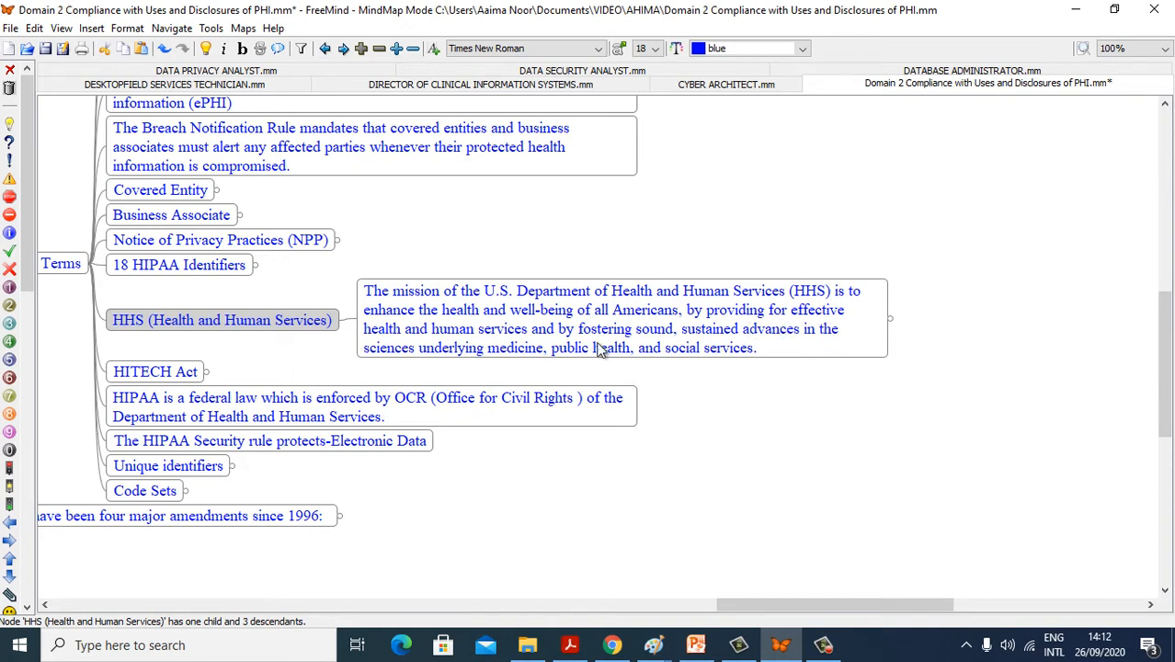
pyautogui.moveTo(775, 365)
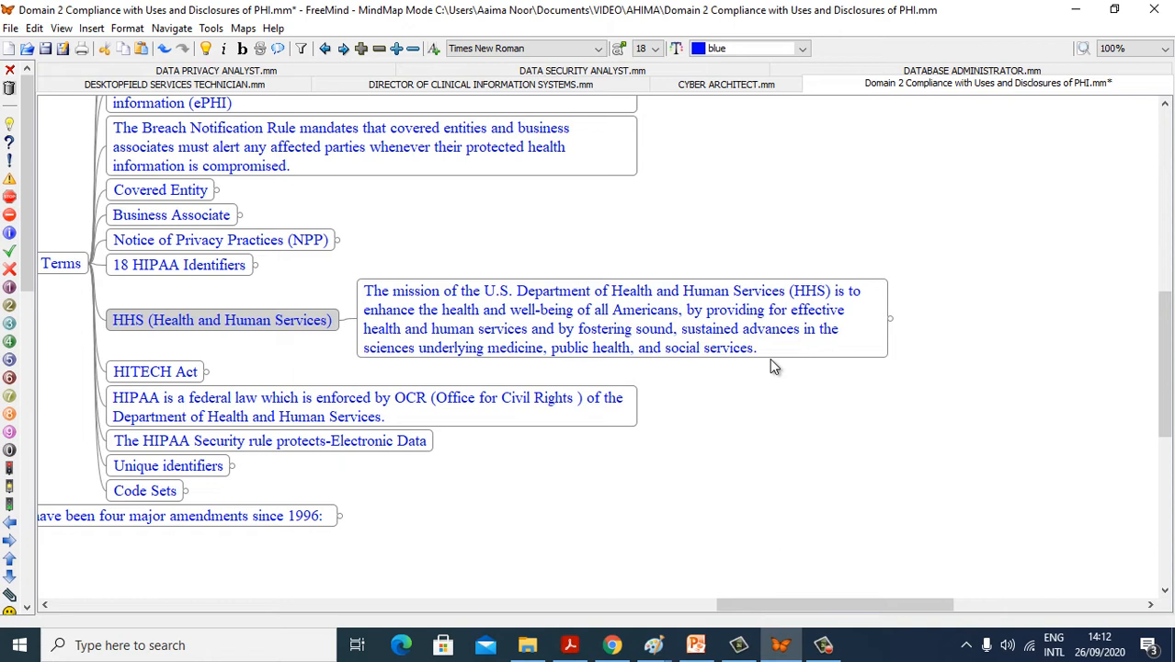
pyautogui.moveTo(825, 601)
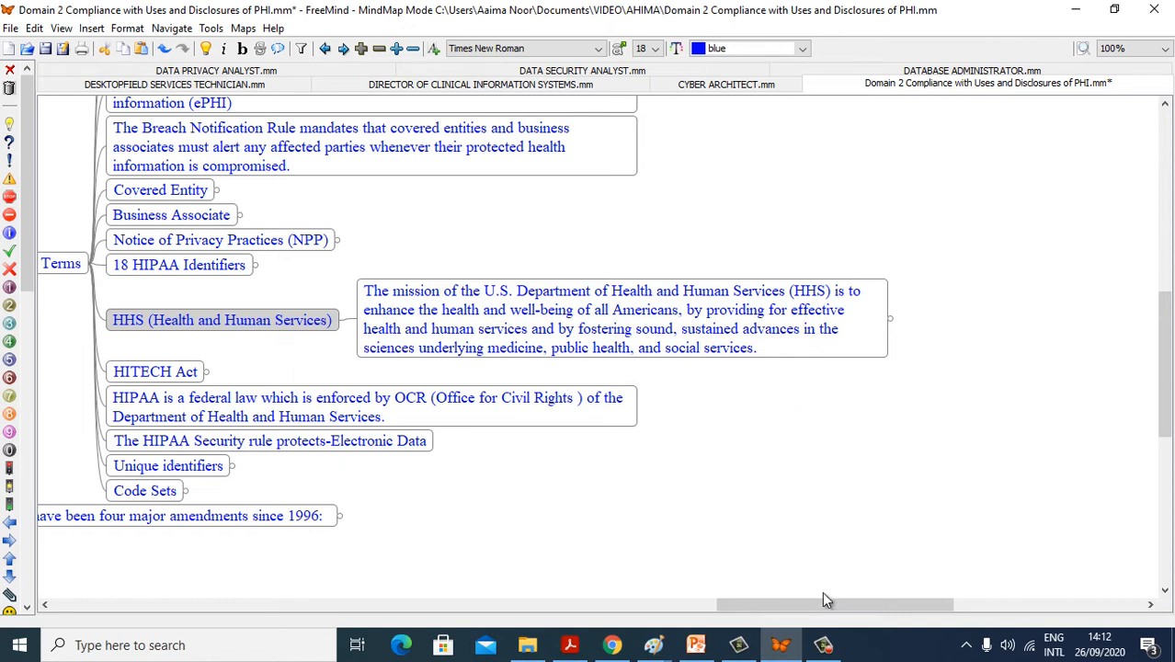
# Unfold the ONC node to show the Office of the National Coordinator description
pyautogui.hscroll(3)
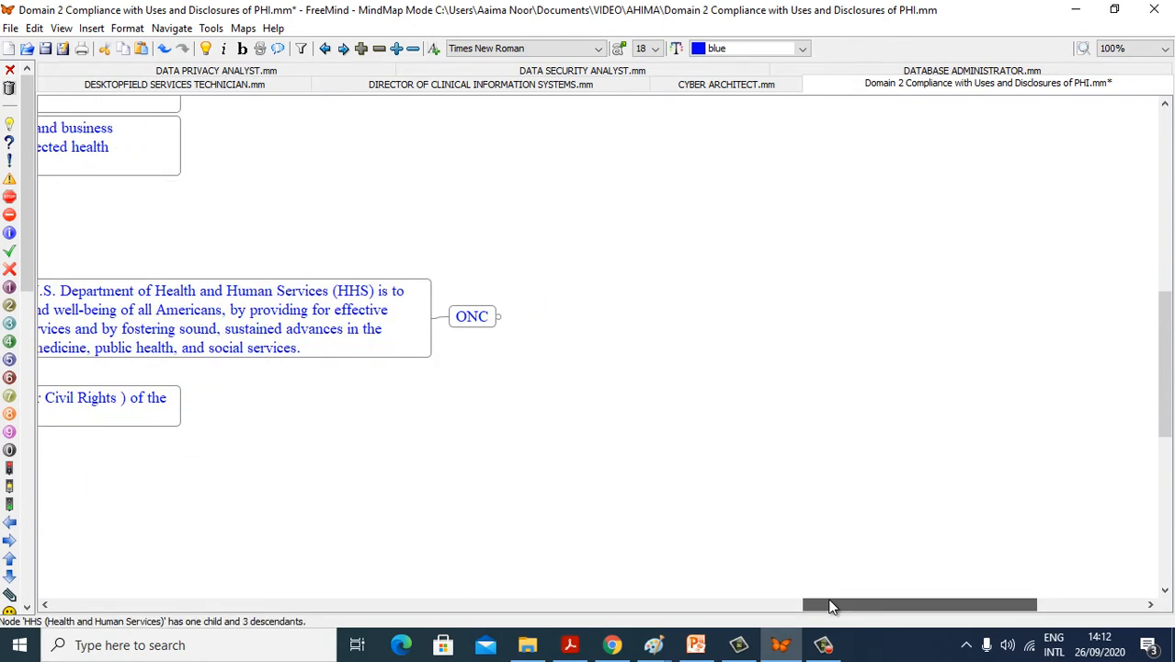
pyautogui.hscroll(-3)
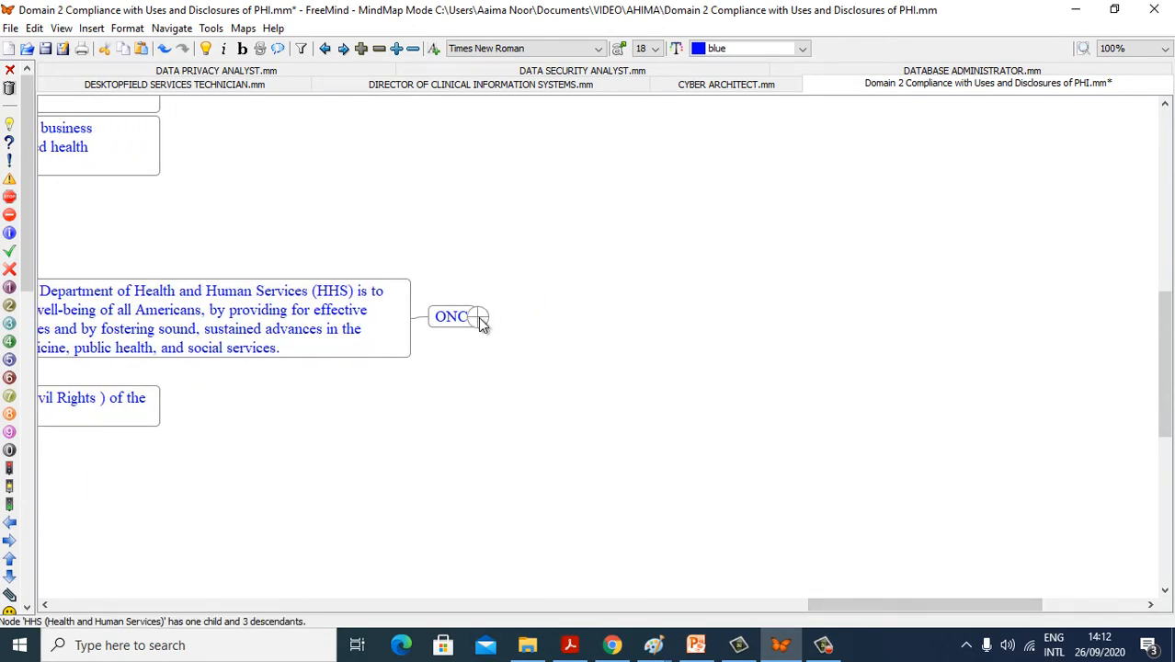
pyautogui.click(479, 317)
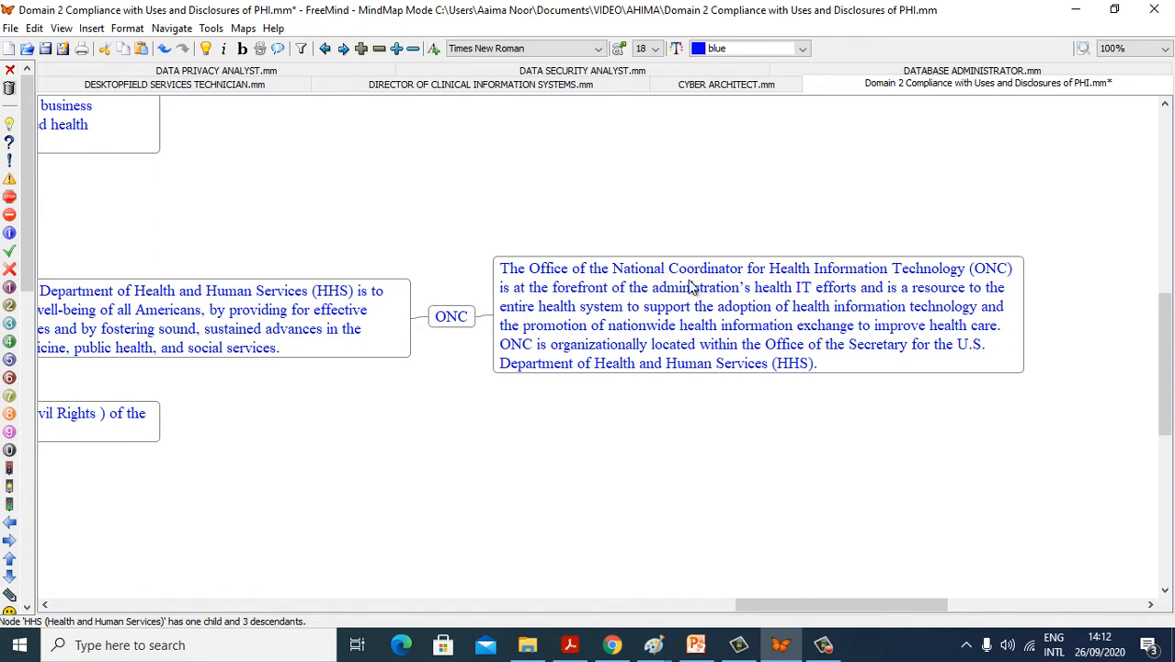
pyautogui.moveTo(999, 289)
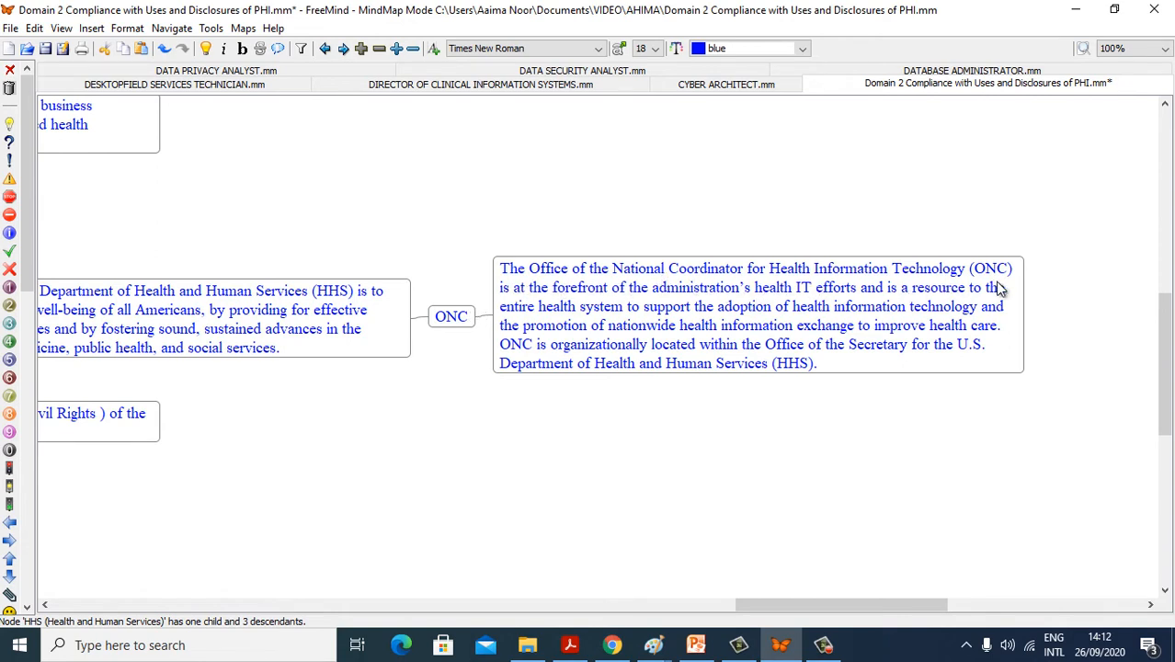
pyautogui.moveTo(625, 308)
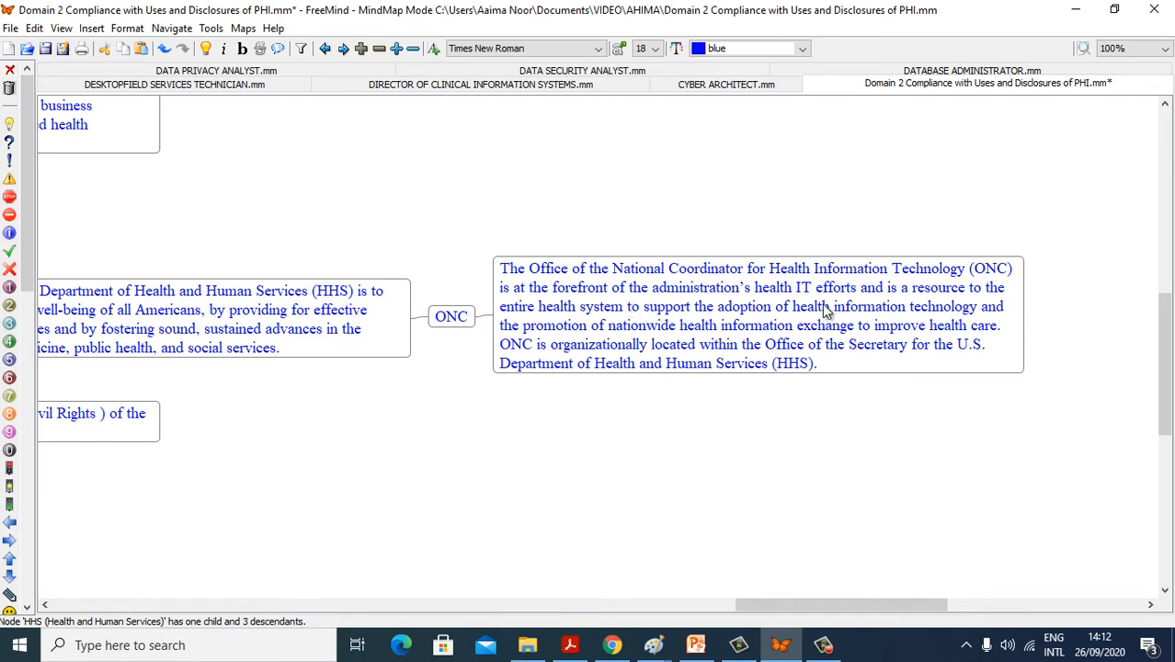
pyautogui.moveTo(933, 306)
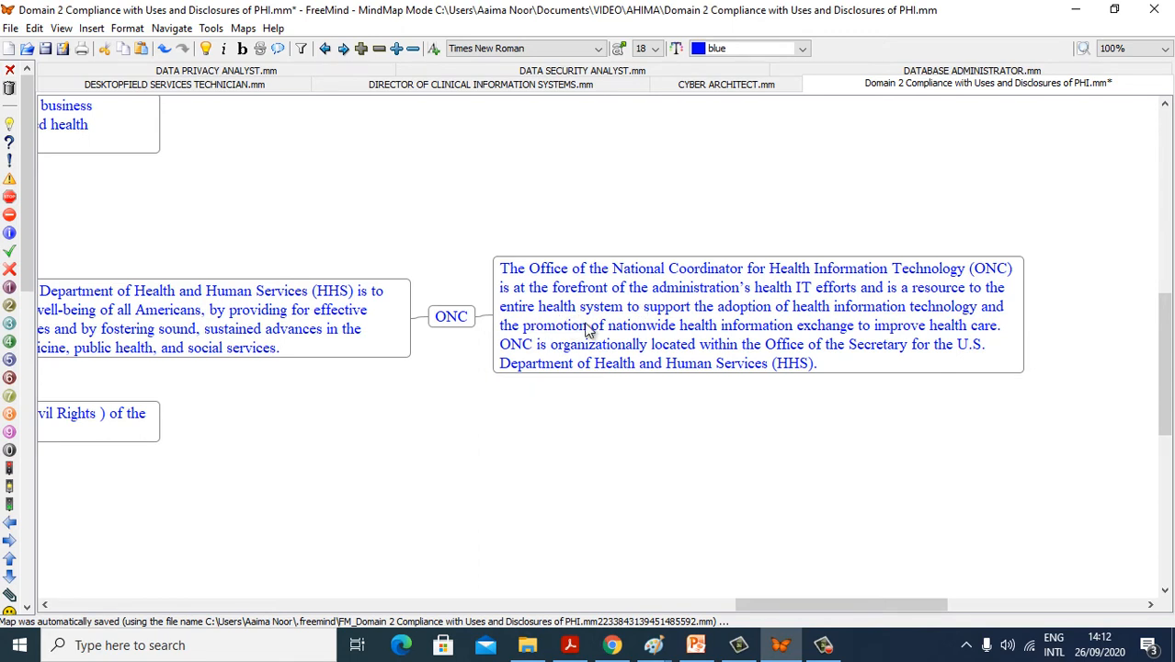
pyautogui.moveTo(870, 332)
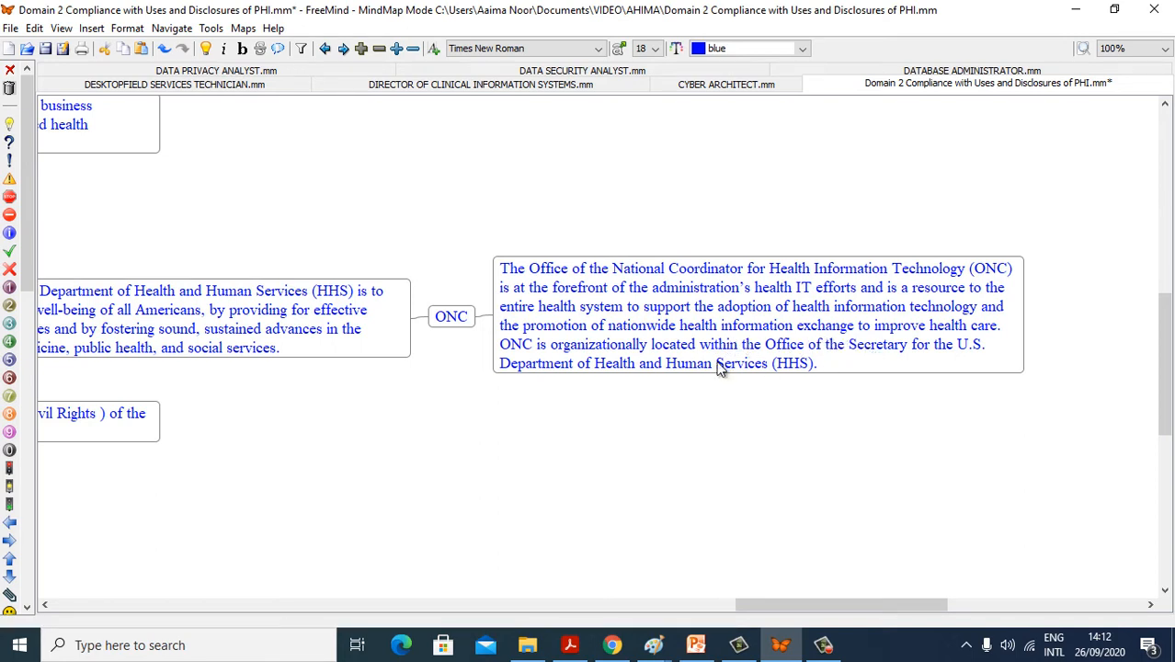
pyautogui.moveTo(675, 365)
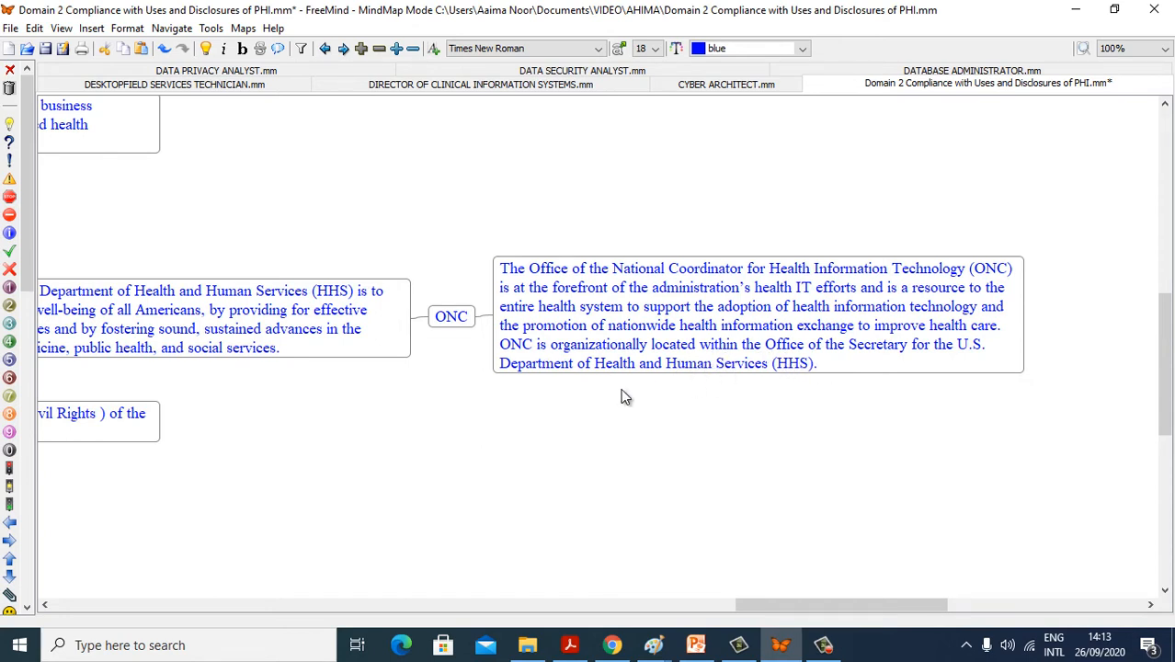
pyautogui.moveTo(485, 347)
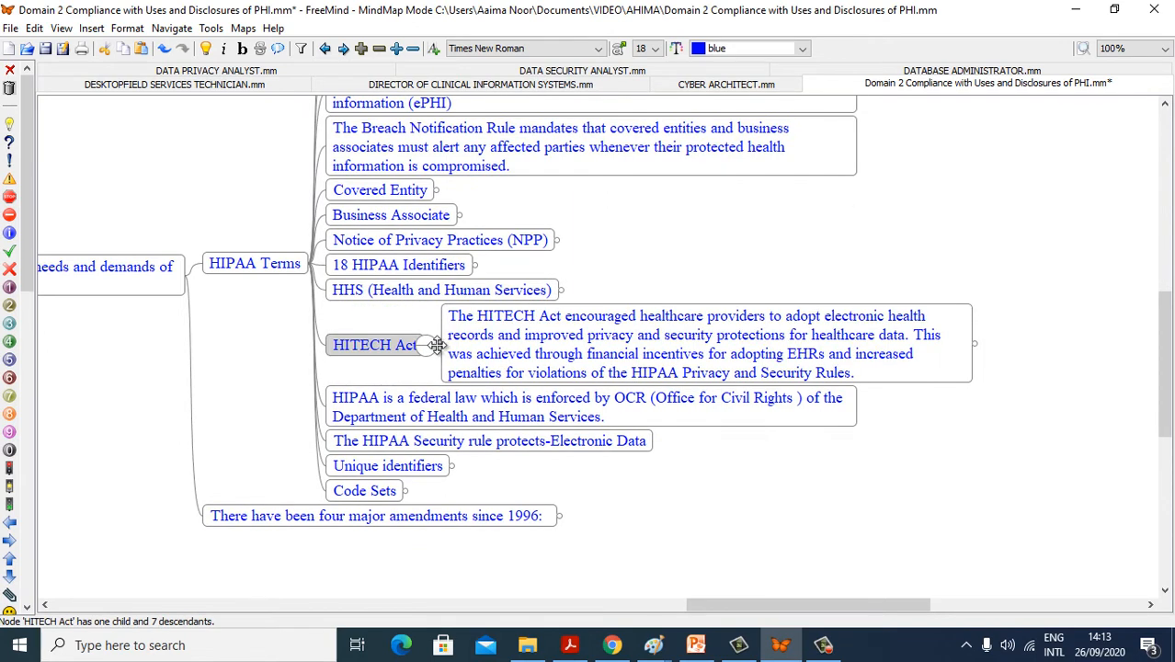
pyautogui.moveTo(544, 349)
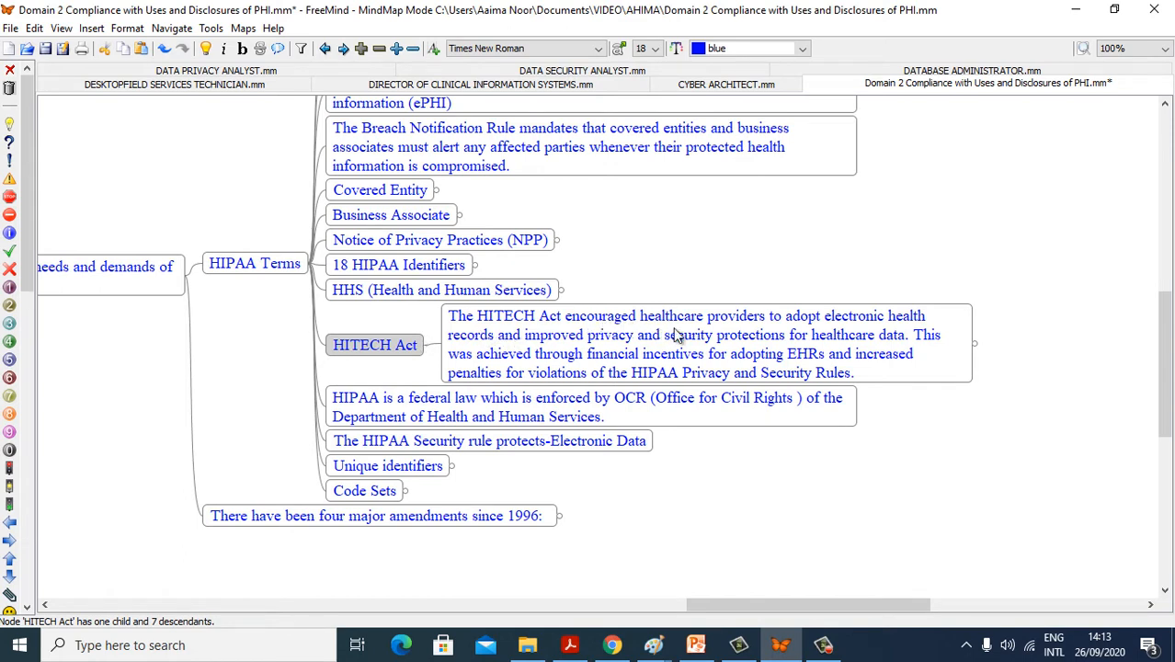
pyautogui.moveTo(538, 350)
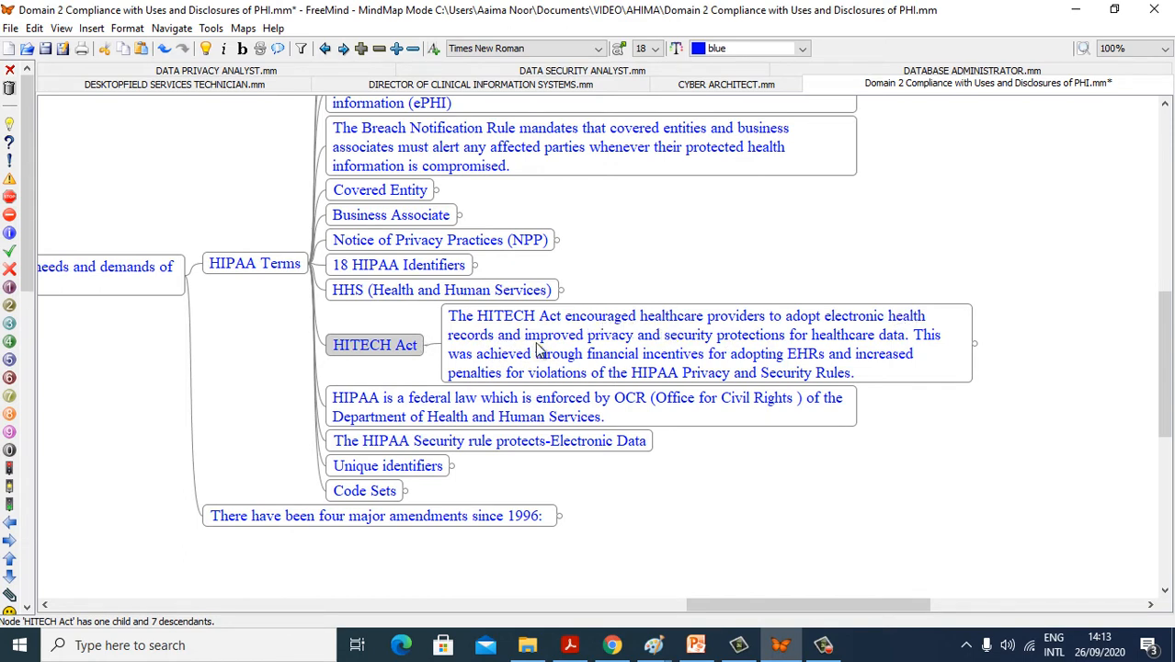
pyautogui.moveTo(825, 349)
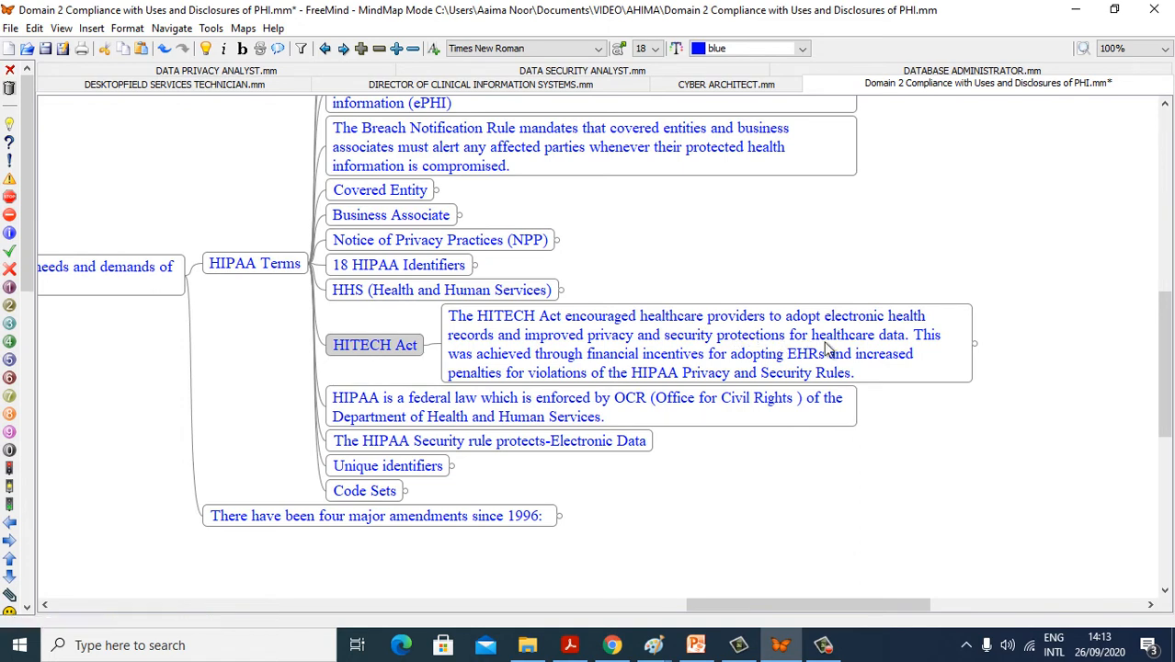
pyautogui.moveTo(823, 374)
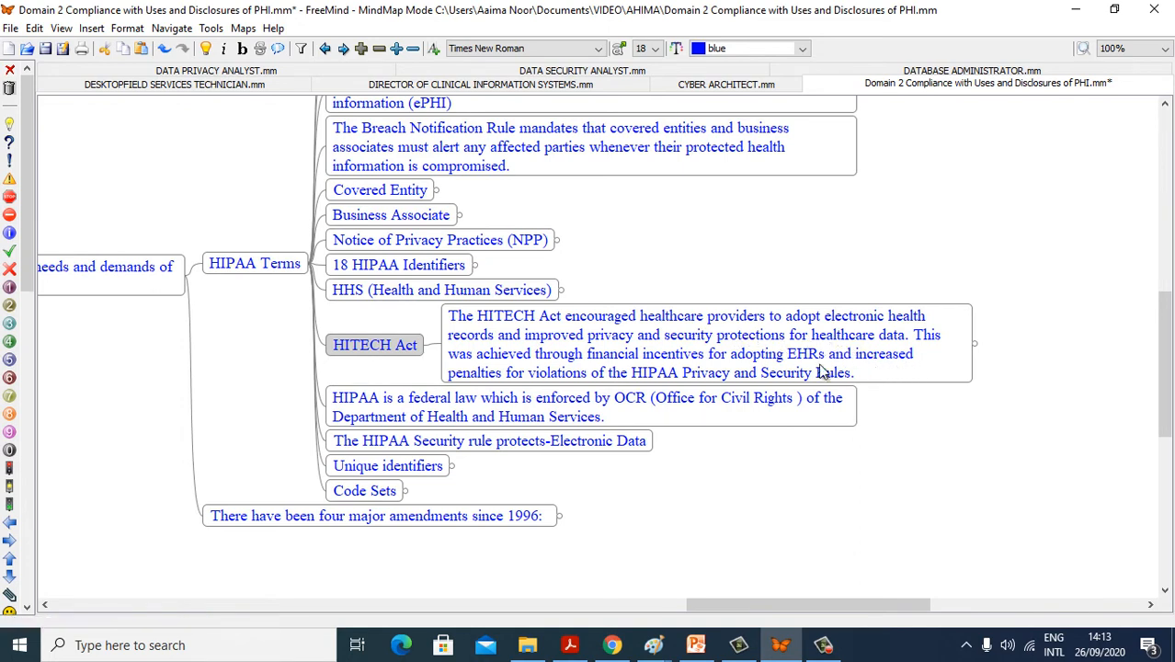
pyautogui.moveTo(777, 385)
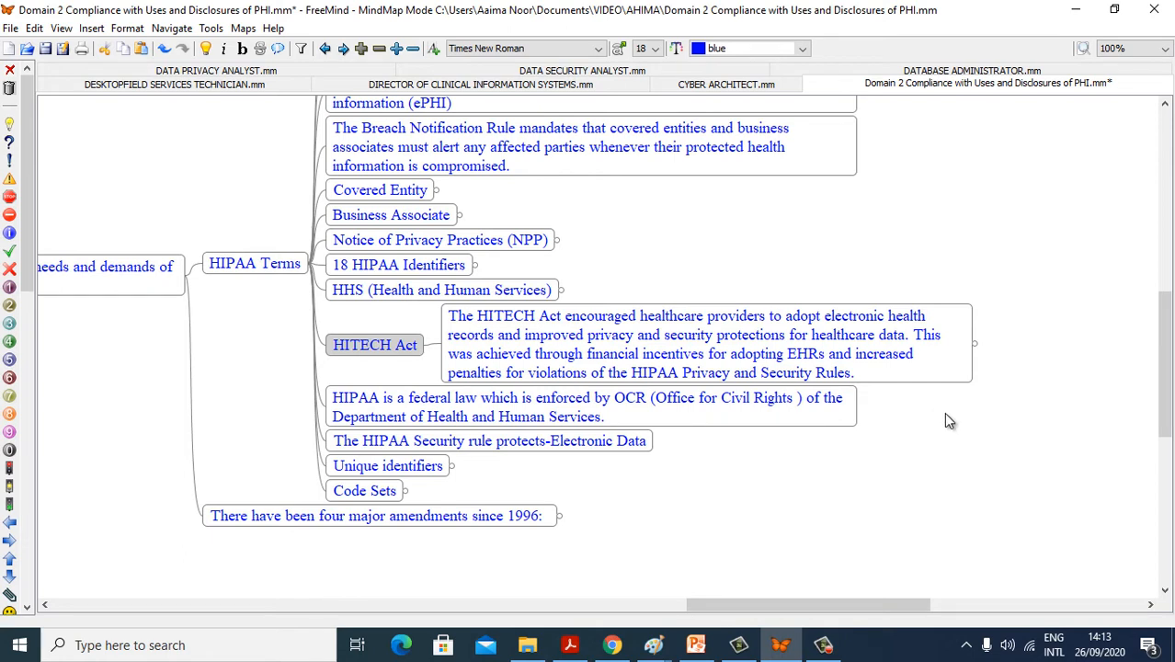
# Scroll right and unfold the subtle-difference node to show its HIPAA-versus-HITECH explanation
pyautogui.hscroll(3)
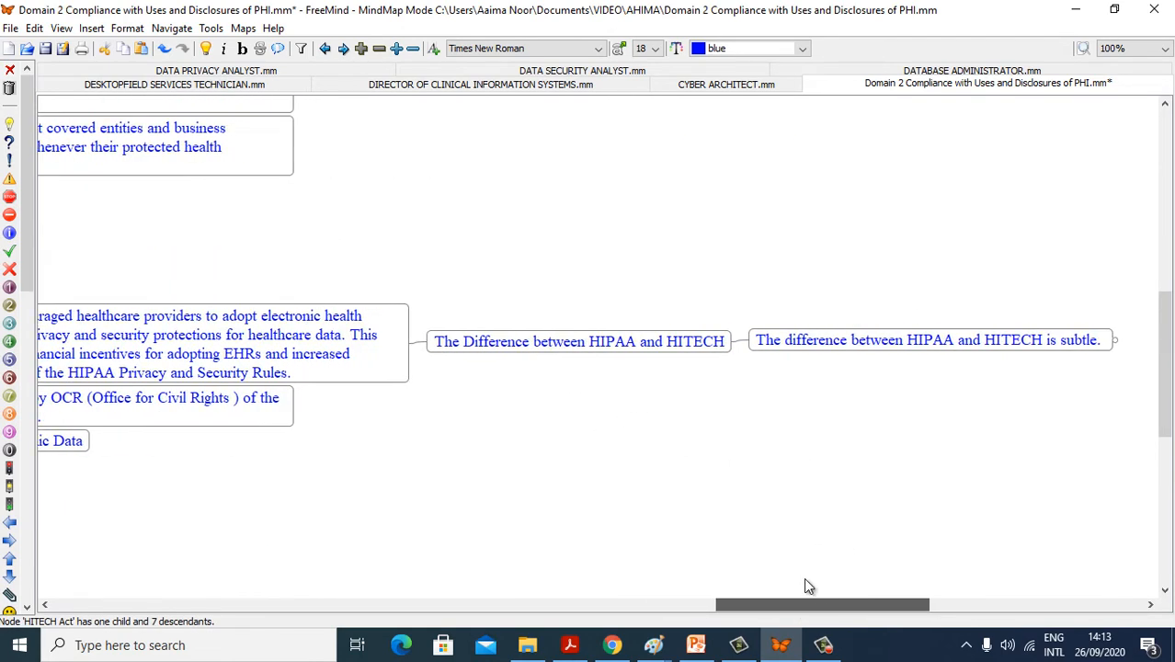
pyautogui.moveTo(643, 419)
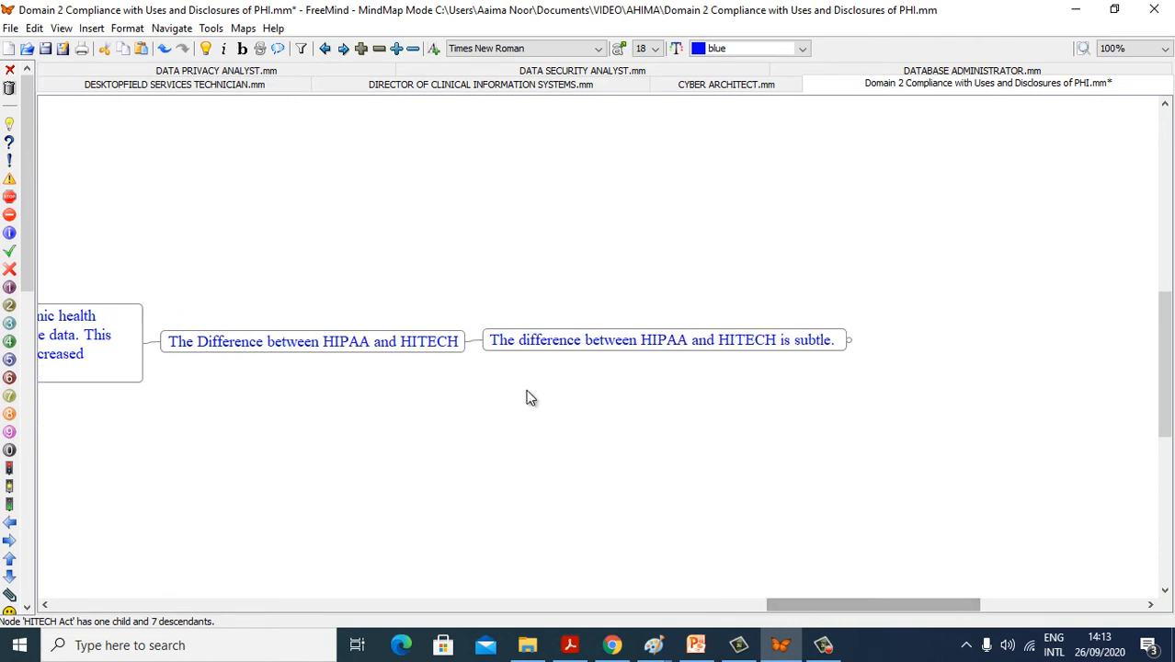
pyautogui.moveTo(699, 366)
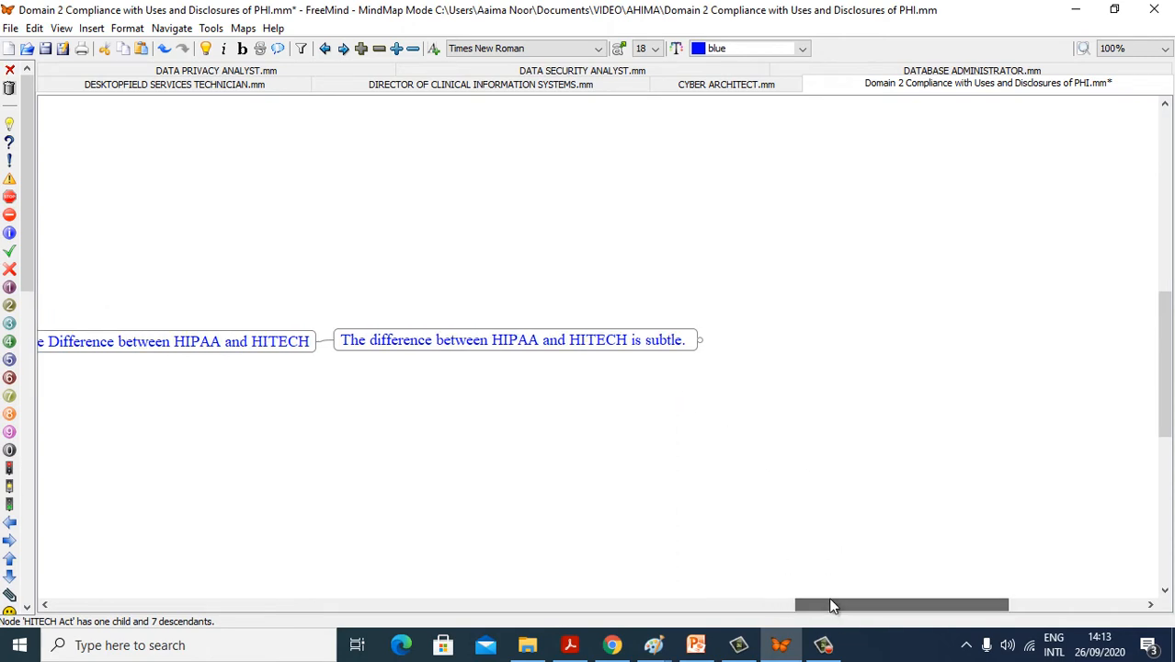
pyautogui.click(698, 340)
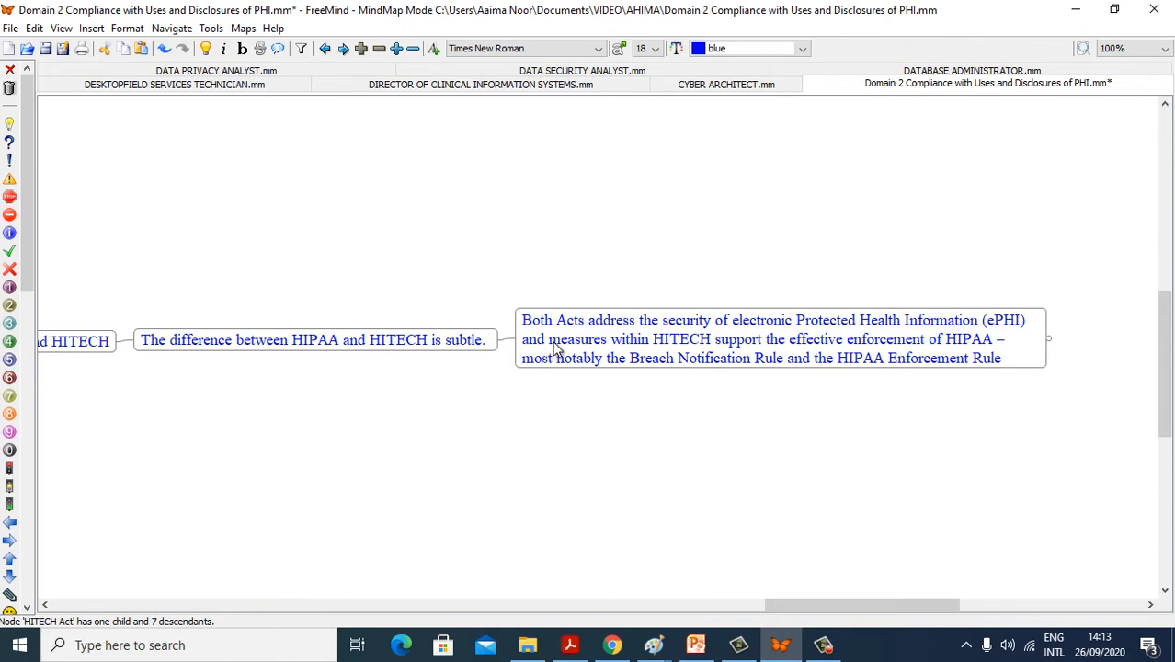
pyautogui.moveTo(726, 342)
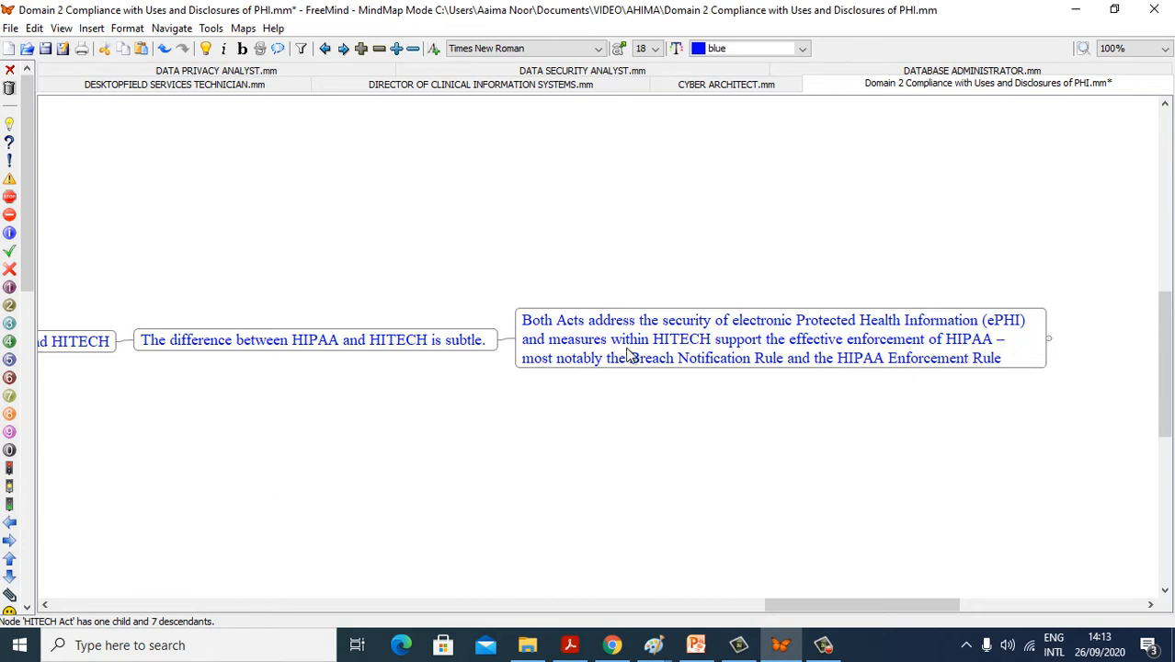
pyautogui.moveTo(864, 361)
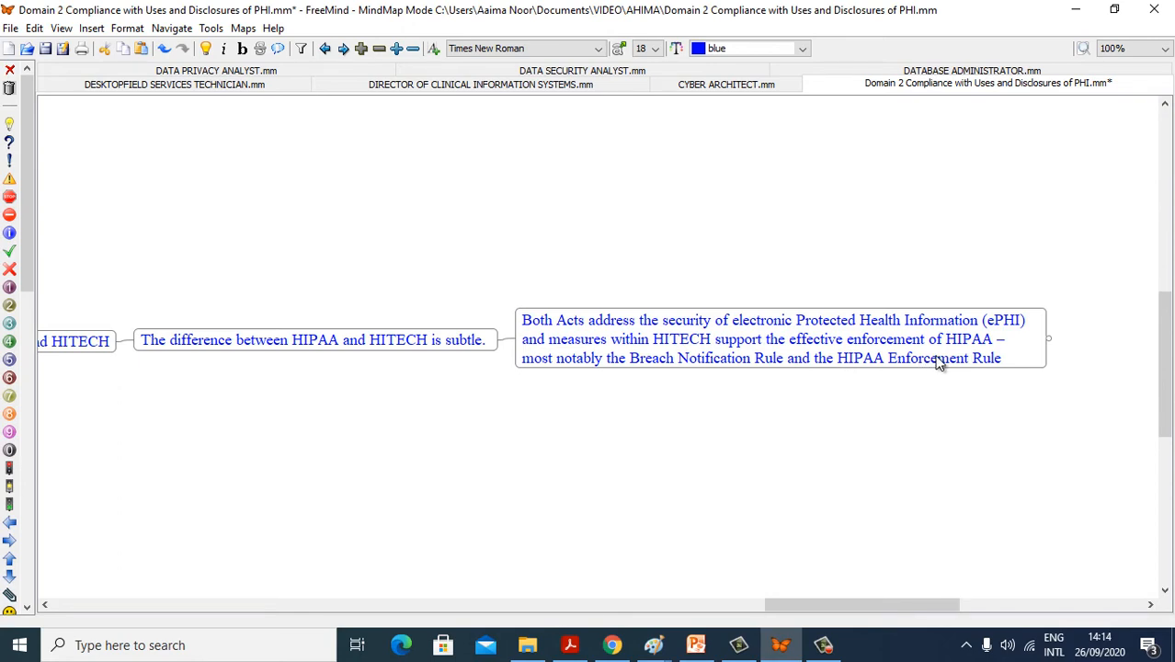
pyautogui.moveTo(558, 385)
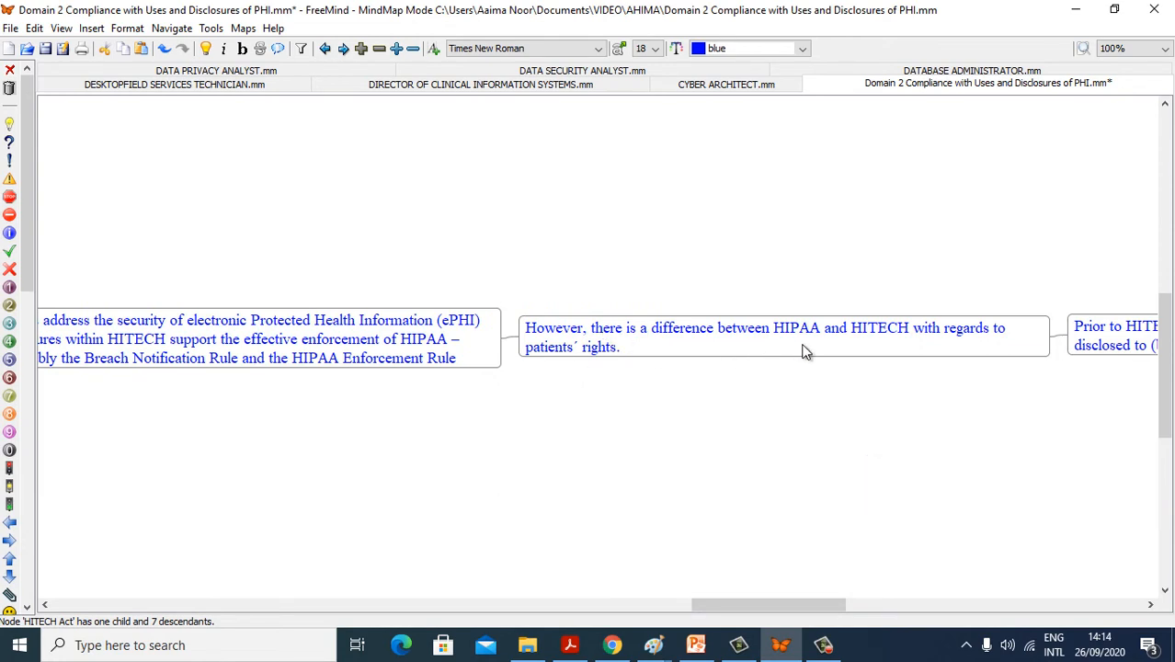
pyautogui.moveTo(818, 567)
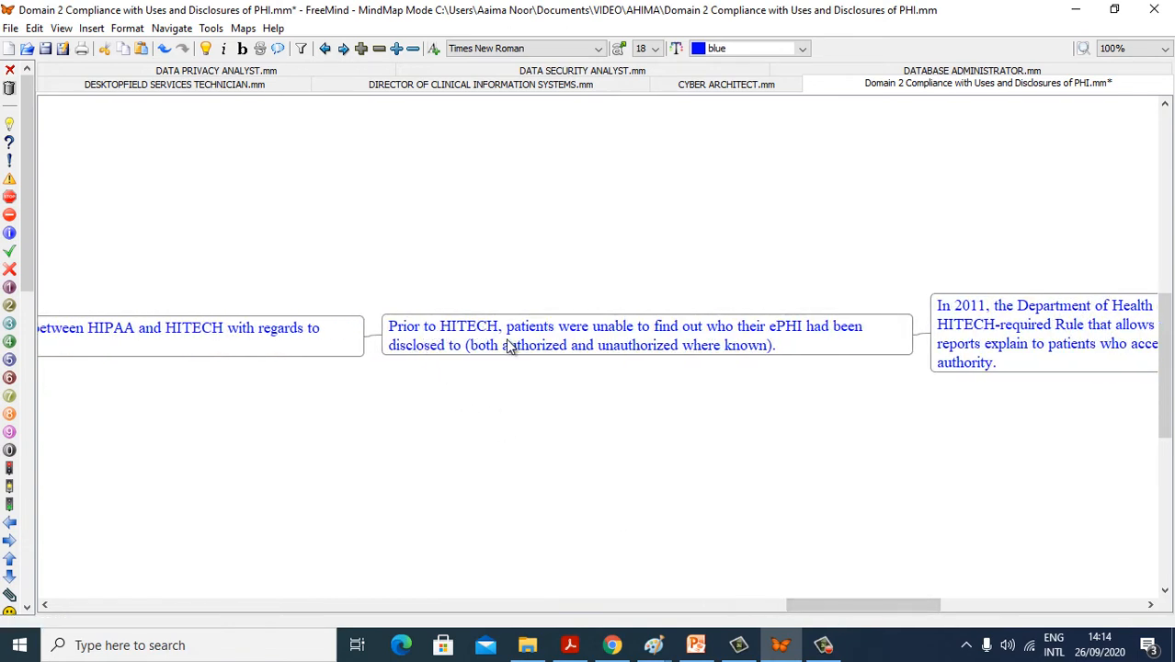
pyautogui.moveTo(701, 348)
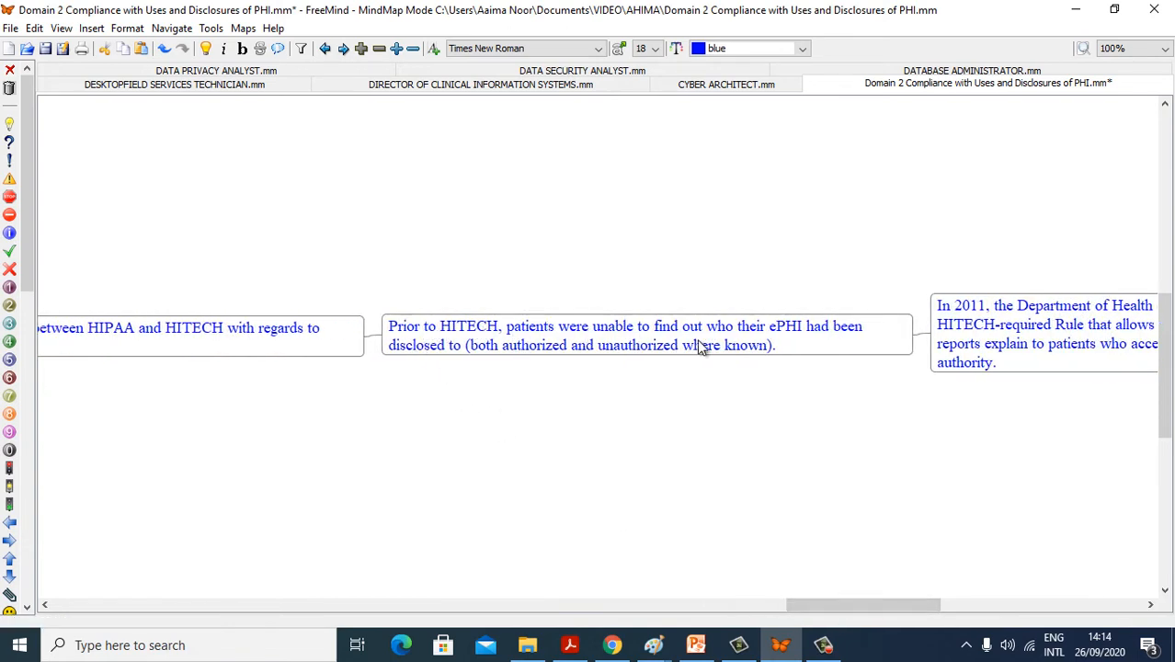
pyautogui.moveTo(563, 405)
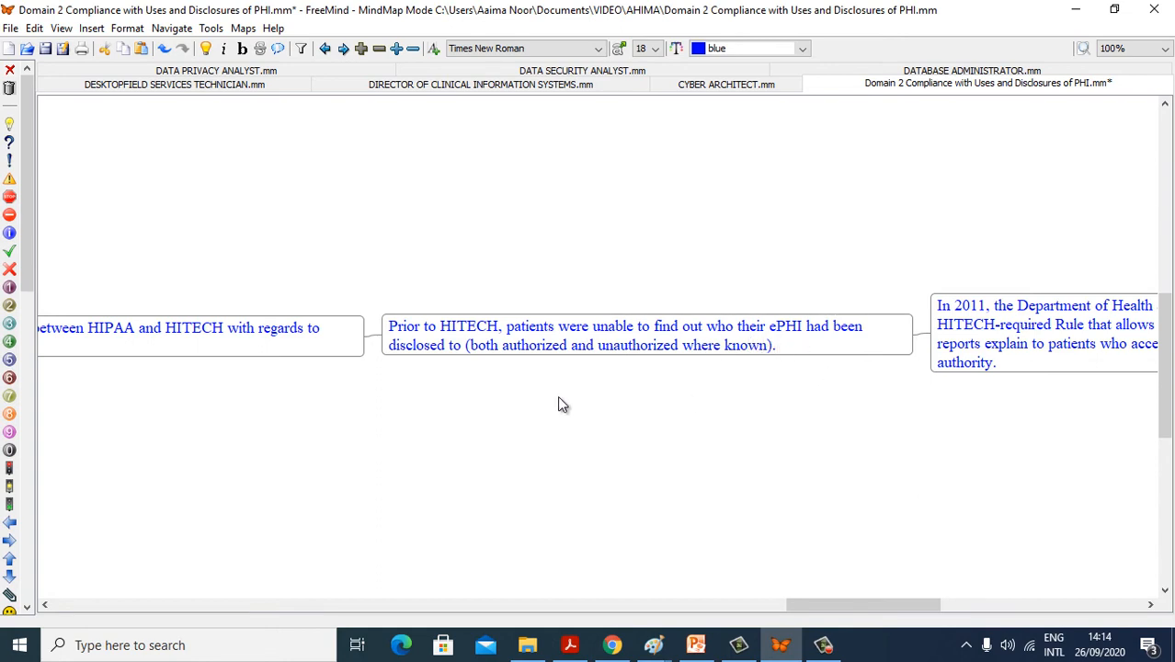
pyautogui.moveTo(426, 371)
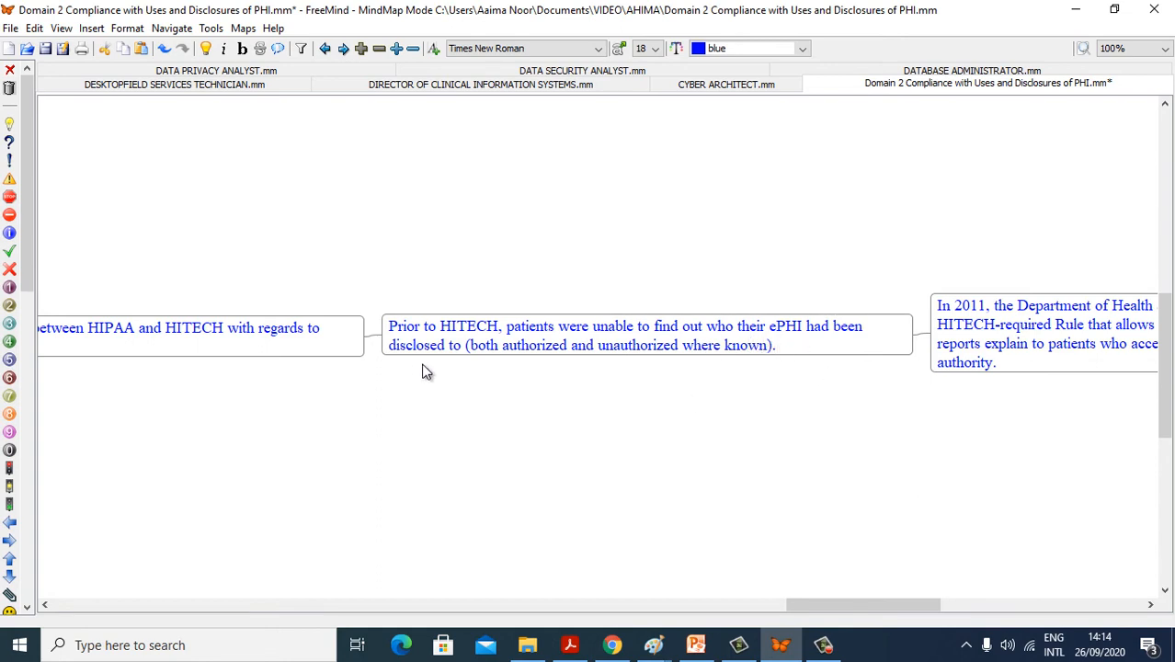
pyautogui.moveTo(720, 487)
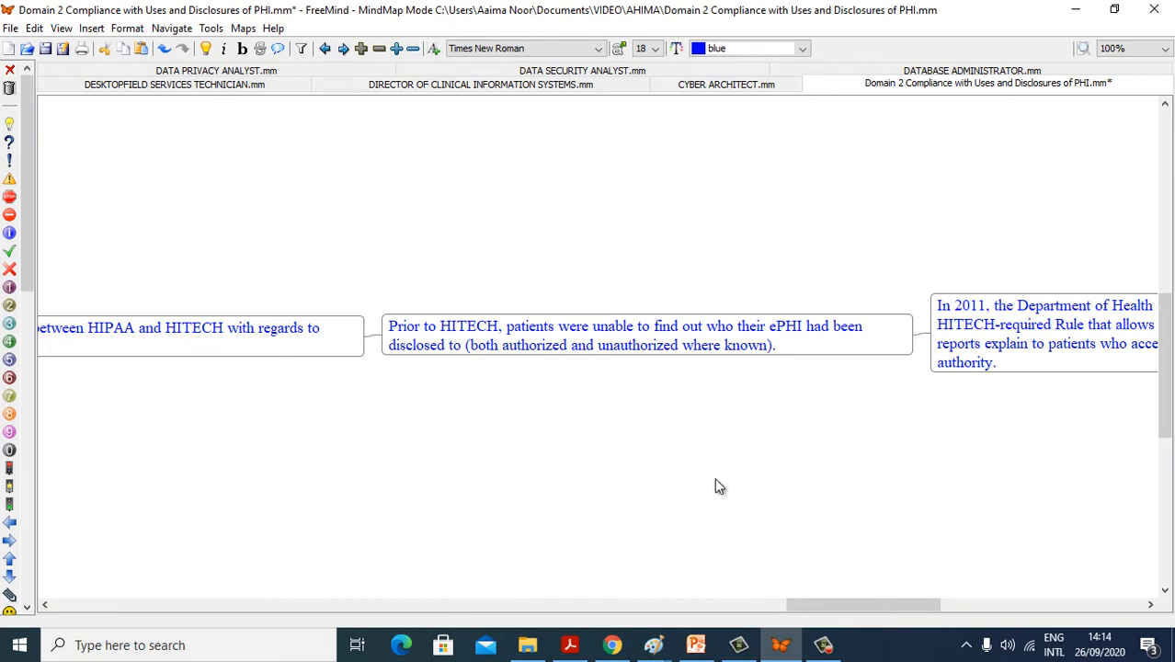
pyautogui.moveTo(830, 571)
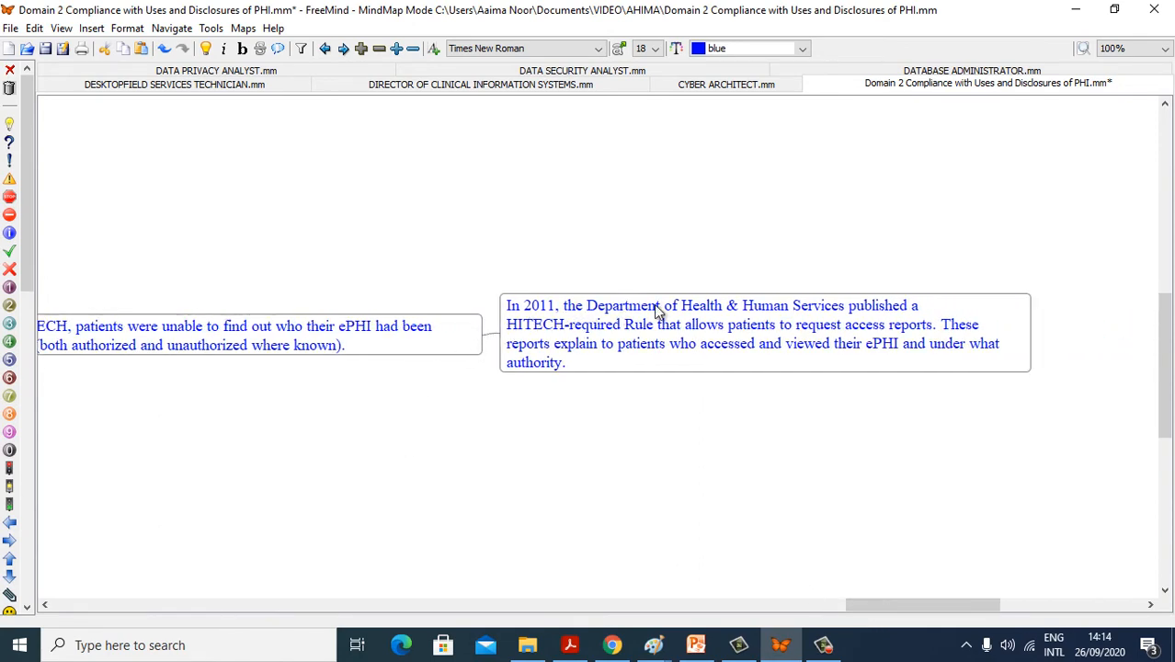
pyautogui.moveTo(623, 342)
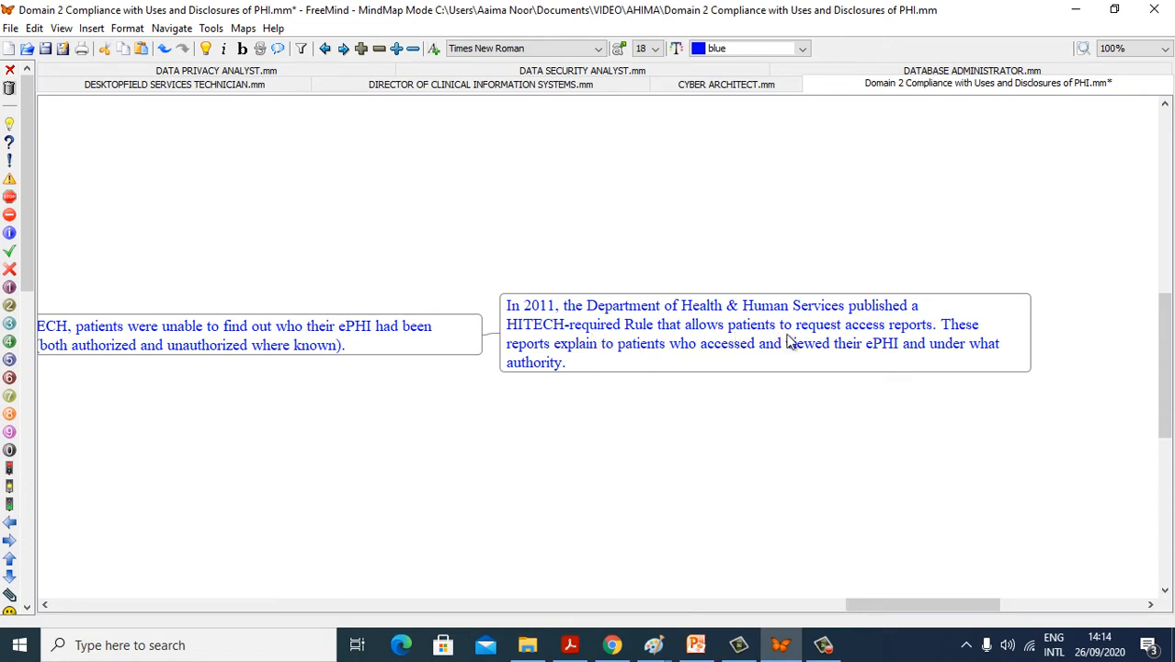
pyautogui.moveTo(818, 389)
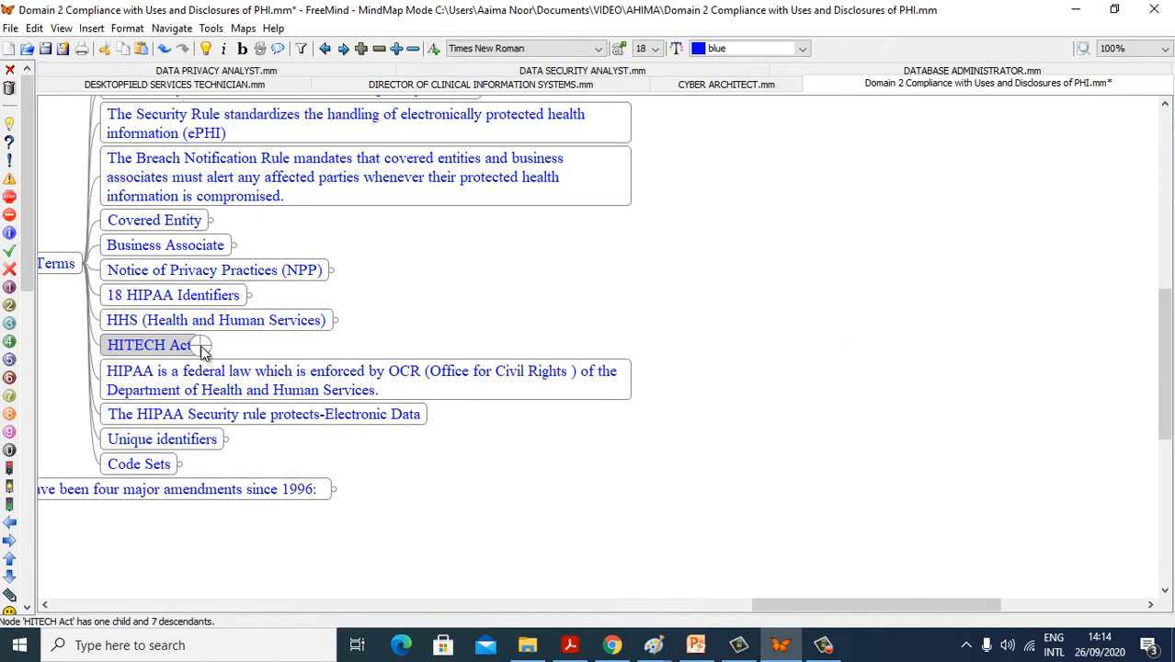
# Collapse the HITECH Act node's branch
pyautogui.click(362, 380)
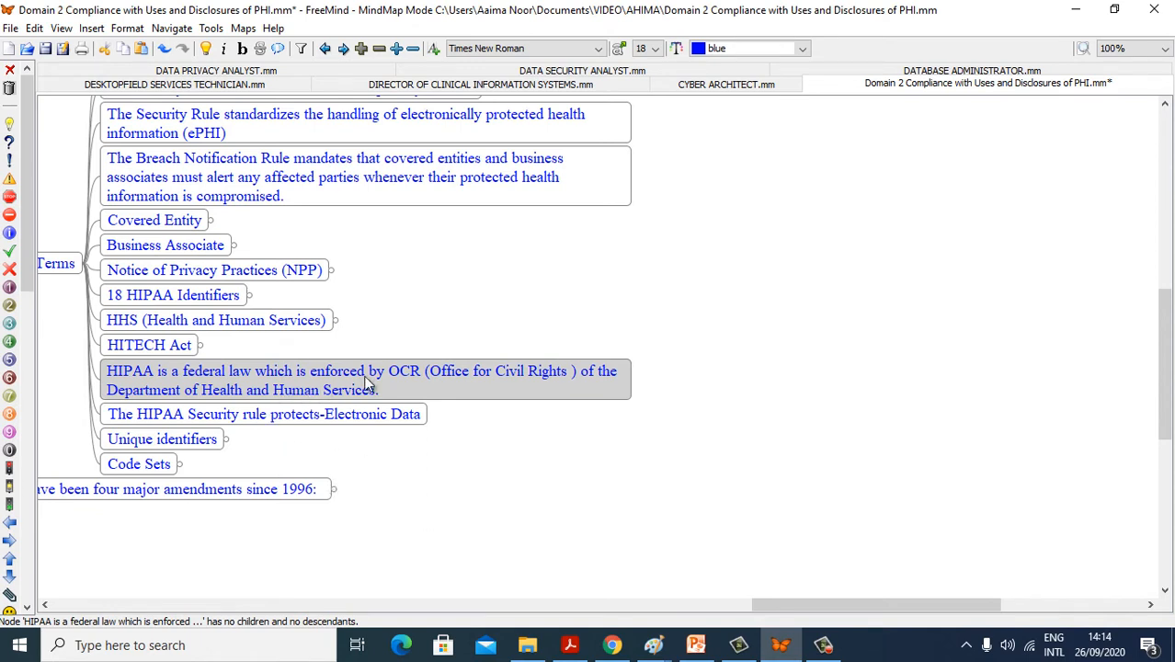
pyautogui.moveTo(542, 384)
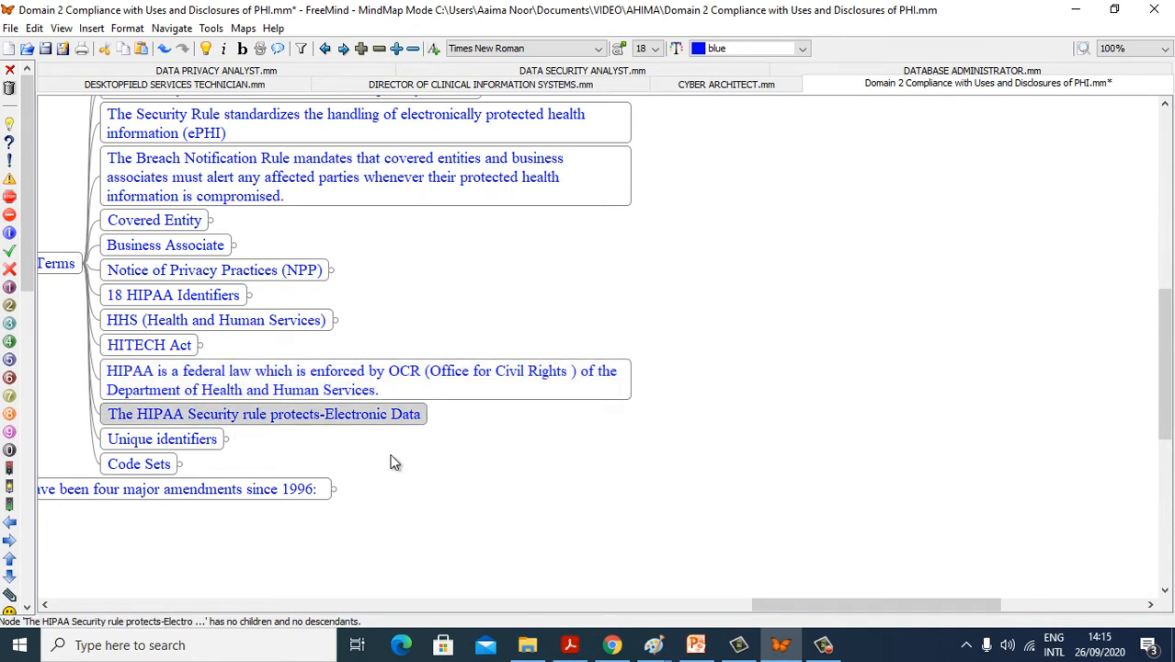
# Unfold Unique identifiers and its requirement to list HPID, NPI and EIN
pyautogui.click(161, 439)
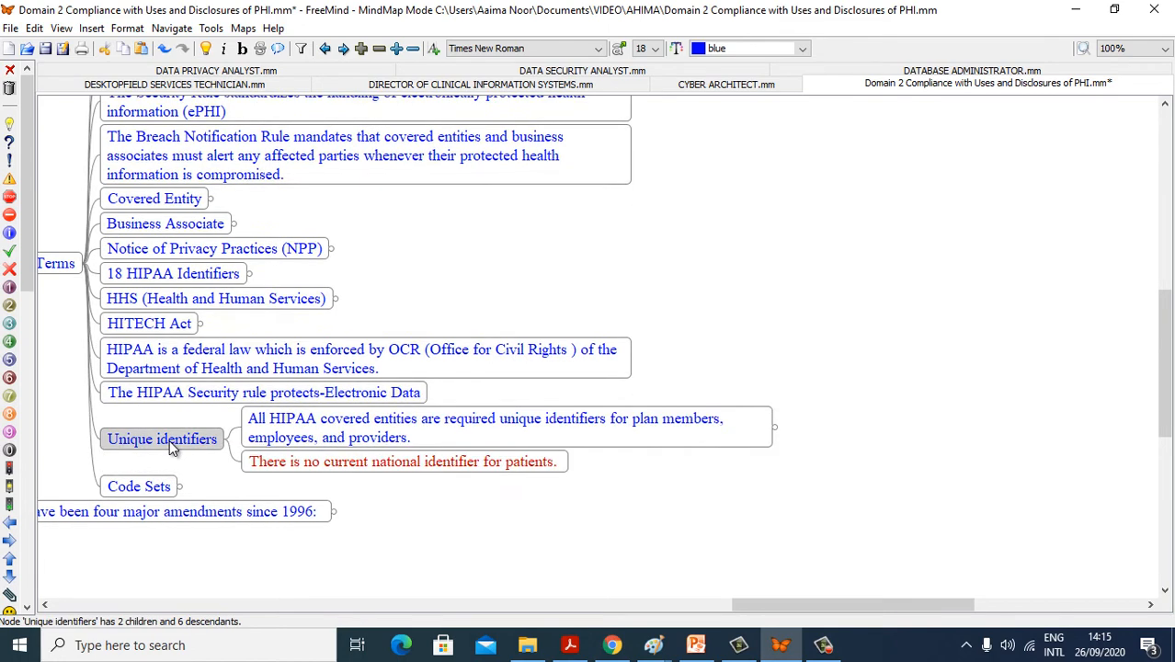
pyautogui.moveTo(316, 441)
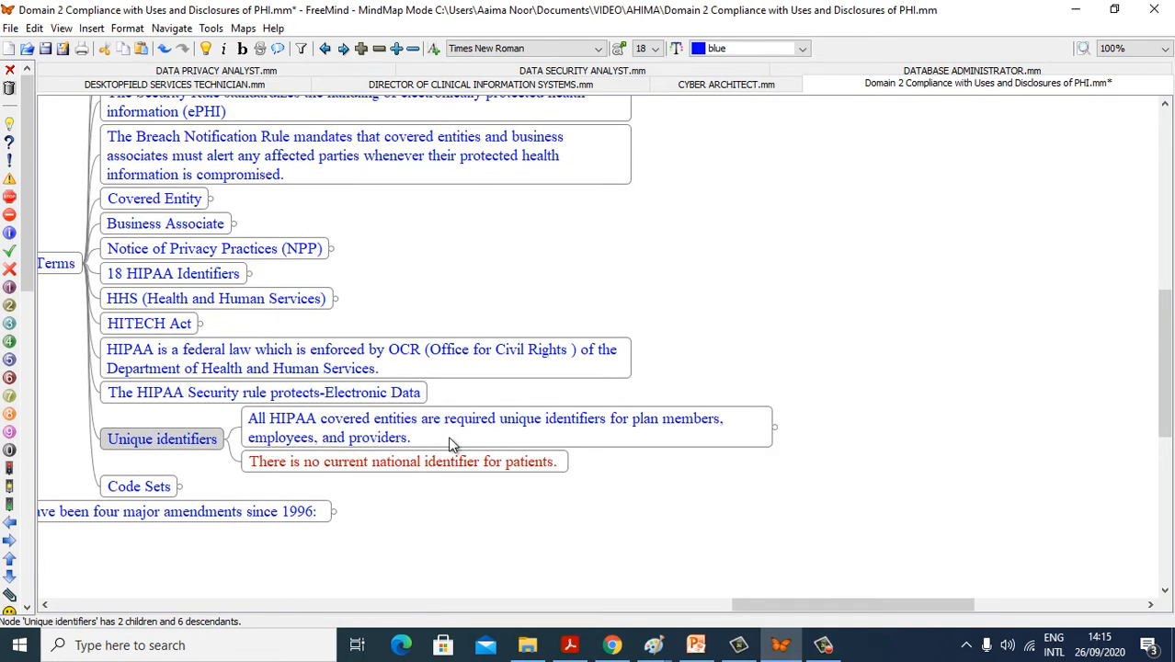
pyautogui.moveTo(697, 436)
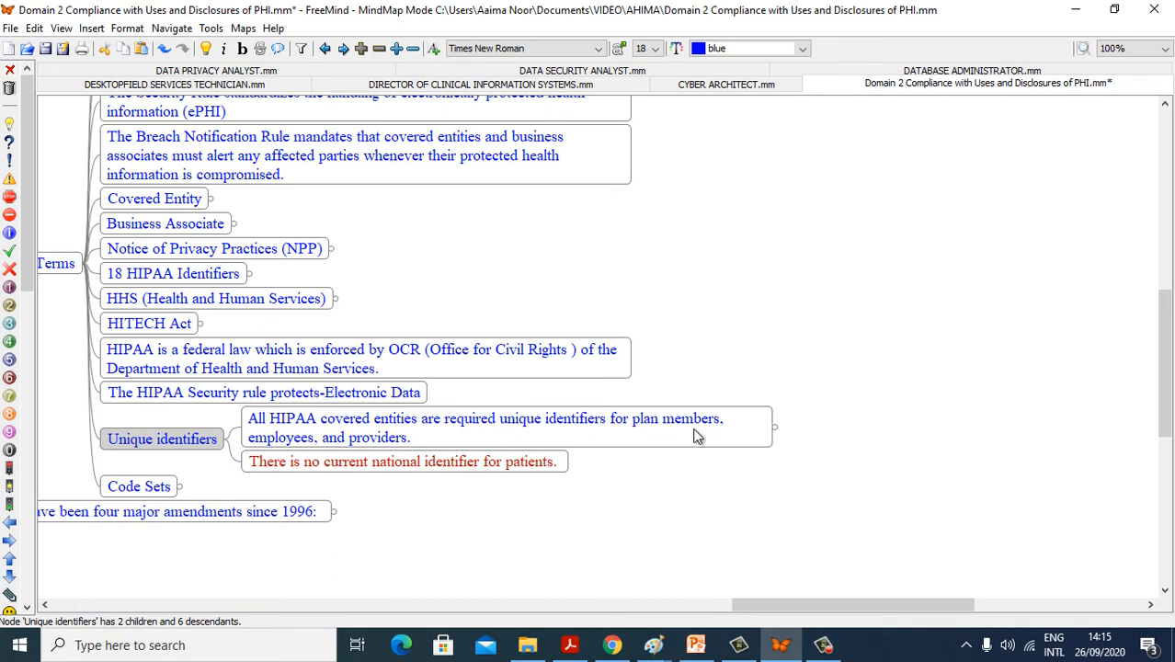
pyautogui.moveTo(458, 453)
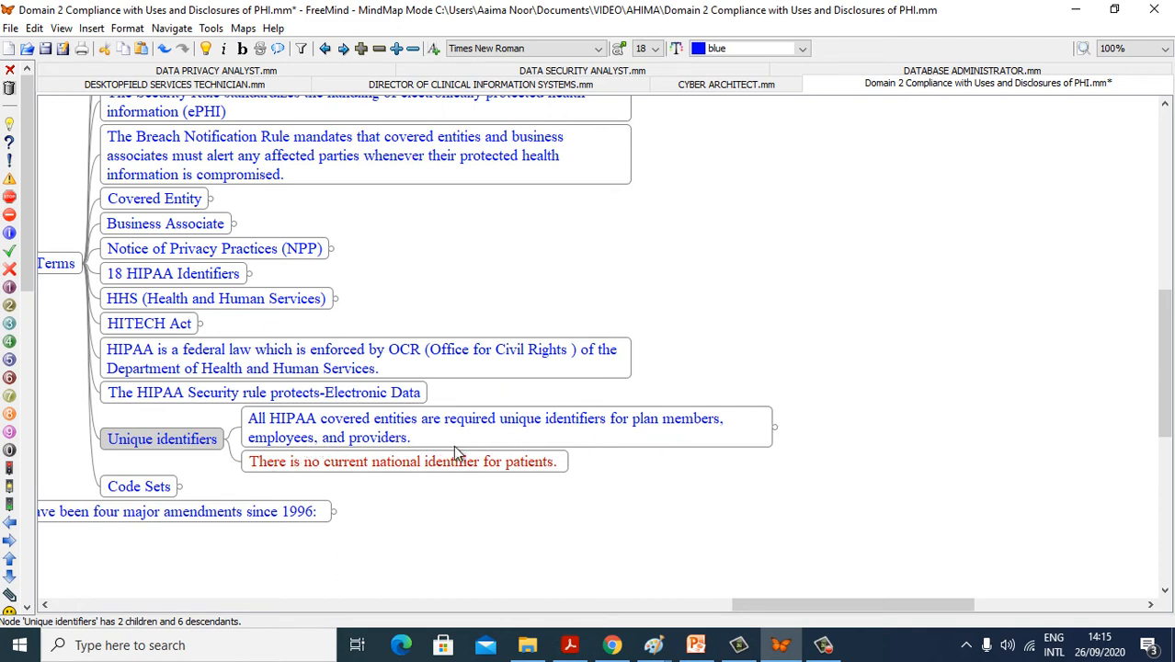
pyautogui.click(773, 426)
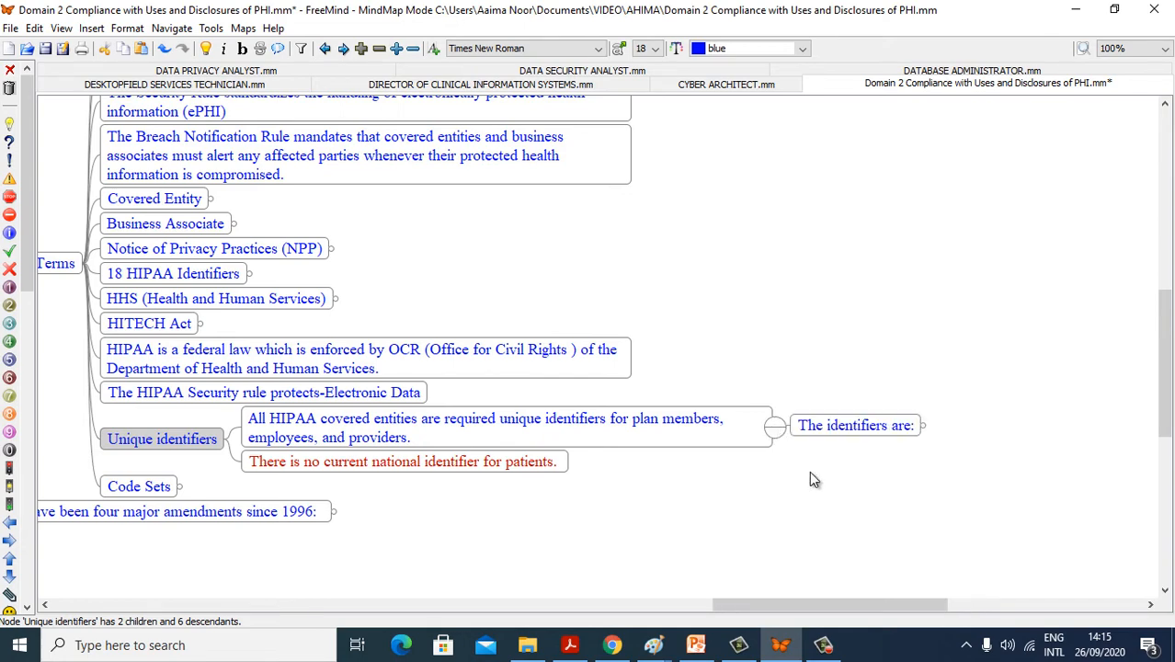
pyautogui.hscroll(3)
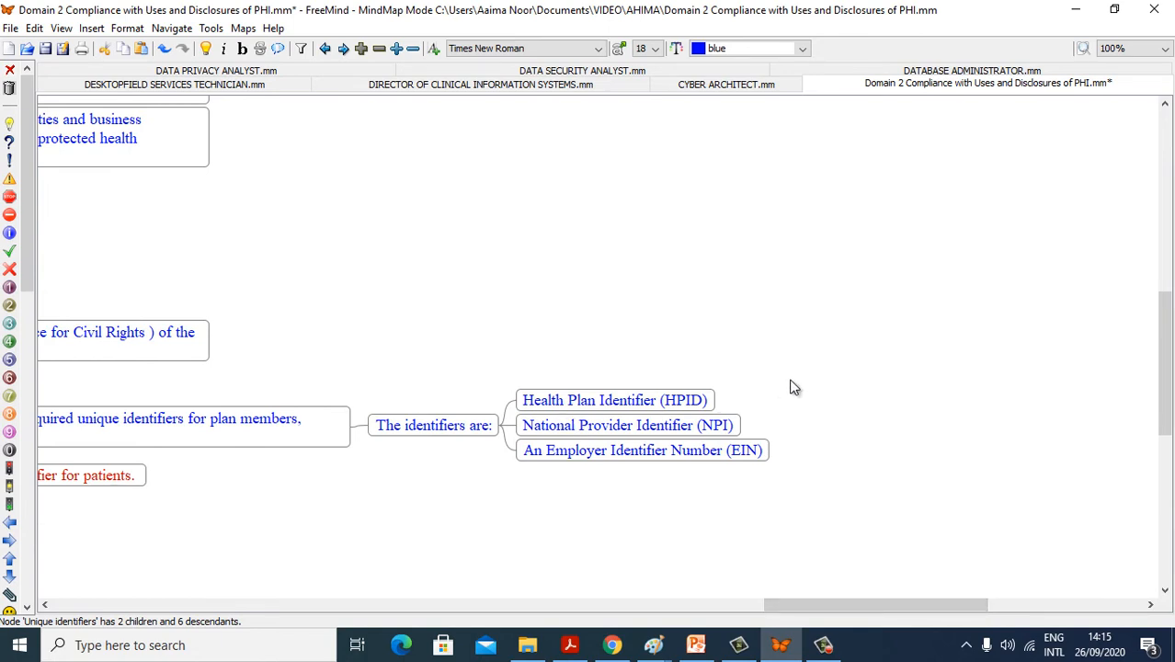
pyautogui.moveTo(569, 501)
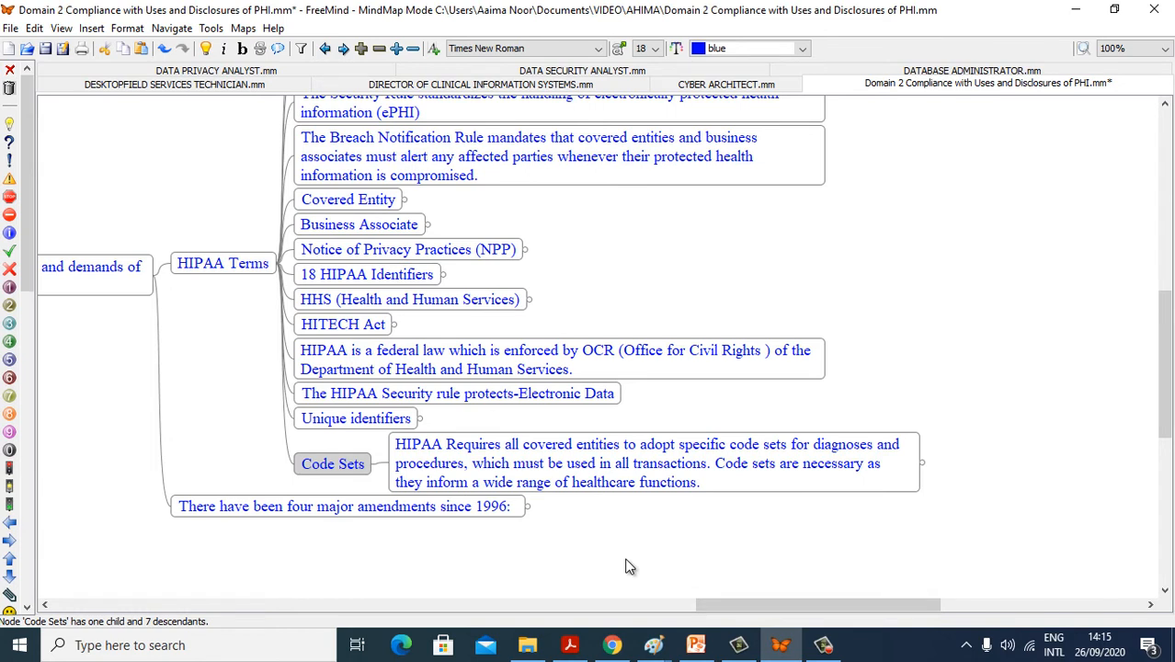
pyautogui.moveTo(804, 504)
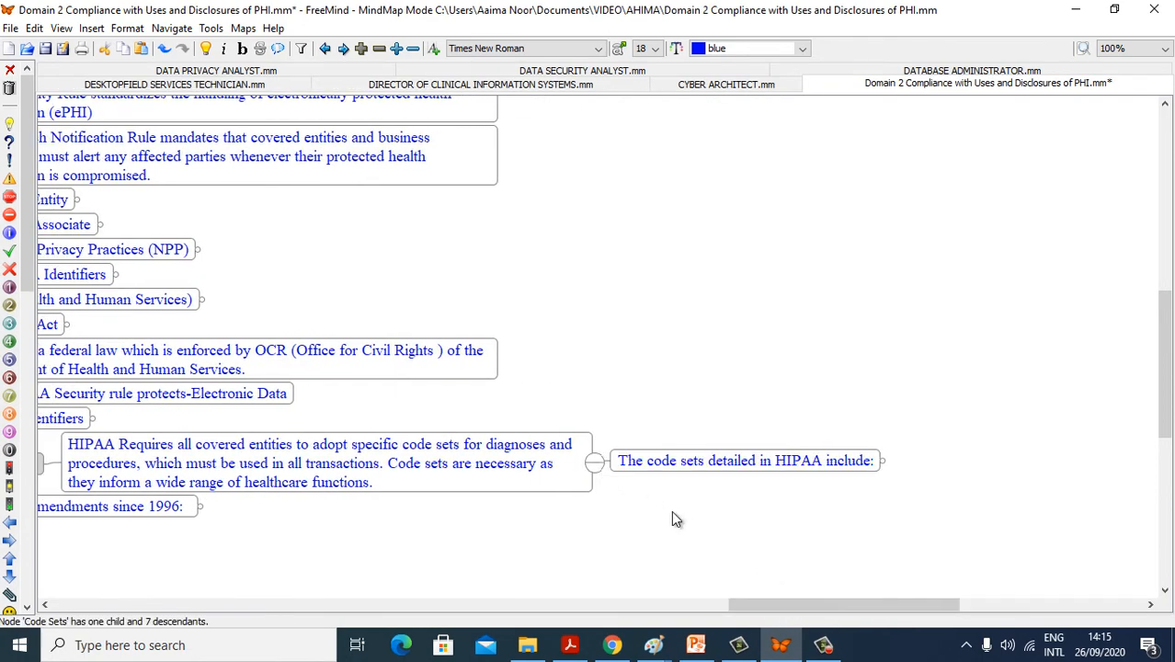
# Scroll right across the map to view the Code Sets list: ICD-10, CPT, HCPCS, CDT, NDC
pyautogui.hscroll(3)
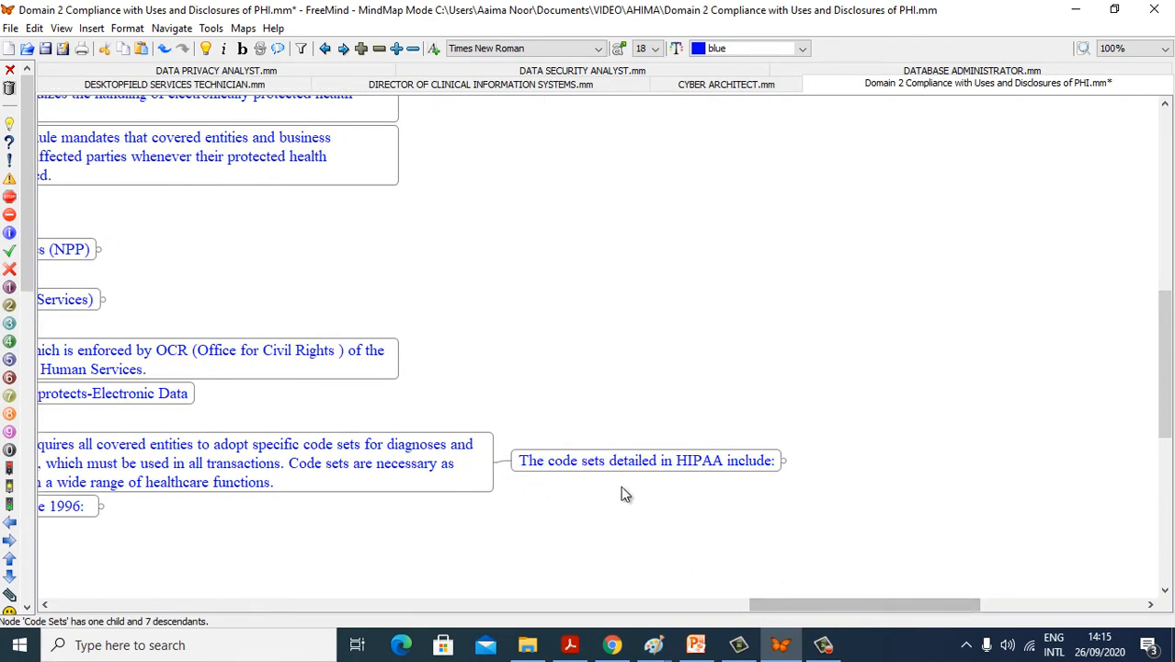
pyautogui.moveTo(785, 460)
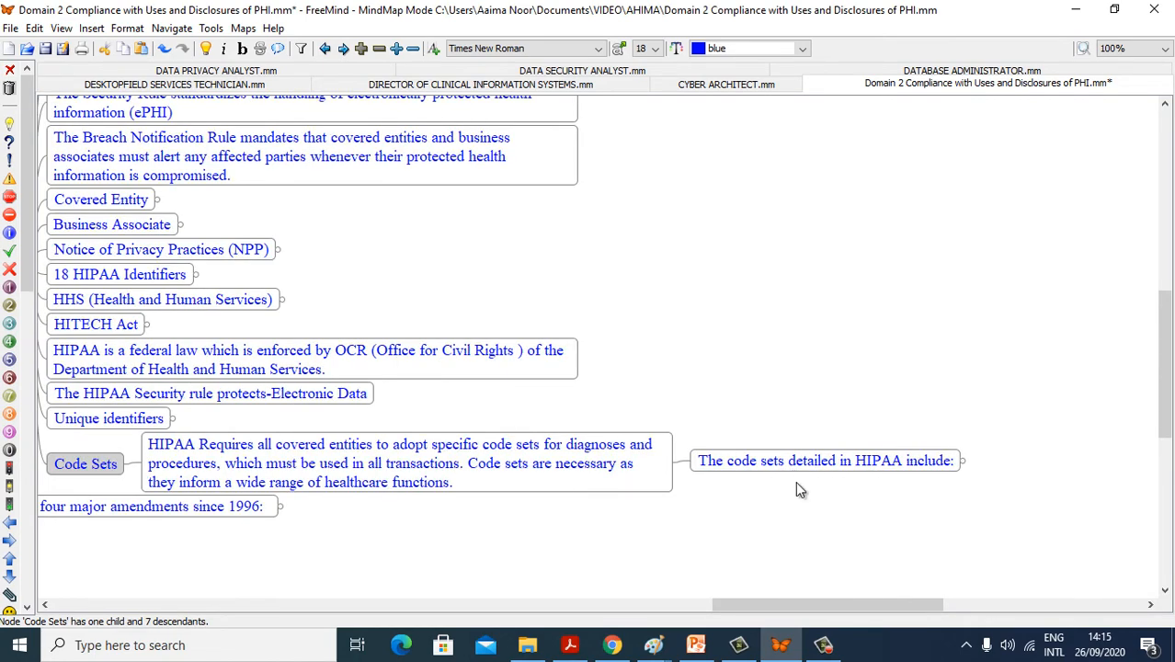
pyautogui.hscroll(3)
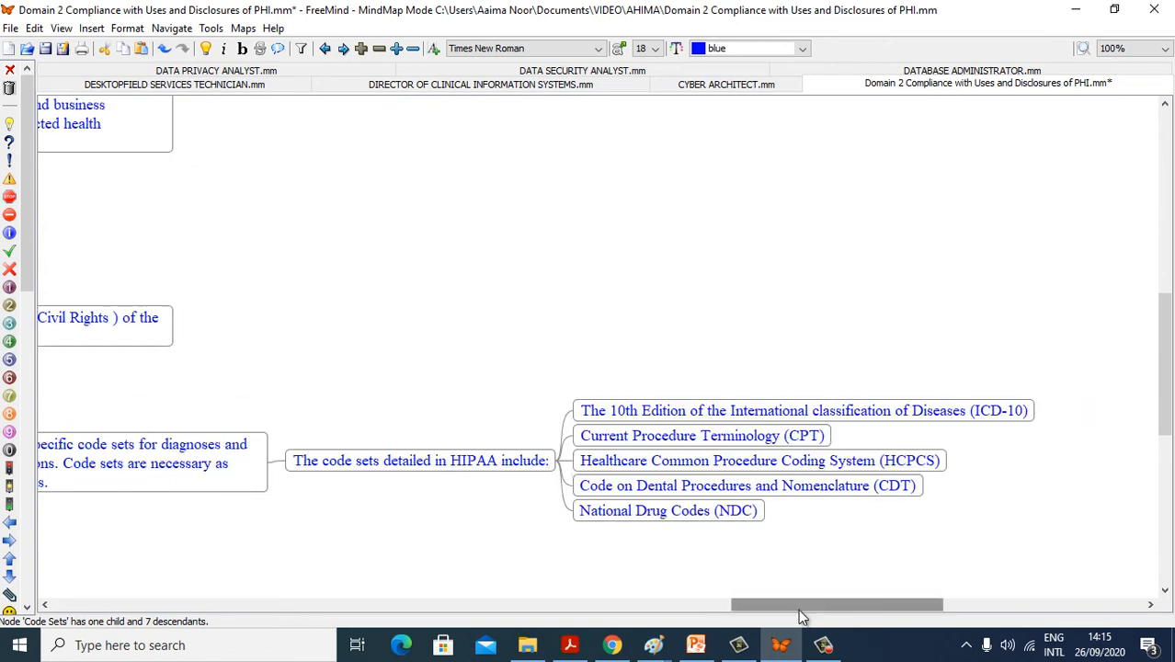
pyautogui.moveTo(837, 604); pyautogui.dragTo(855, 603)
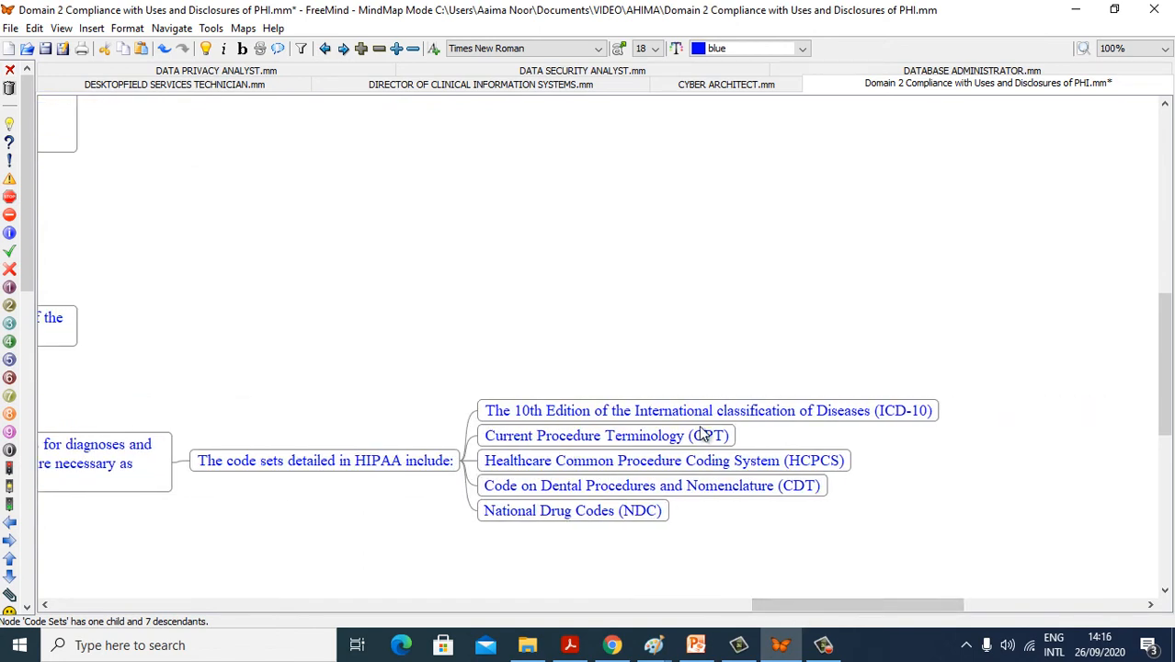
pyautogui.moveTo(919, 448)
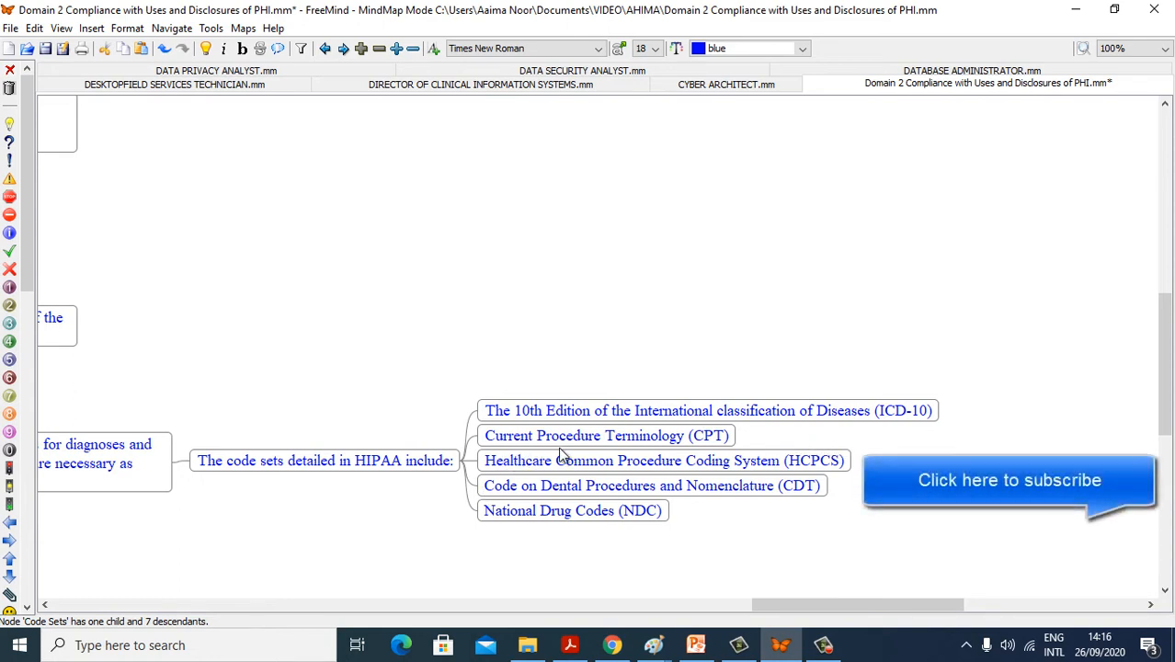
pyautogui.moveTo(503, 481)
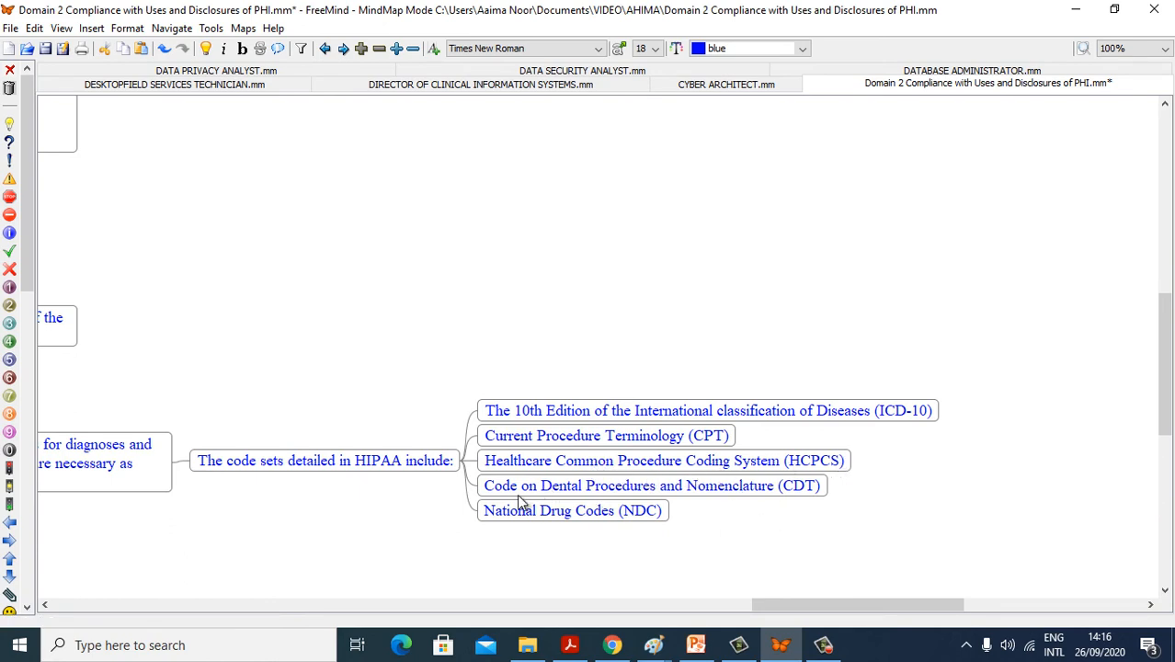
pyautogui.moveTo(805, 512)
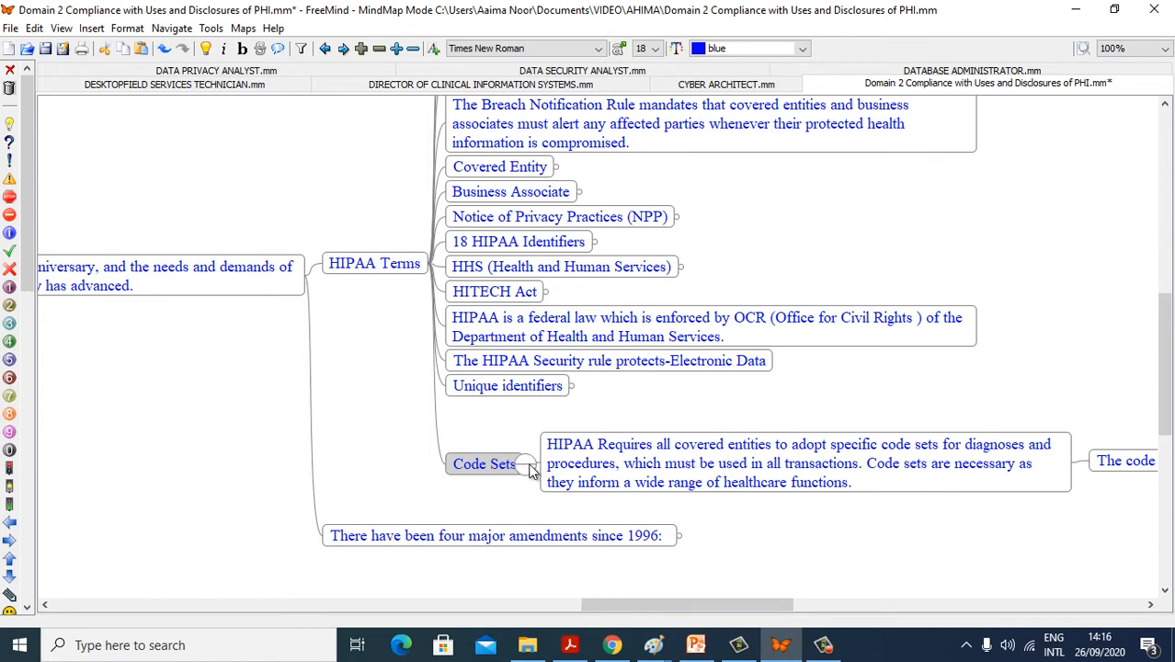
# Collapse HIPAA Terms and expand the four-major-amendments node
pyautogui.click(432, 263)
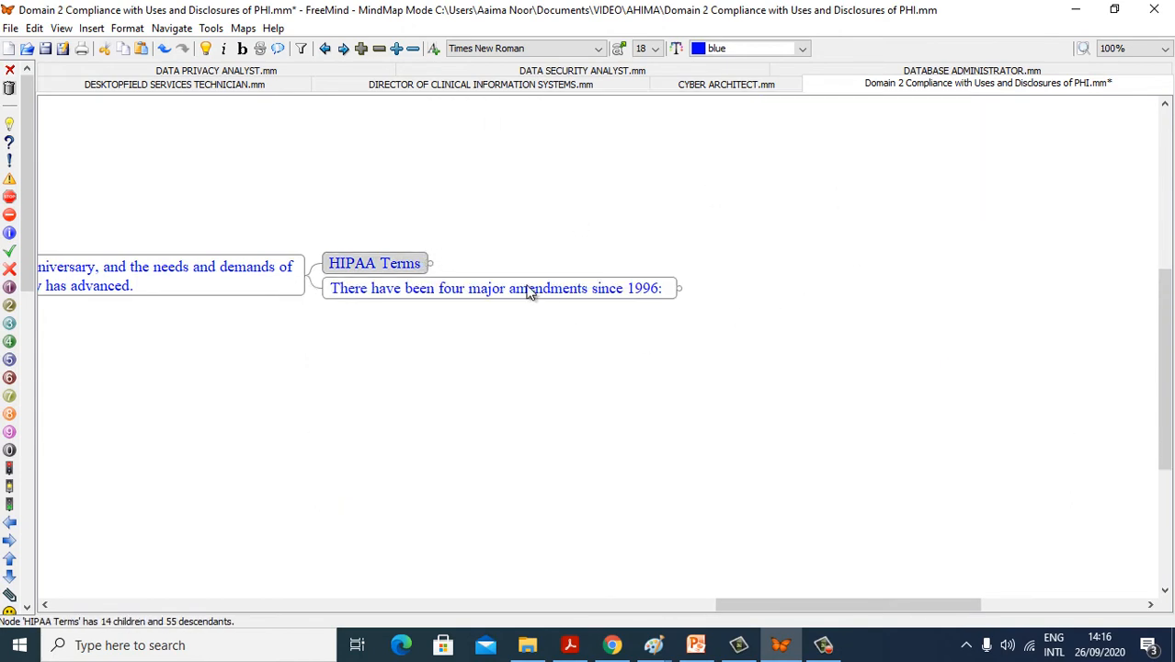
pyautogui.click(494, 287)
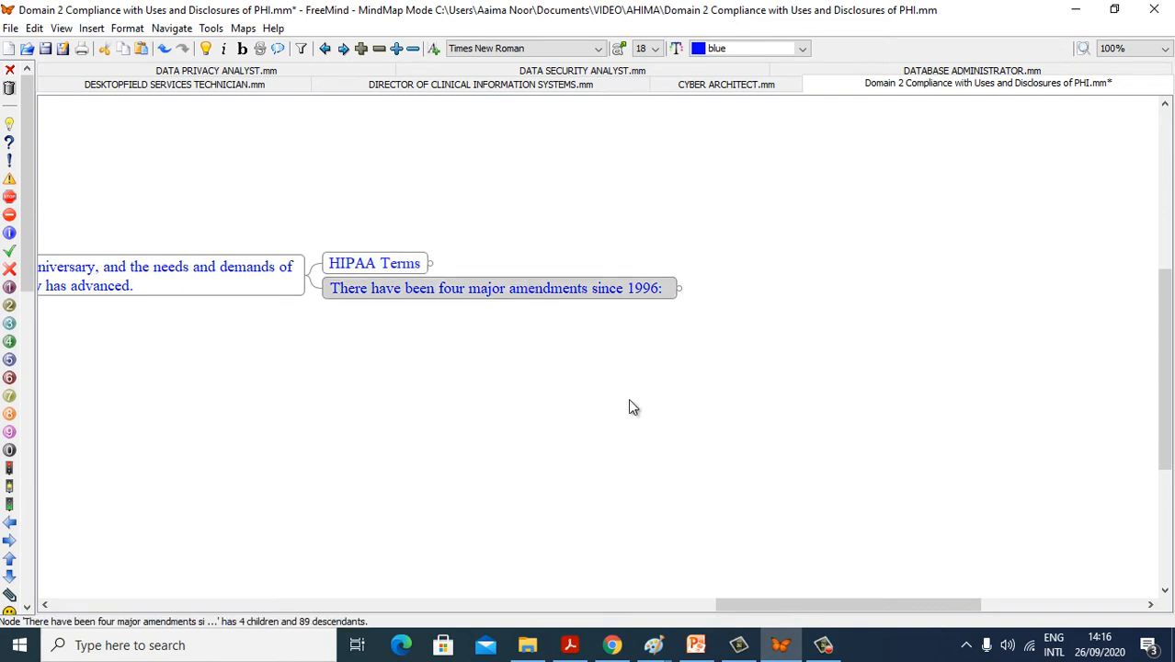
pyautogui.moveTo(648, 413)
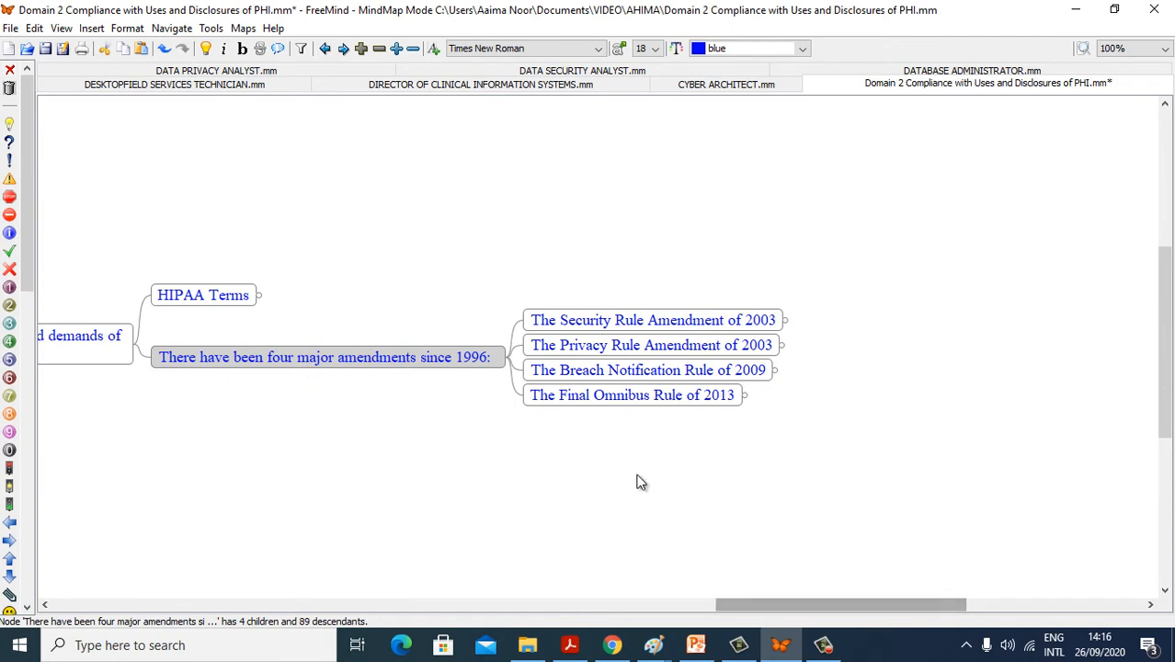
pyautogui.moveTo(736, 336)
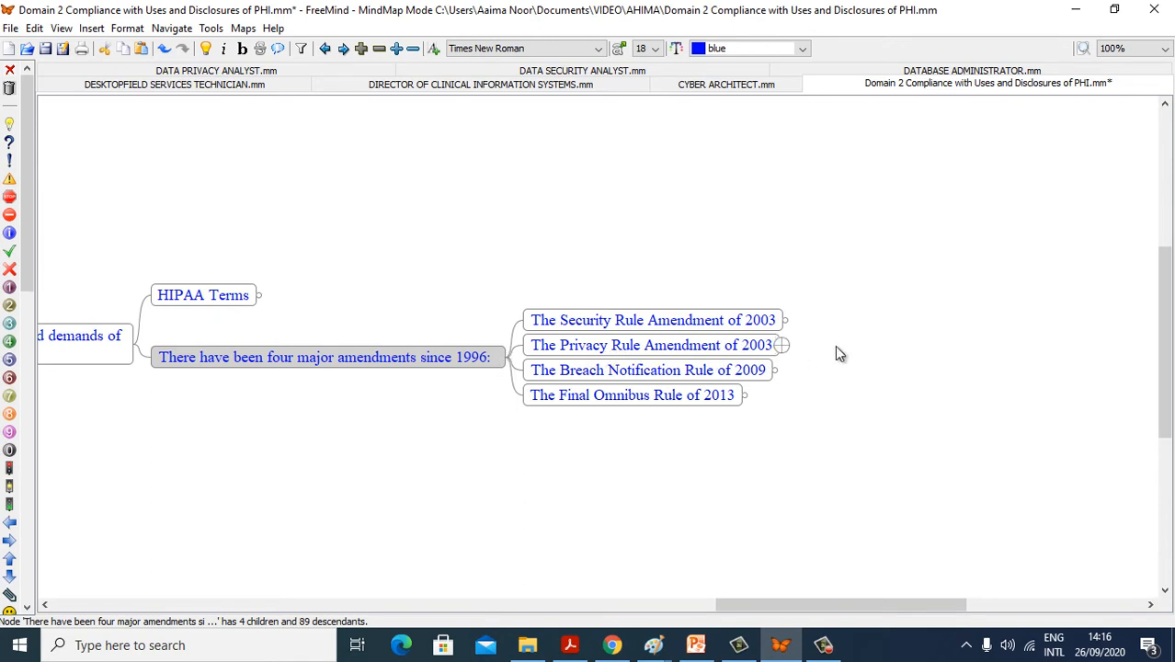
pyautogui.moveTo(678, 387)
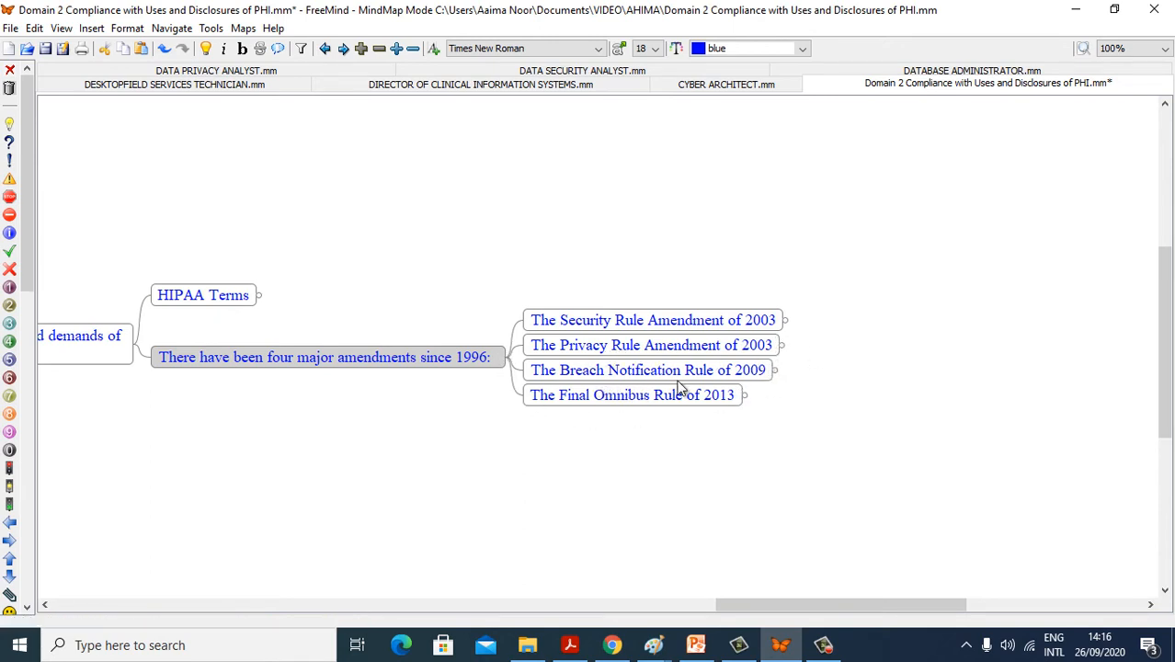
pyautogui.moveTo(526, 432)
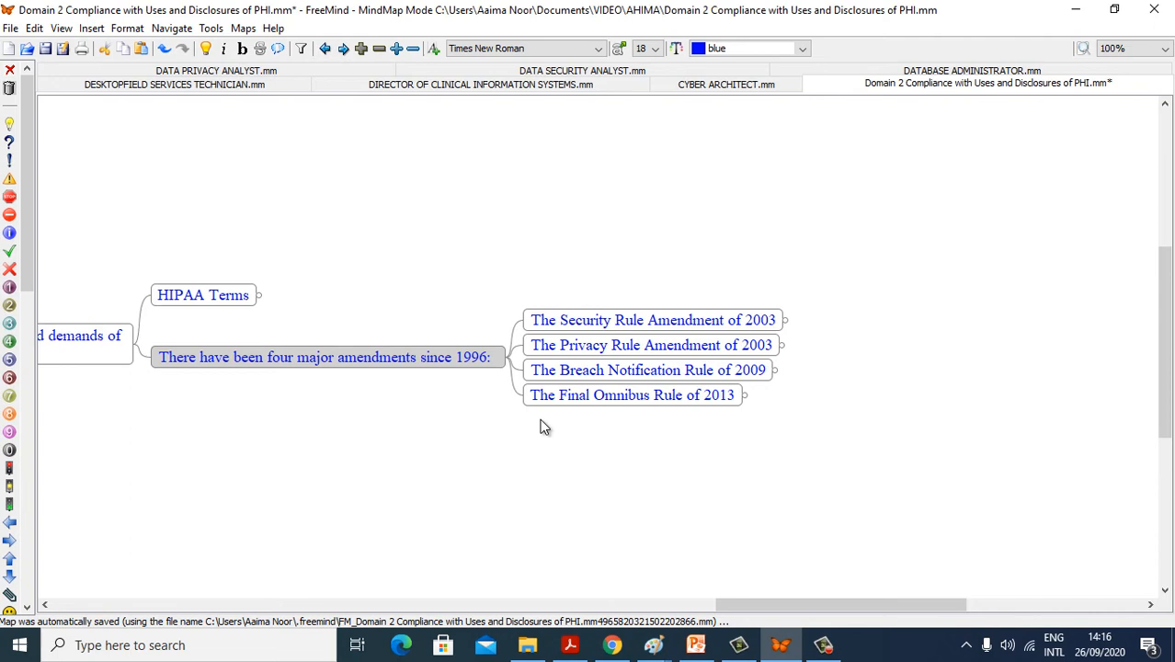
pyautogui.moveTo(817, 427)
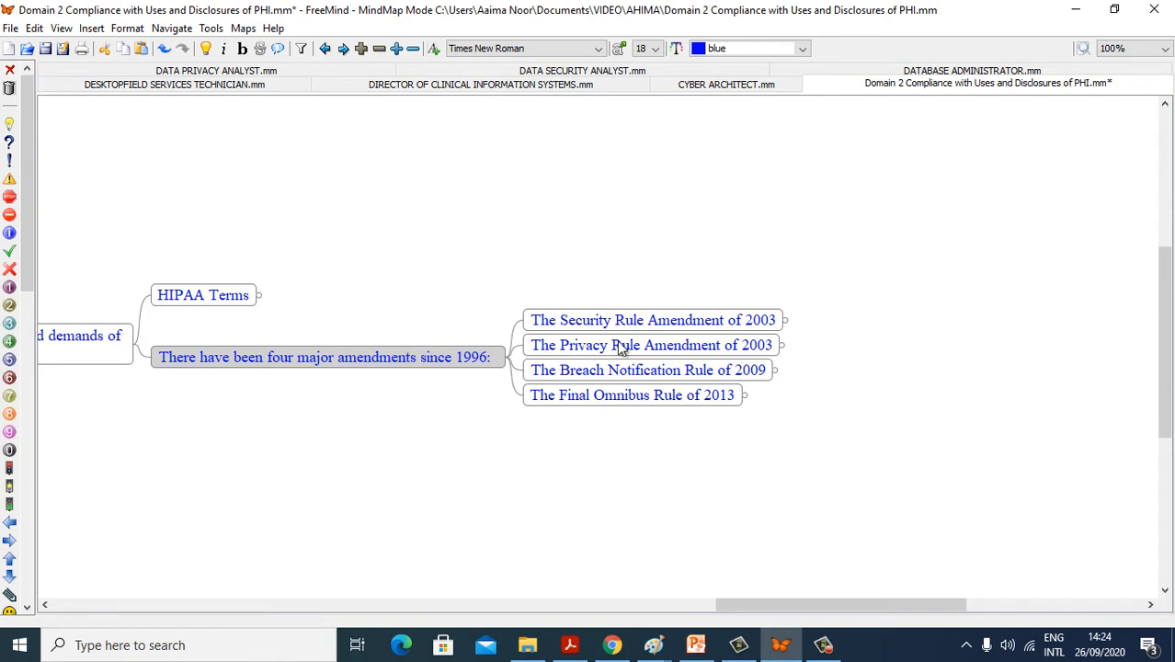
pyautogui.moveTo(731, 602)
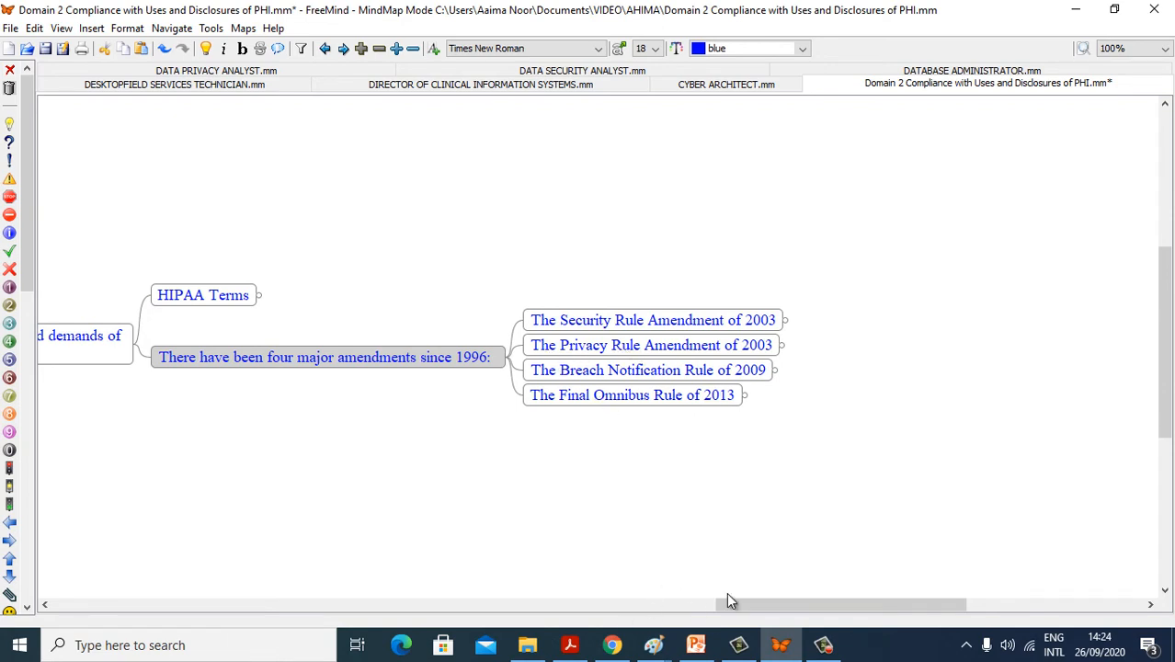
# Expand The Security Rule Amendment of 2003 to show its protection-requirements description
pyautogui.hscroll(3)
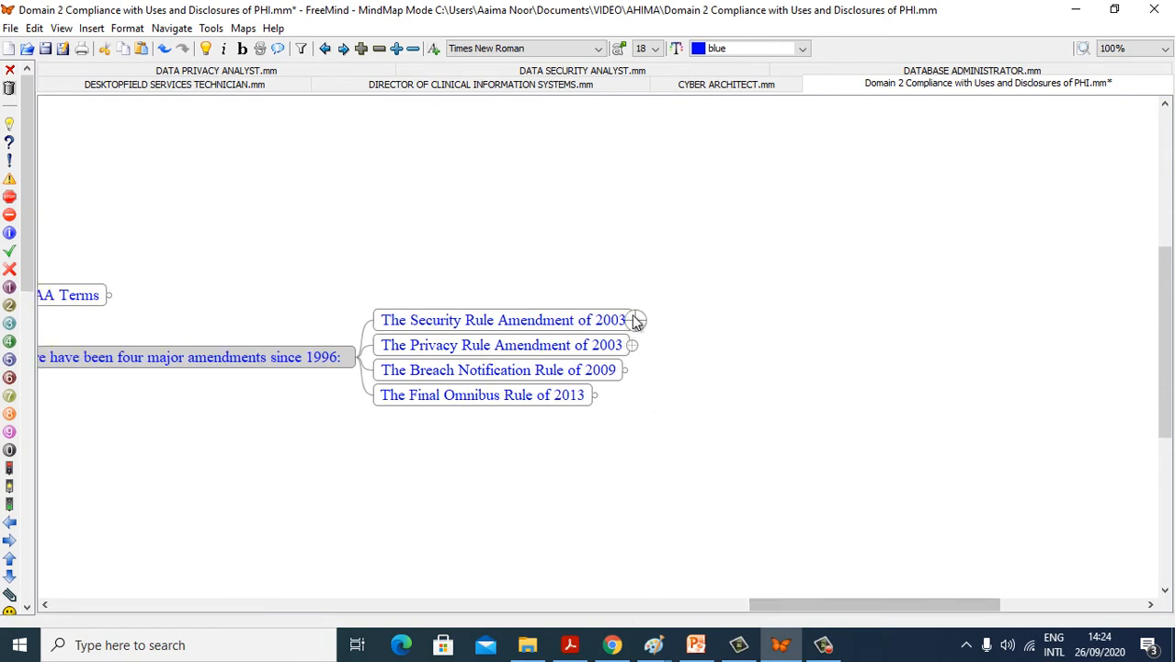
pyautogui.click(635, 320)
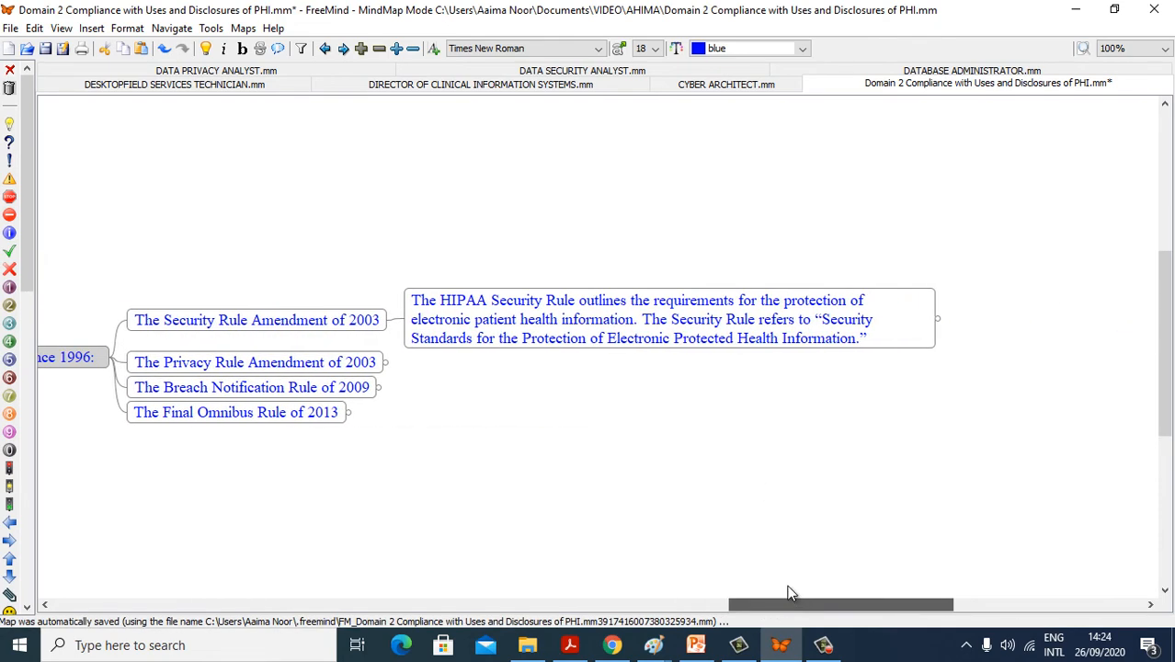
pyautogui.moveTo(613, 332)
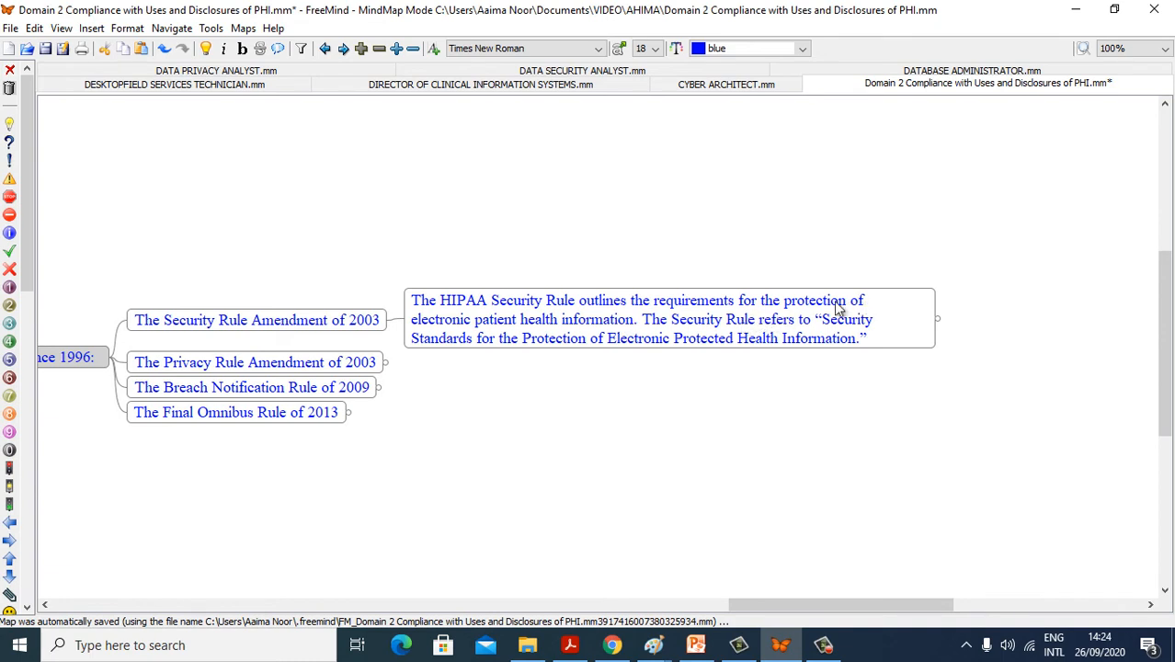
pyautogui.moveTo(589, 334)
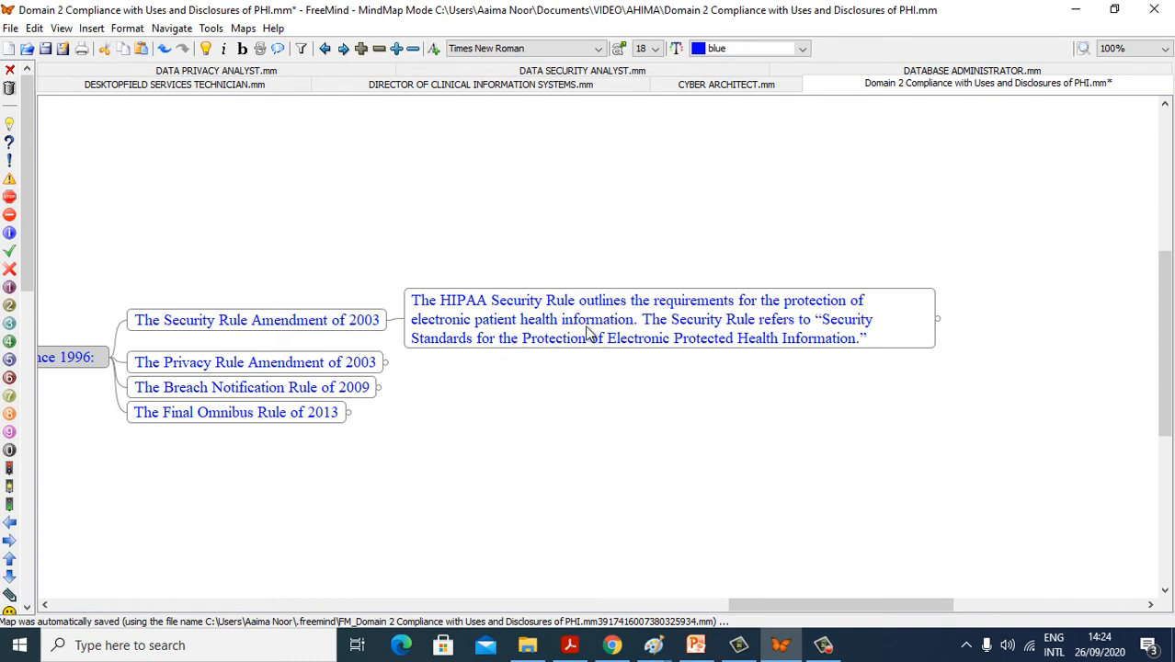
pyautogui.moveTo(806, 335)
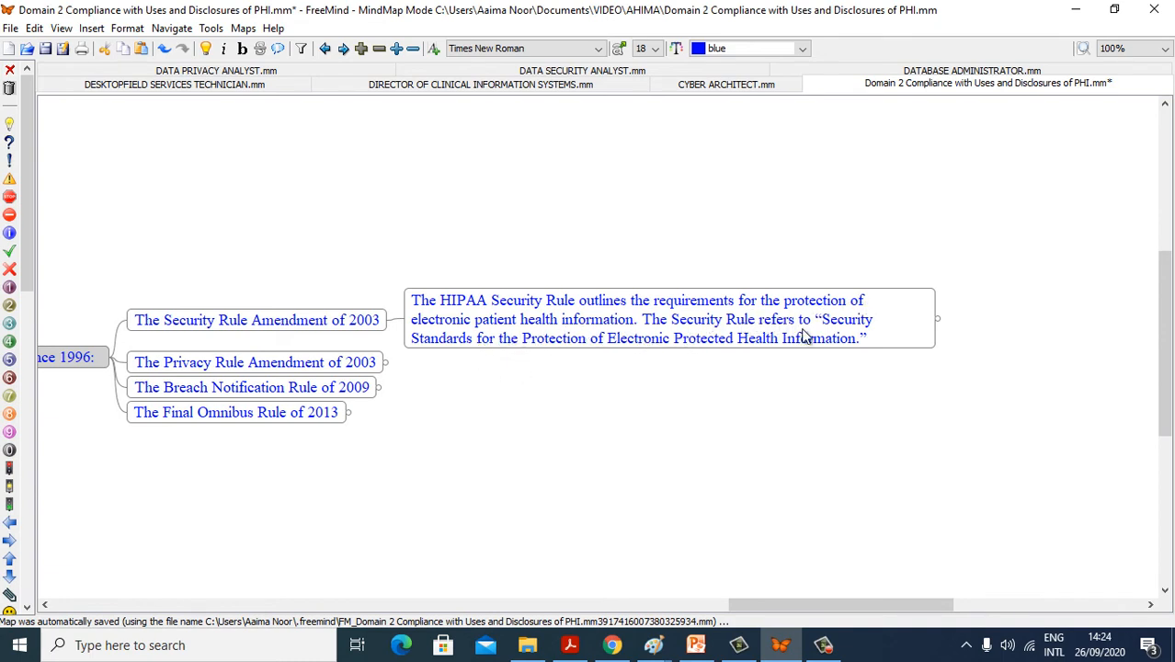
pyautogui.moveTo(614, 358)
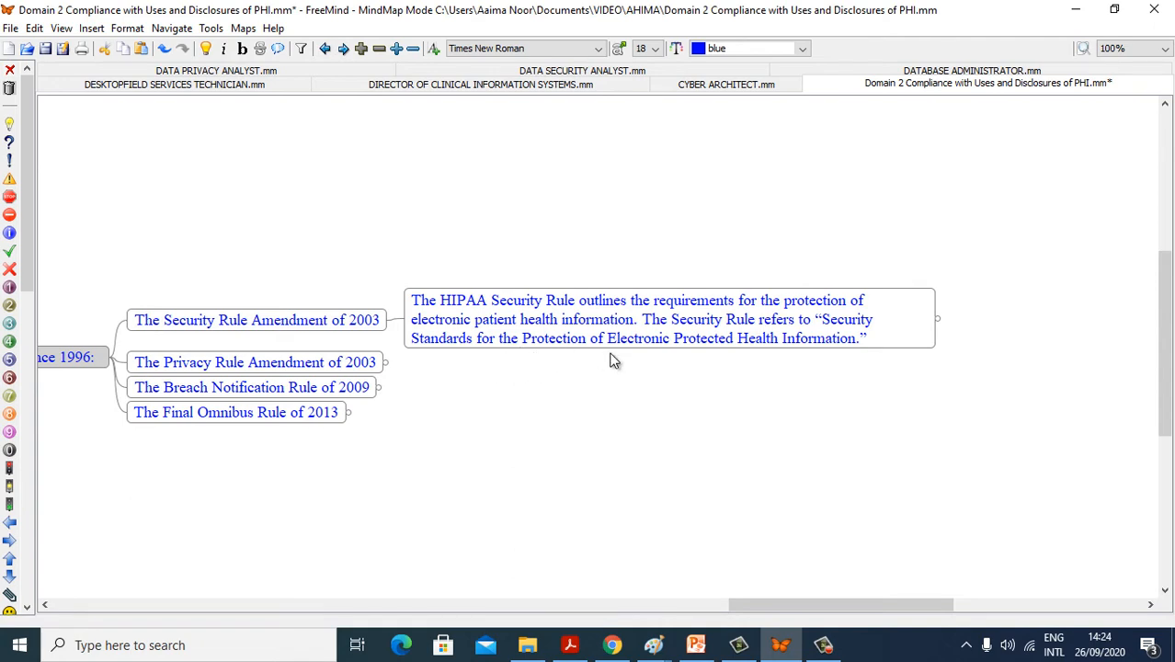
pyautogui.moveTo(616, 361)
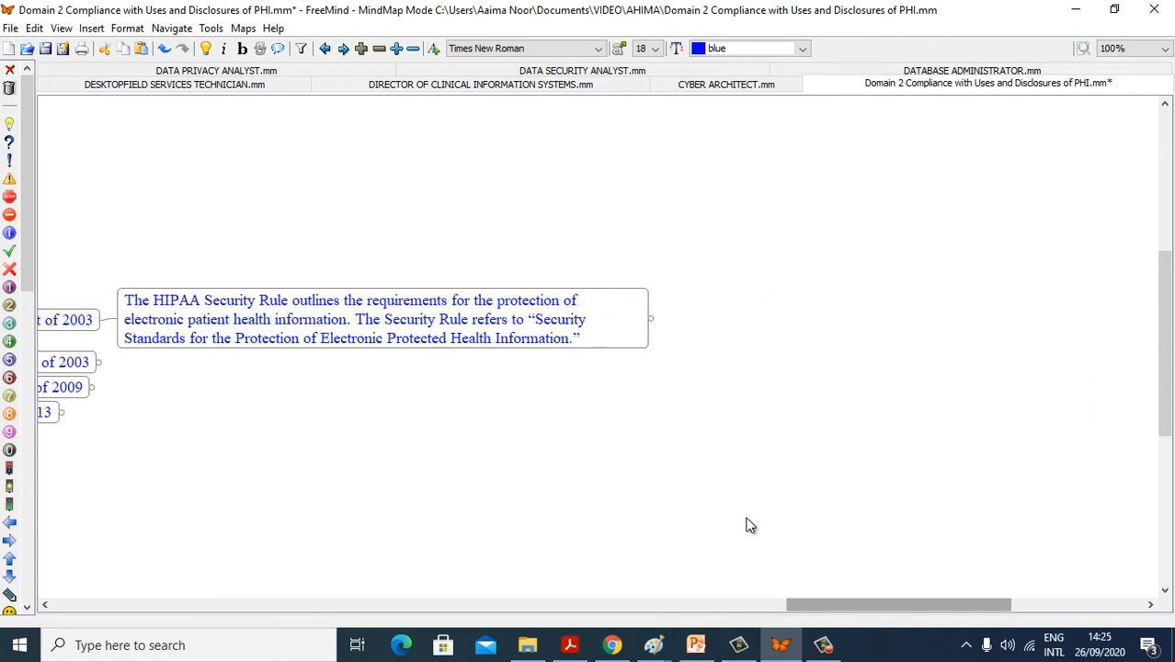
# Reveal the three safeguard kinds and expand the six technical safeguards list
pyautogui.click(651, 318)
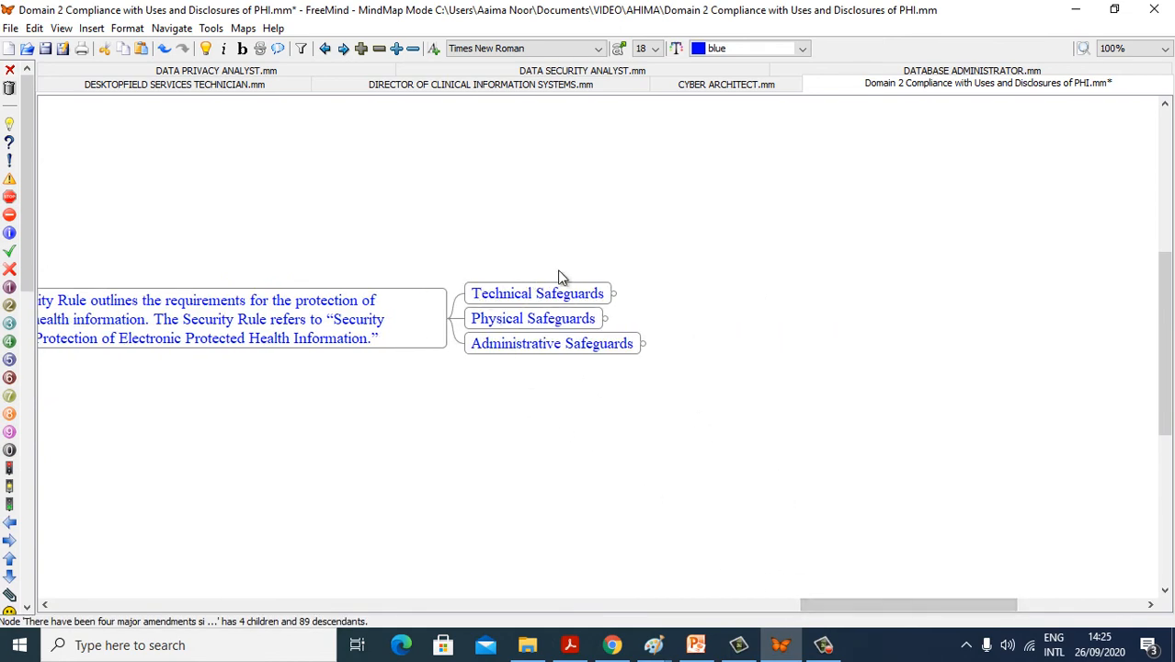
pyautogui.moveTo(570, 332)
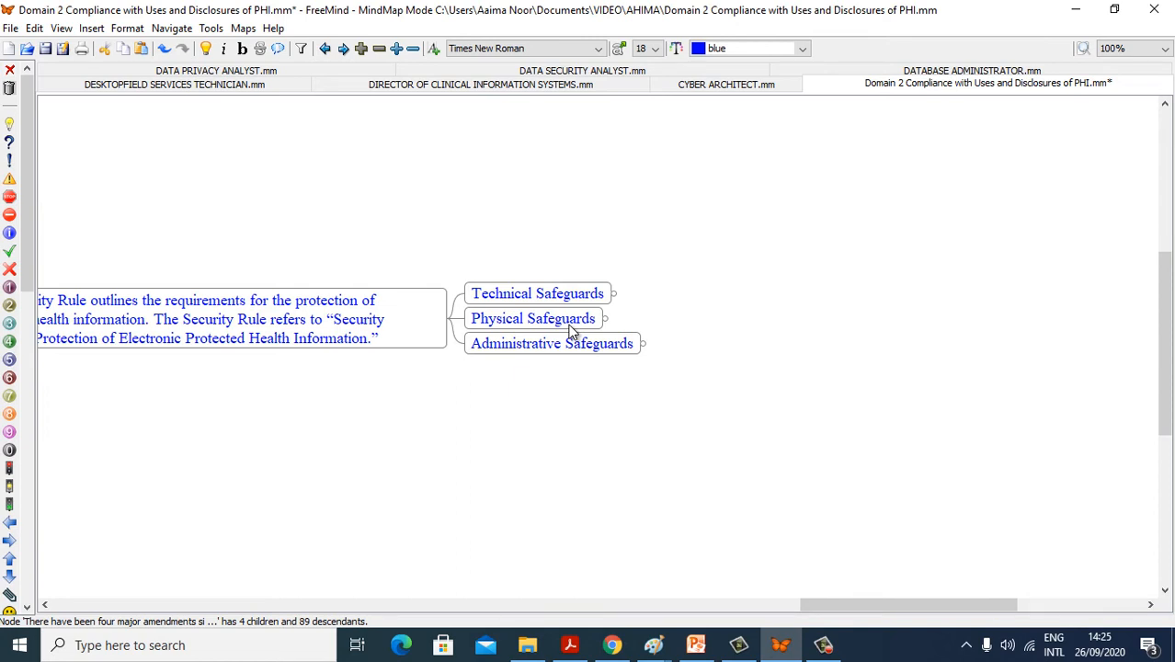
pyautogui.moveTo(600, 303)
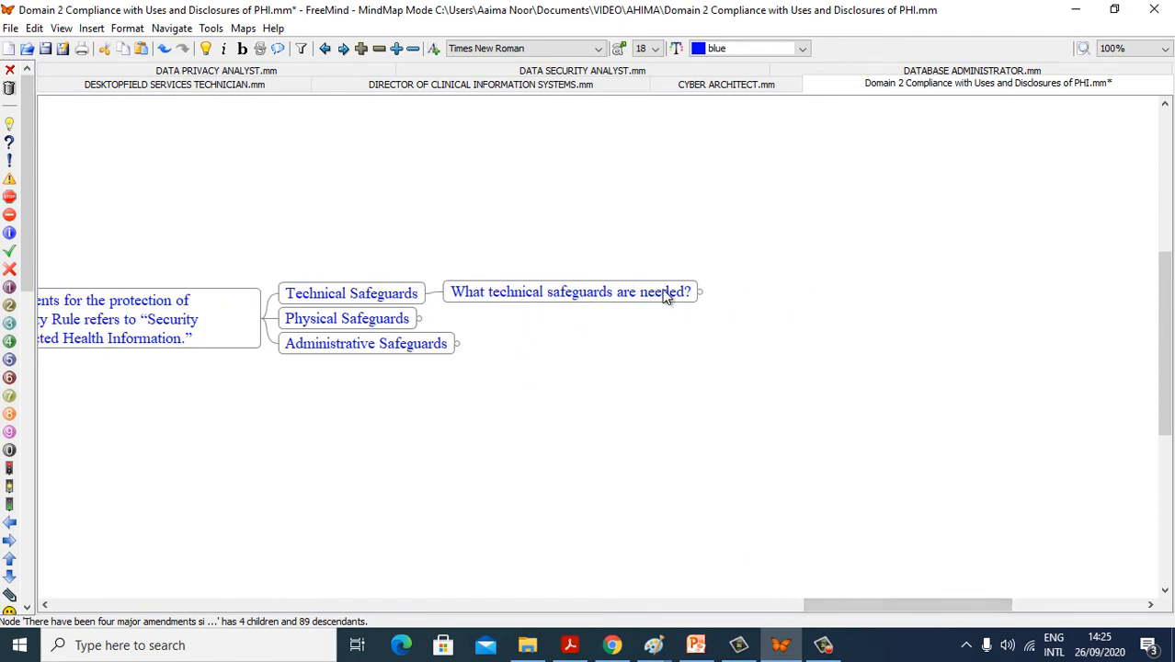
pyautogui.click(699, 291)
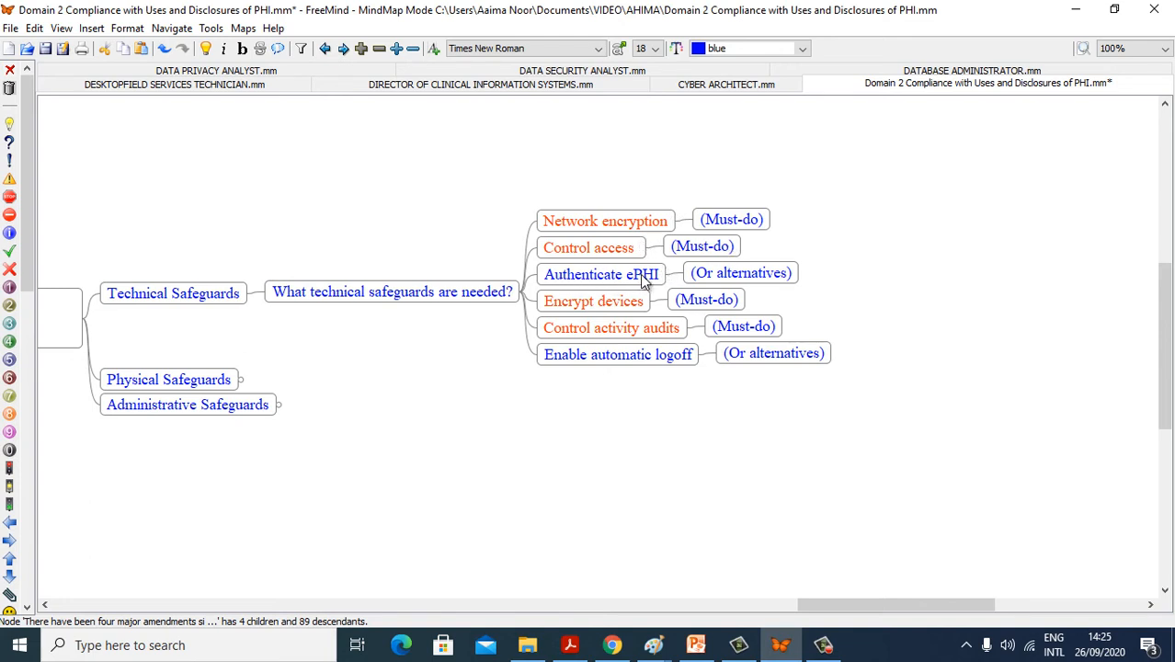
pyautogui.moveTo(635, 332)
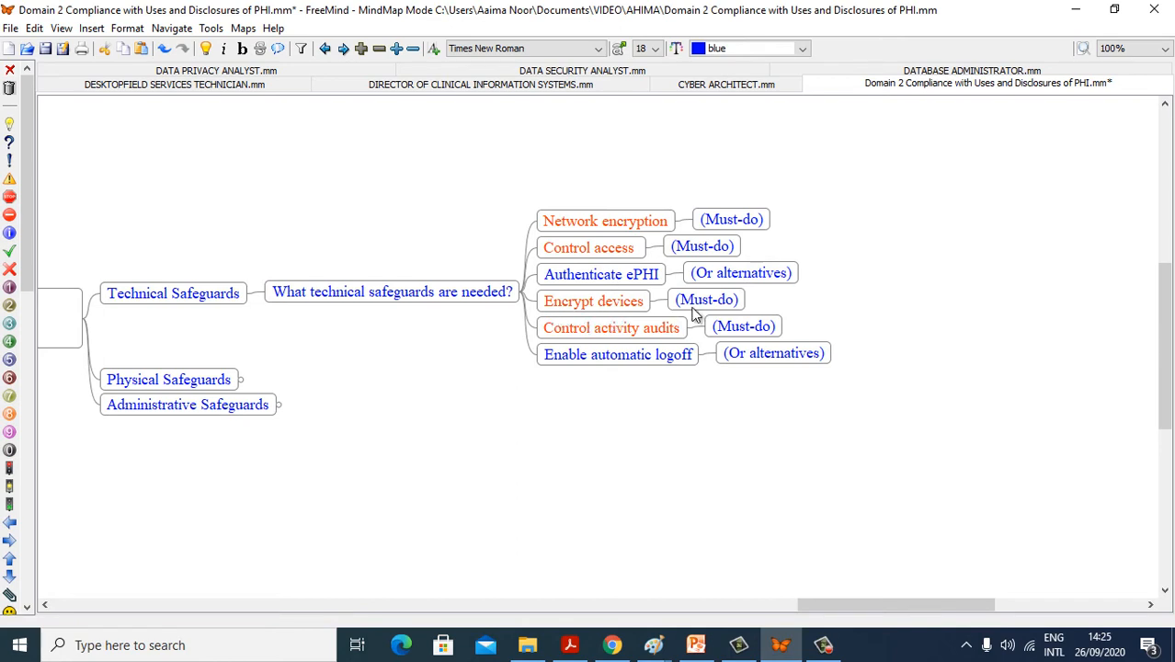
pyautogui.moveTo(598, 344)
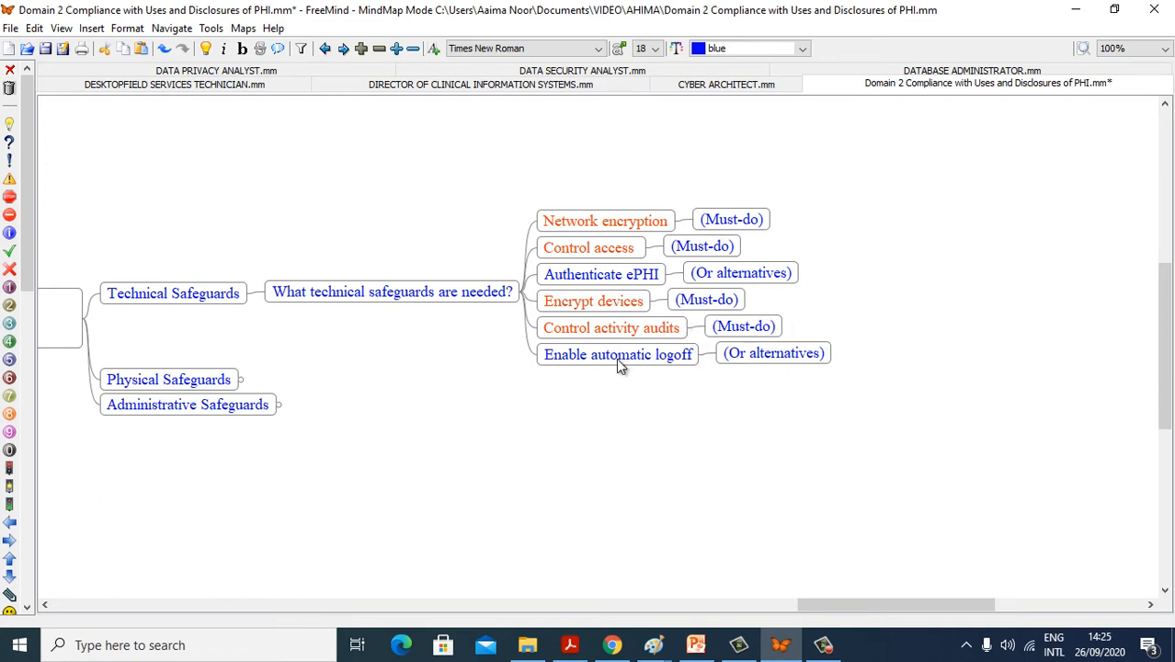
pyautogui.moveTo(512, 310)
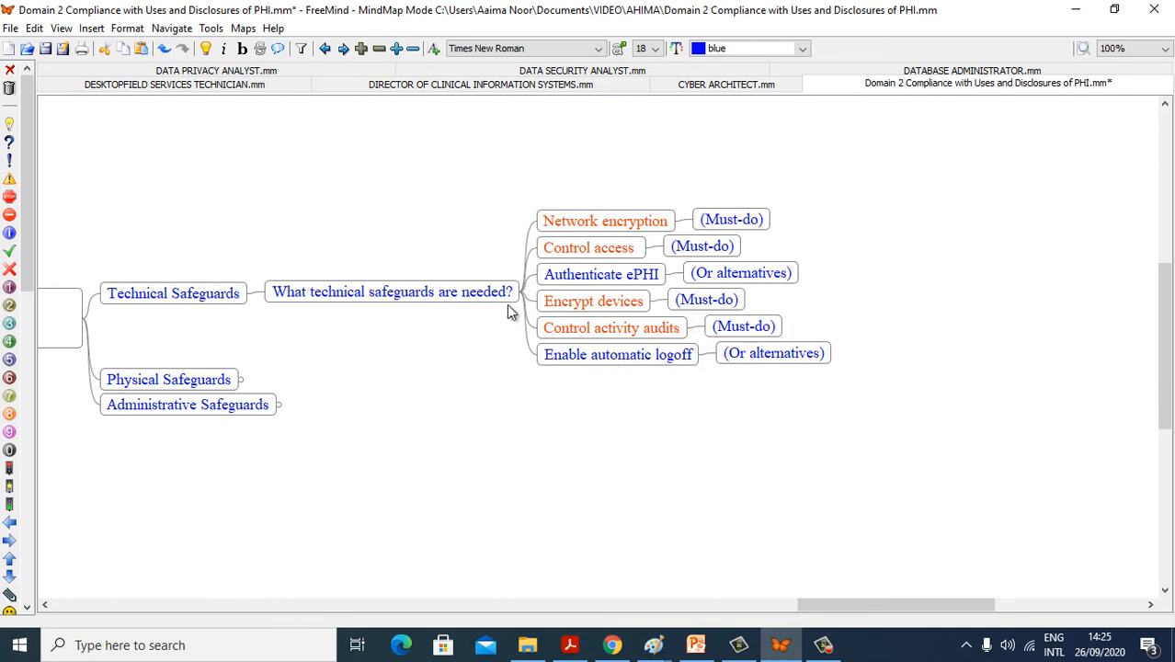
# Fold the technical list and expand Physical Safeguards' four measures, from facility access to server tracking
pyautogui.click(522, 292)
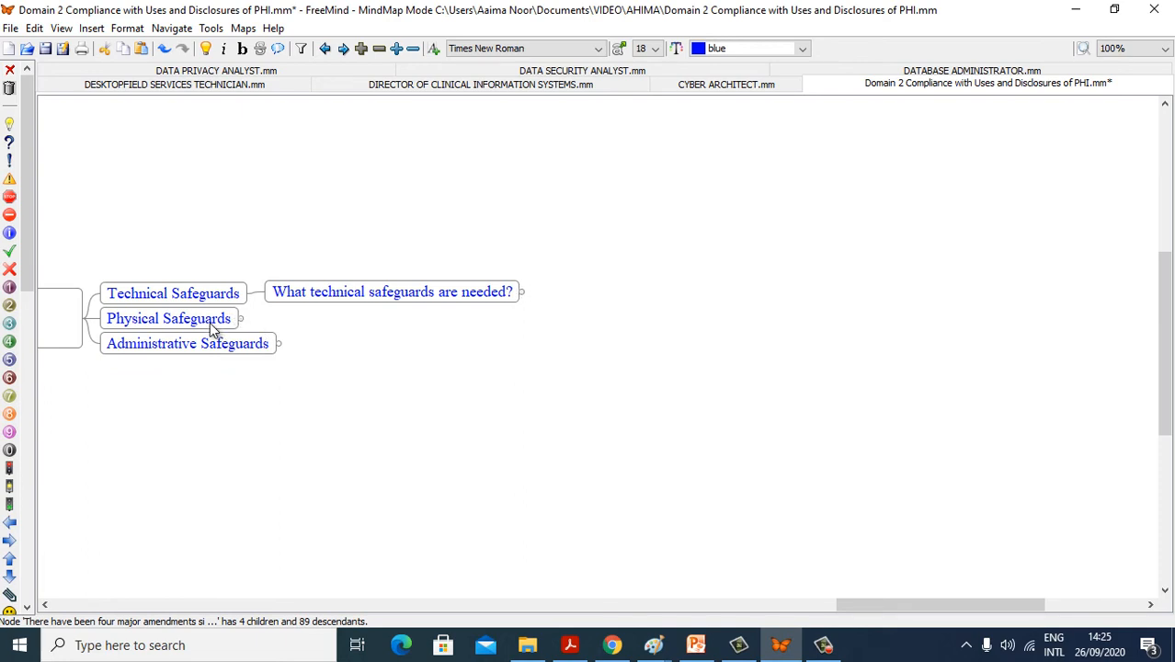
pyautogui.click(168, 318)
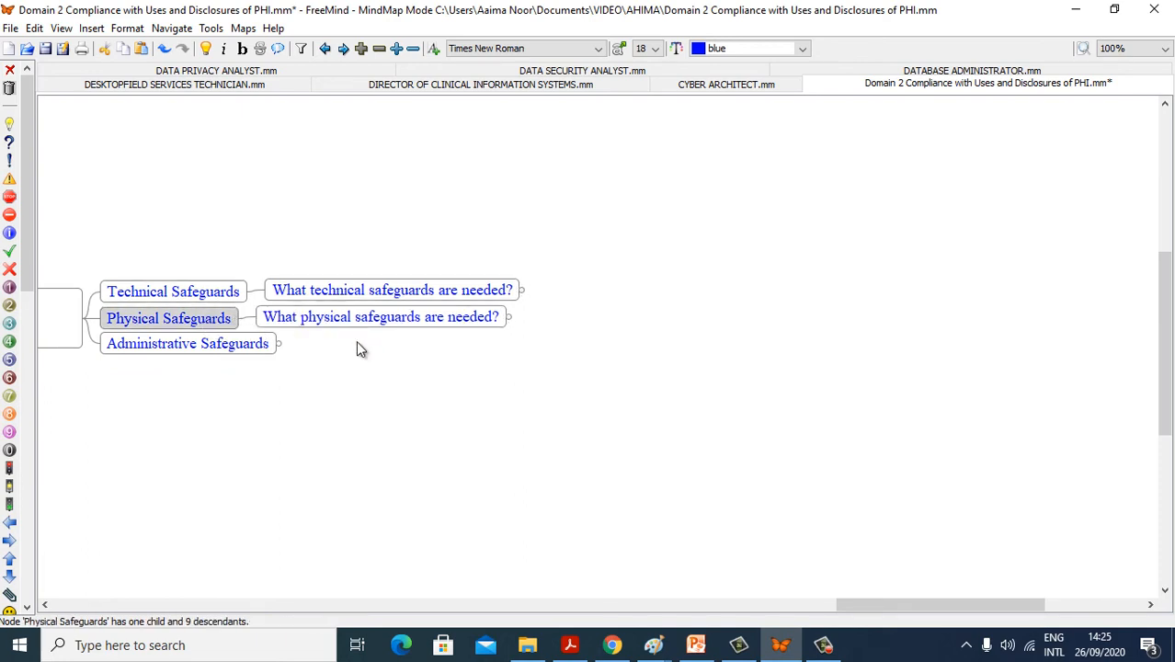
pyautogui.click(508, 316)
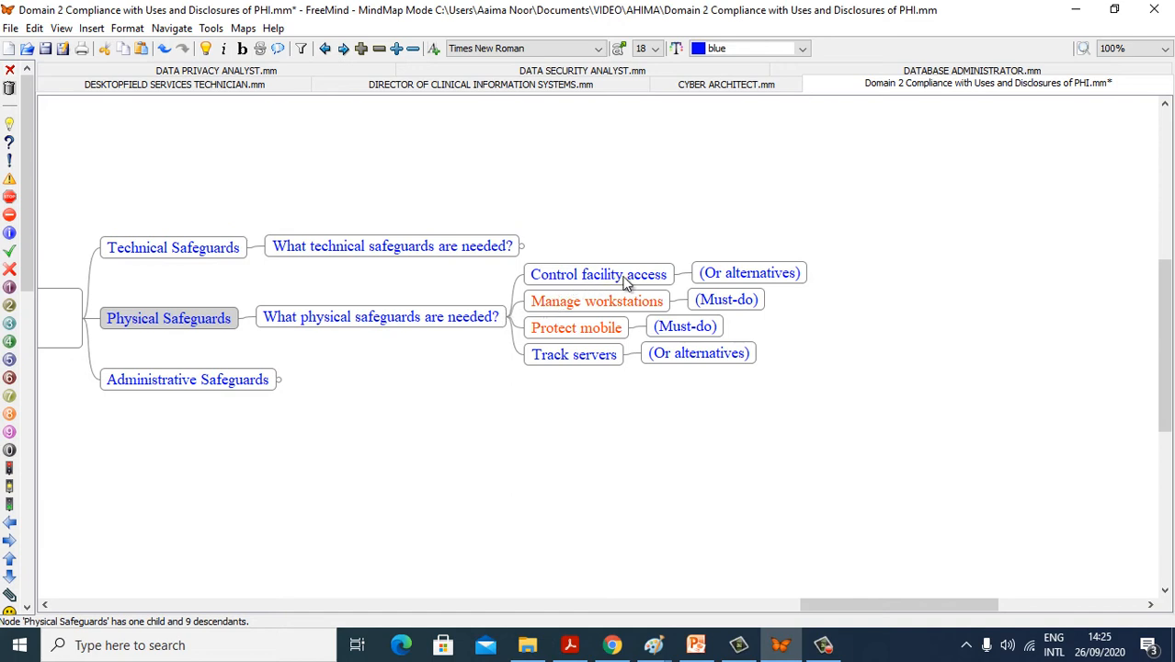
pyautogui.moveTo(697, 312)
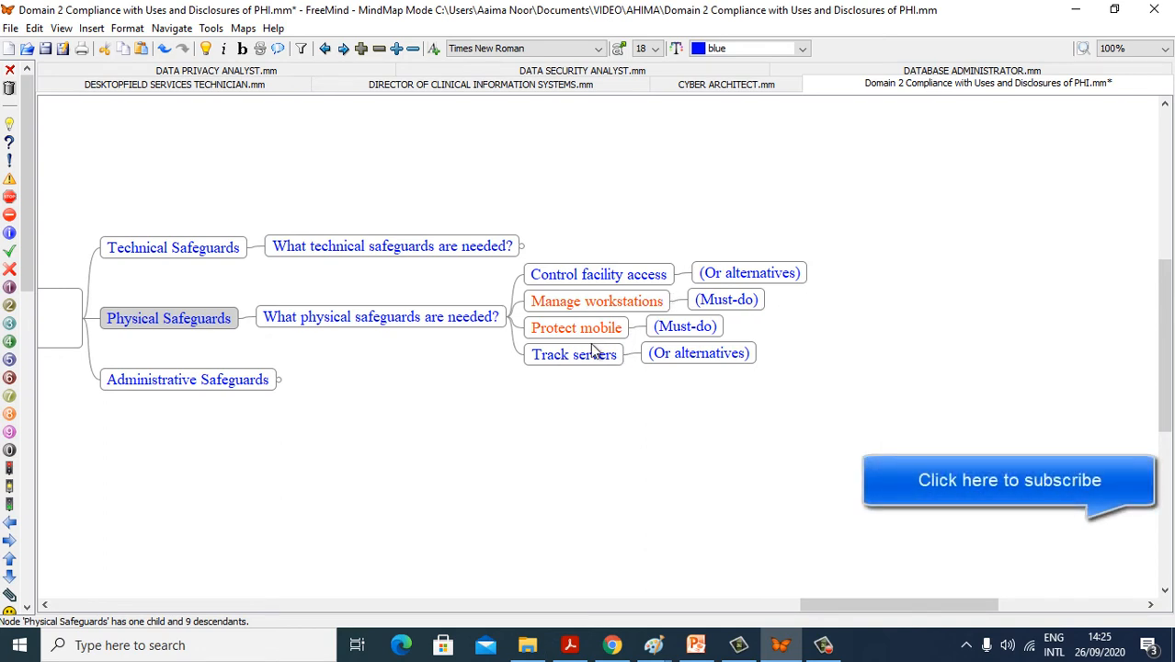
pyautogui.moveTo(576, 379)
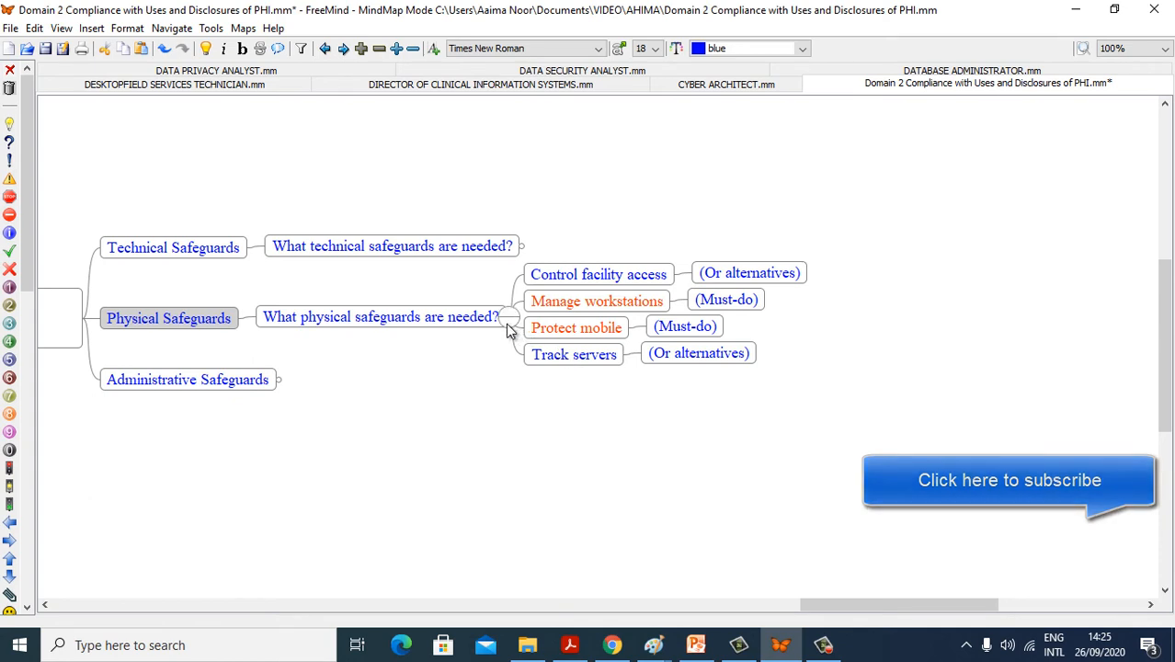
# Fold the physical list and expand Administrative Safeguards' seven measures
pyautogui.click(509, 316)
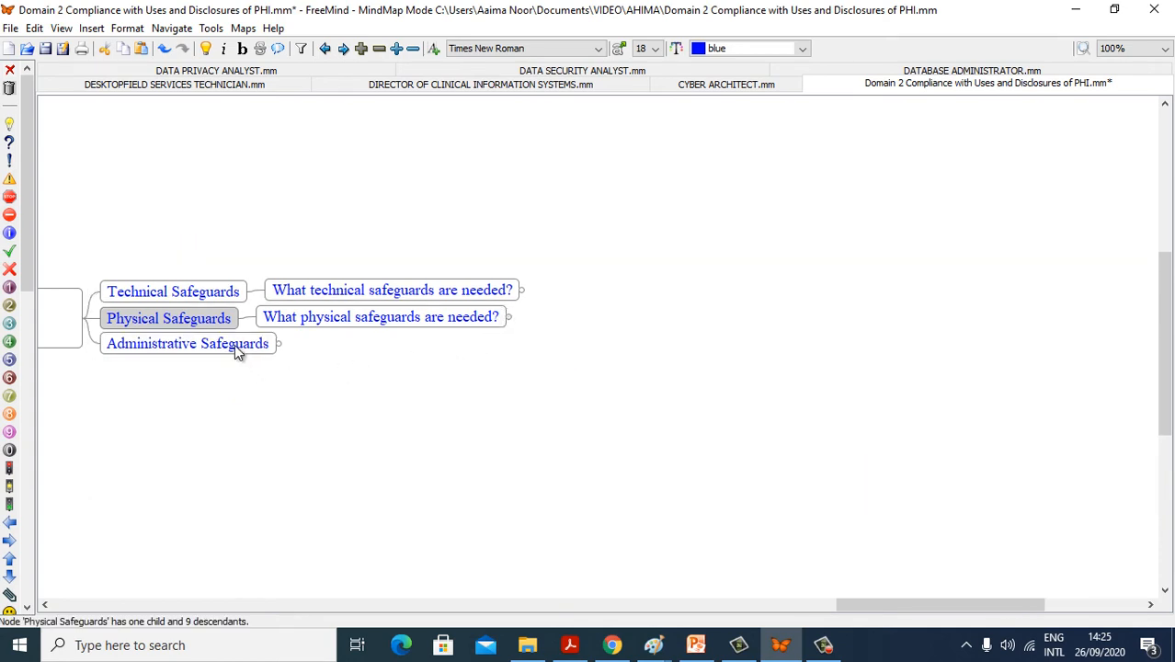
pyautogui.click(187, 343)
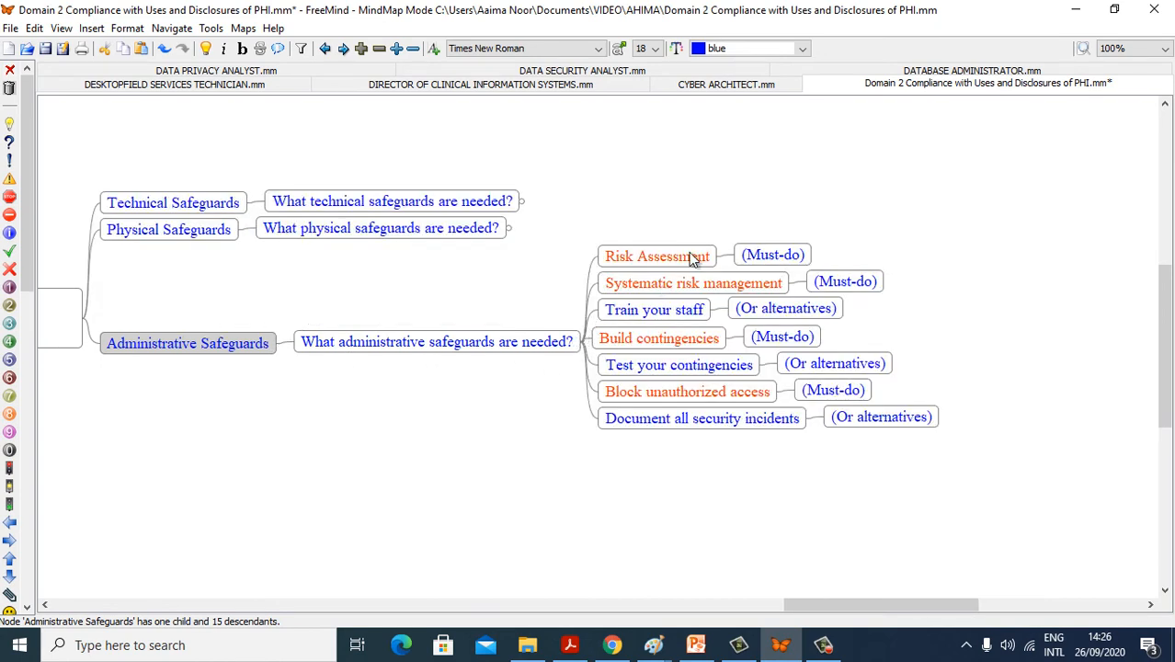
pyautogui.moveTo(709, 277)
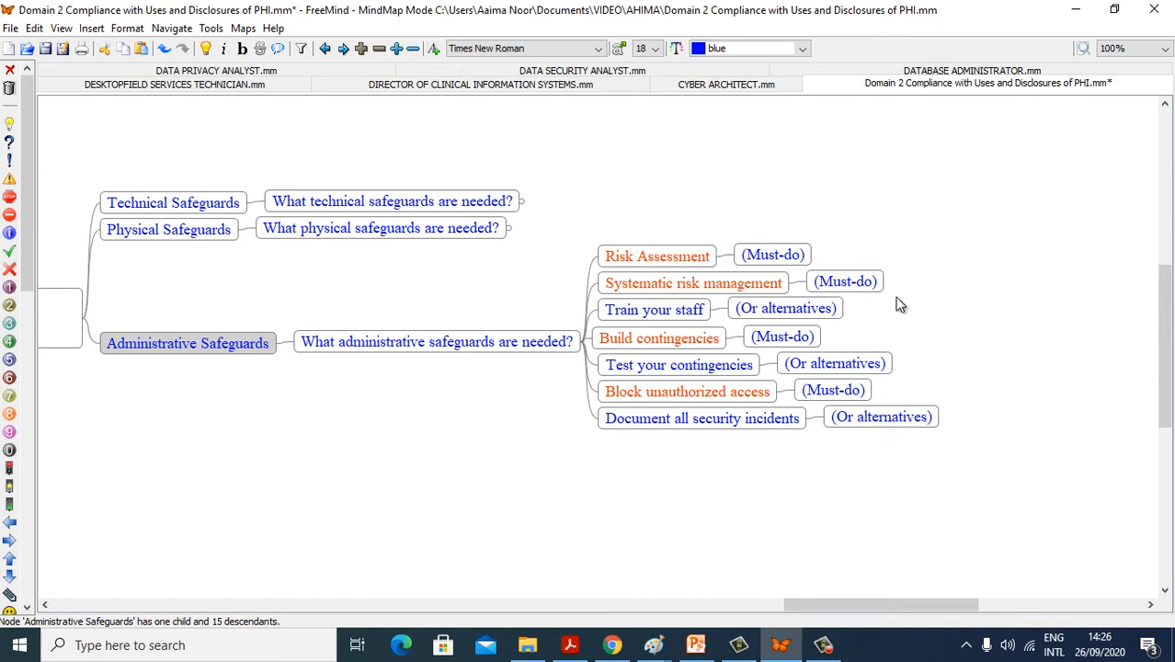
pyautogui.moveTo(795, 339)
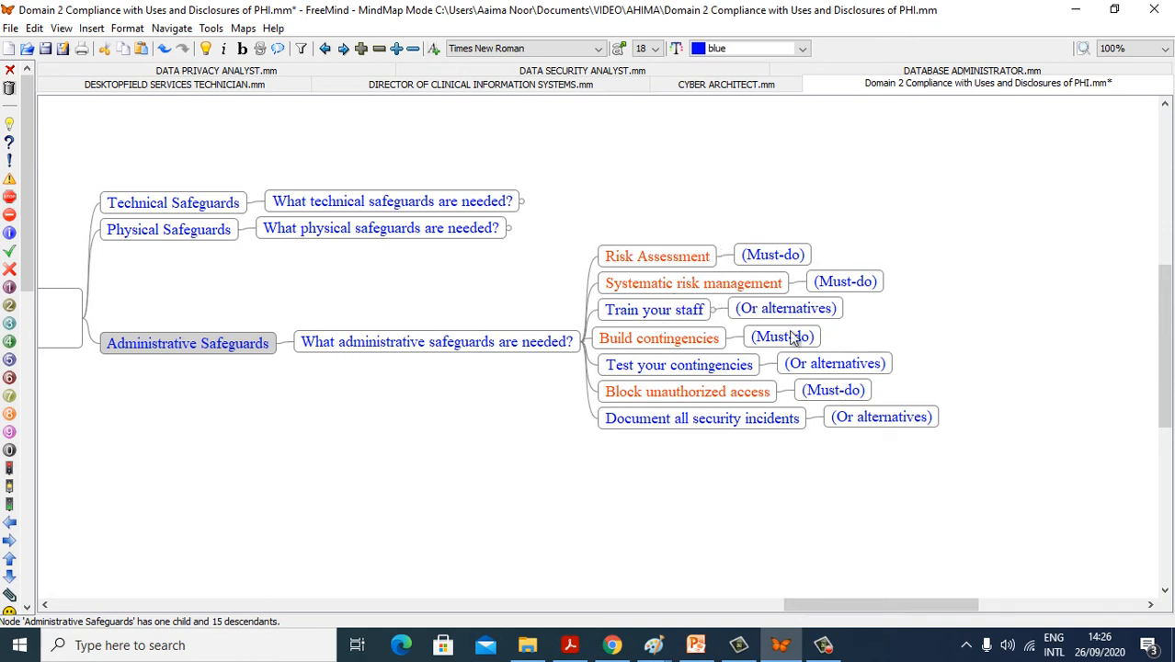
pyautogui.moveTo(692, 354)
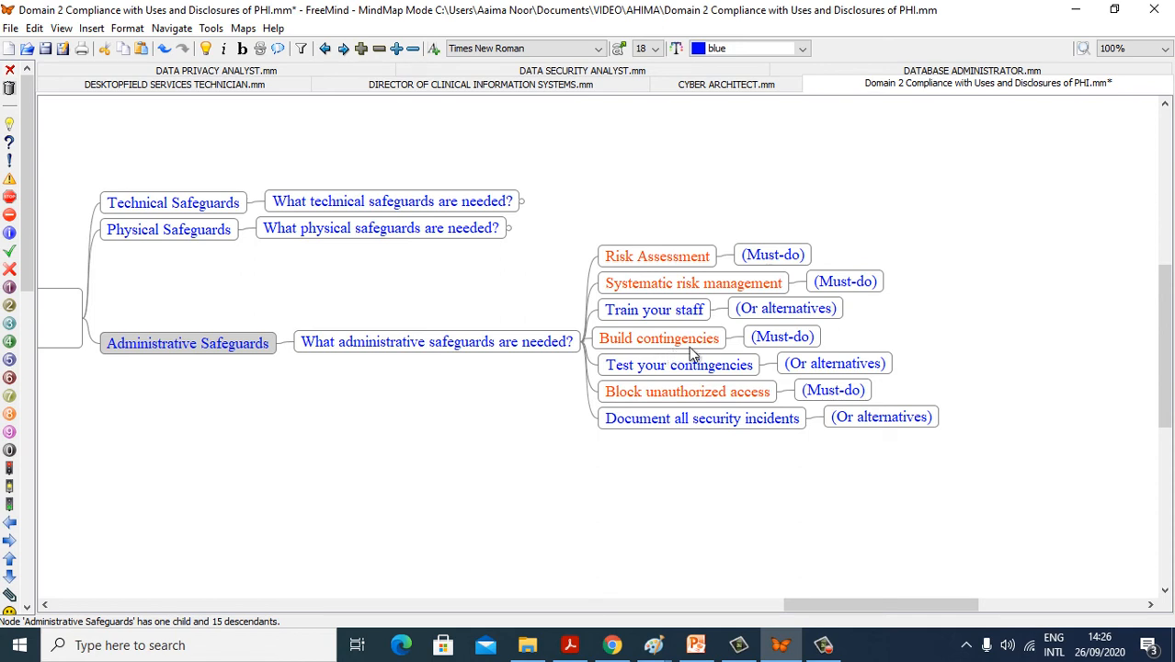
pyautogui.moveTo(697, 375)
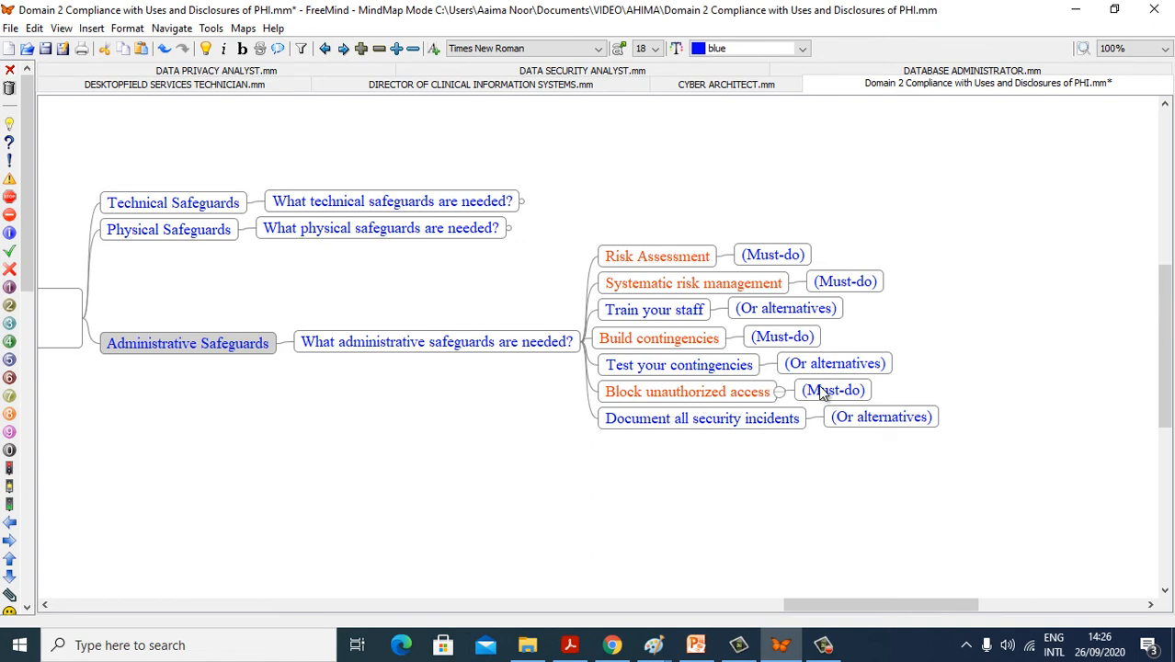
pyautogui.moveTo(761, 447)
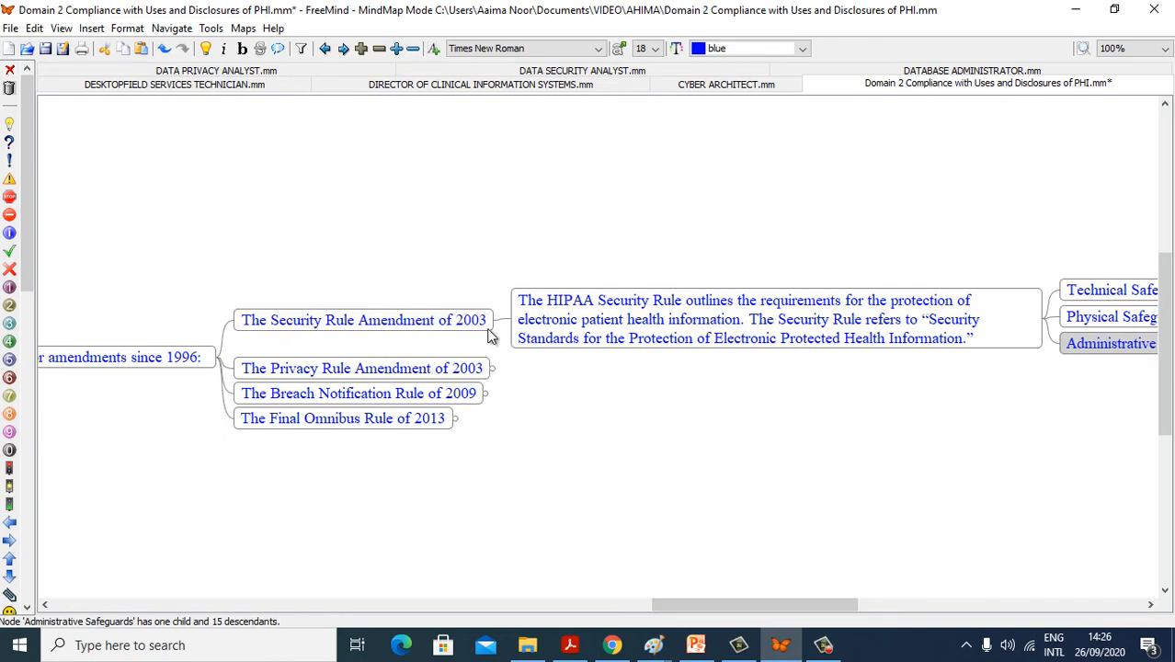
# Collapse the Security Rule and unfold The Privacy Rule Amendment of 2003 description
pyautogui.click(361, 345)
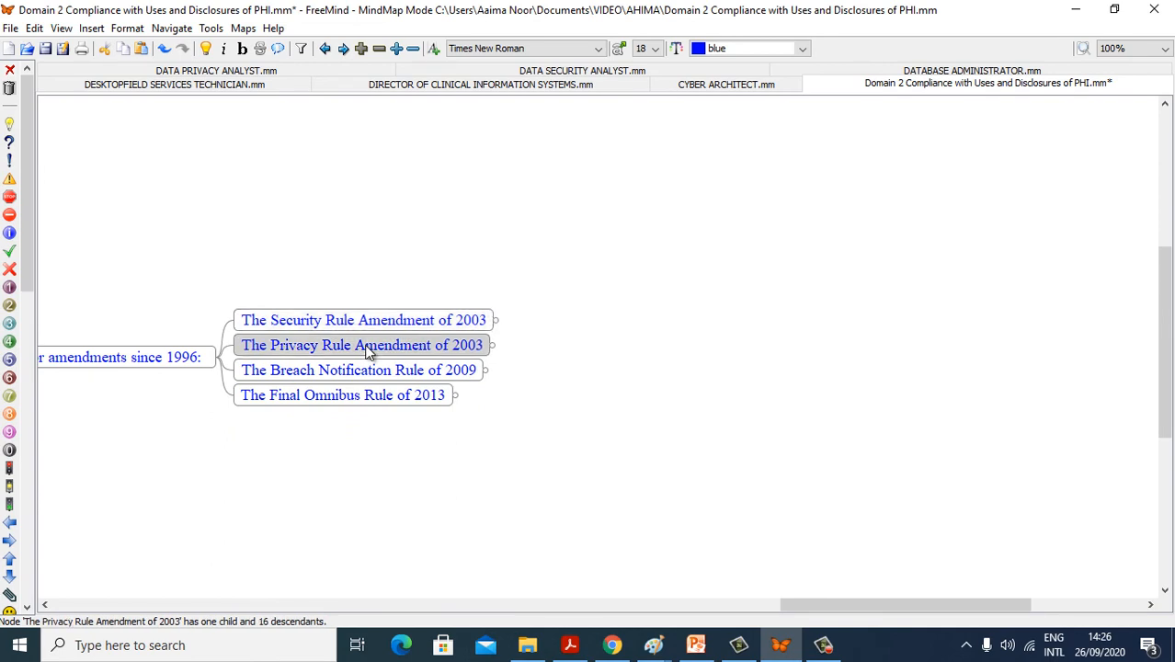
pyautogui.moveTo(493, 348)
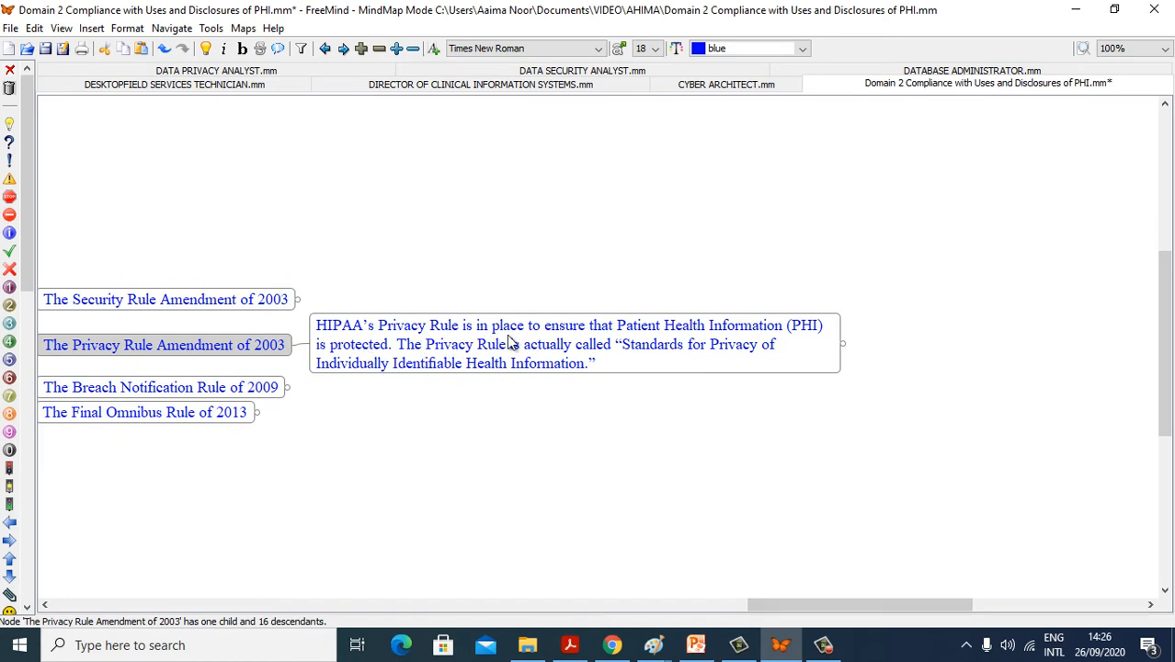
pyautogui.moveTo(809, 338)
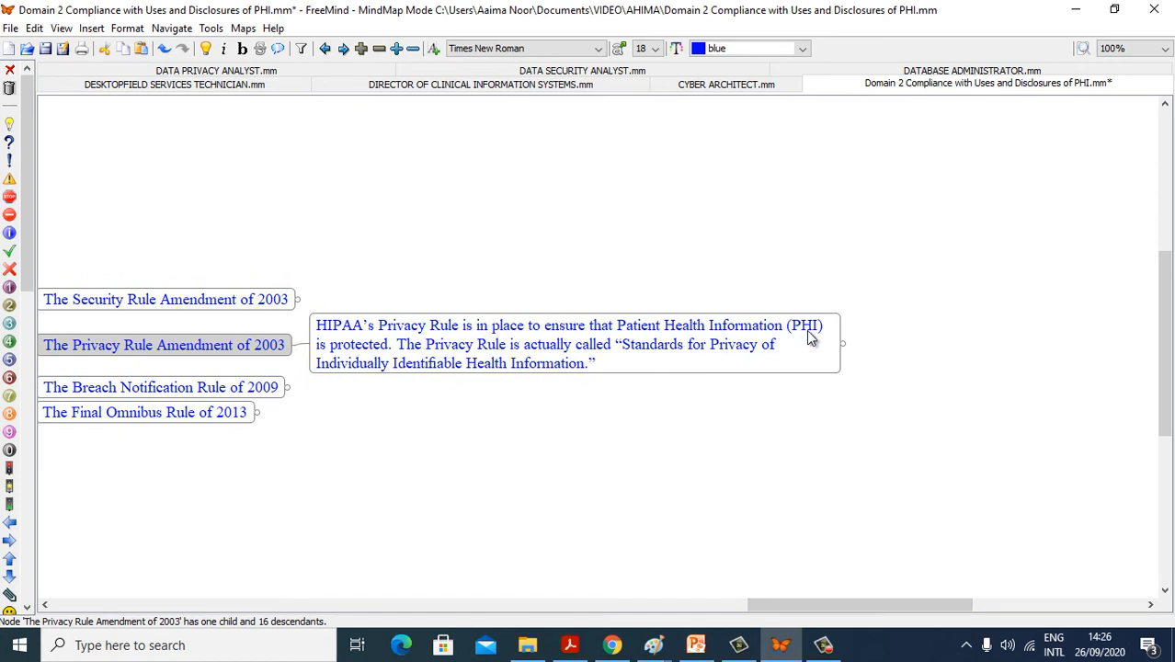
pyautogui.moveTo(511, 357)
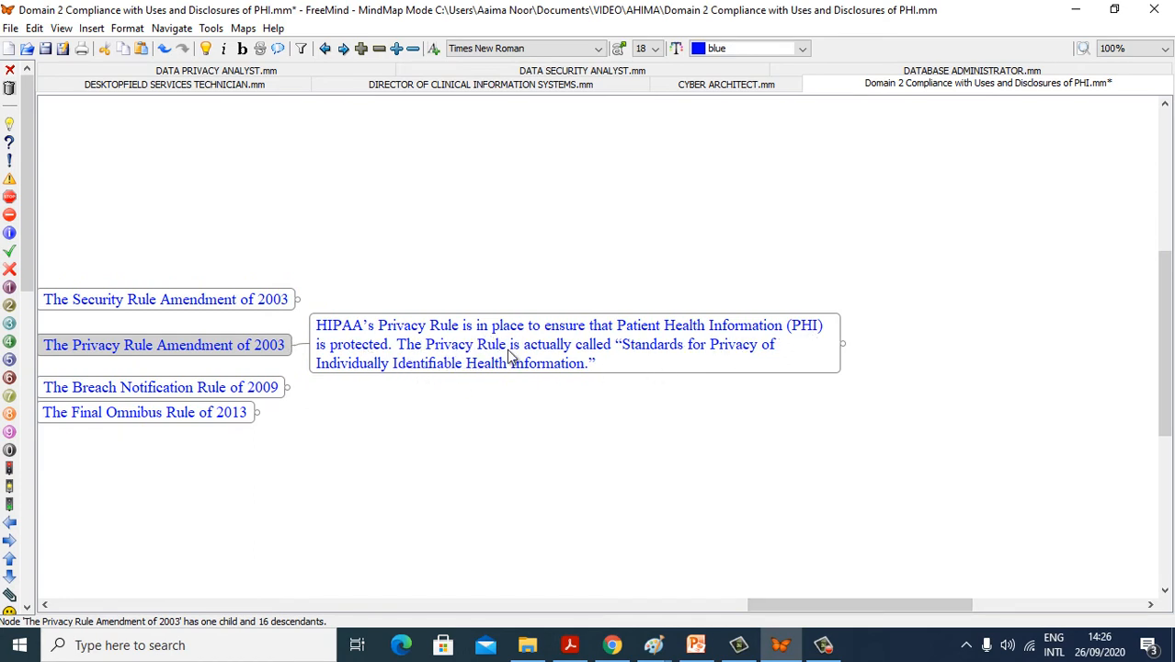
pyautogui.moveTo(578, 365)
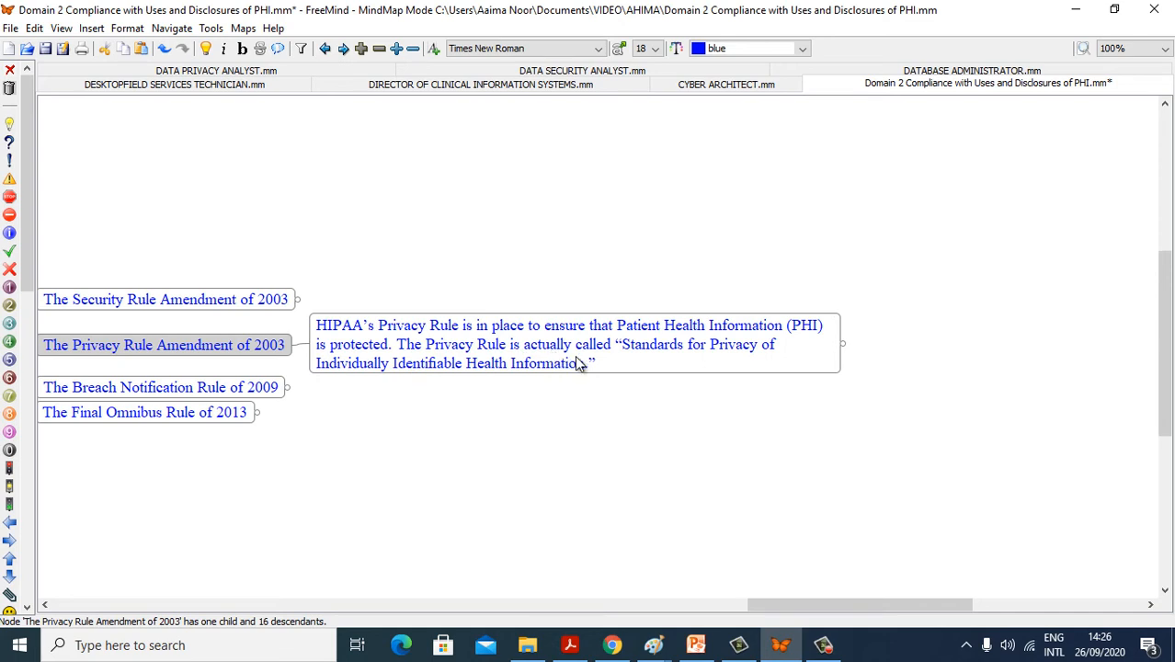
pyautogui.moveTo(699, 350)
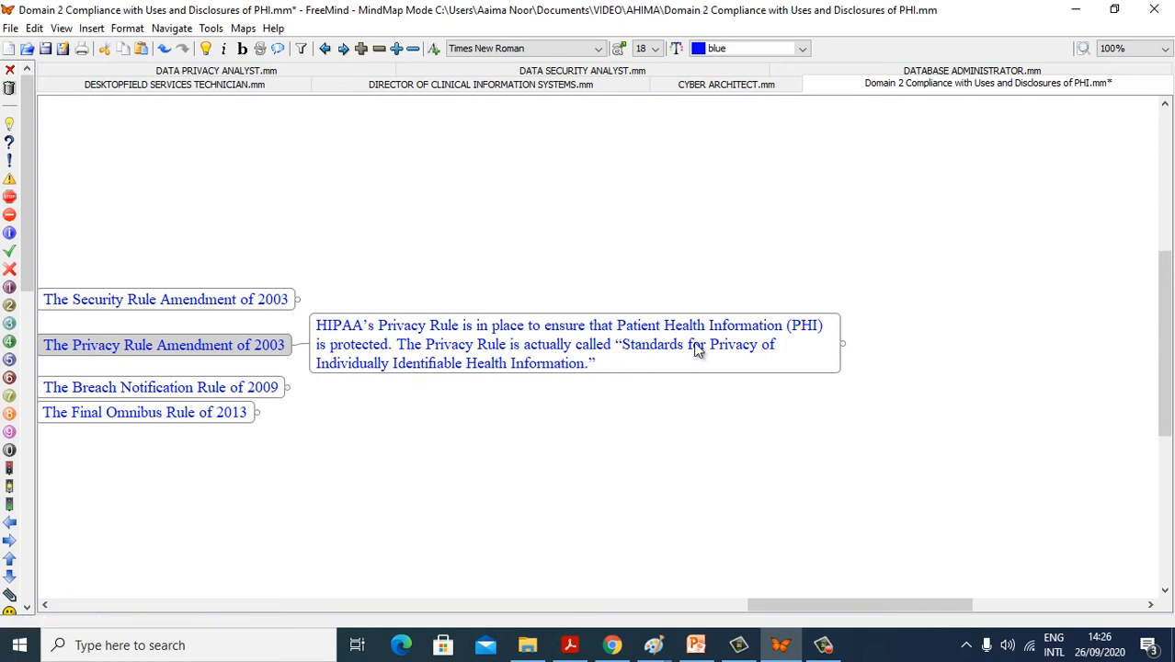
pyautogui.moveTo(804, 450)
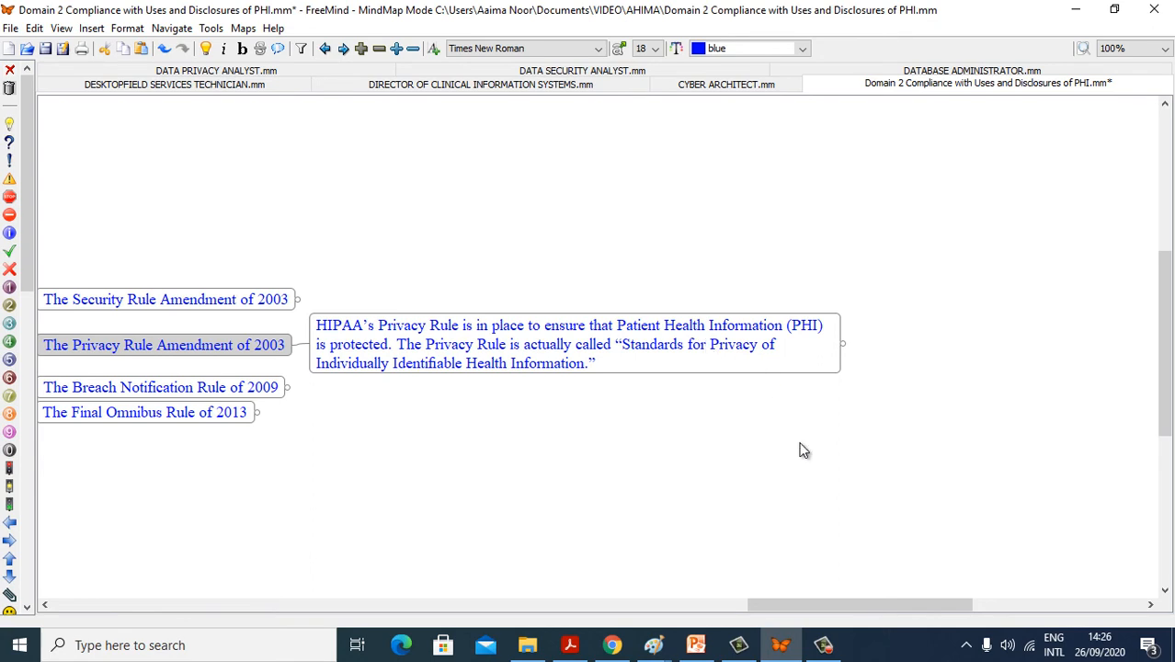
pyautogui.hscroll(3)
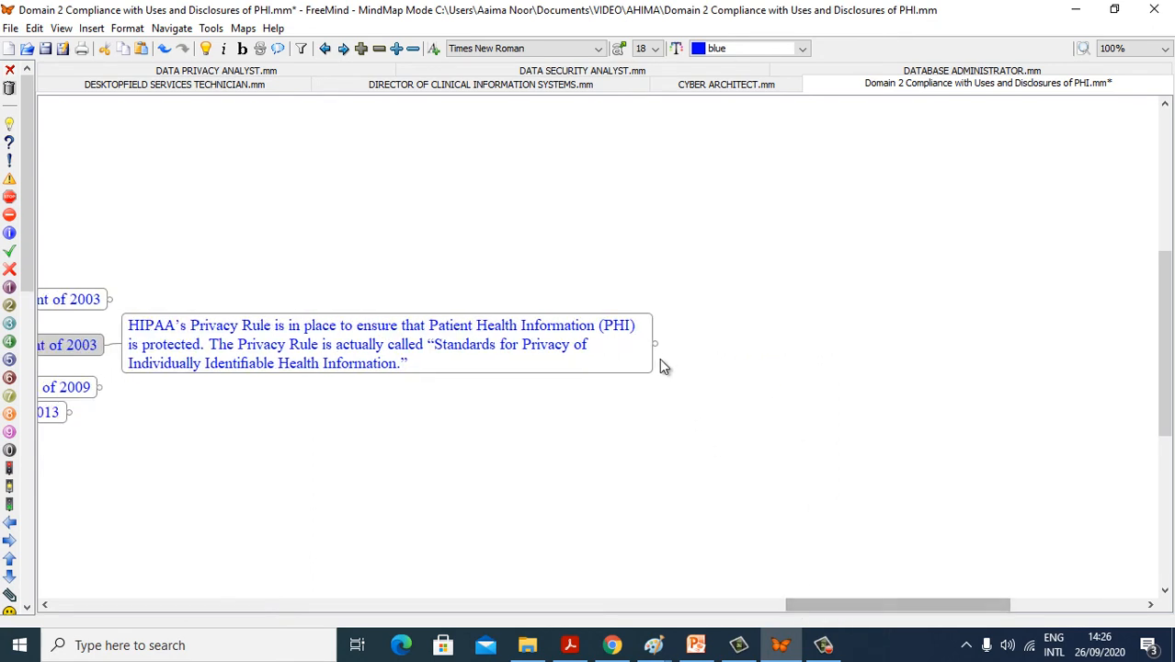
# Expand the six Privacy Rule practices, including Privacy Training's tag
pyautogui.click(654, 343)
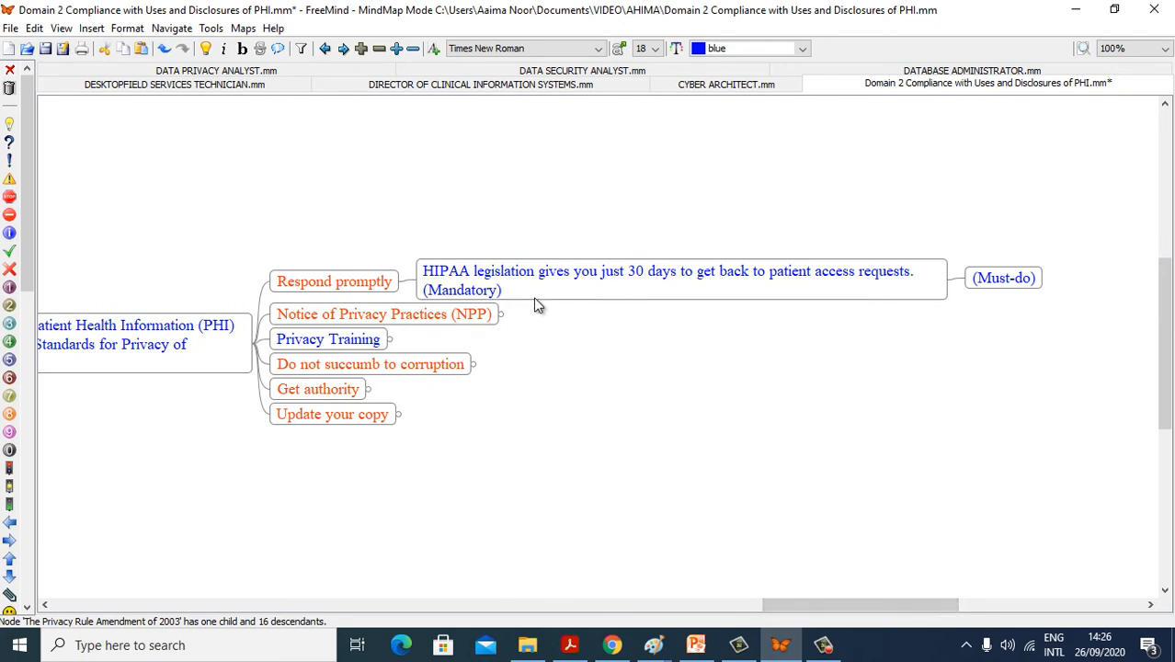
pyautogui.moveTo(720, 301)
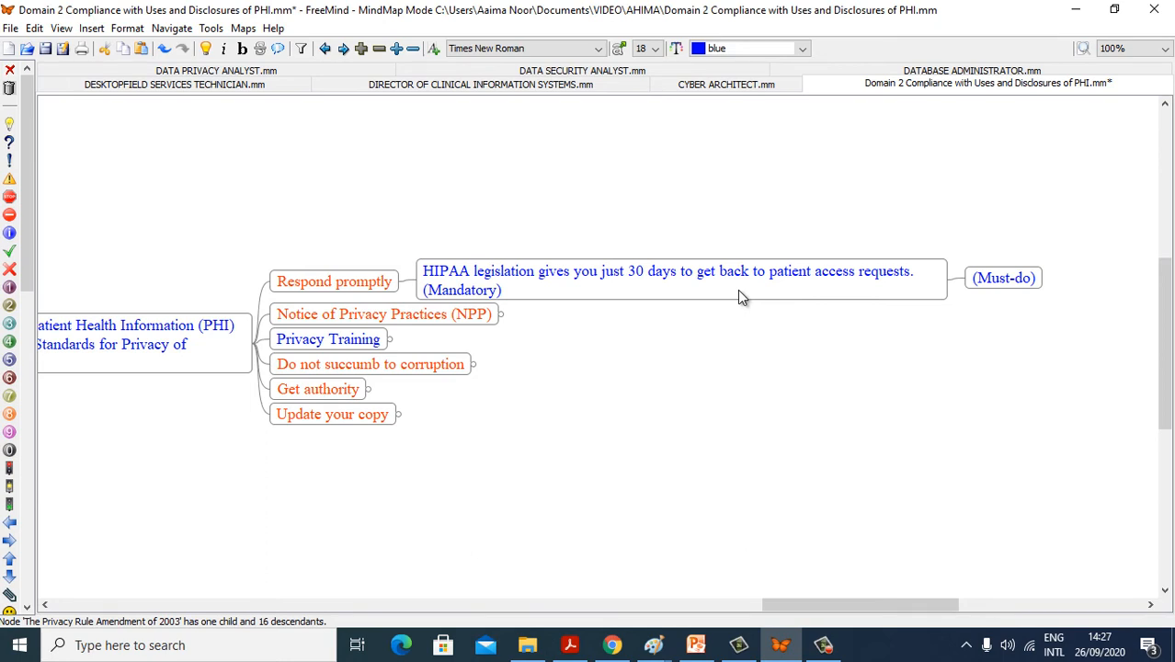
pyautogui.moveTo(472, 320)
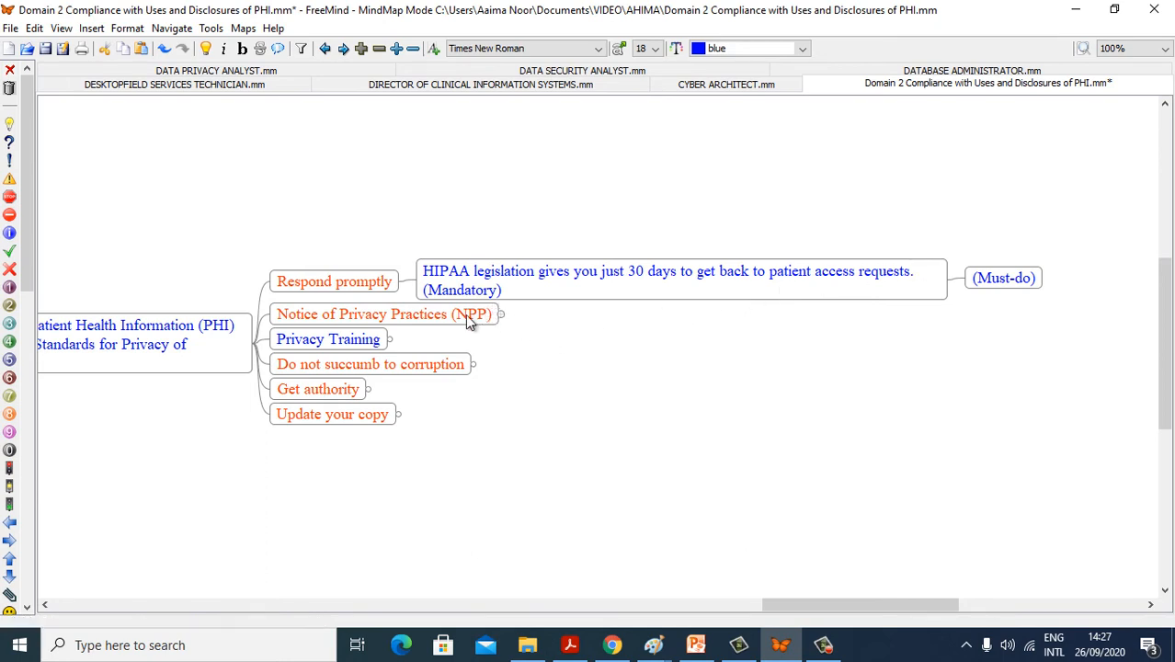
pyautogui.moveTo(497, 336)
pyautogui.write('(Must-do)')
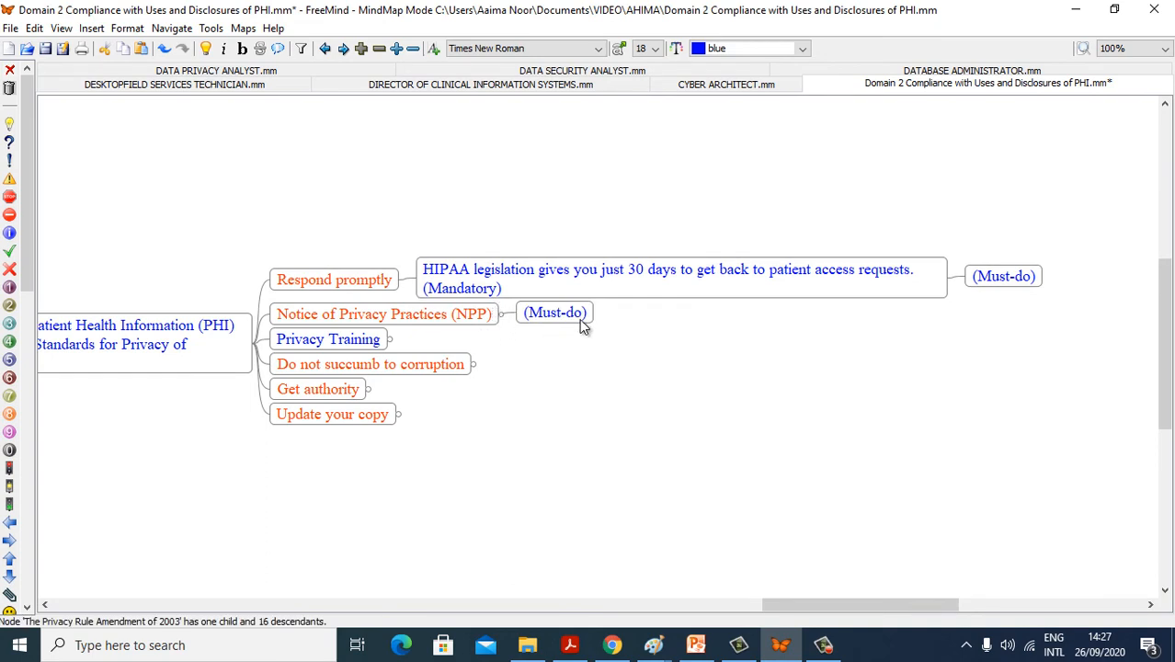
pyautogui.click(328, 339)
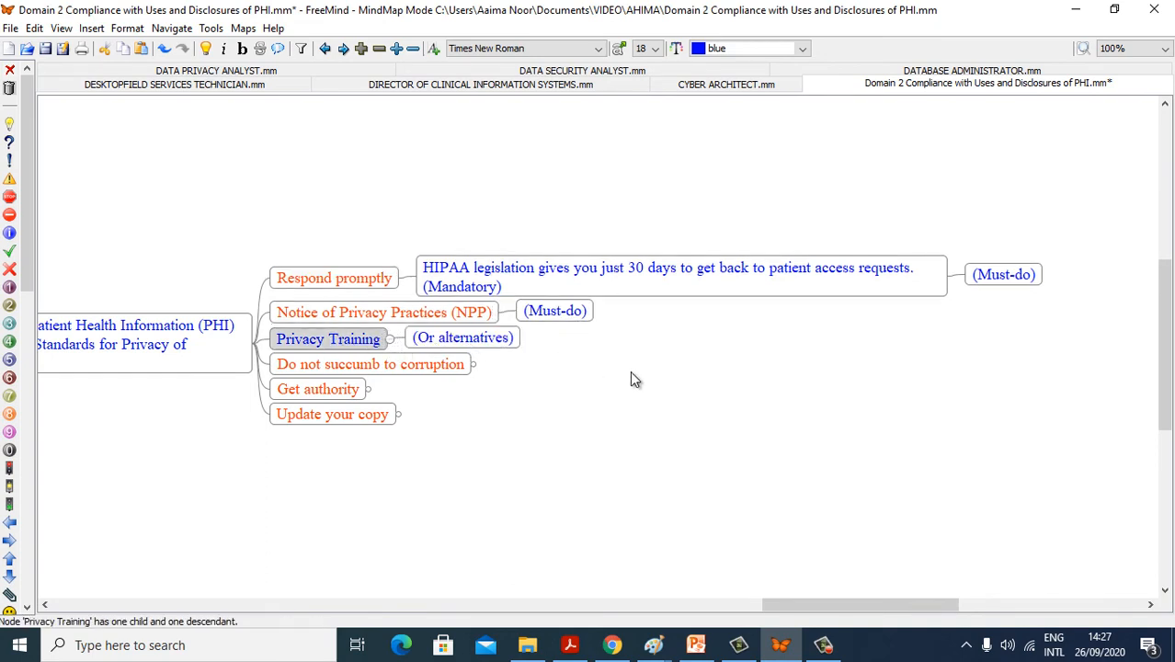
pyautogui.moveTo(459, 370)
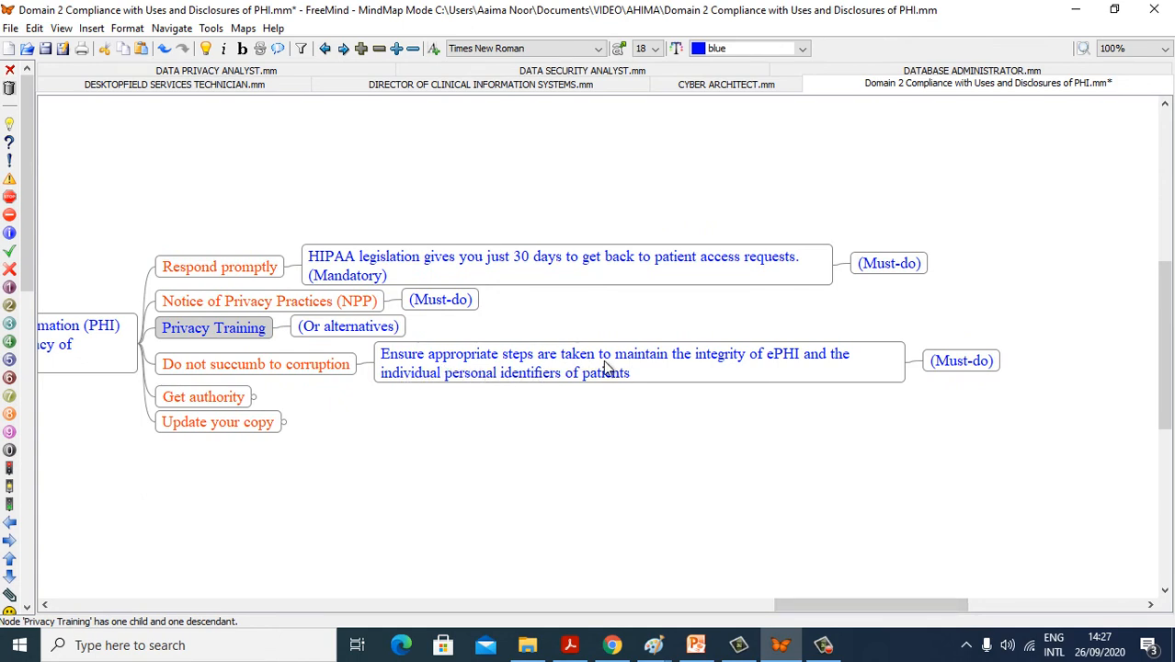
pyautogui.moveTo(748, 401)
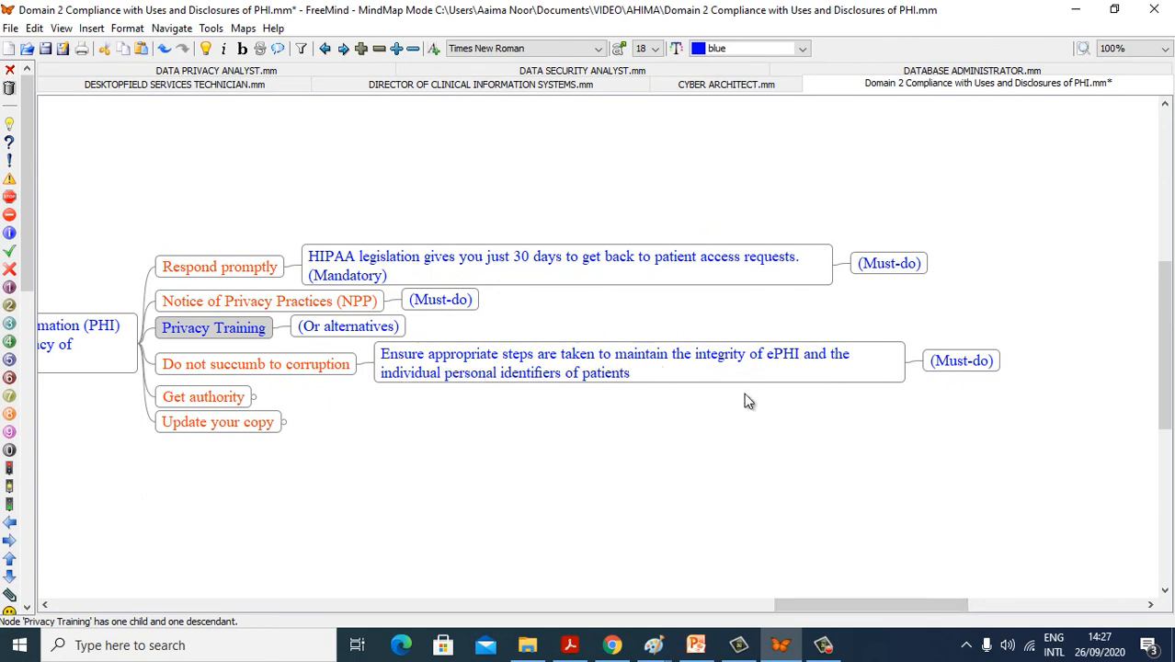
pyautogui.moveTo(519, 402)
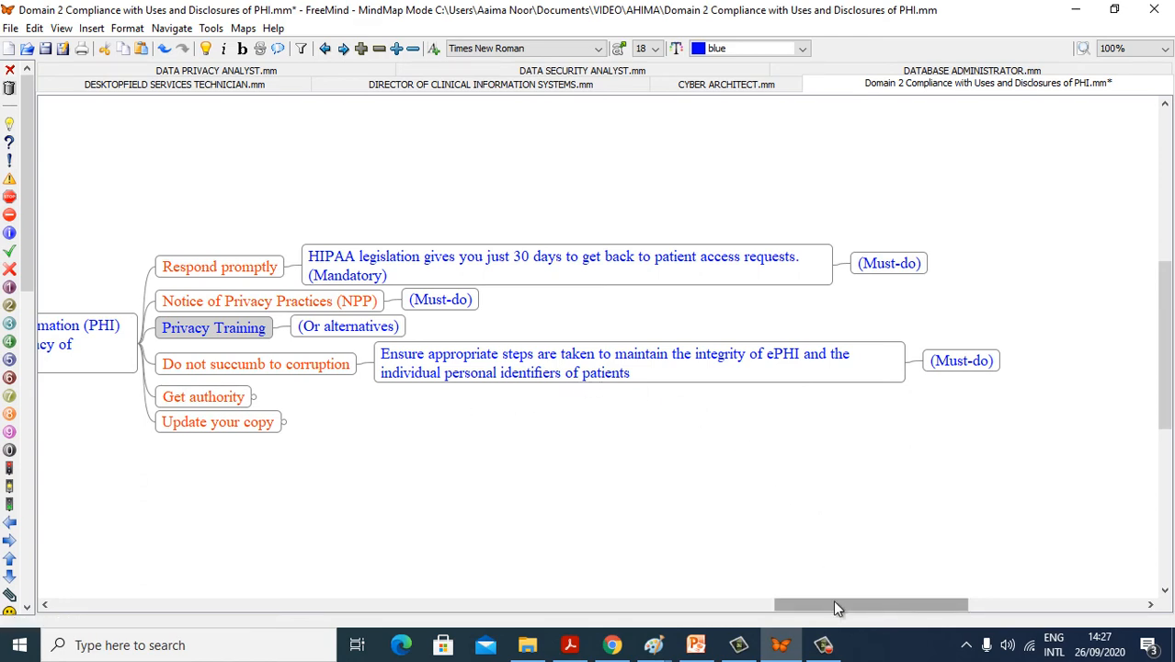
pyautogui.moveTo(868, 604); pyautogui.dragTo(846, 604)
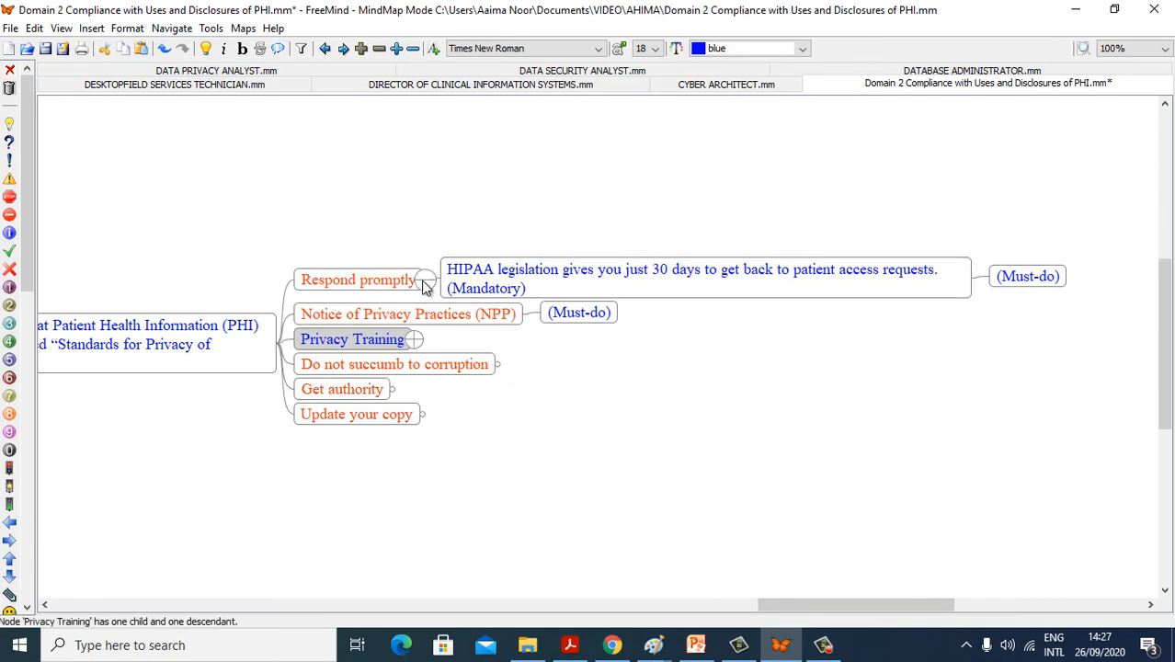
# Fold Respond promptly and unfold Update your copy, showing its authorization-forms note tagged Must-do
pyautogui.click(425, 279)
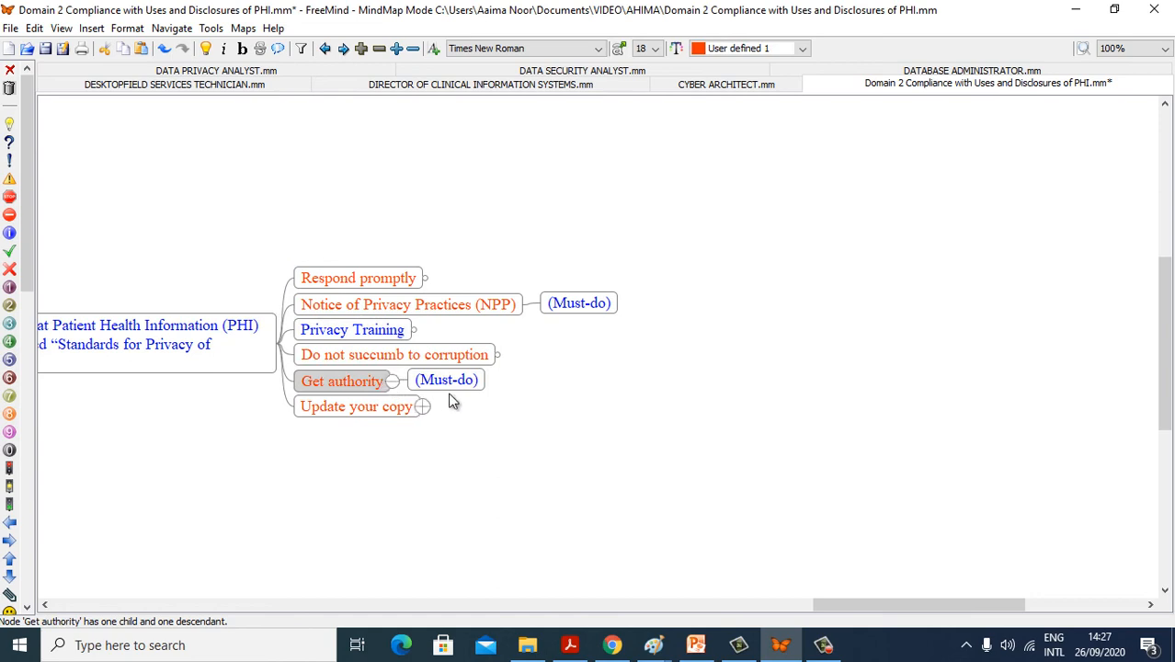
pyautogui.click(357, 406)
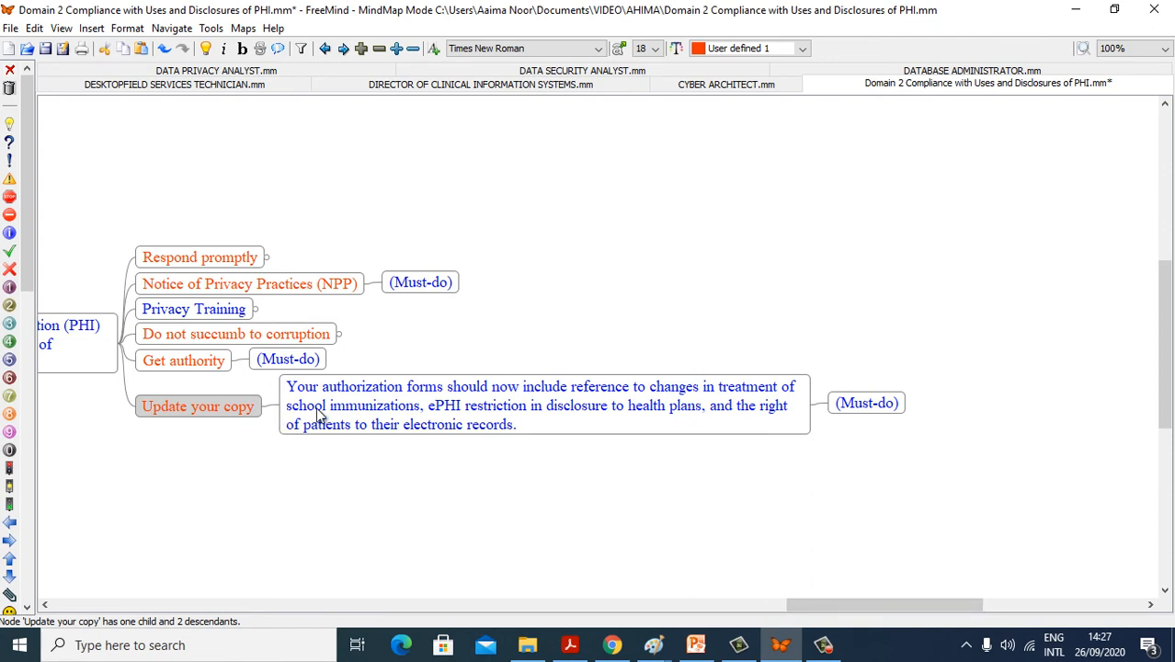
pyautogui.moveTo(655, 481)
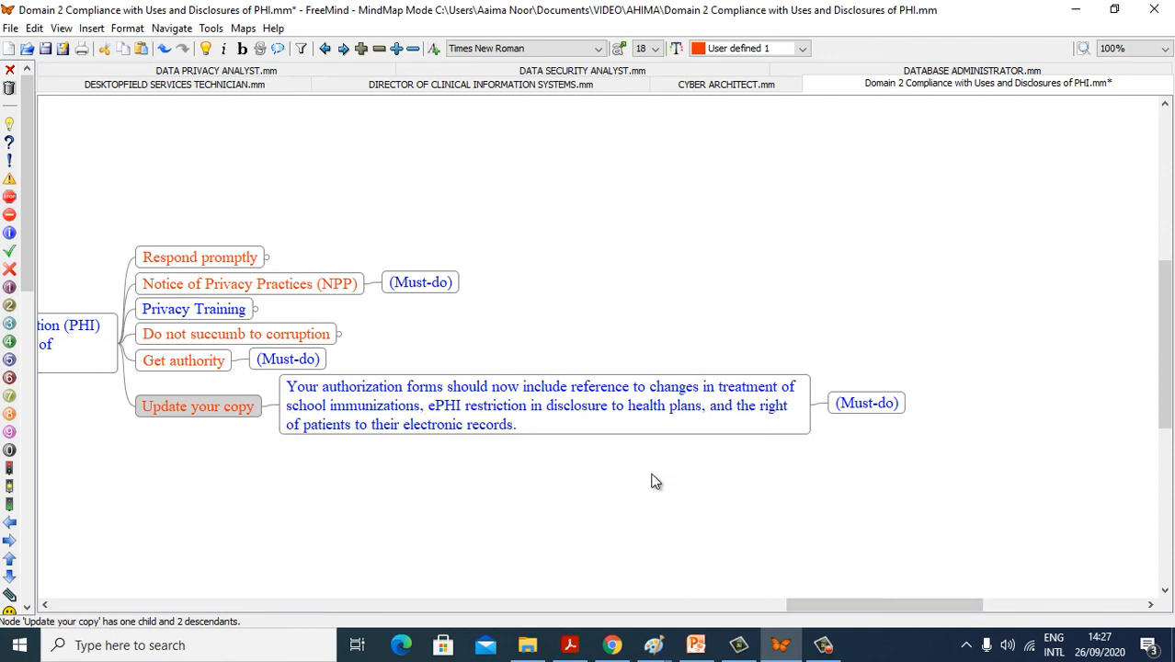
pyautogui.moveTo(325, 446)
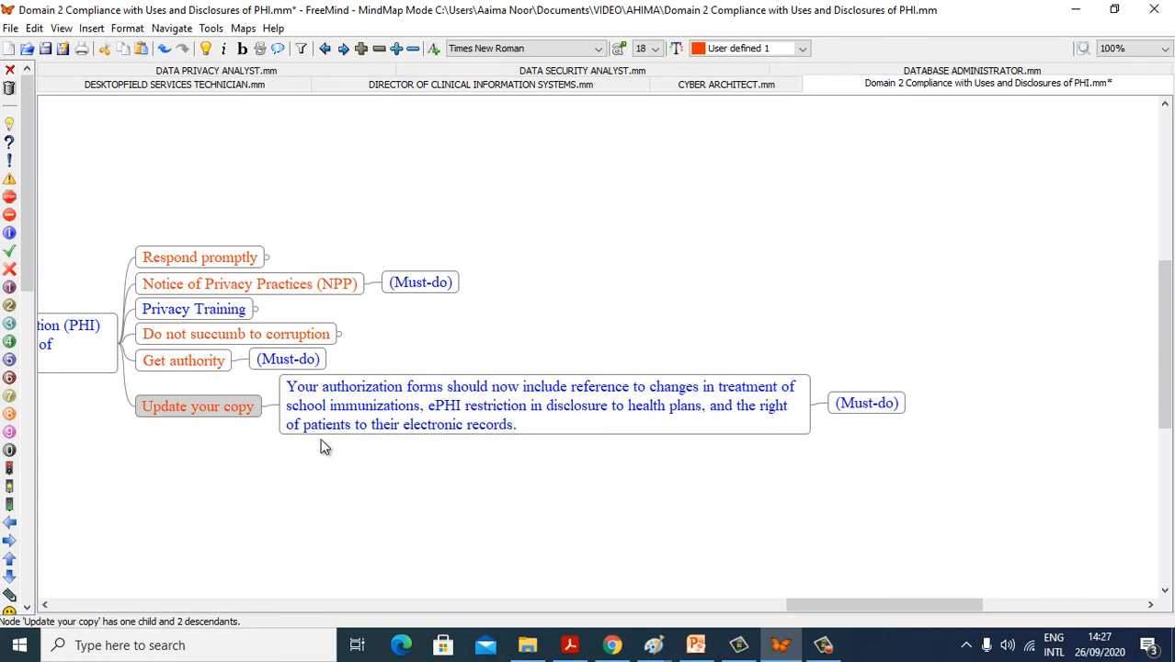
pyautogui.moveTo(571, 433)
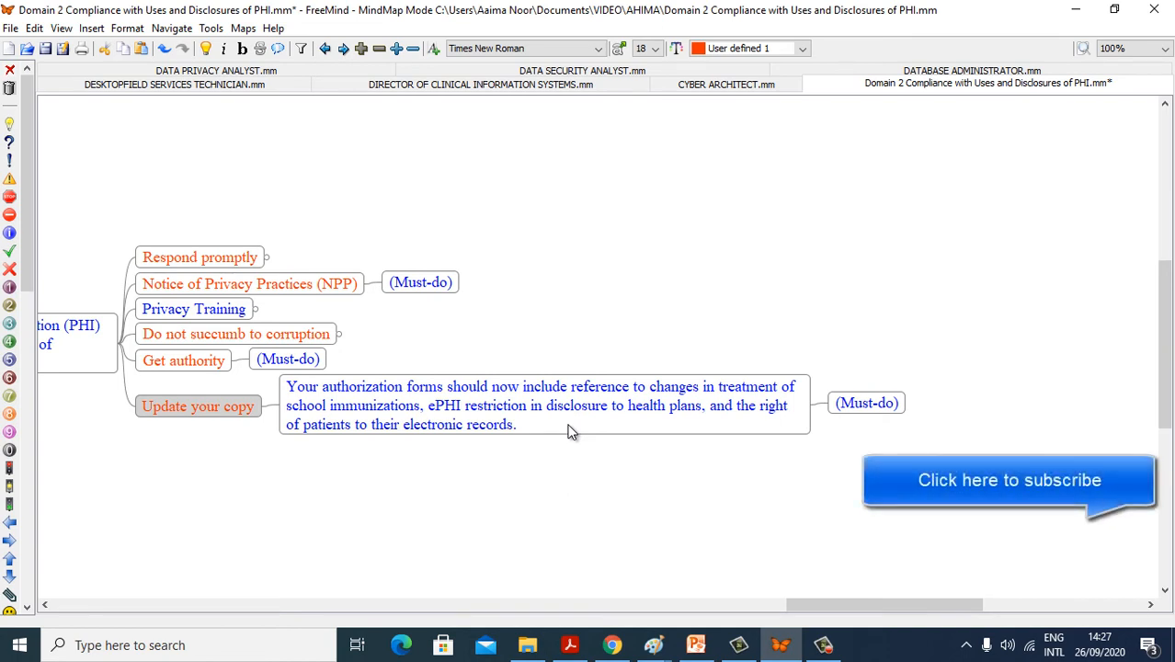
pyautogui.moveTo(292, 452)
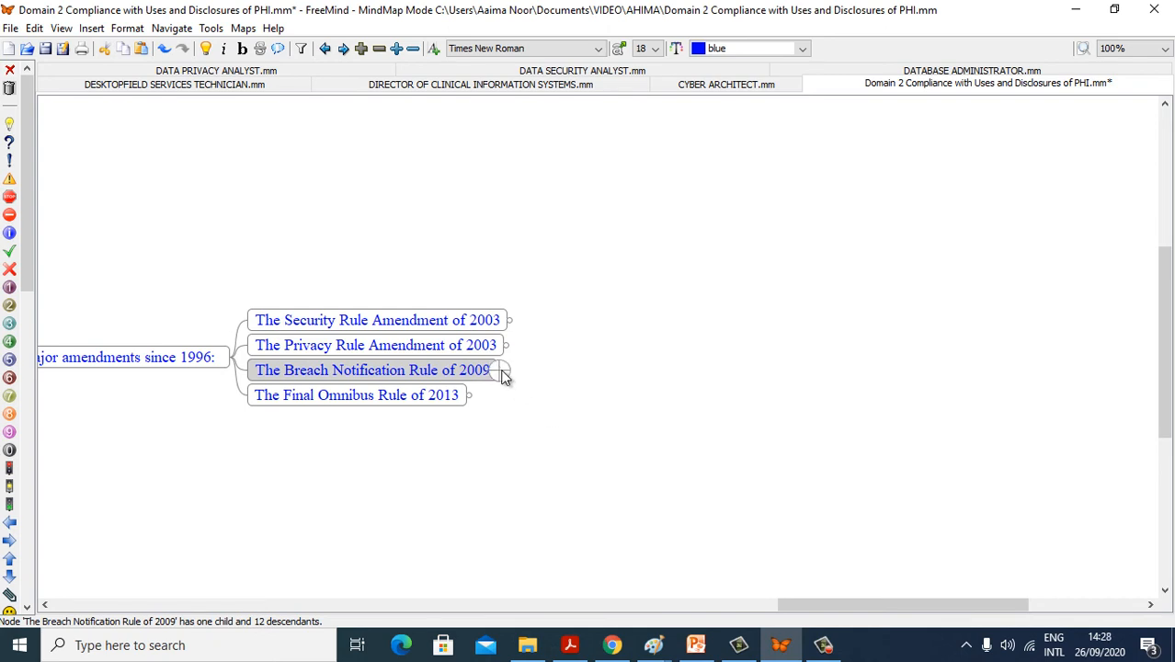
# Unfold 'The Breach Notification Rule of 2009' to reveal its notification branches
pyautogui.click(499, 370)
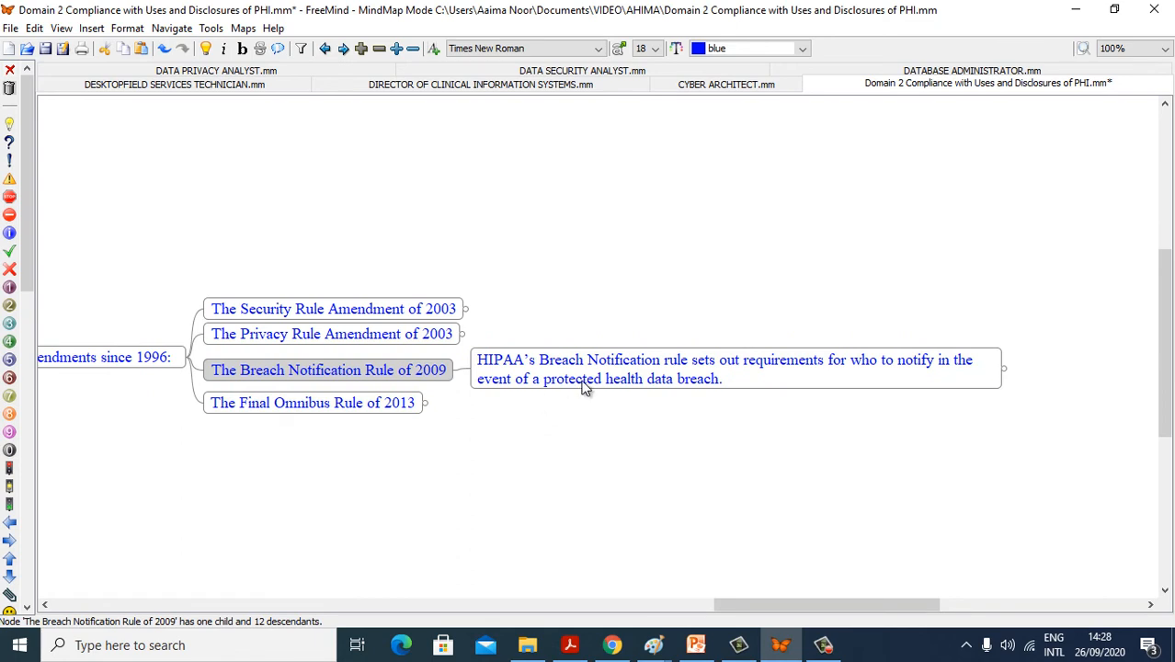
pyautogui.moveTo(782, 382)
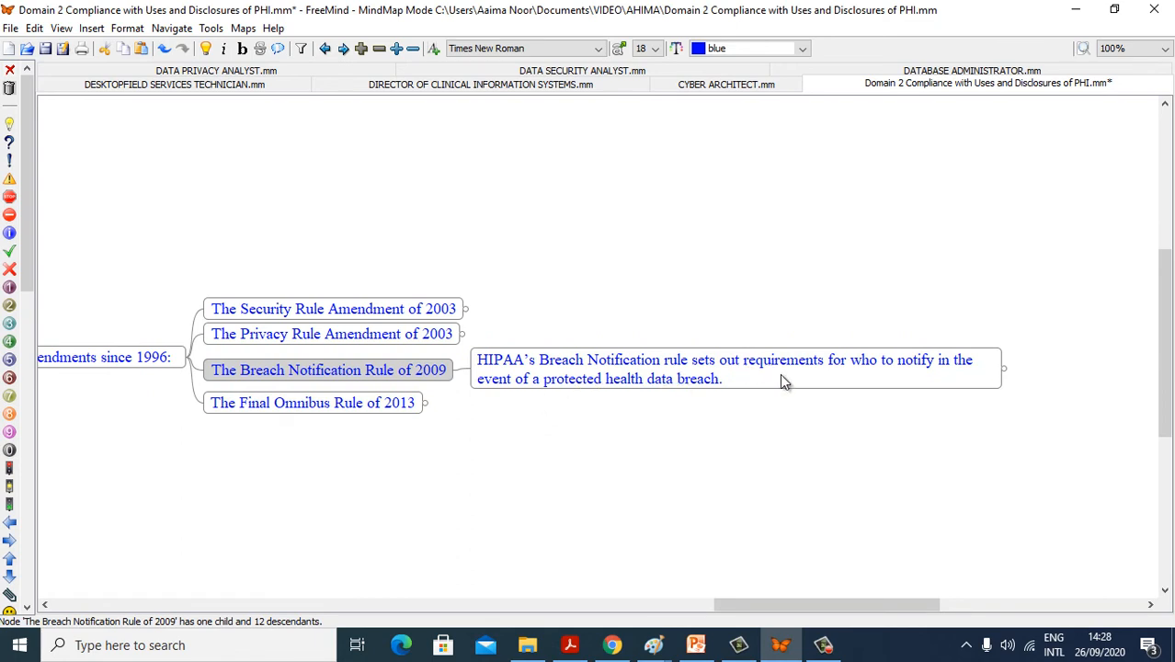
pyautogui.moveTo(837, 405)
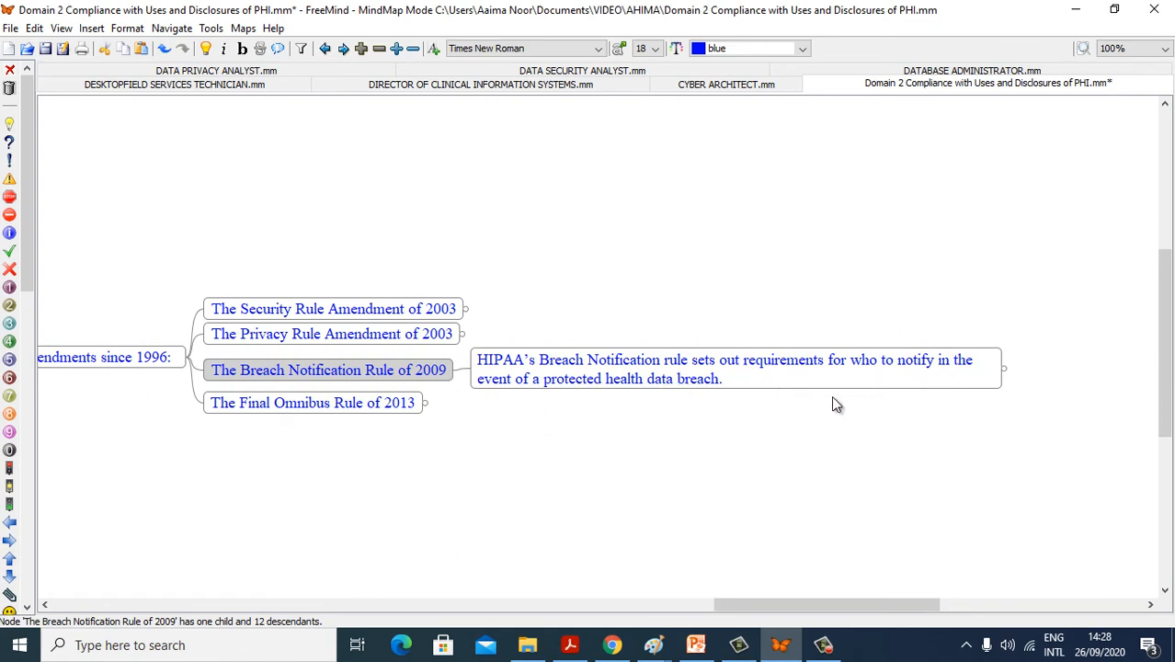
pyautogui.moveTo(763, 606)
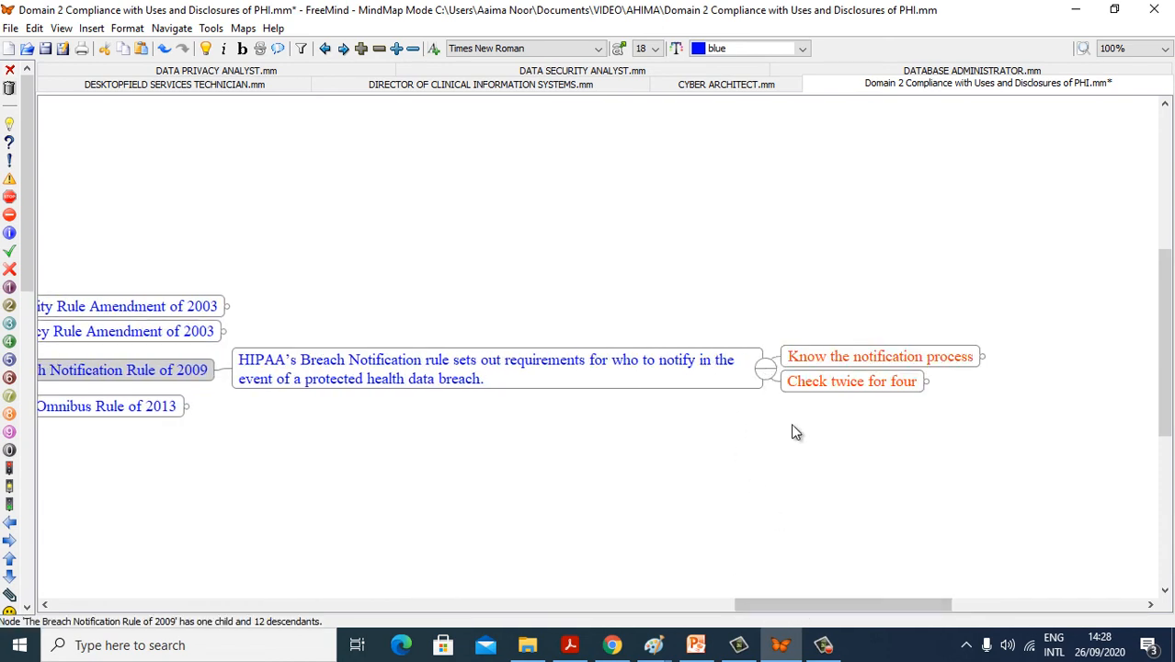
pyautogui.hscroll(3)
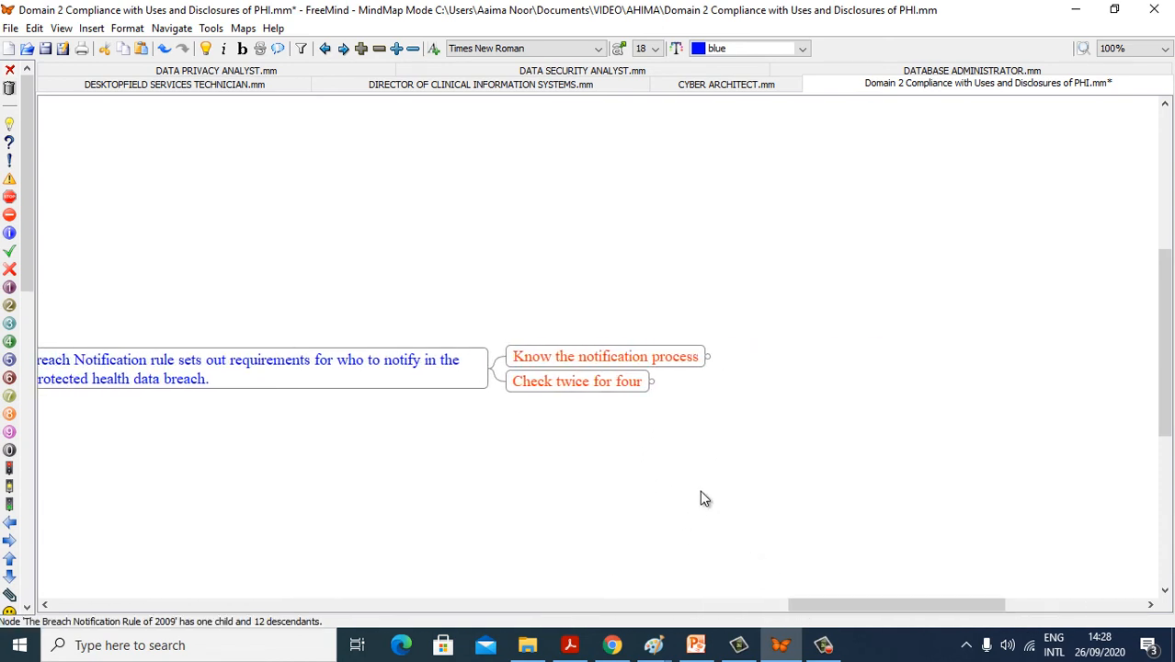
pyautogui.moveTo(708, 406)
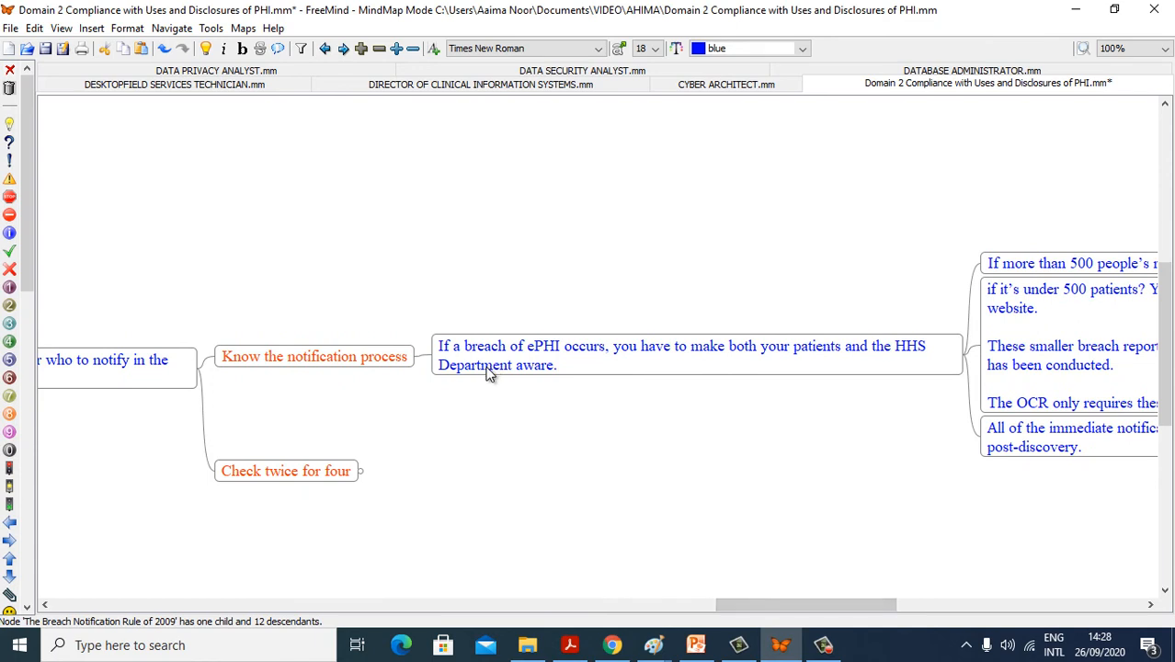
pyautogui.moveTo(531, 365)
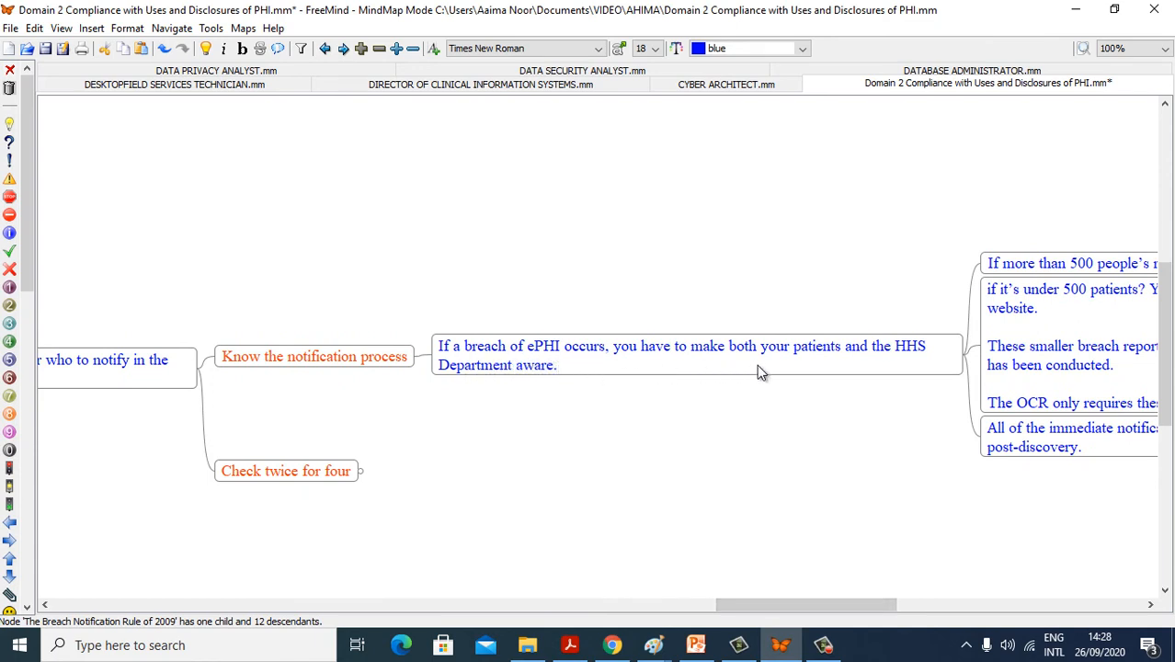
pyautogui.moveTo(928, 399)
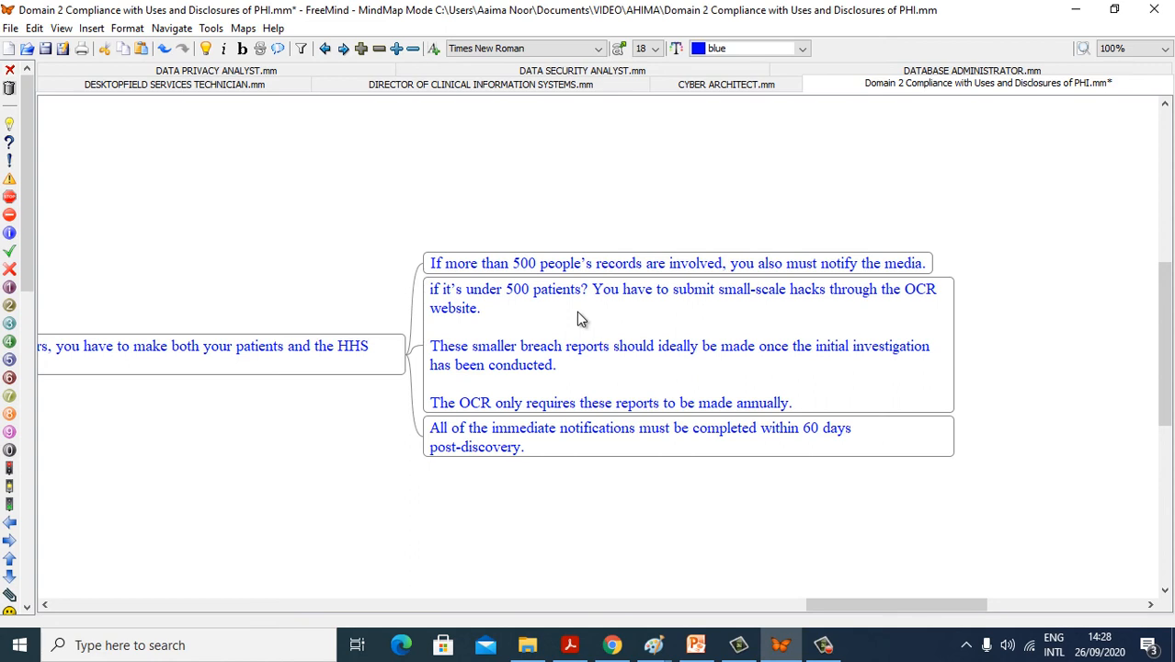
pyautogui.moveTo(703, 321)
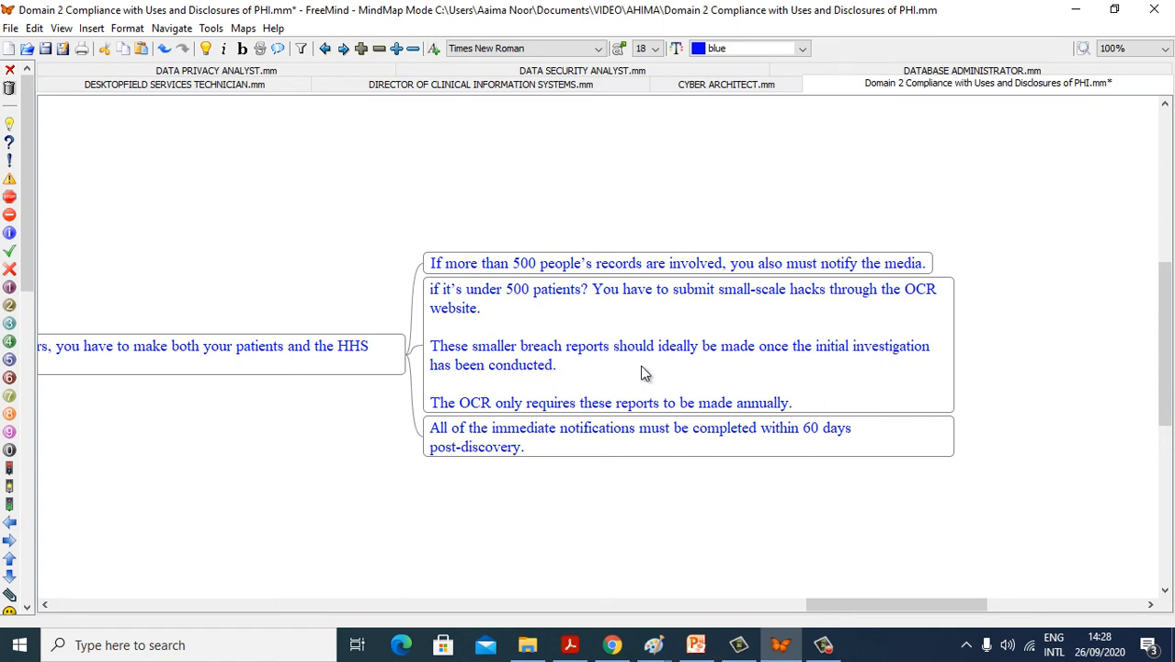
pyautogui.moveTo(725, 384)
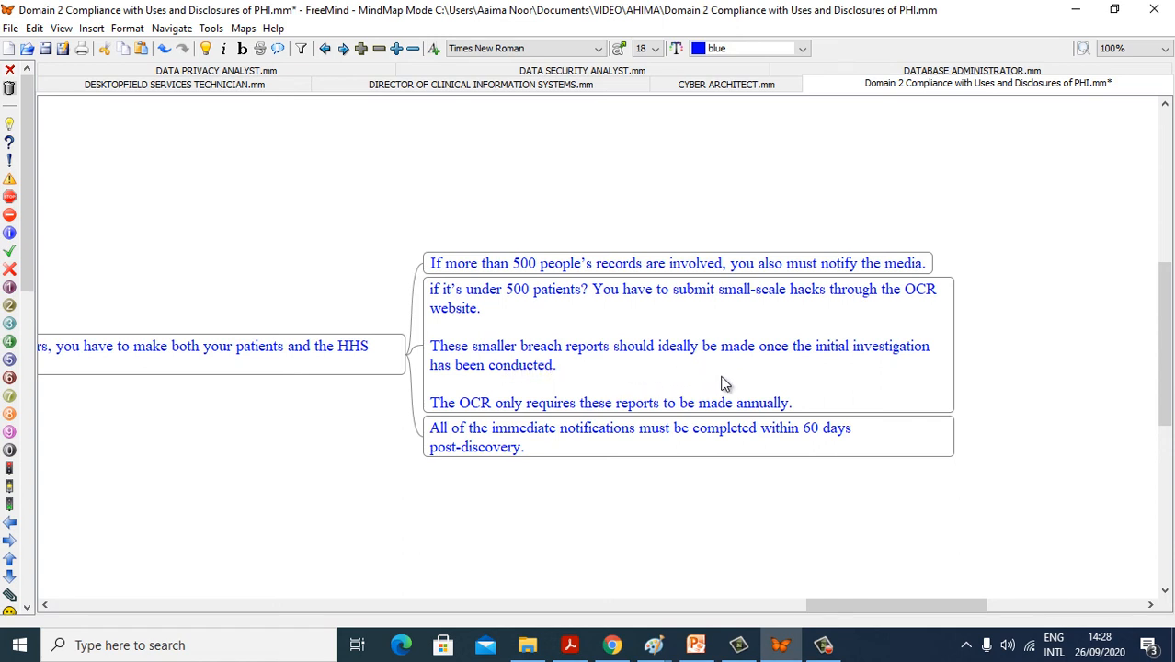
pyautogui.moveTo(656, 380)
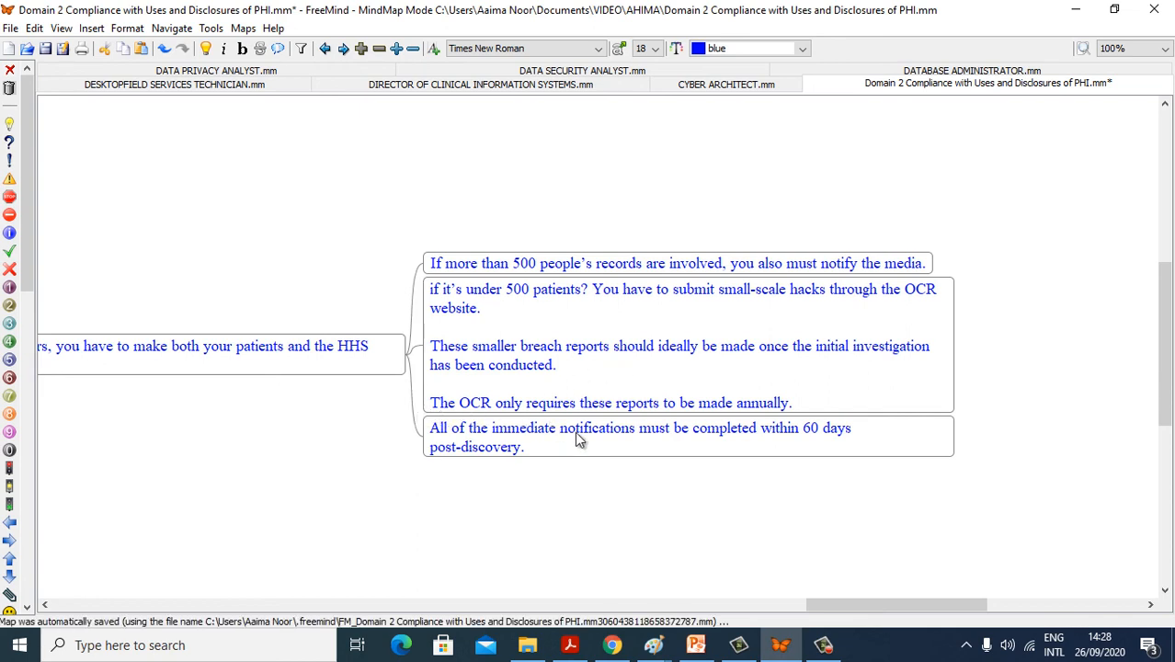
pyautogui.moveTo(641, 480)
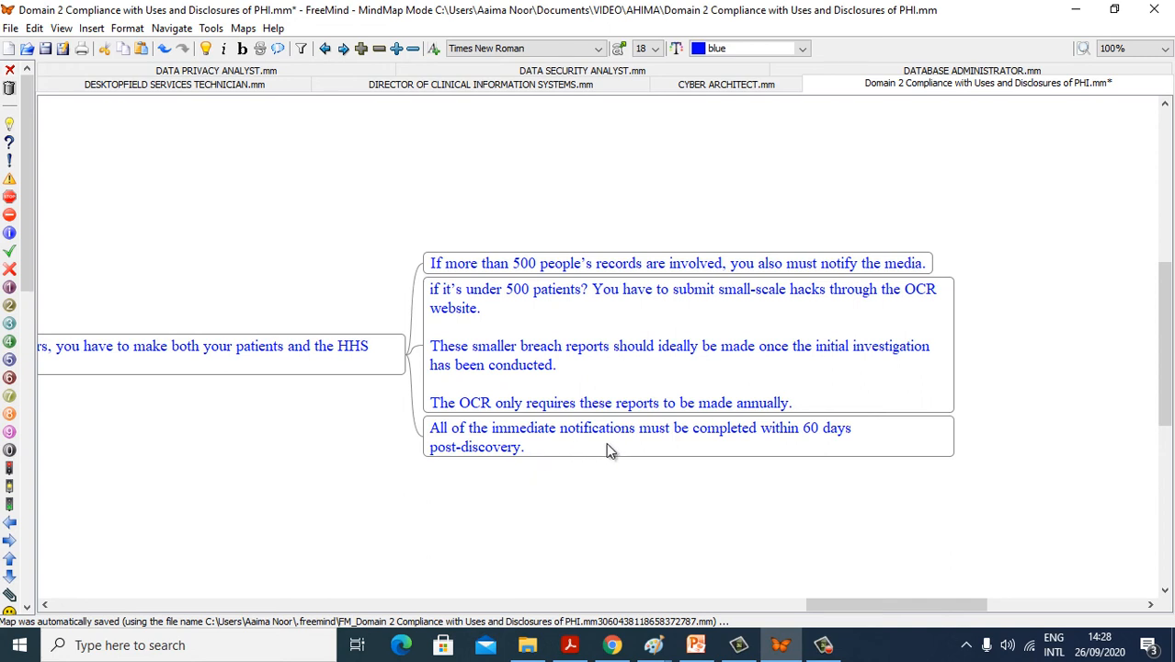
pyautogui.moveTo(818, 444)
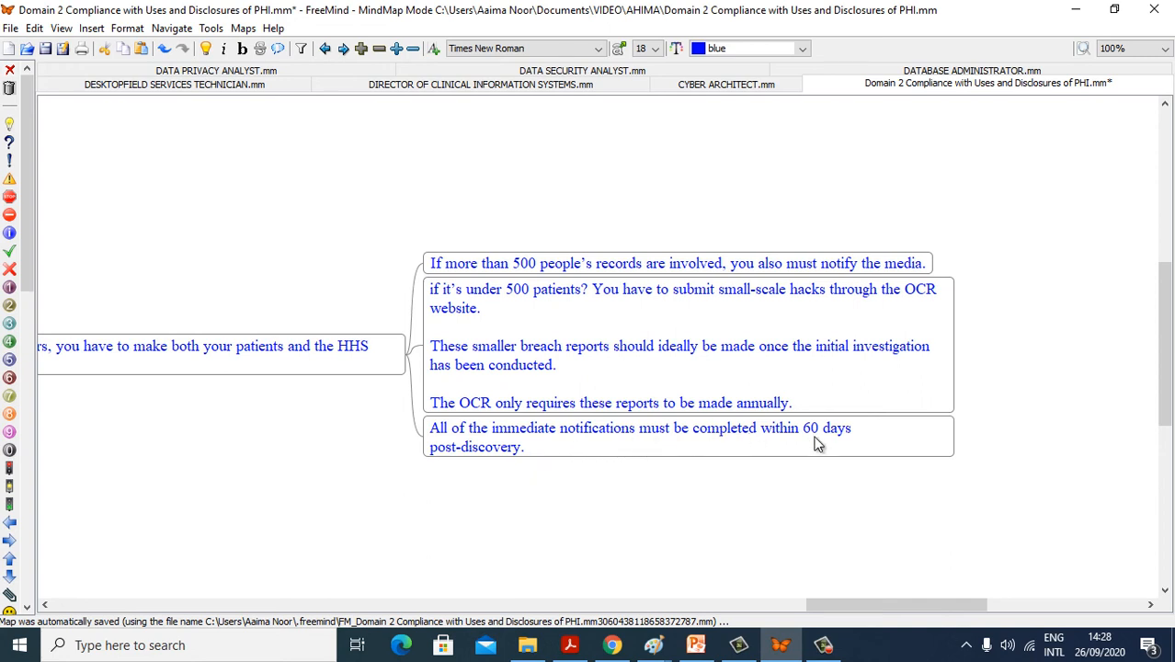
pyautogui.moveTo(806, 449)
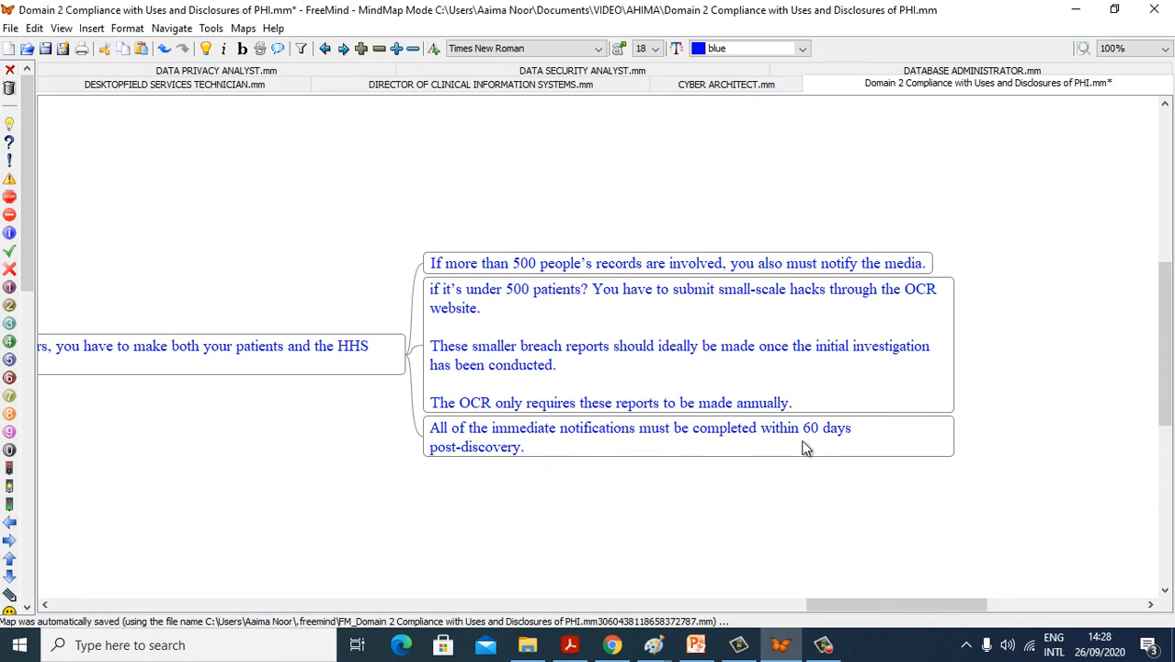
pyautogui.hscroll(3)
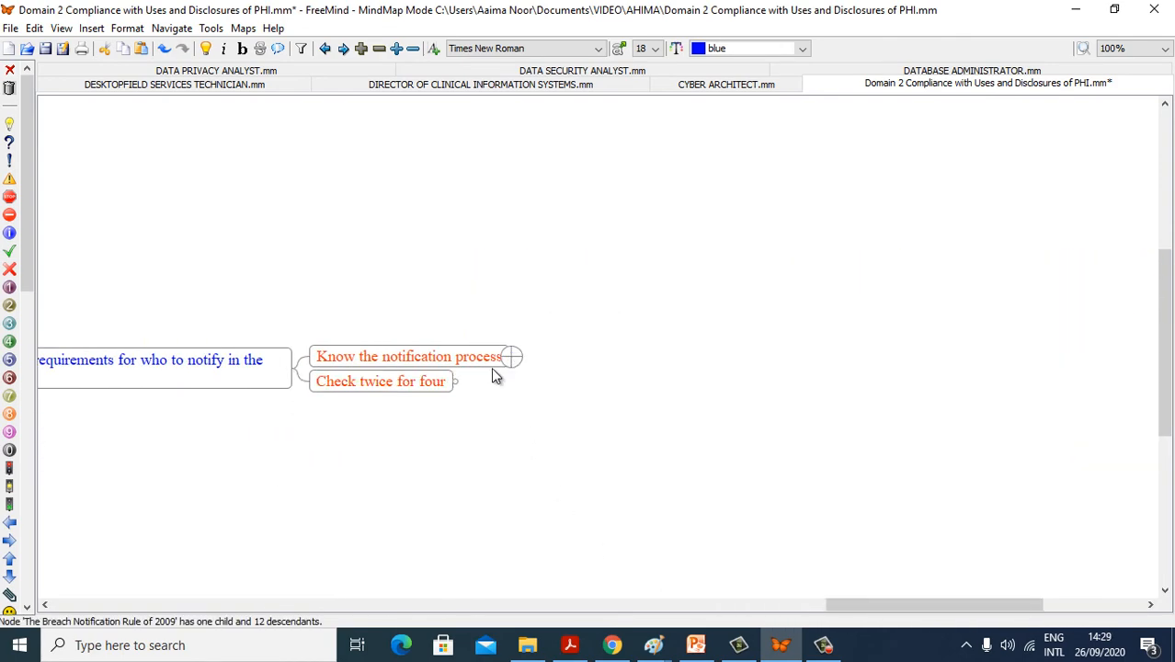
# Unfold 'Check twice for four' to list the four required notification elements
pyautogui.click(380, 380)
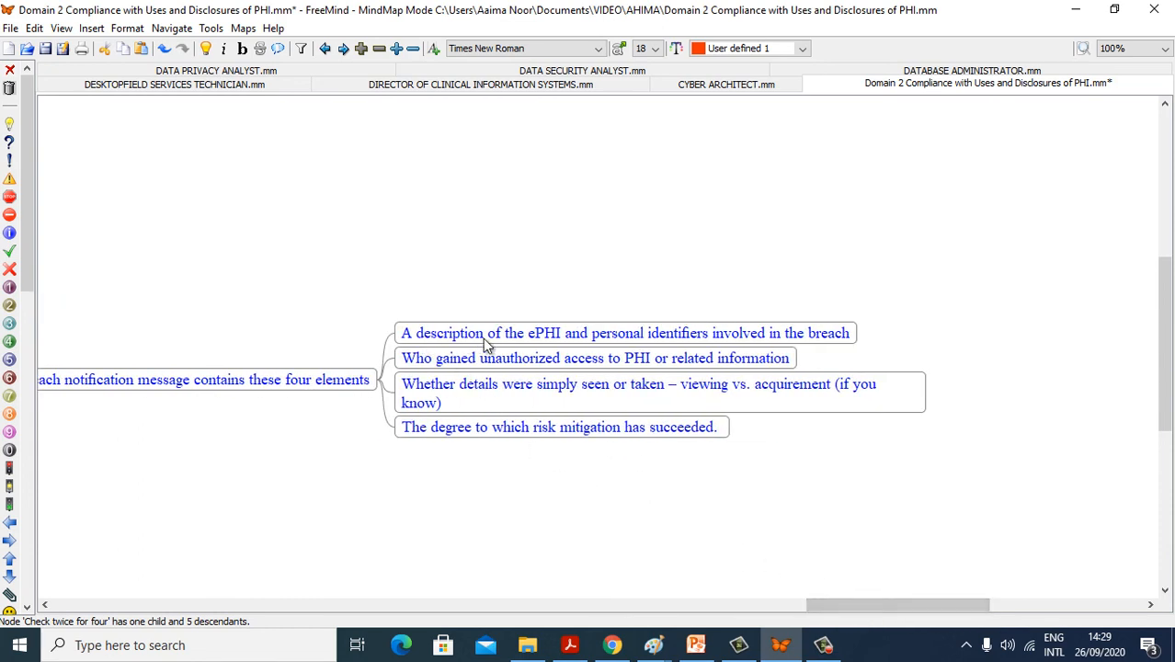
pyautogui.moveTo(708, 352)
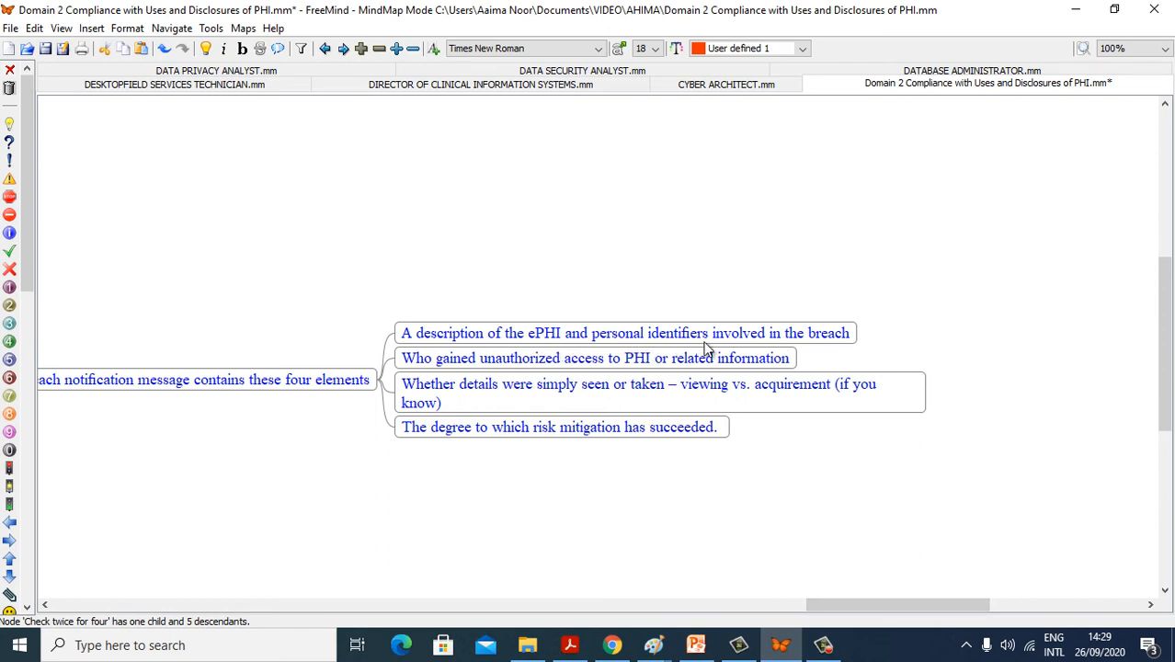
pyautogui.moveTo(444, 372)
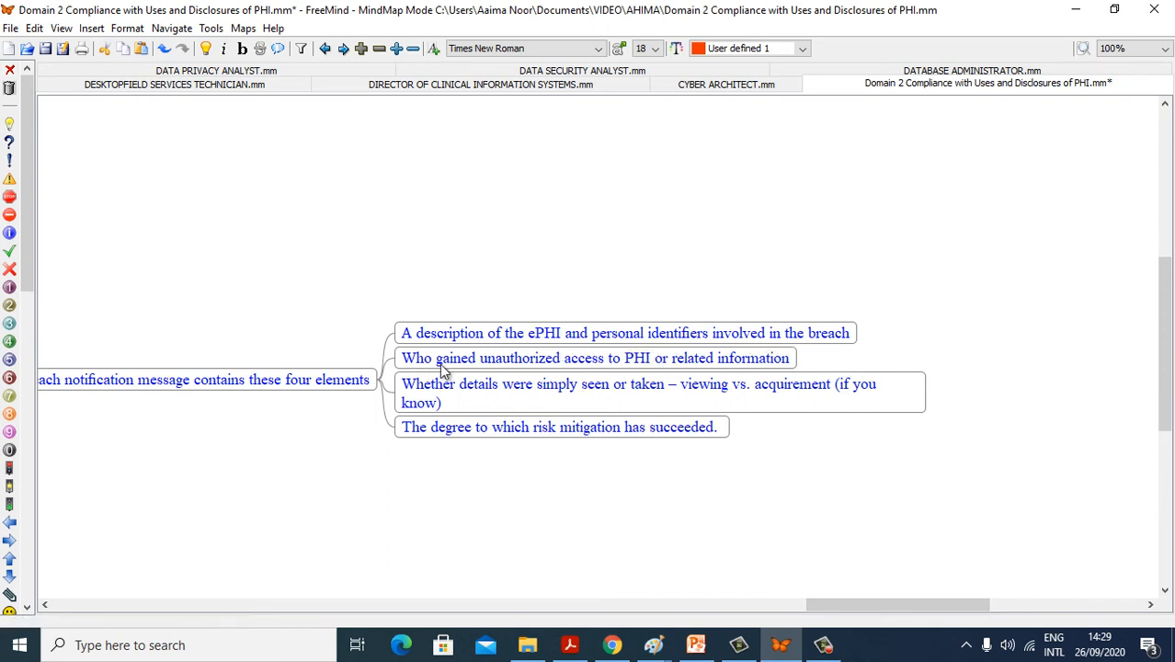
pyautogui.moveTo(641, 370)
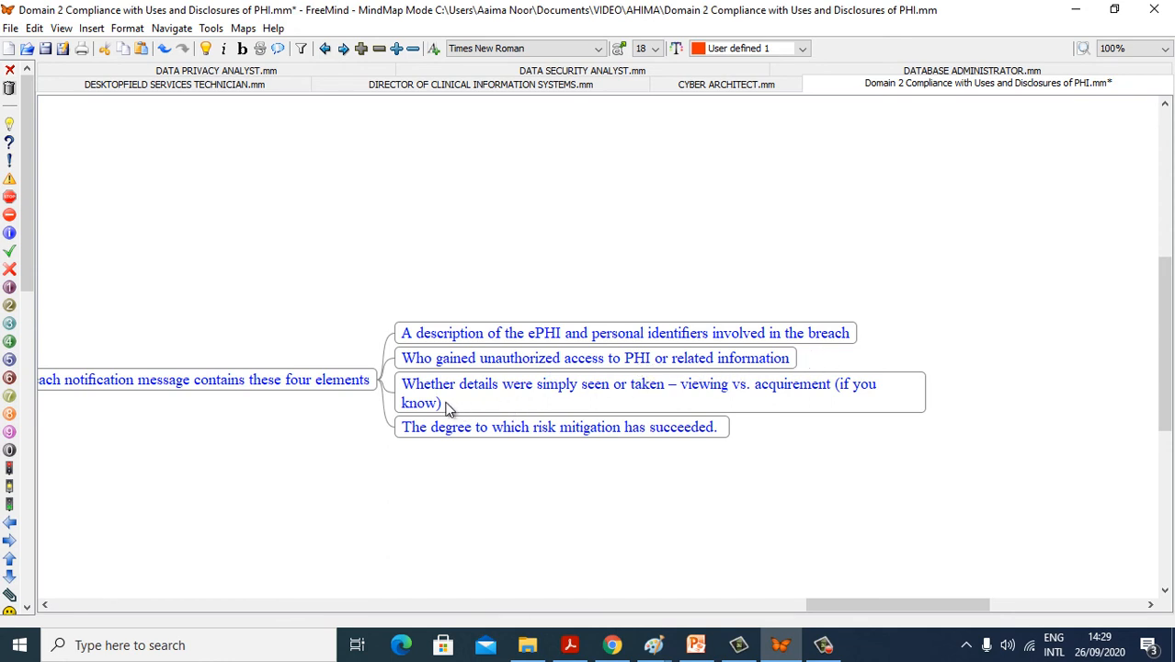
pyautogui.moveTo(632, 409)
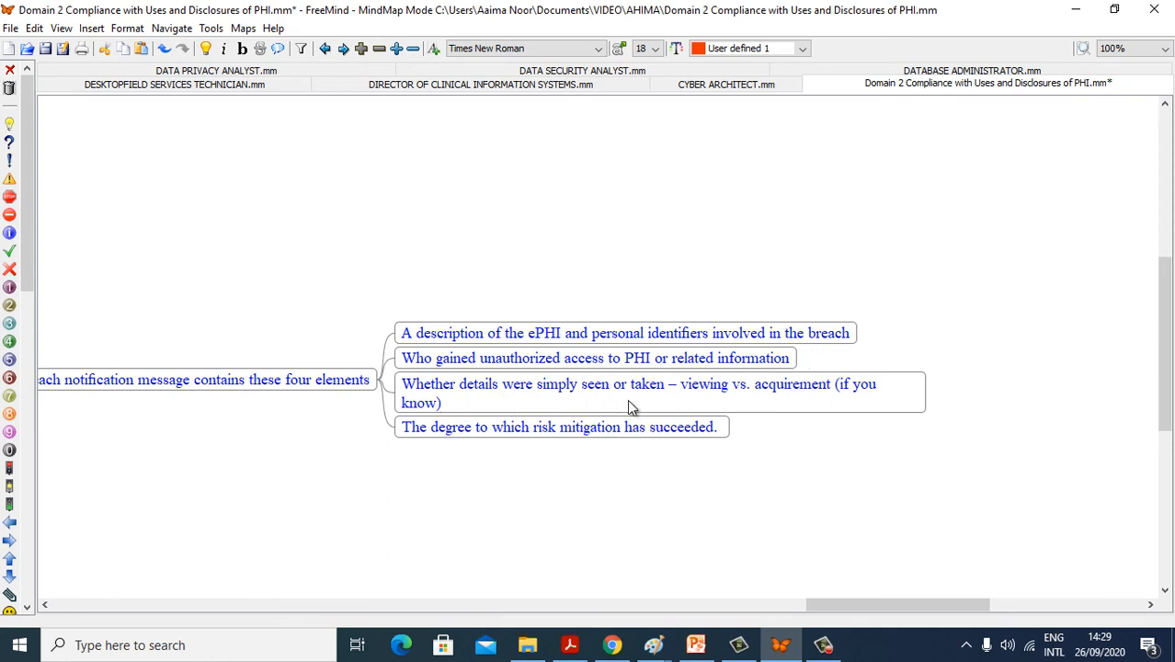
pyautogui.moveTo(782, 412)
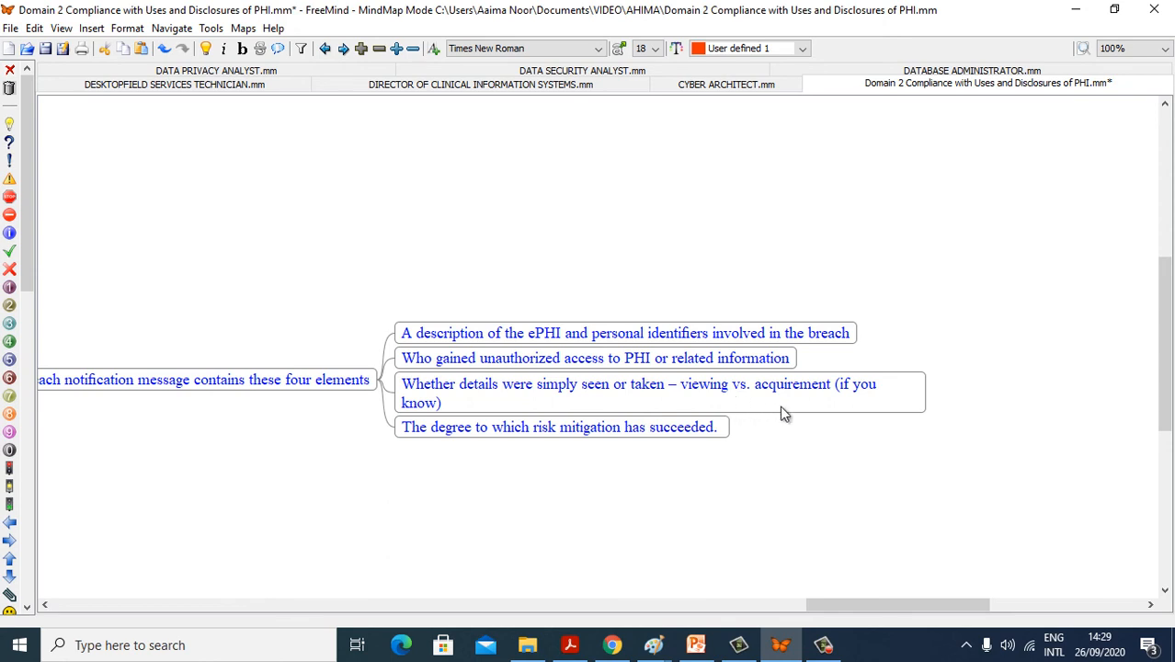
pyautogui.moveTo(821, 410)
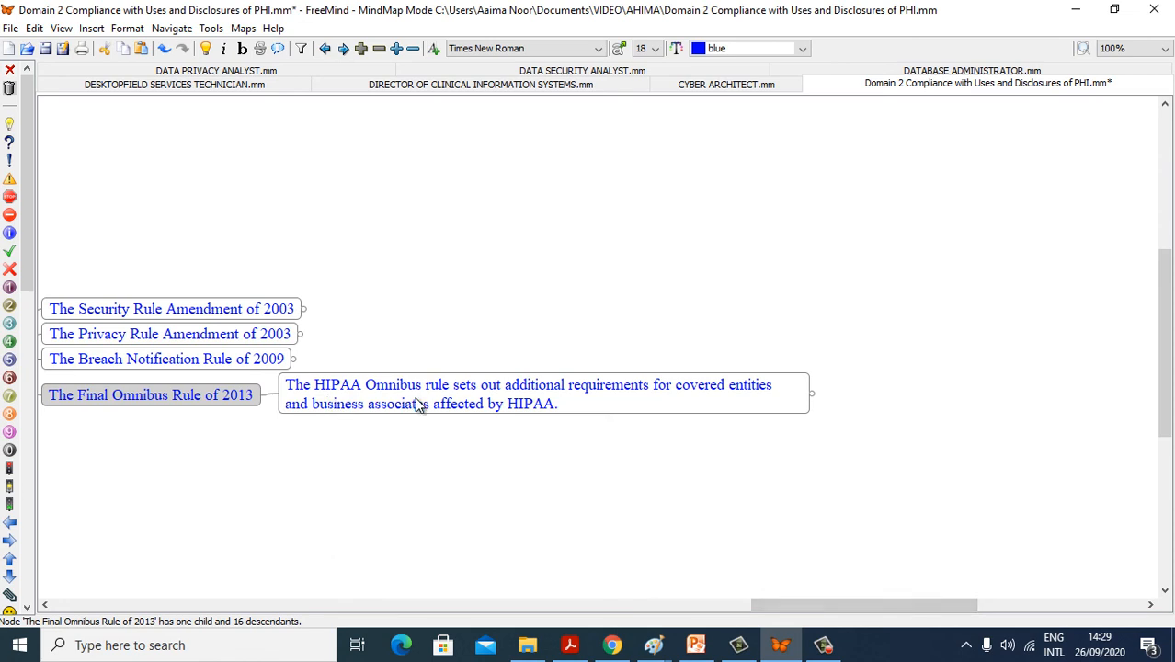
pyautogui.moveTo(594, 425)
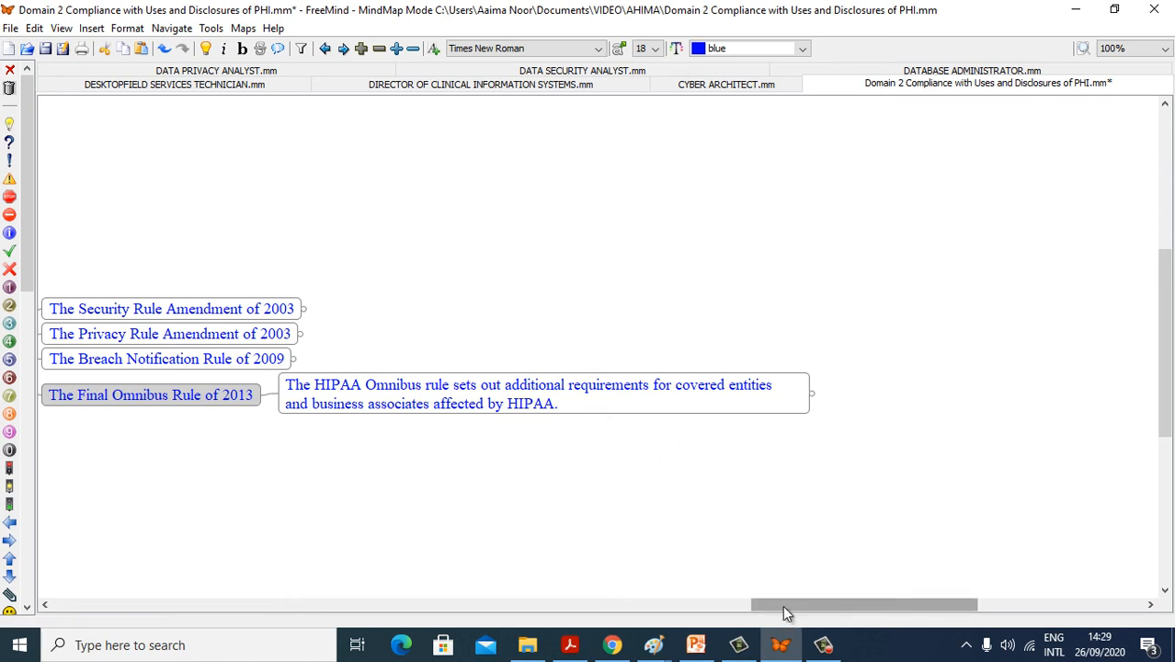
# Unfold the Omnibus rule's five action items and the 'Refresh your BAA' Must-do note
pyautogui.hscroll(3)
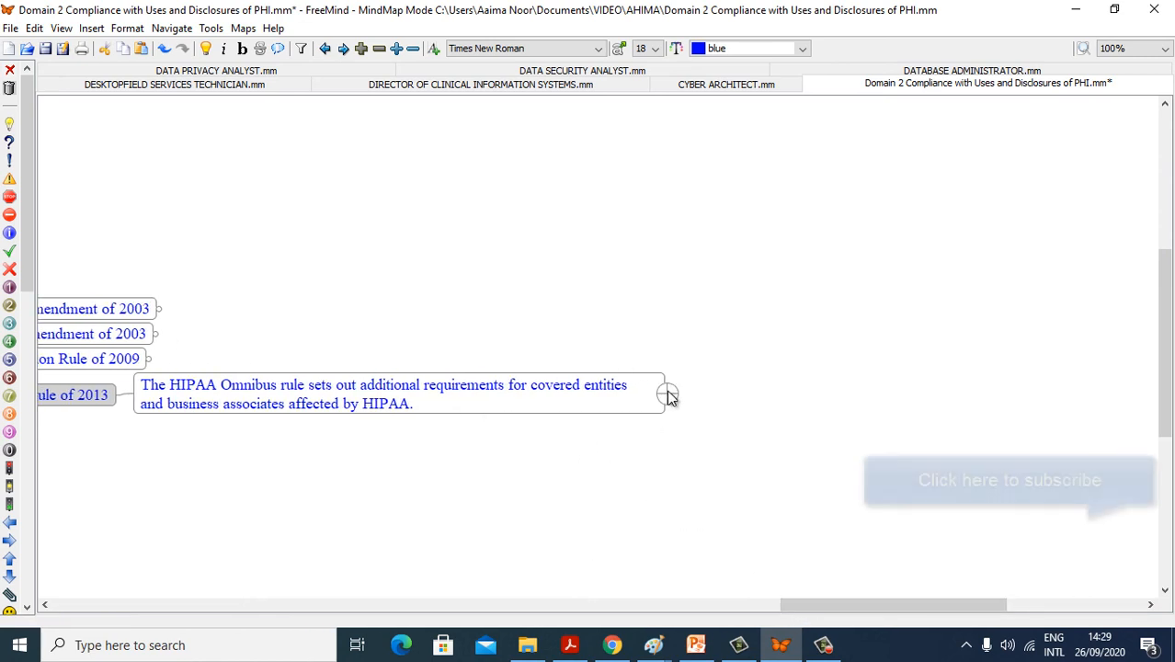
pyautogui.click(668, 396)
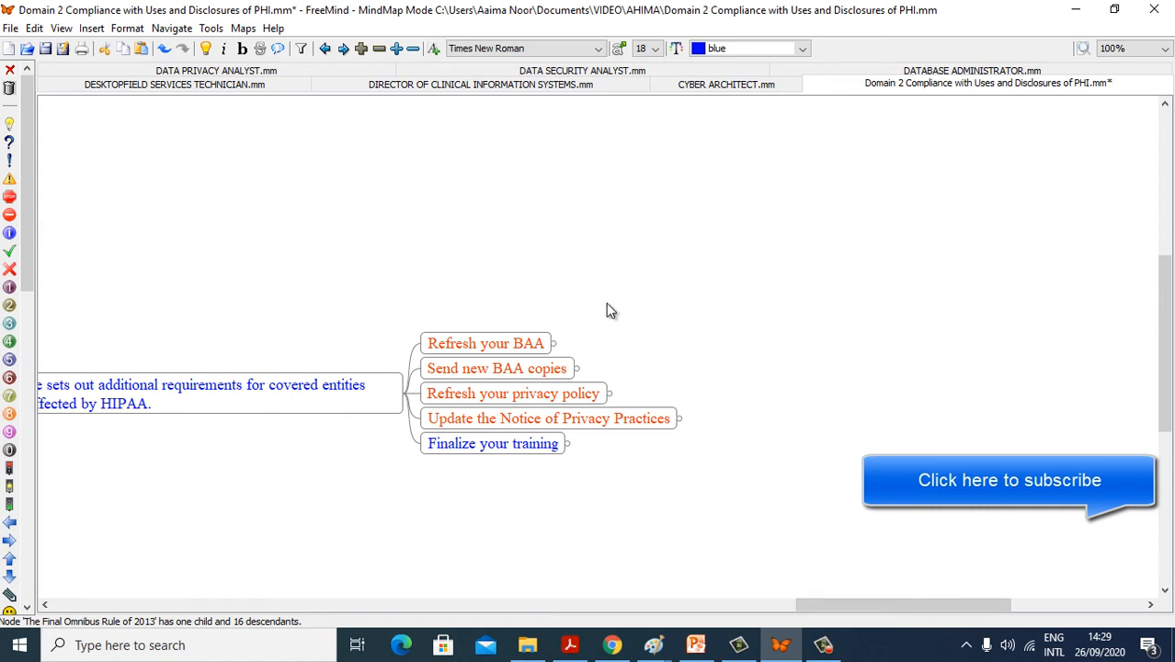
pyautogui.click(552, 343)
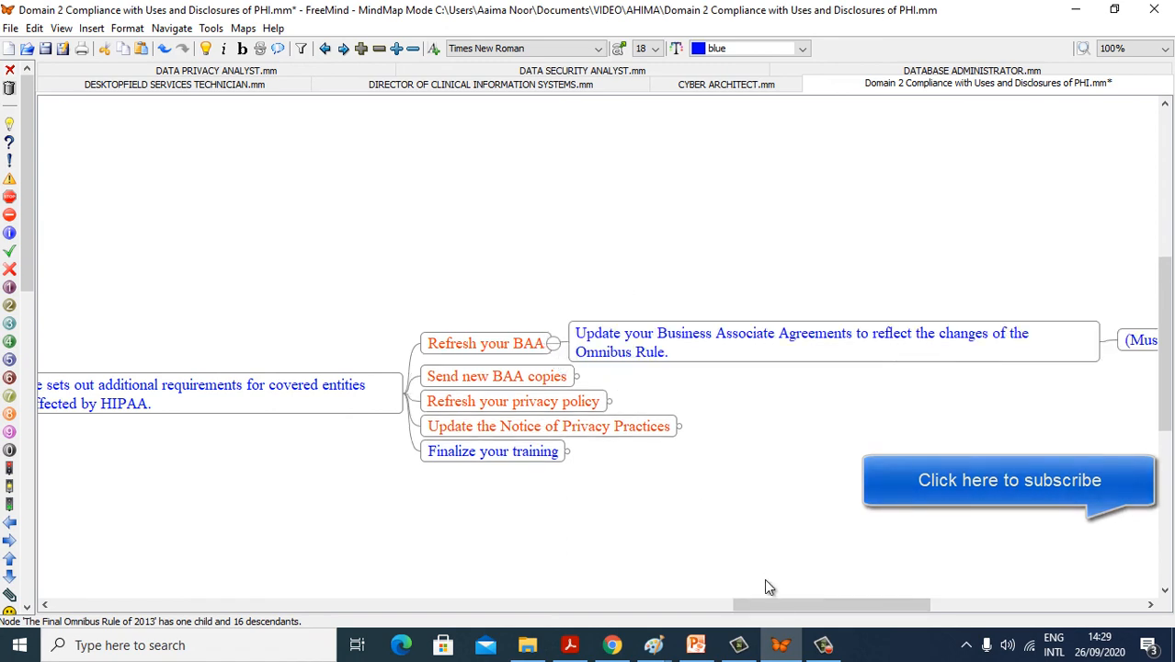
pyautogui.hscroll(3)
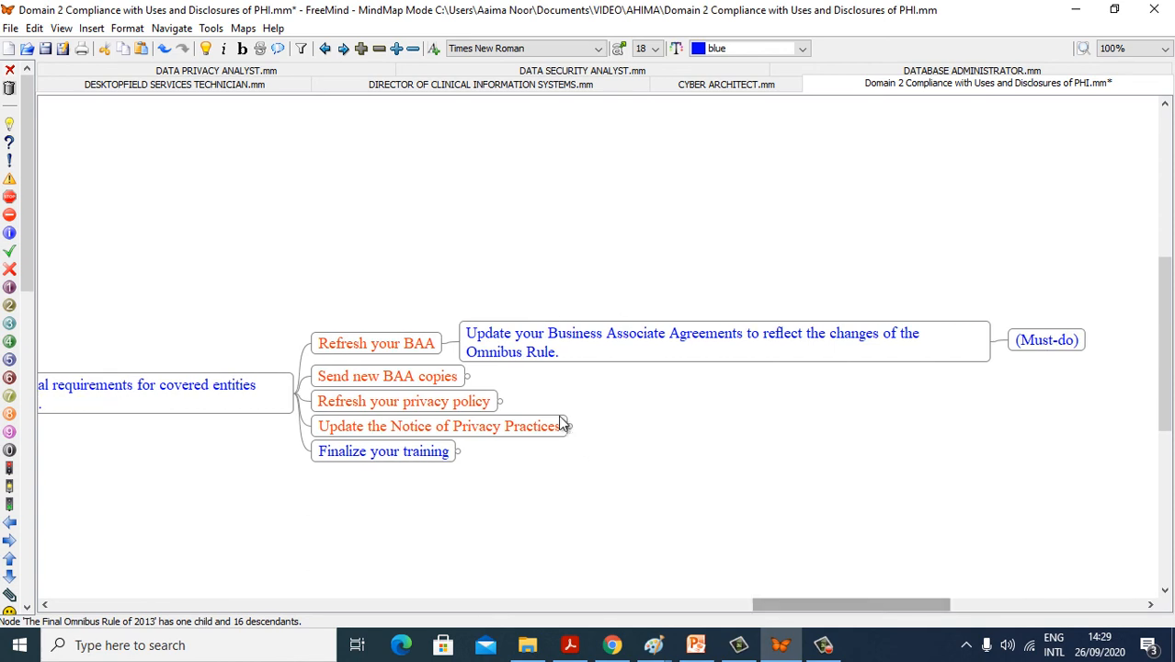
pyautogui.moveTo(744, 361)
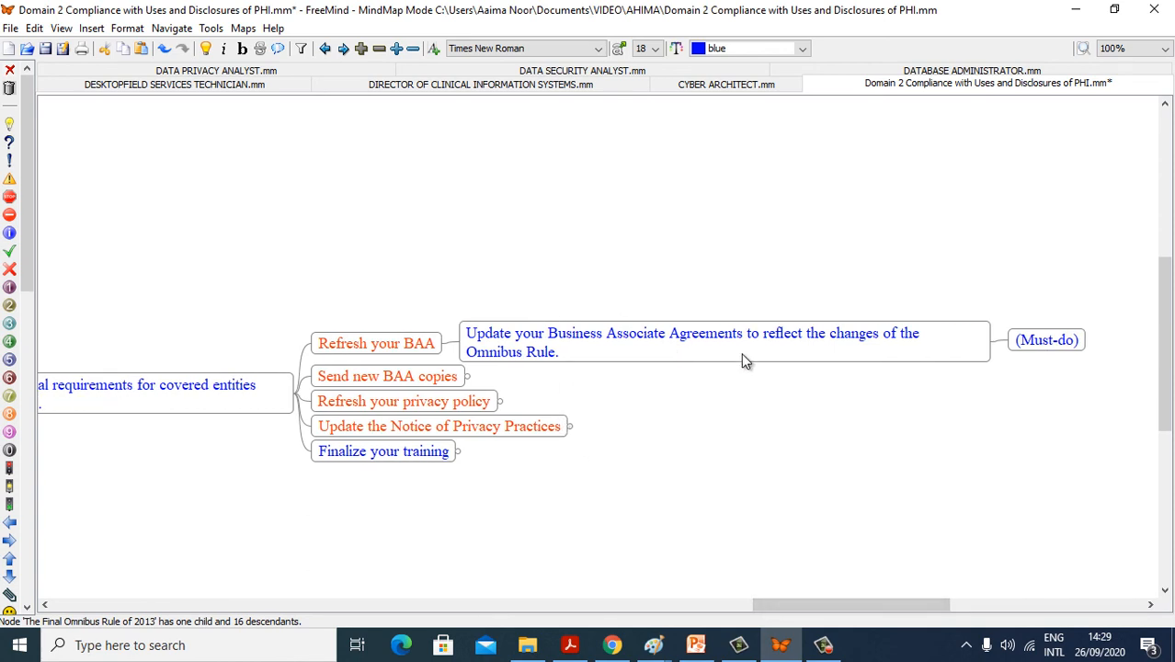
pyautogui.moveTo(756, 384)
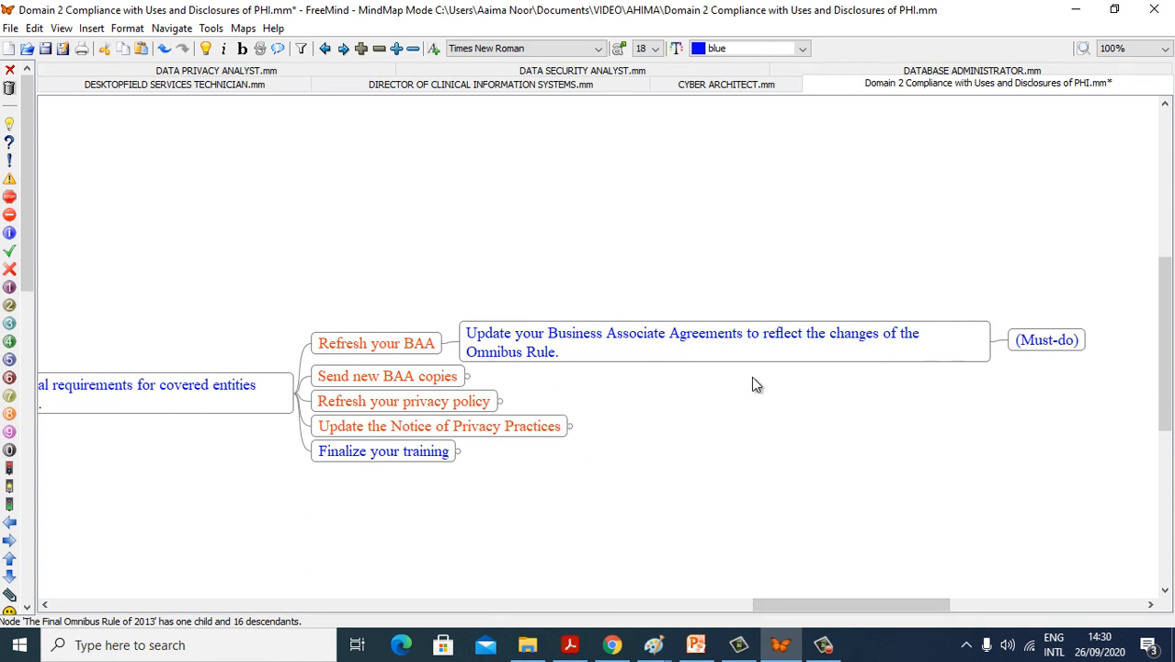
pyautogui.hscroll(3)
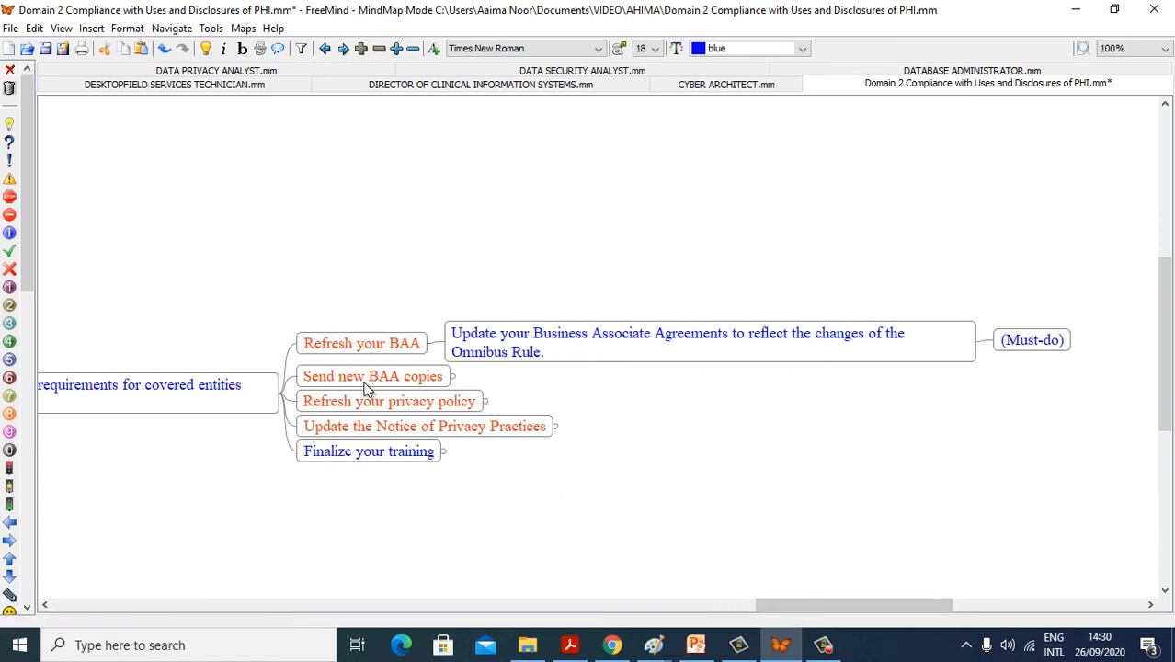
# Unfold 'Send new BAA copies' and 'Finalize your training' to show their tagged explanations
pyautogui.click(450, 376)
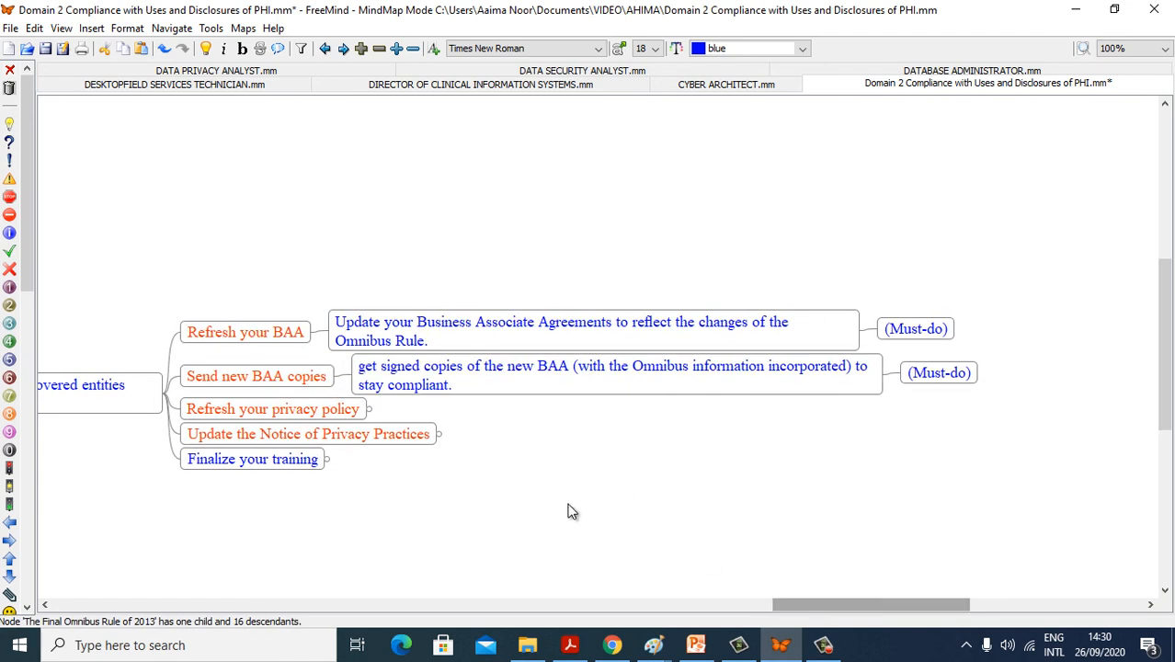
pyautogui.moveTo(563, 386)
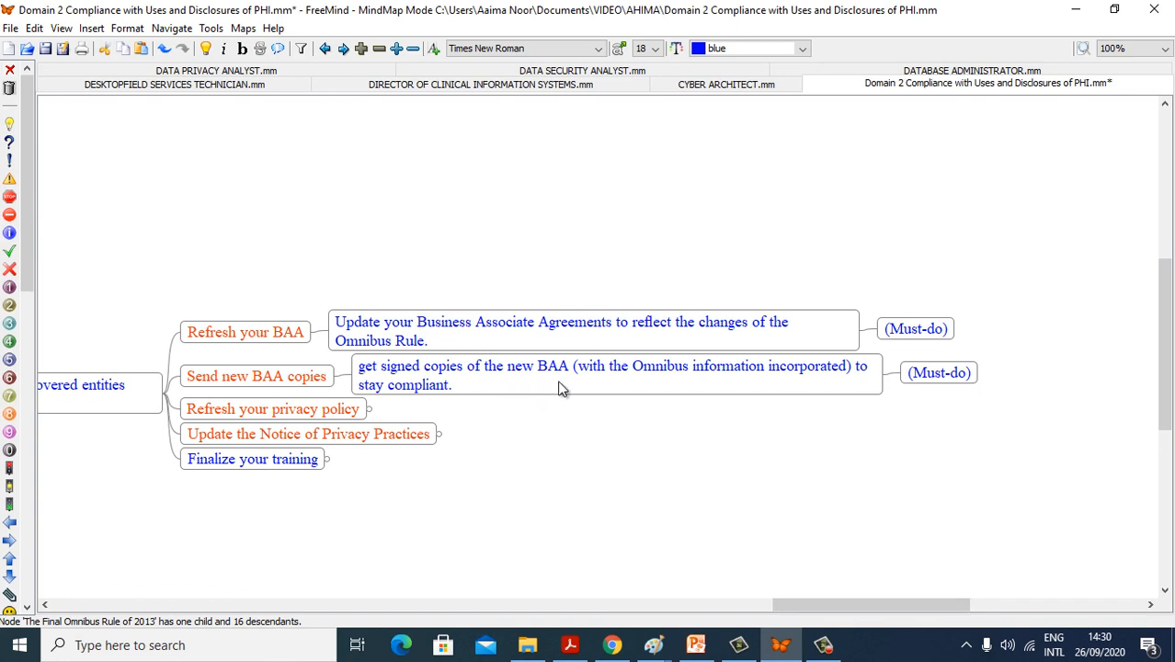
pyautogui.moveTo(773, 417)
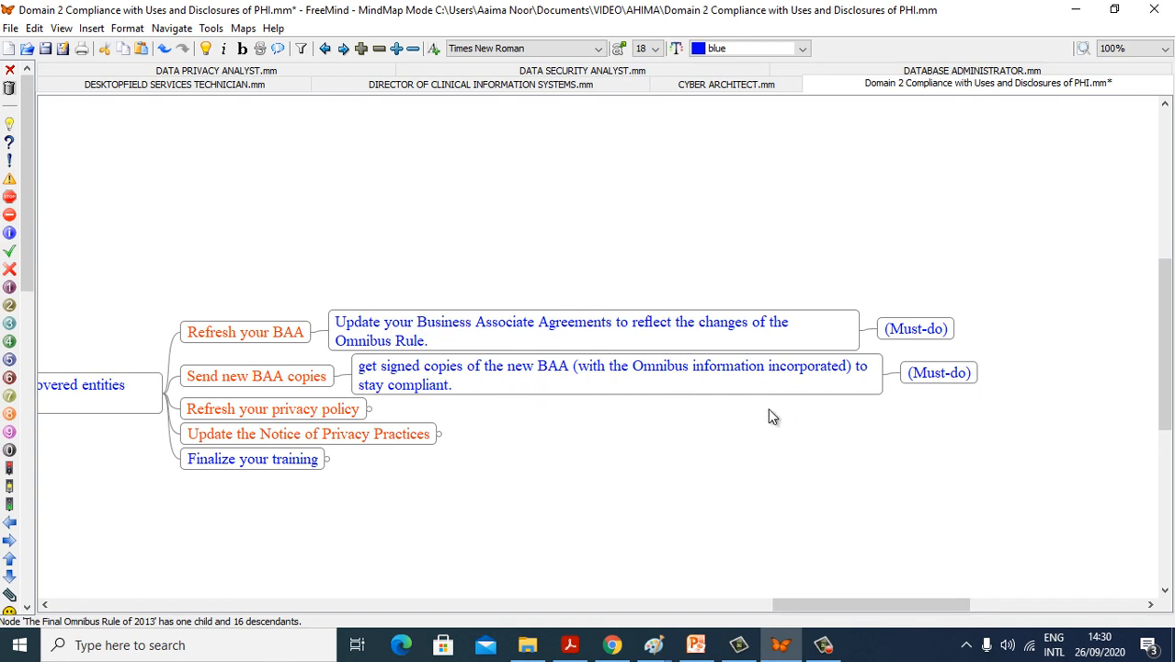
pyautogui.moveTo(482, 394)
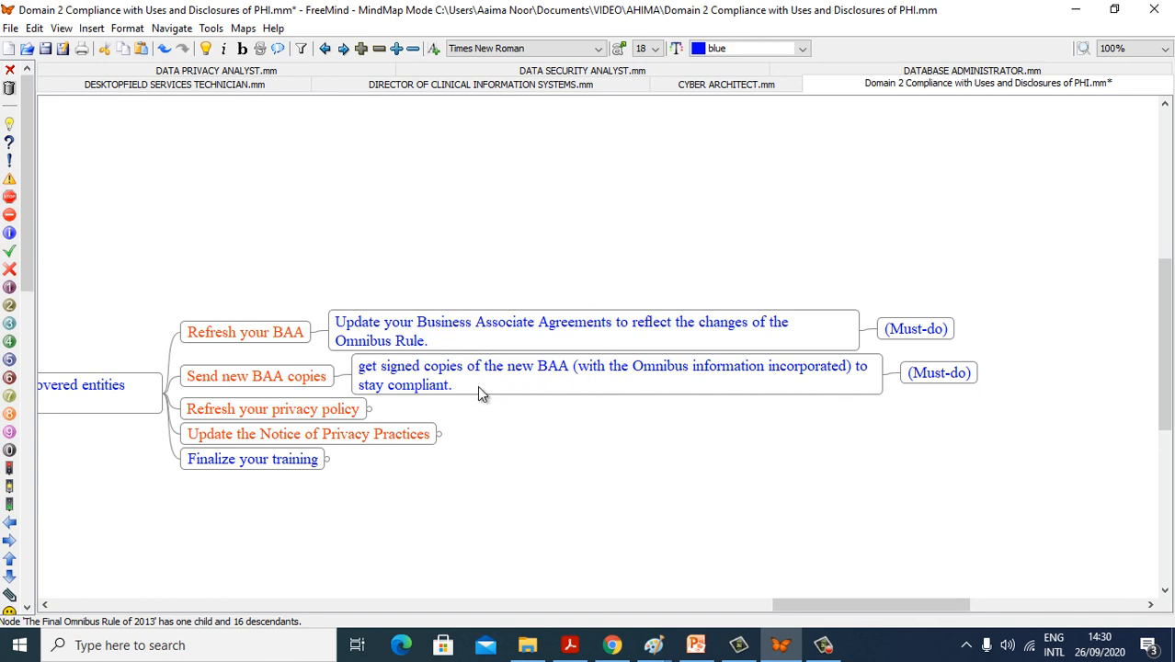
pyautogui.moveTo(285, 424)
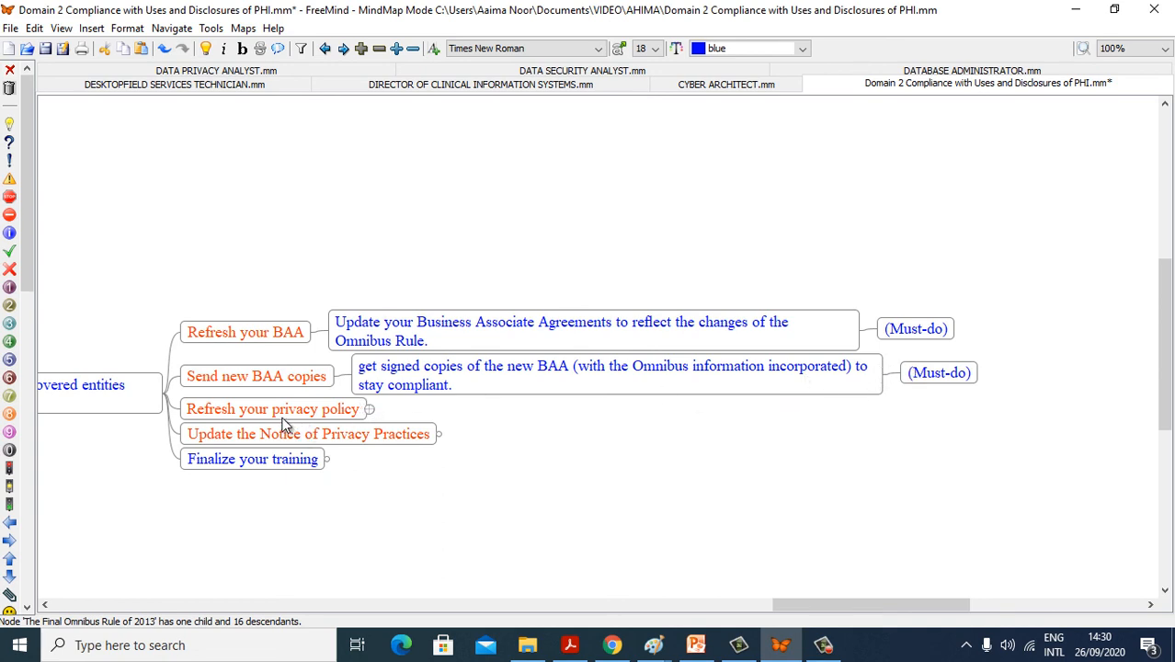
pyautogui.moveTo(357, 428)
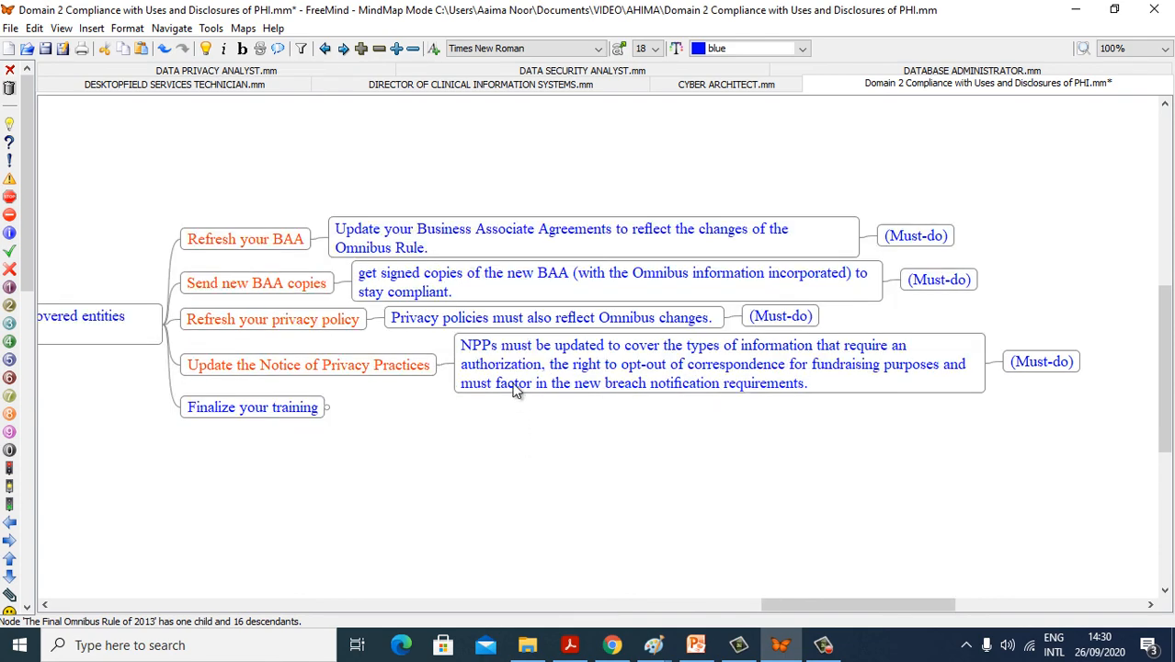
pyautogui.moveTo(745, 368)
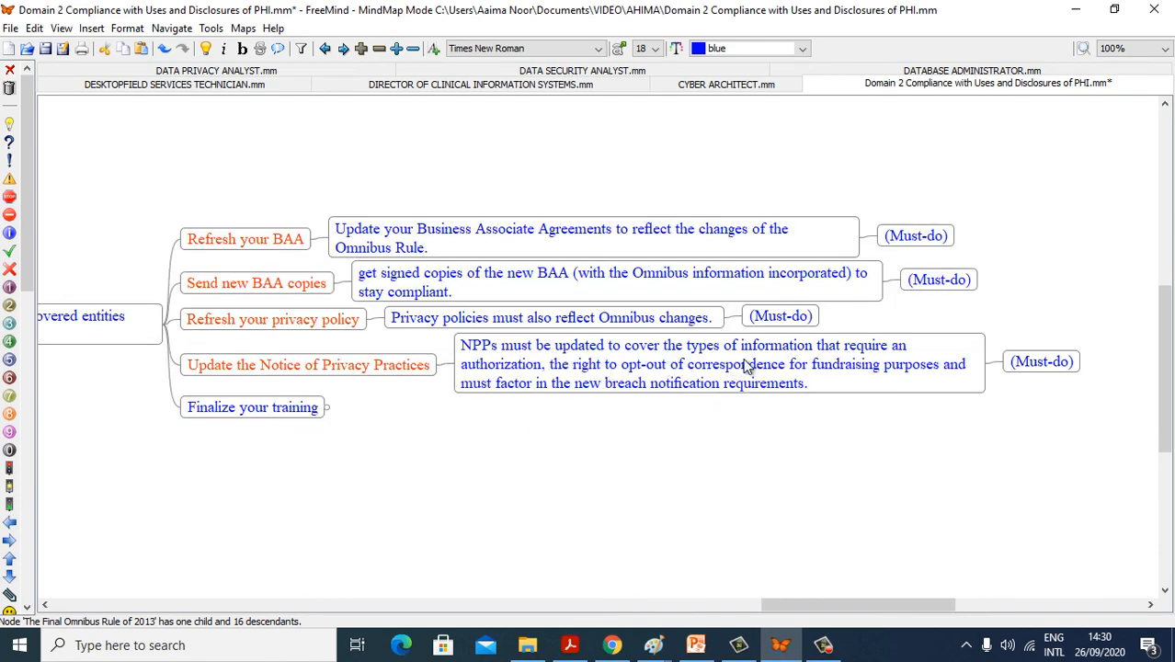
pyautogui.moveTo(520, 411)
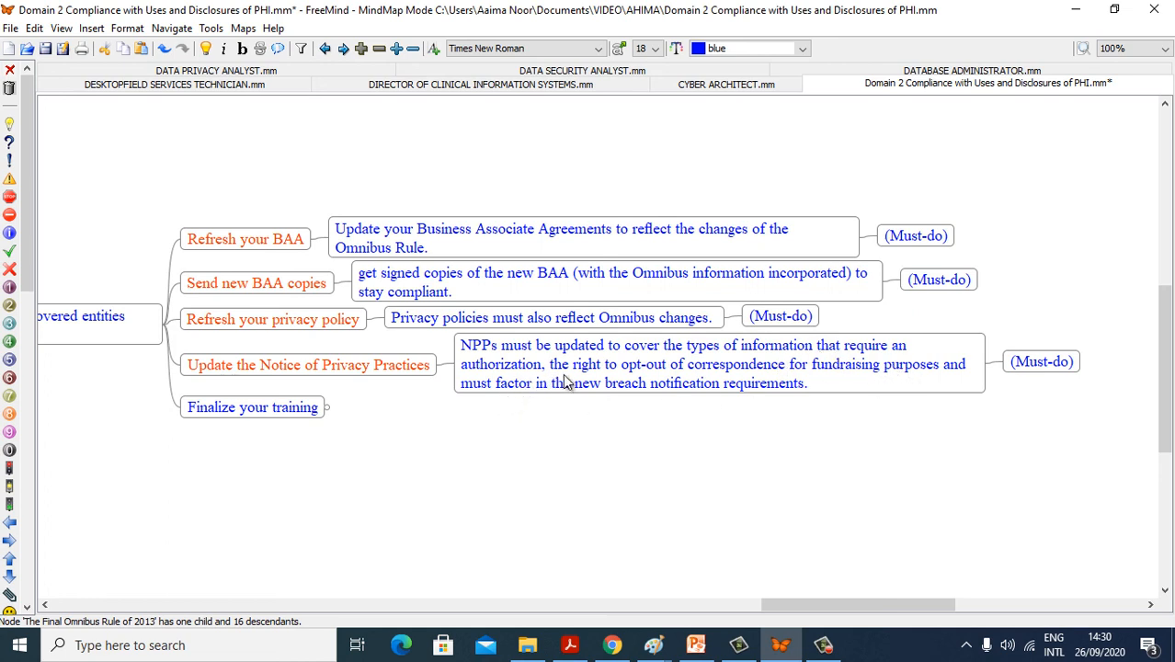
pyautogui.moveTo(661, 379)
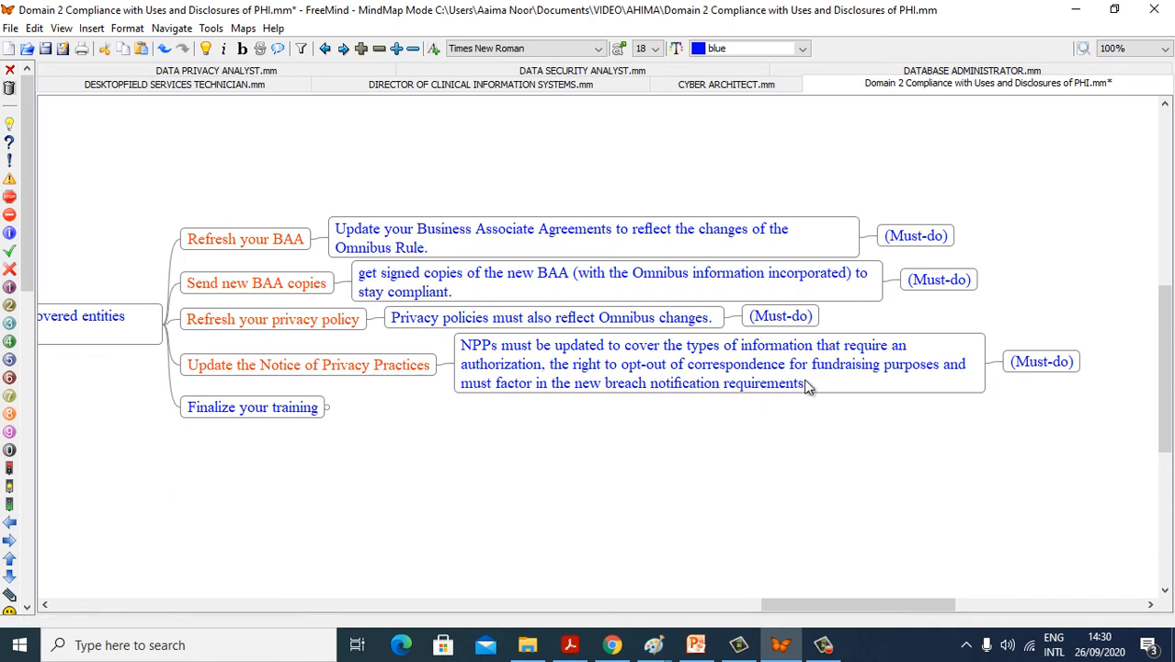
pyautogui.moveTo(902, 387)
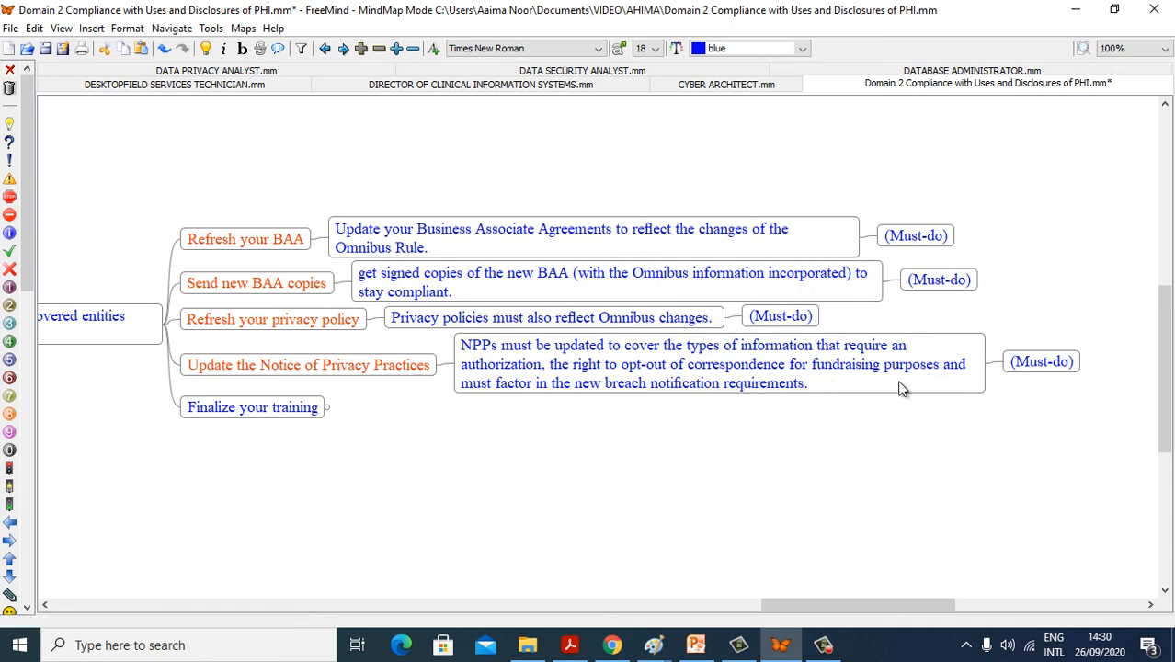
pyautogui.moveTo(542, 412)
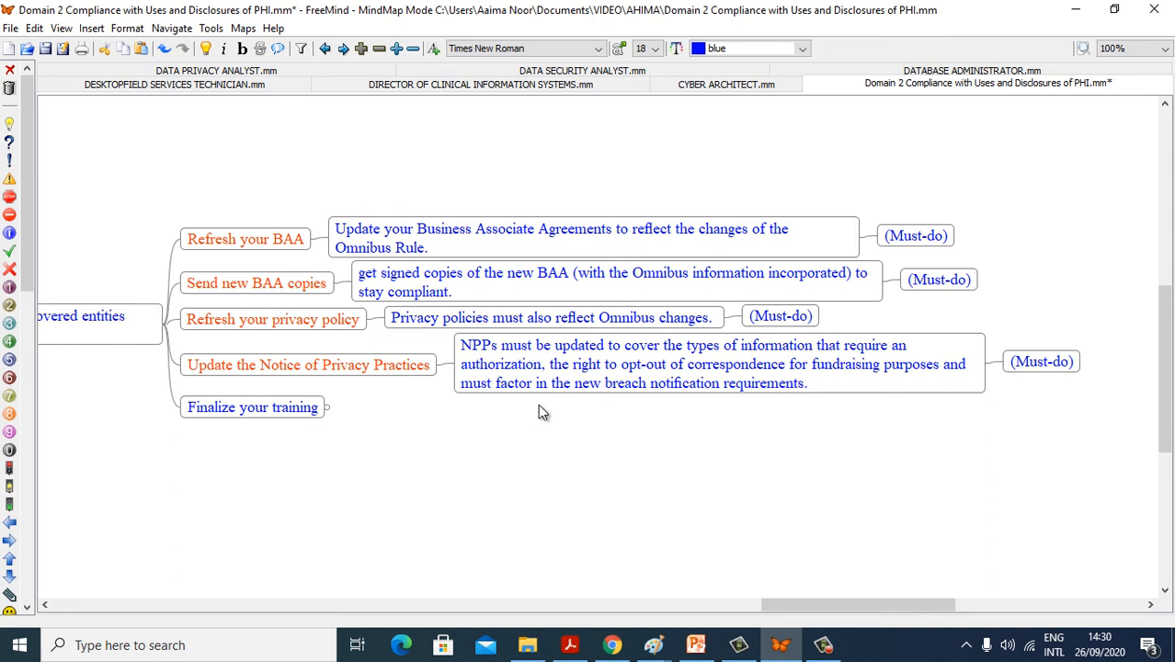
pyautogui.moveTo(797, 549)
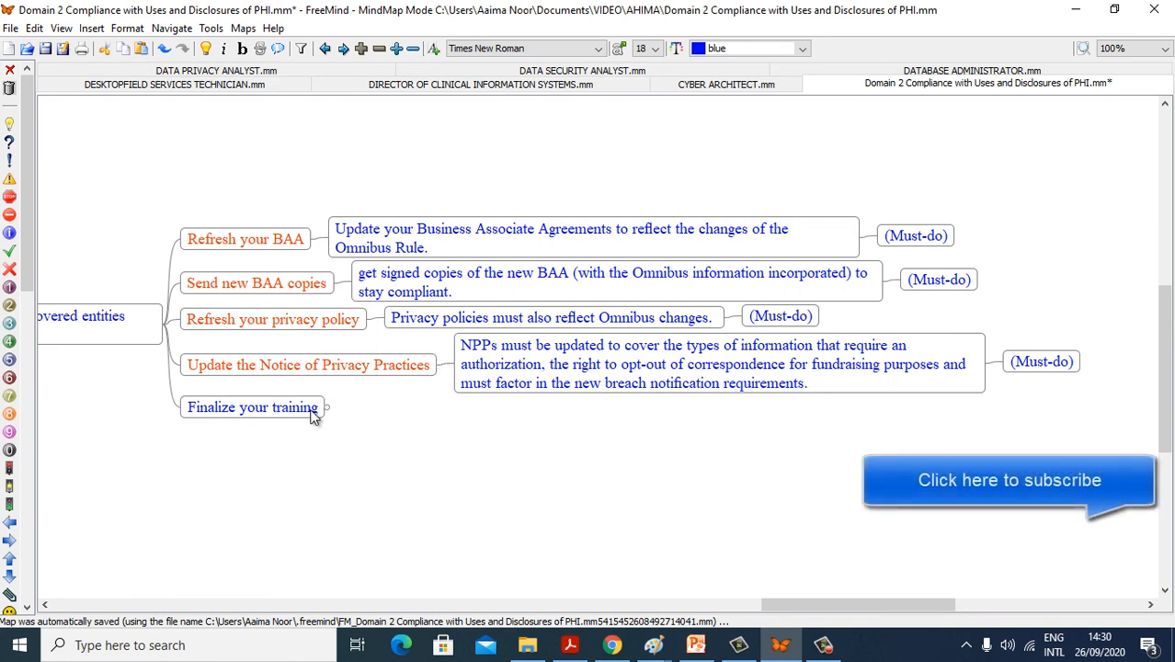
pyautogui.click(326, 407)
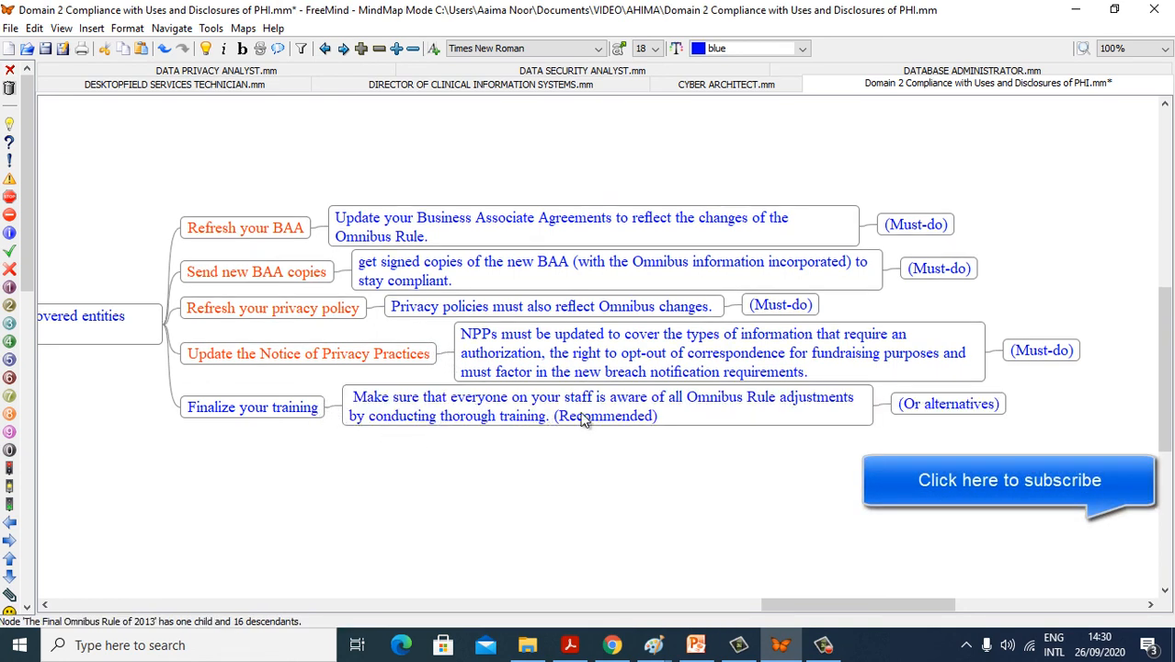
pyautogui.moveTo(785, 407)
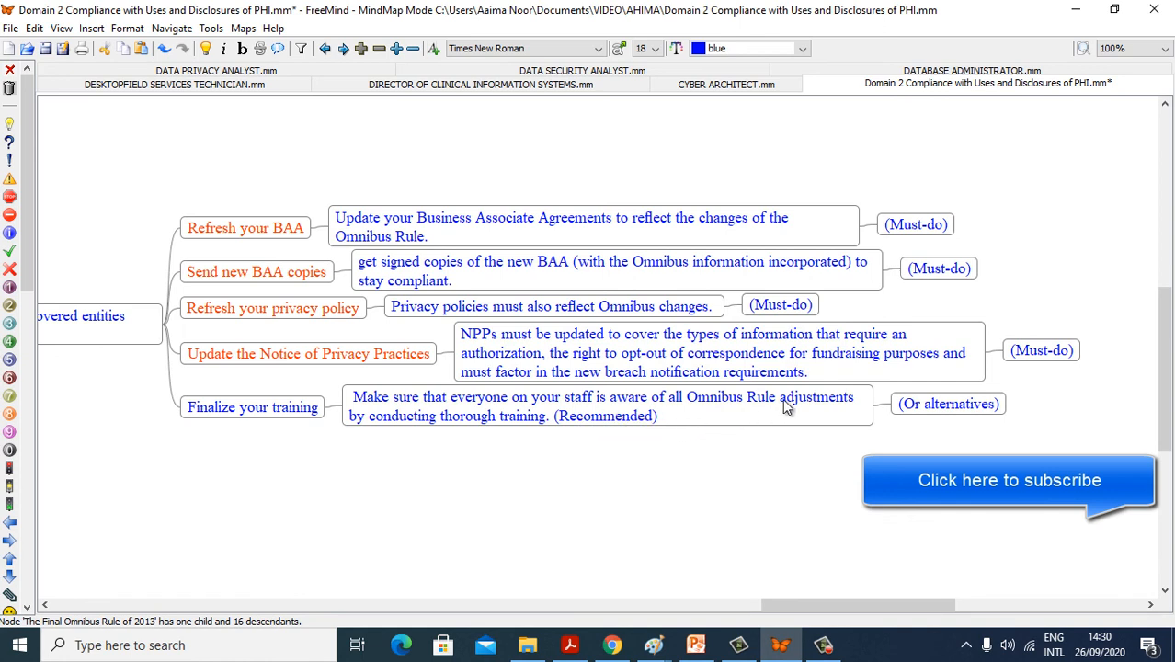
pyautogui.moveTo(453, 446)
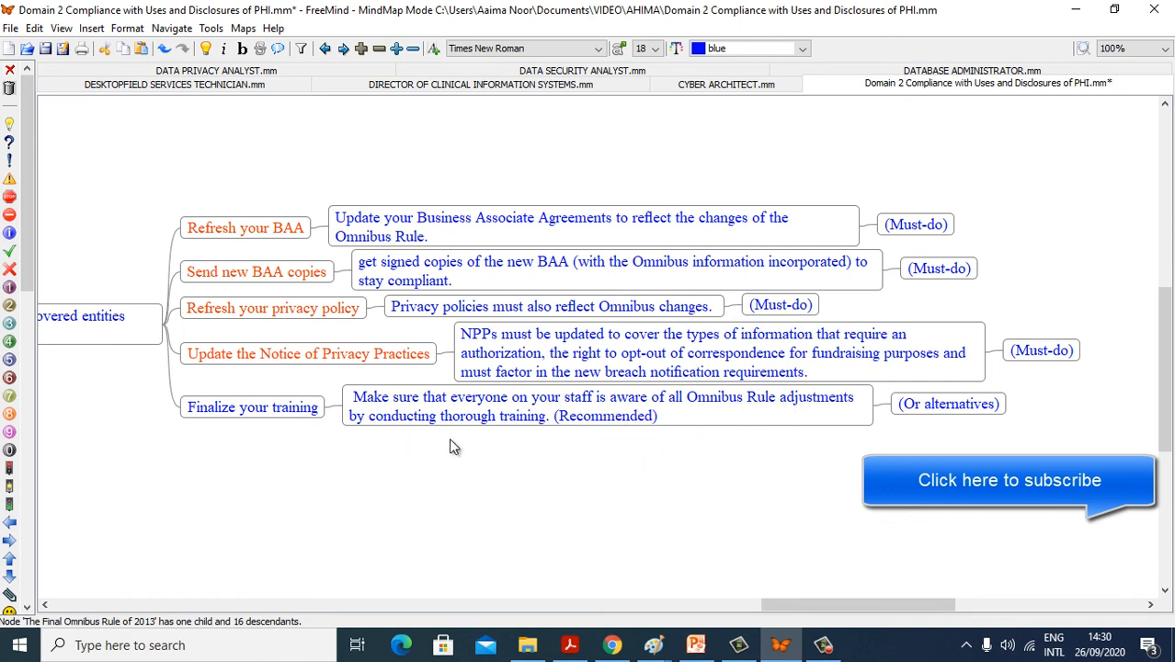
pyautogui.moveTo(788, 437)
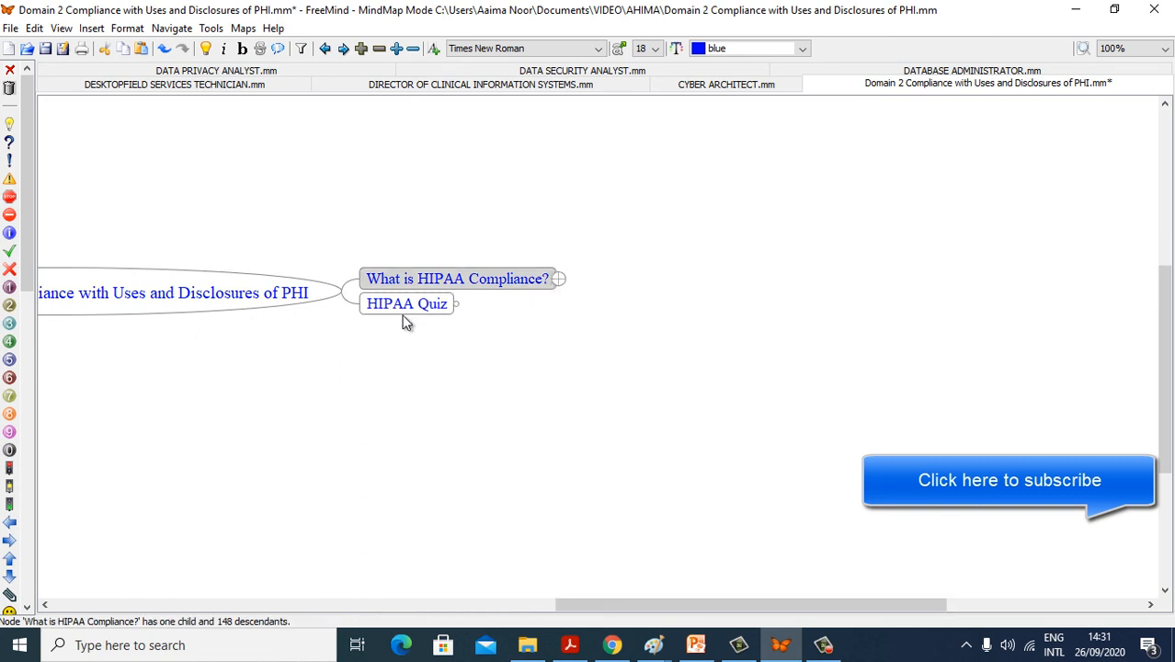
# Unfold 'HIPAA Quiz' to show its three quiz website links
pyautogui.click(406, 304)
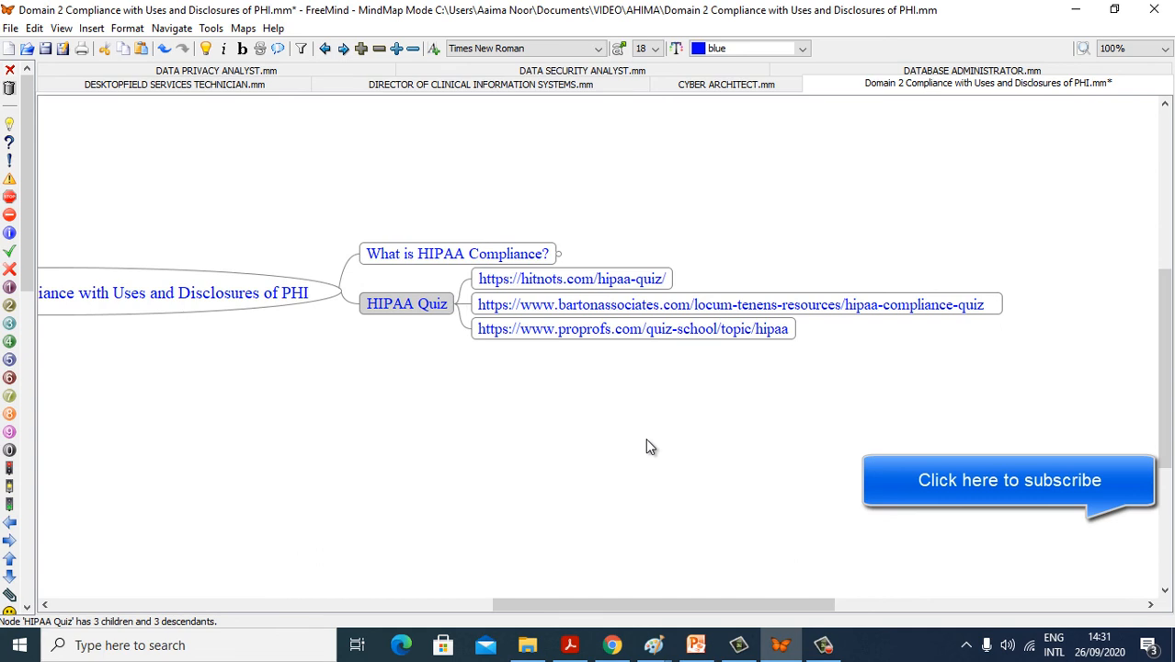
pyautogui.moveTo(629, 283)
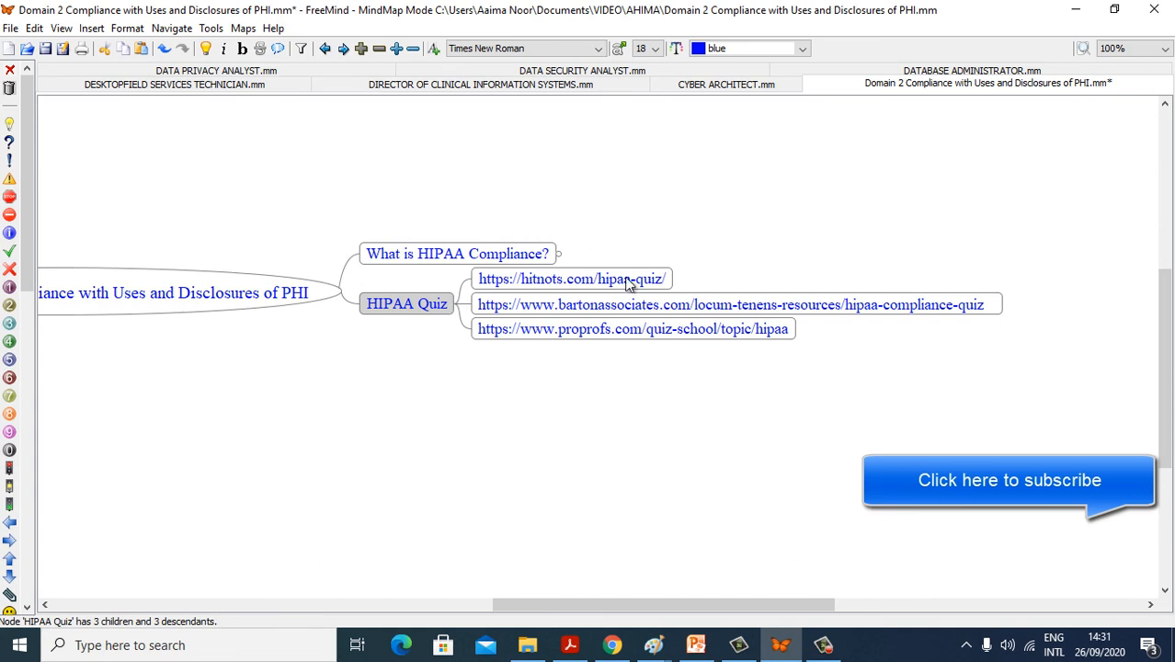
pyautogui.moveTo(731, 441)
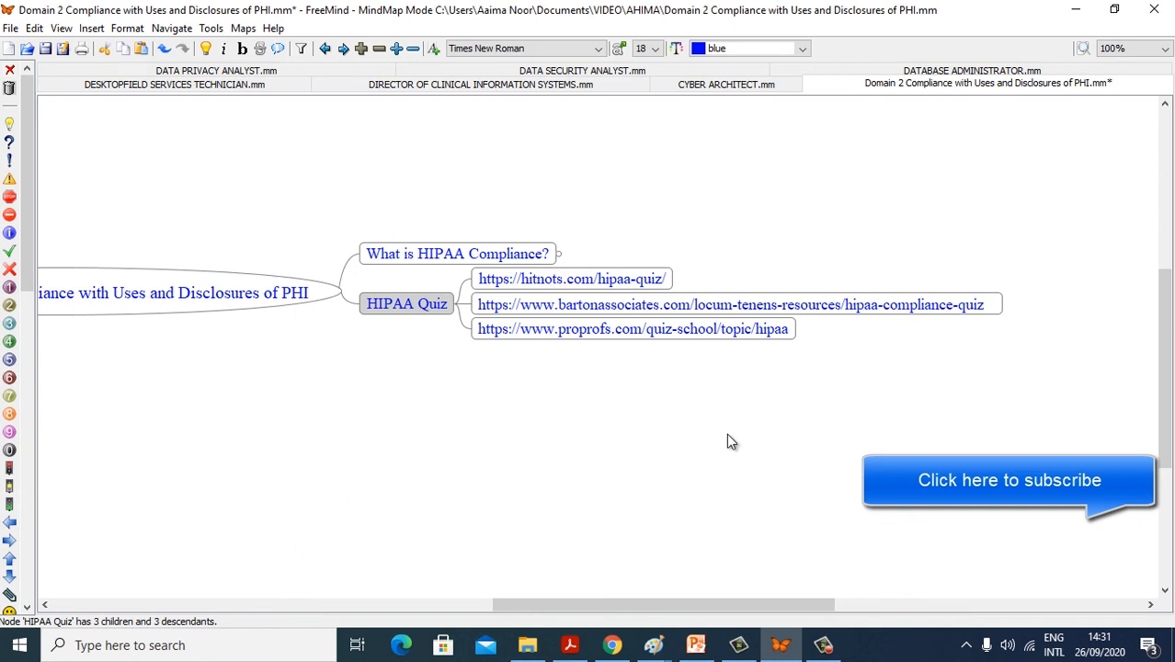